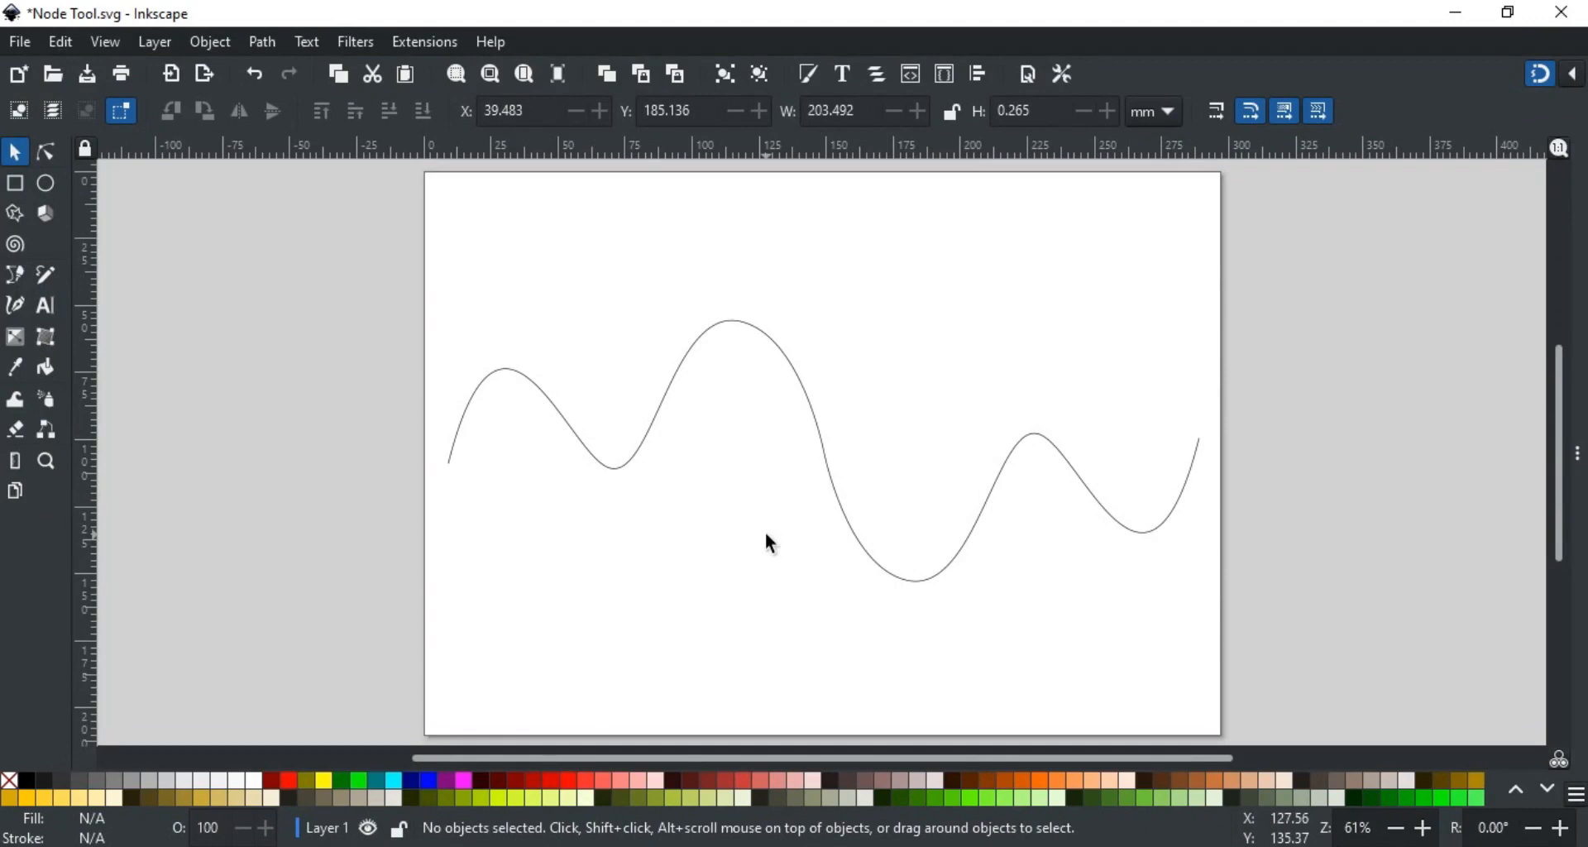
pyautogui.moveTo(17, 150)
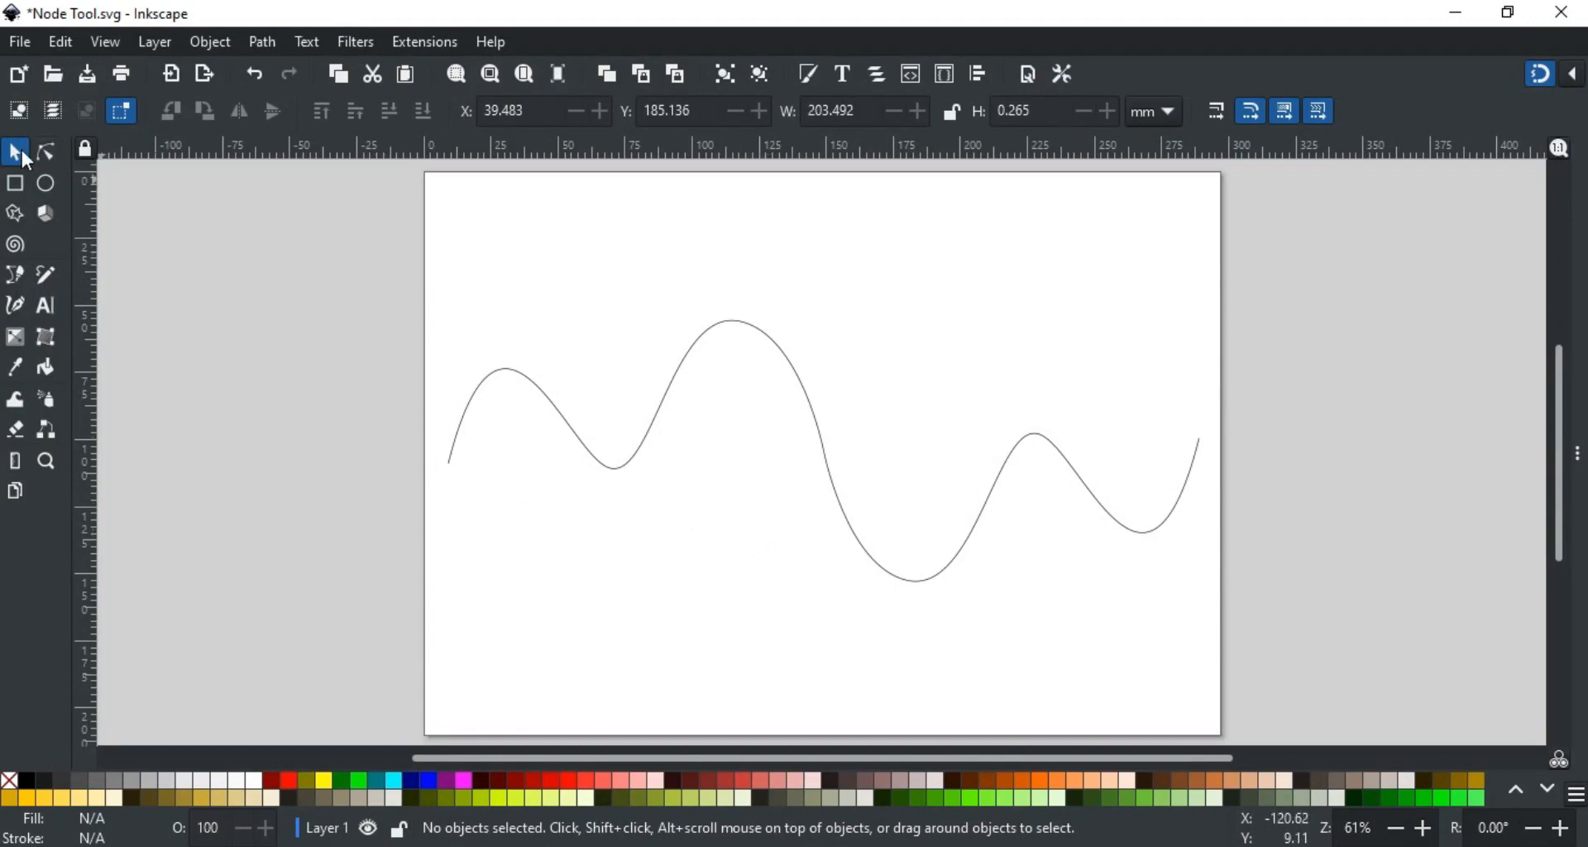
pyautogui.moveTo(44, 152)
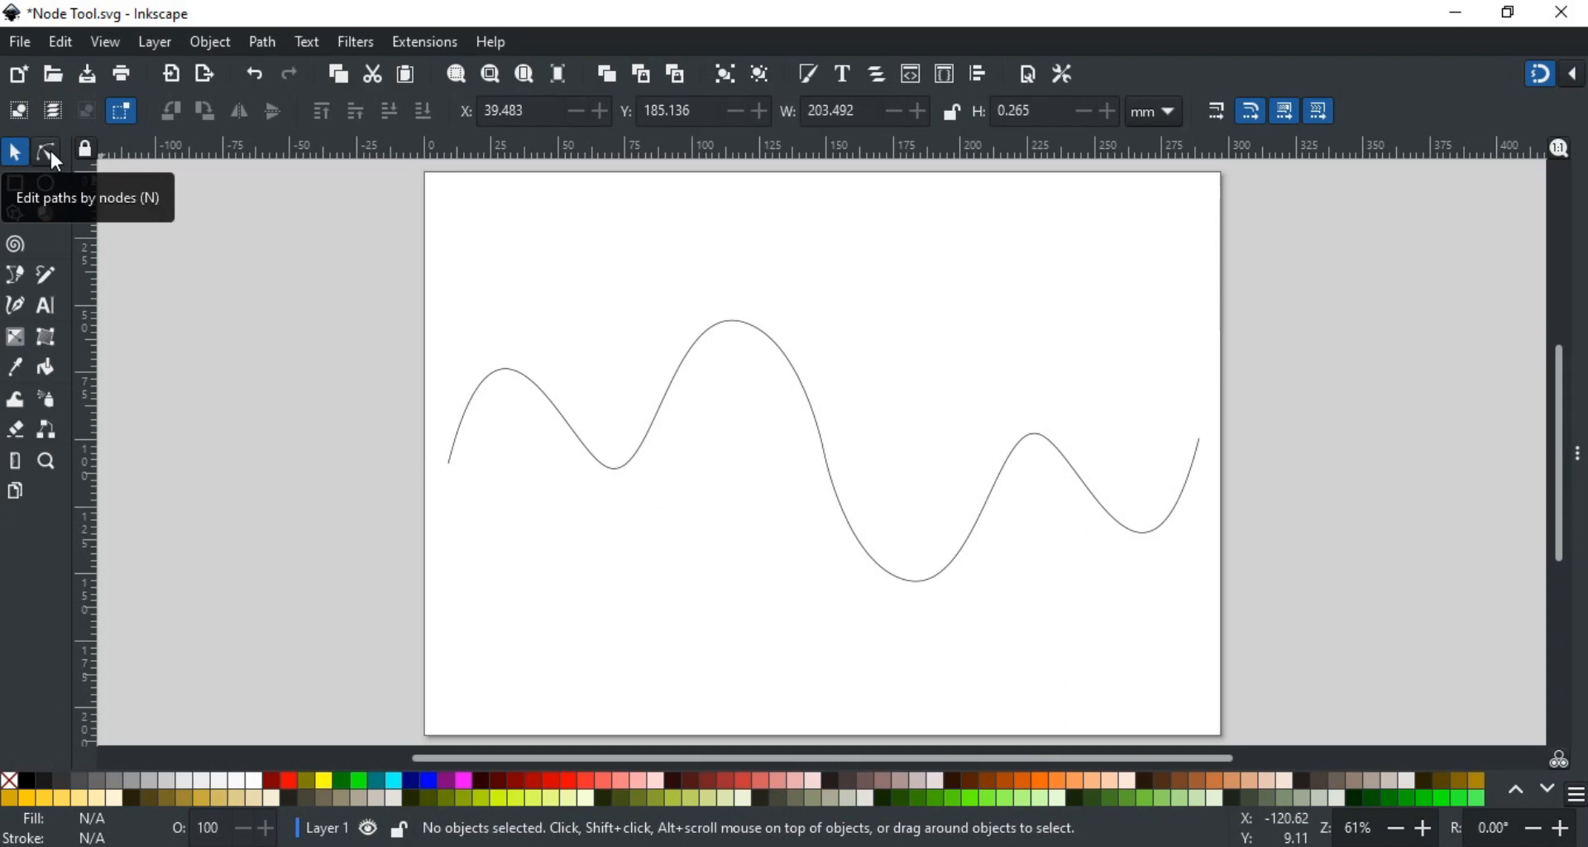
# Step: Edit the wave with the Node tool, select its top peak node, then deselect it
pyautogui.click(46, 150)
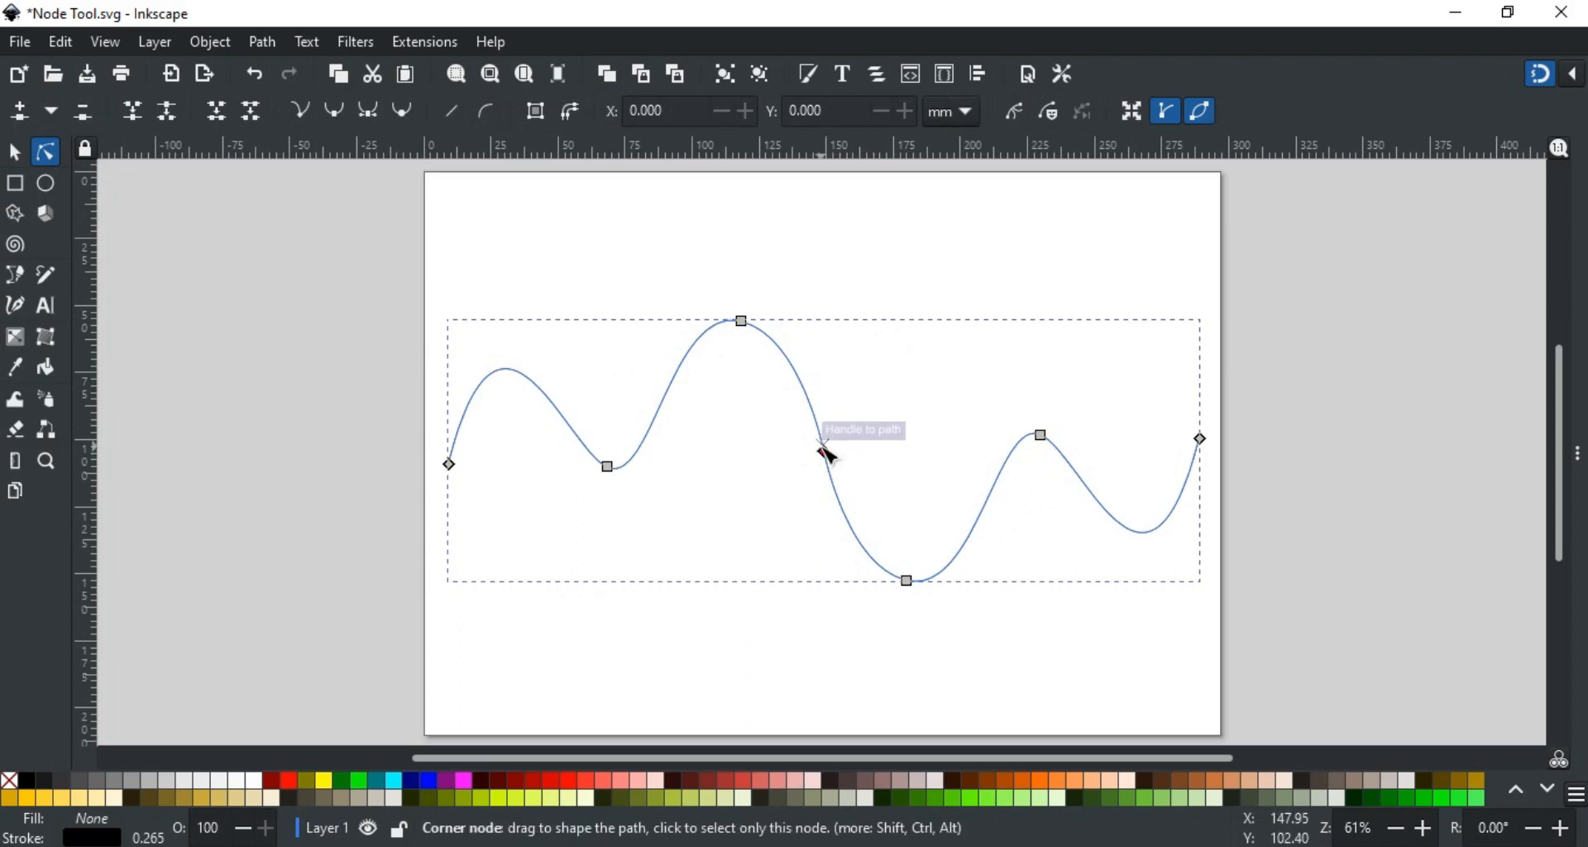
pyautogui.moveTo(740, 320); pyautogui.dragTo(711, 356)
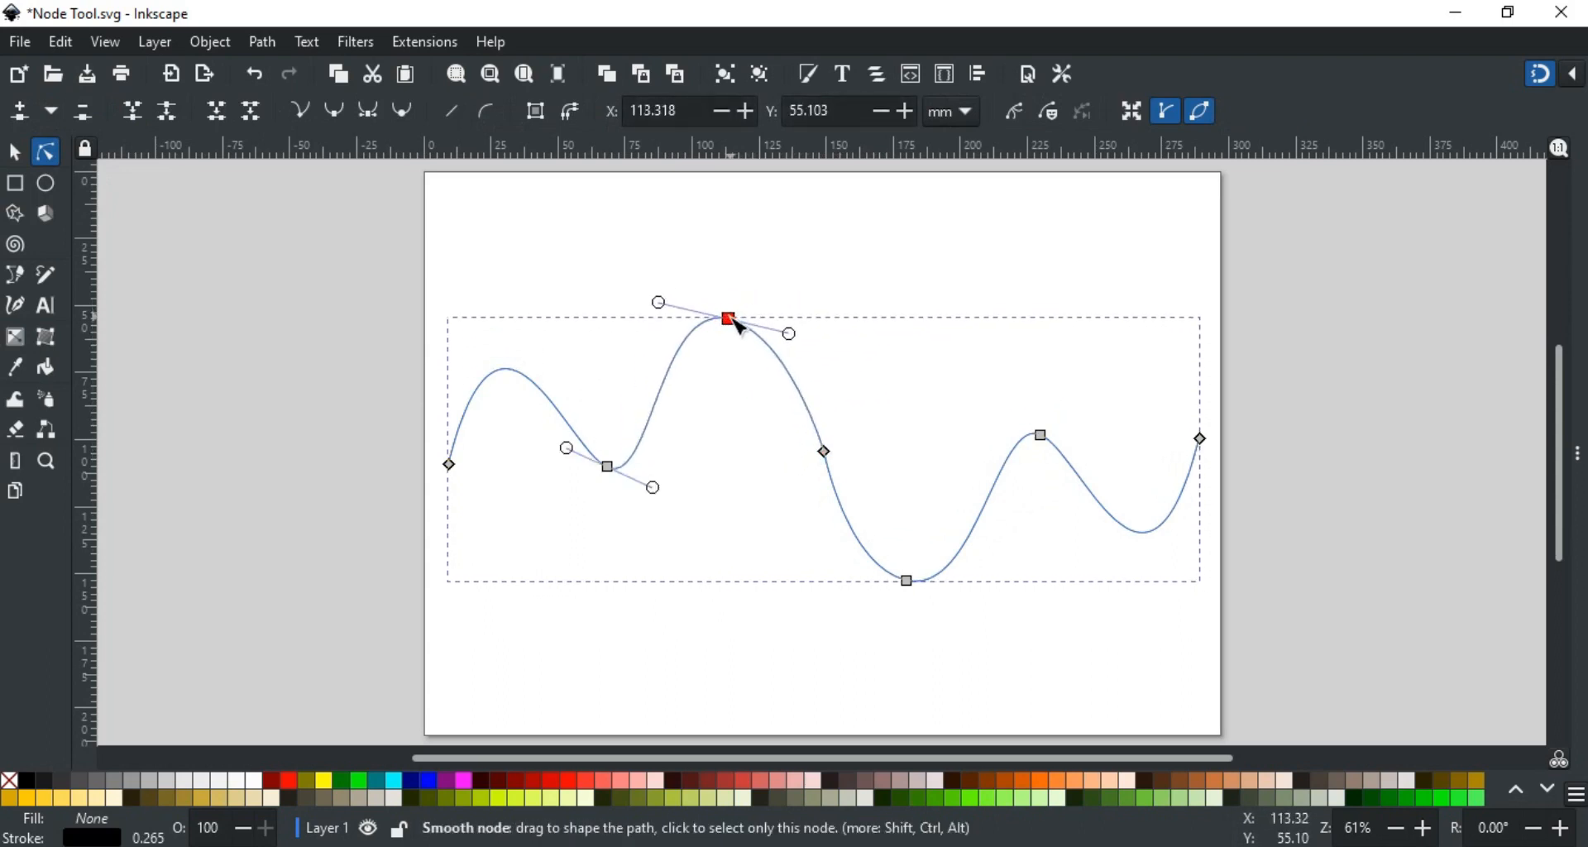
pyautogui.click(726, 318)
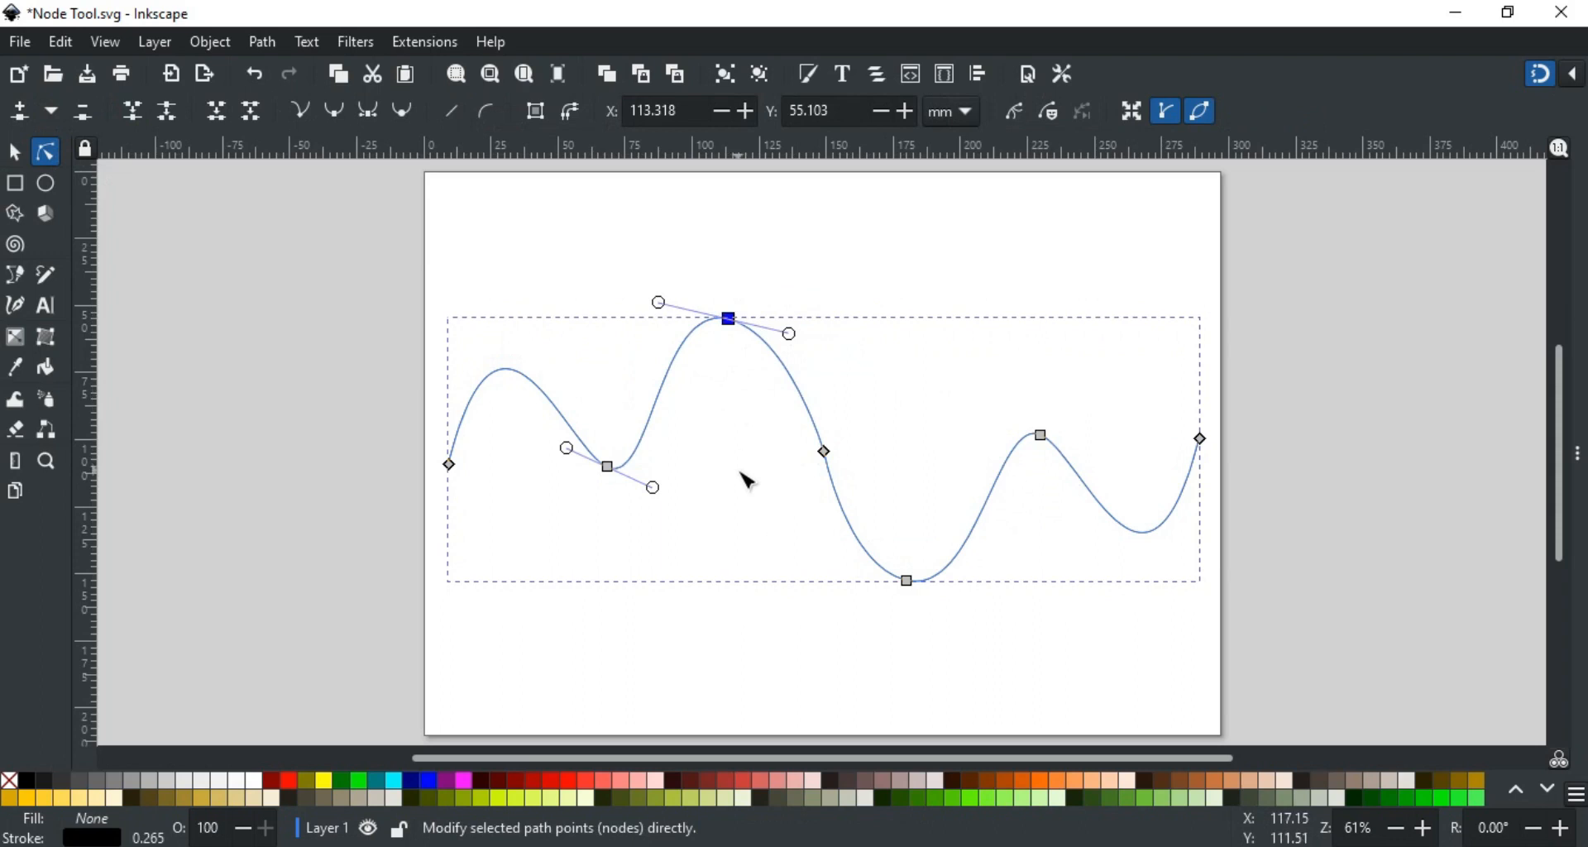
pyautogui.click(790, 548)
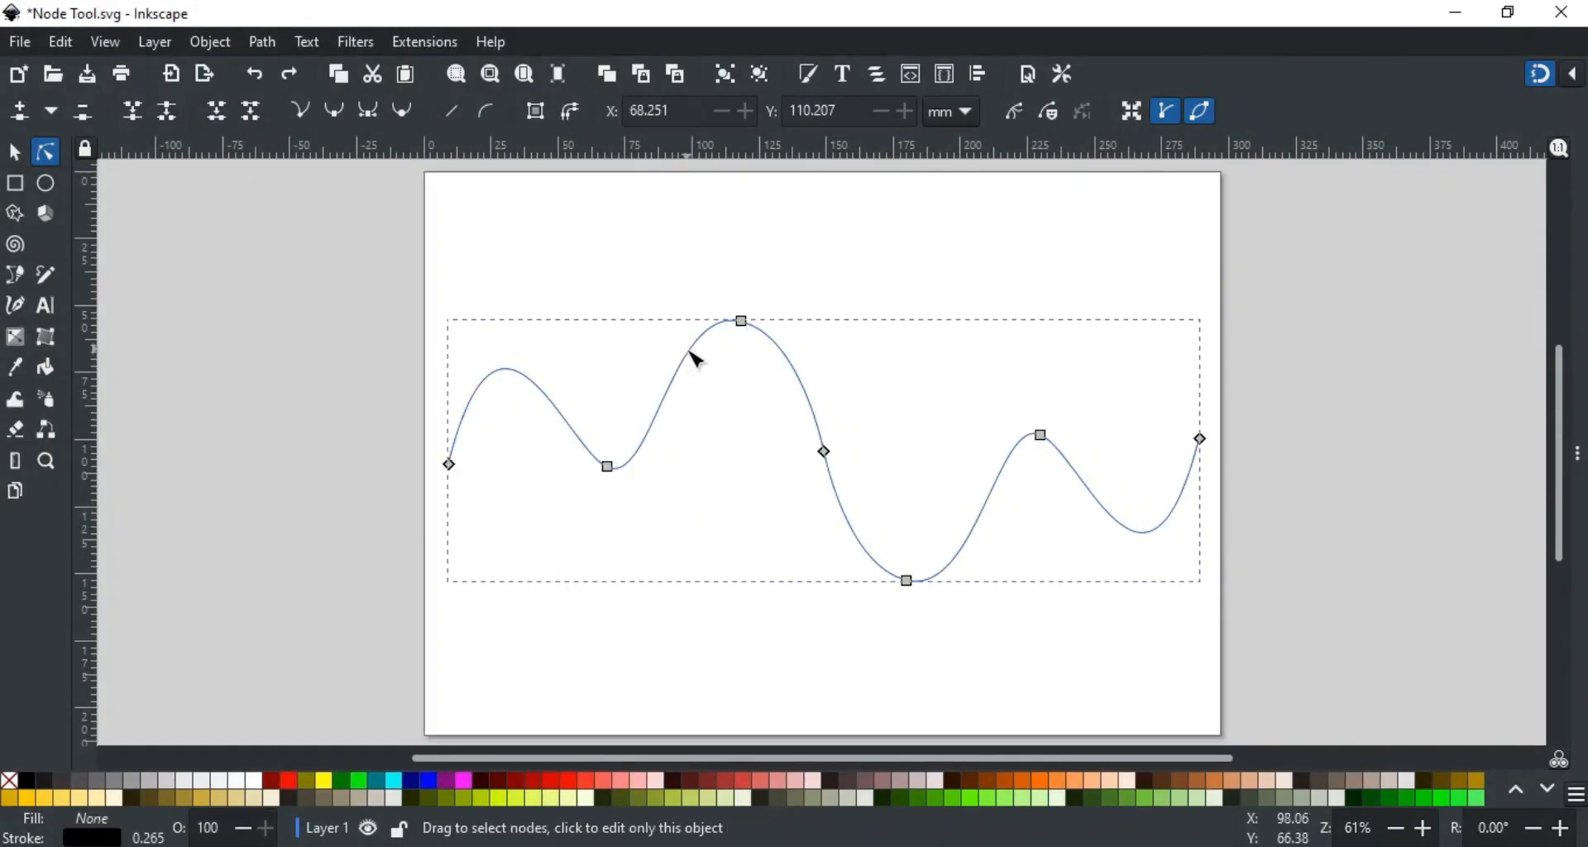
pyautogui.moveTo(727, 322)
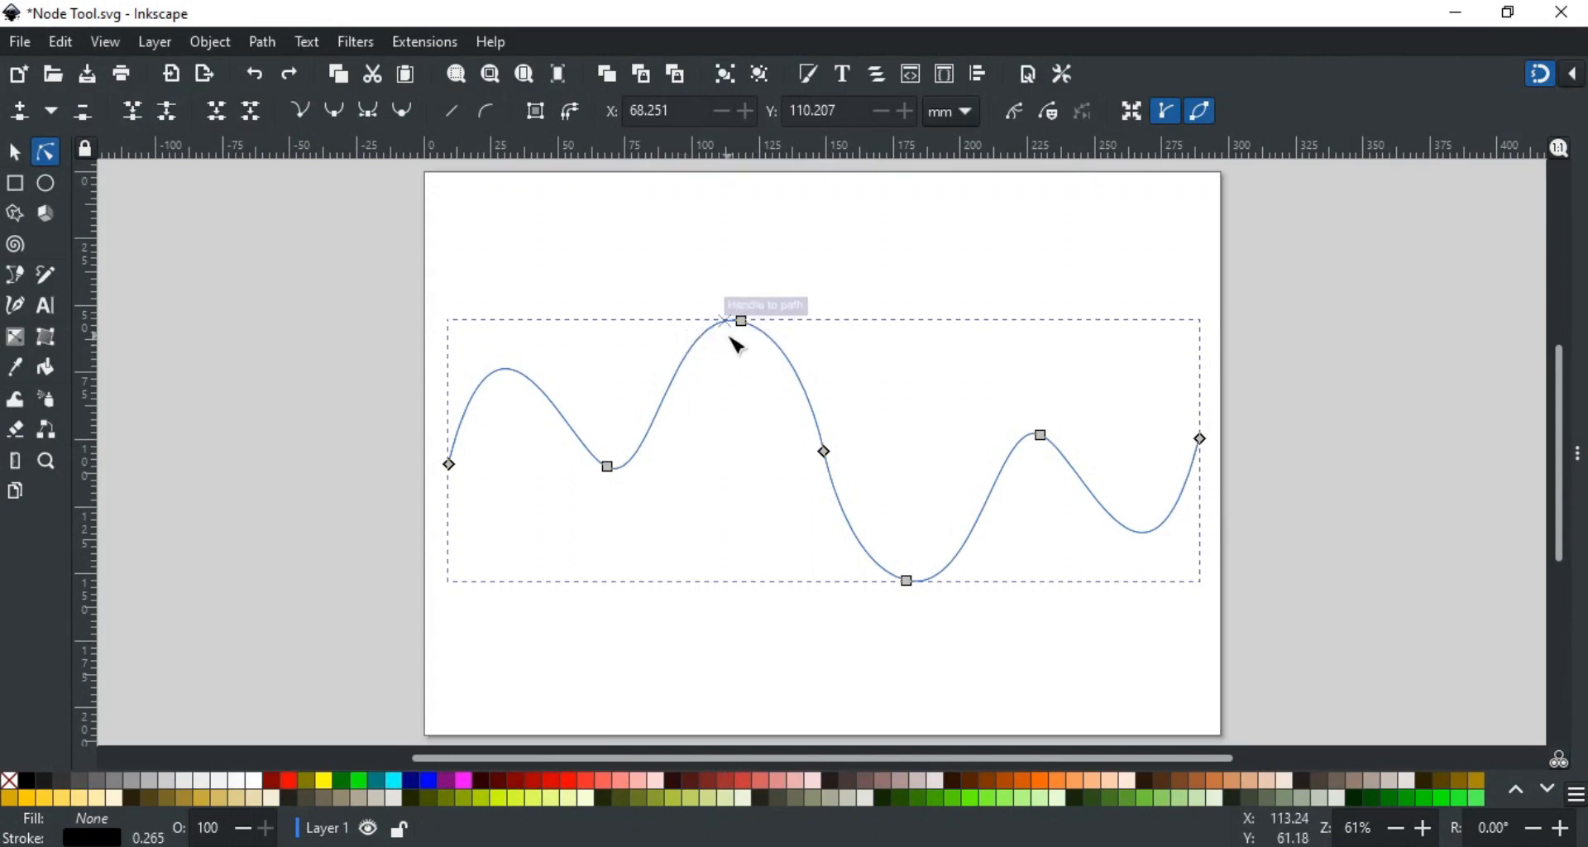
pyautogui.moveTo(757, 356)
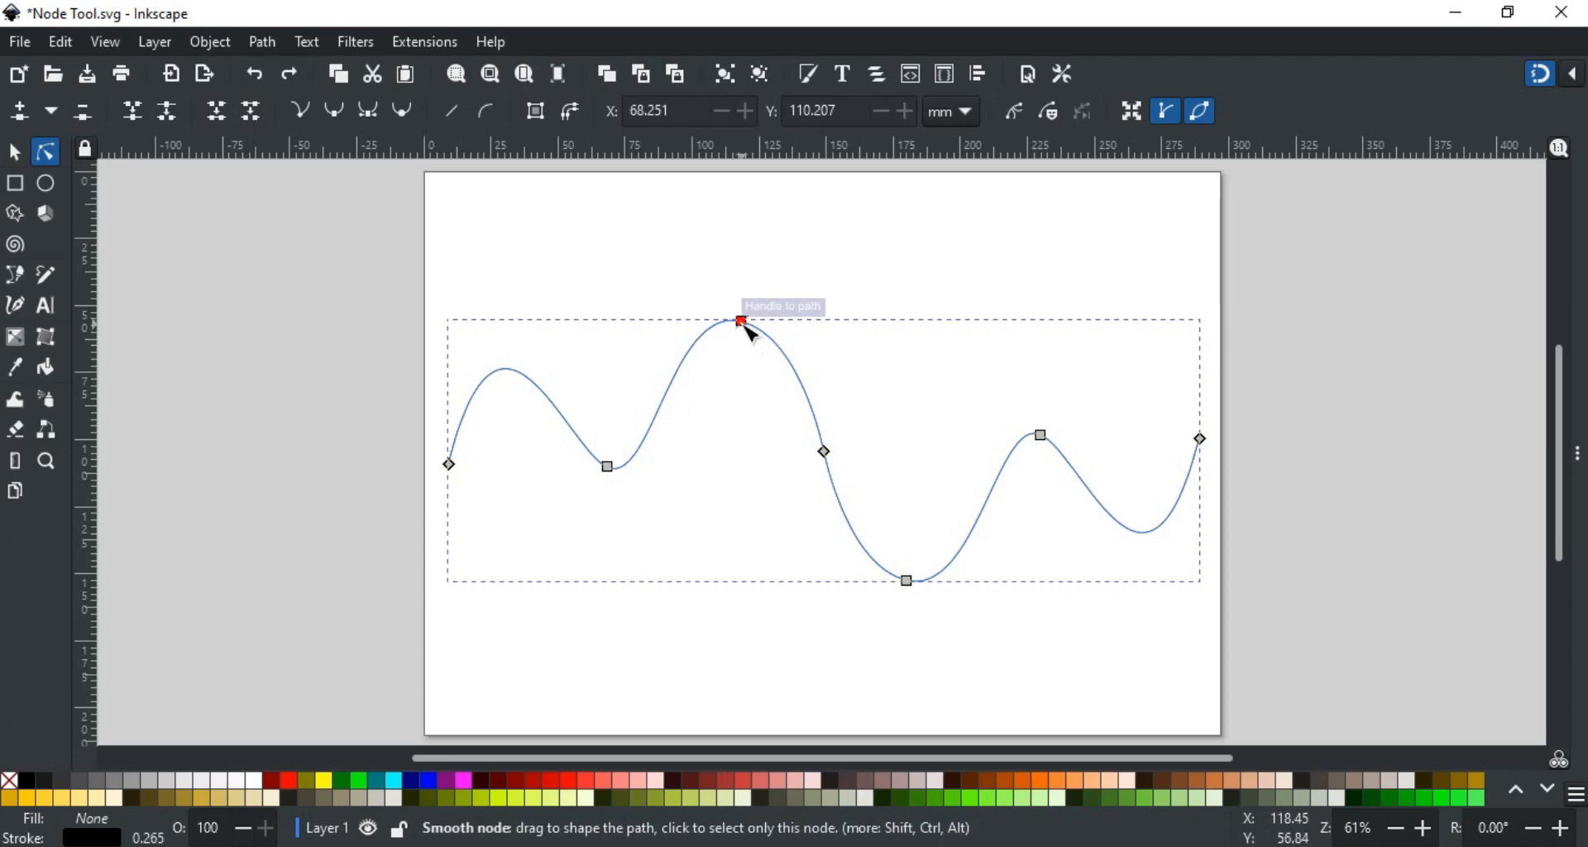
# Step: Select the peak, first dip and left end nodes, then re-angle the first dip's handle
pyautogui.click(739, 320)
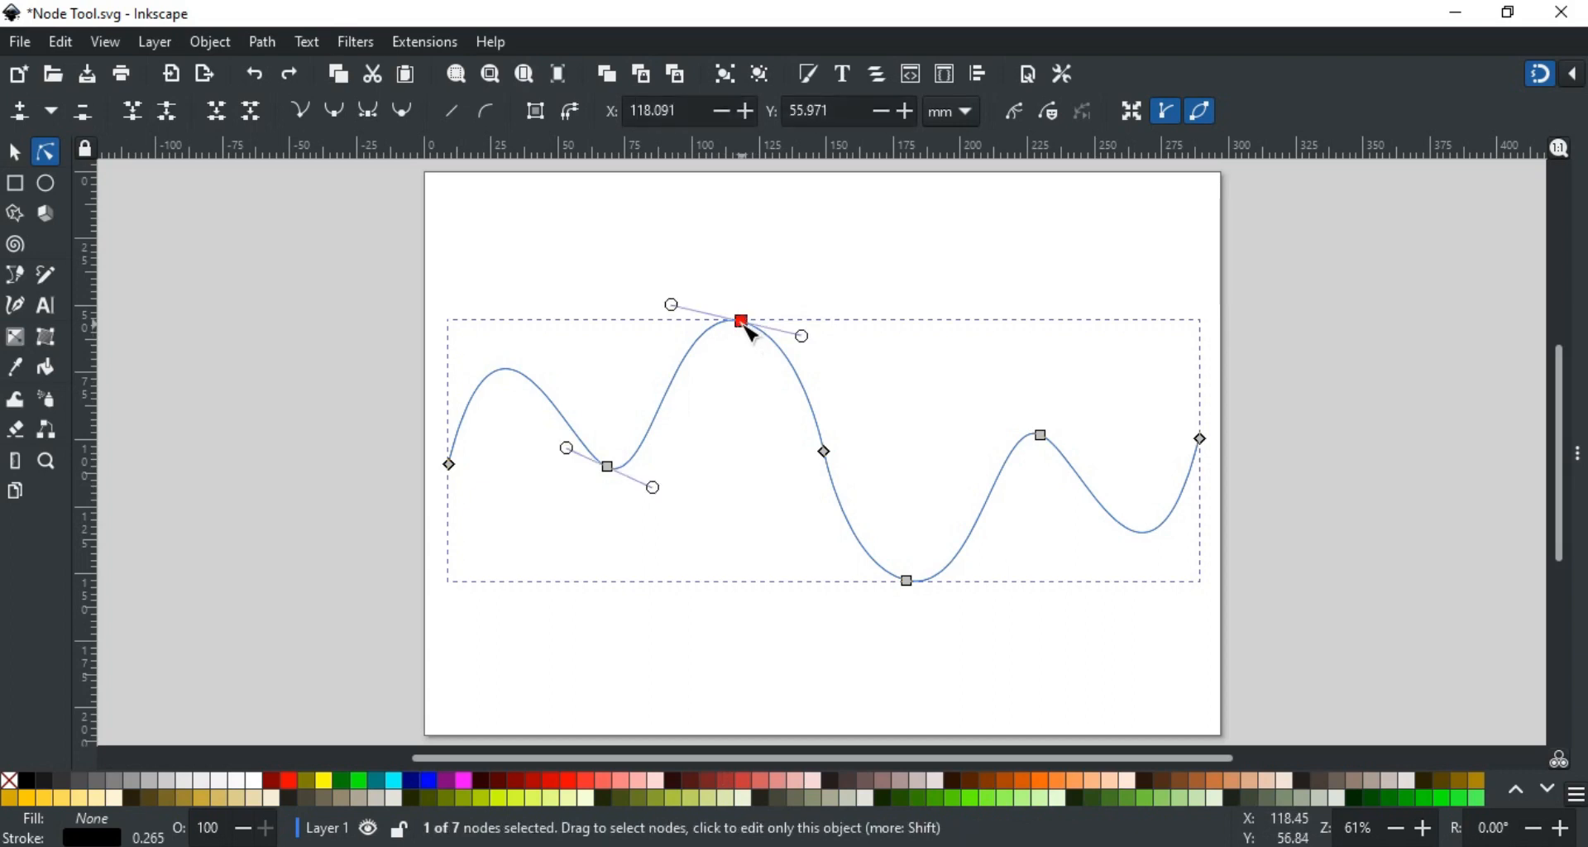
pyautogui.click(605, 465)
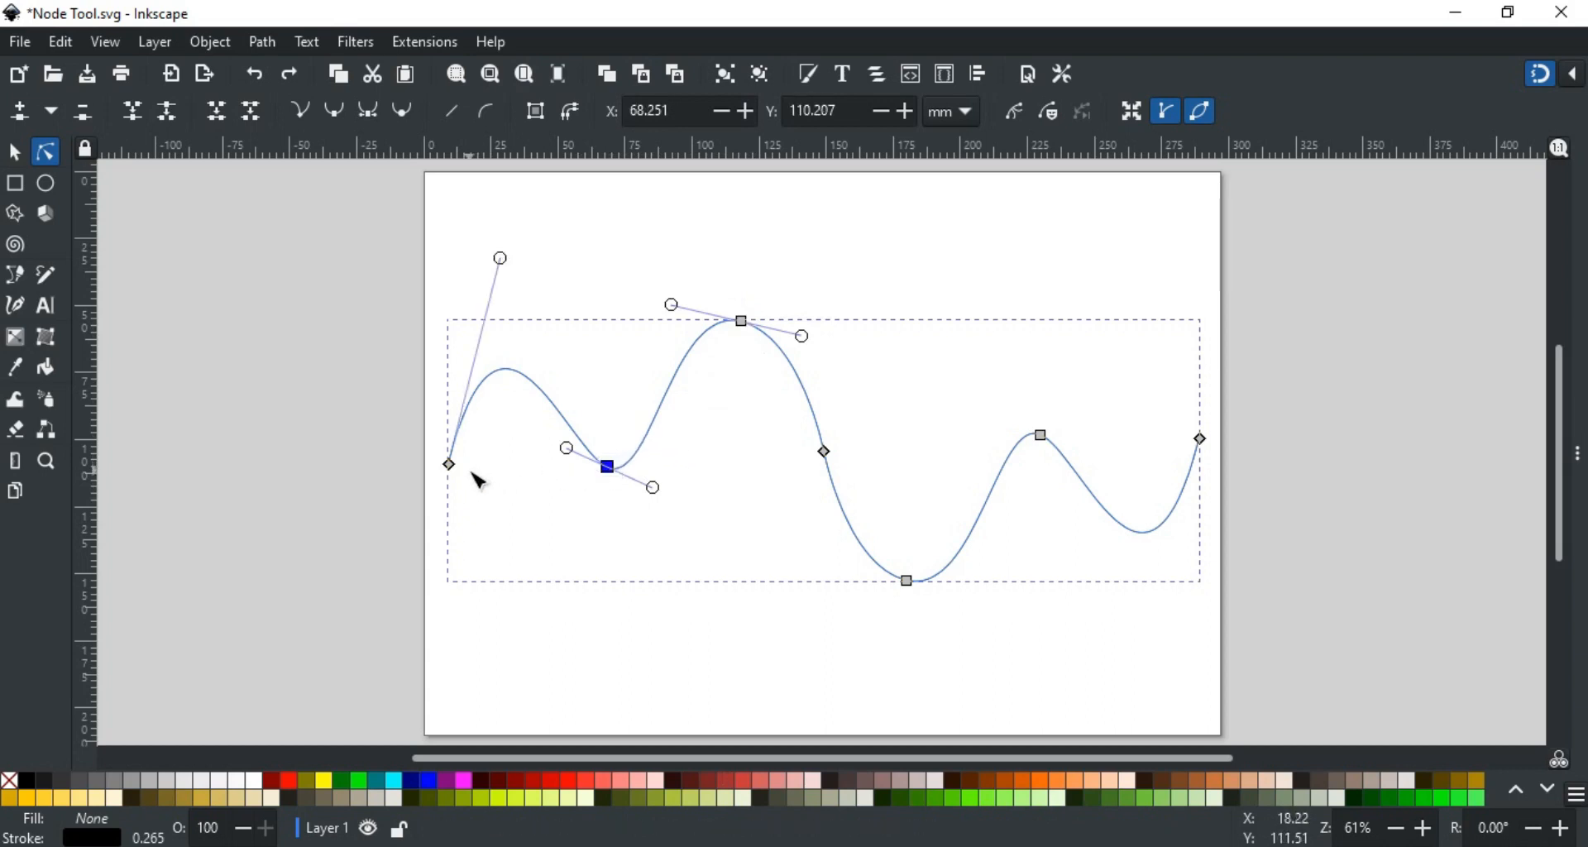
pyautogui.click(448, 464)
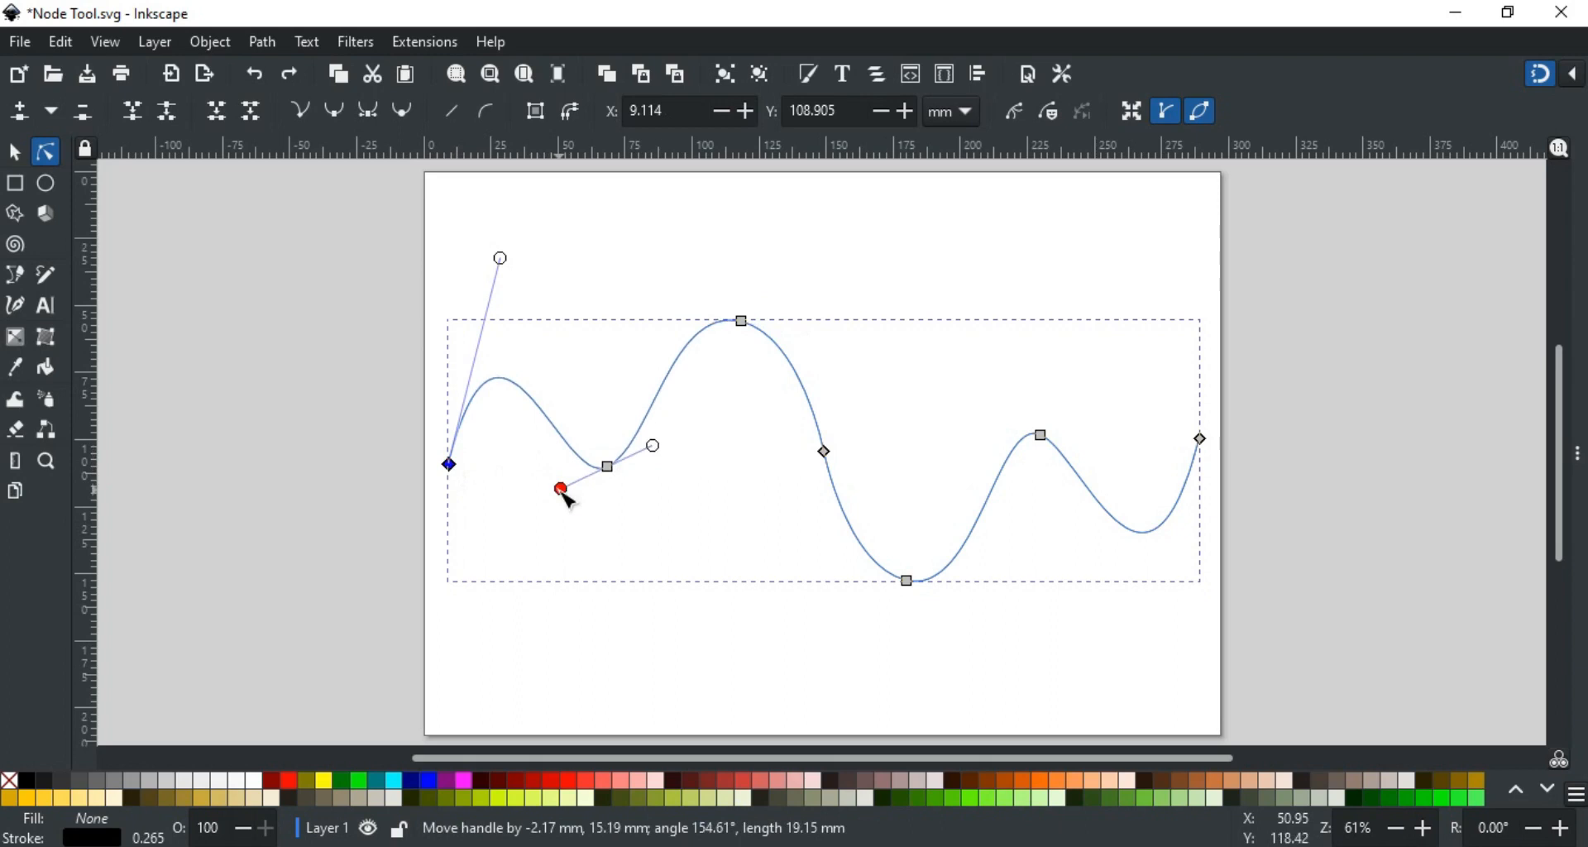
pyautogui.moveTo(561, 491); pyautogui.dragTo(523, 481)
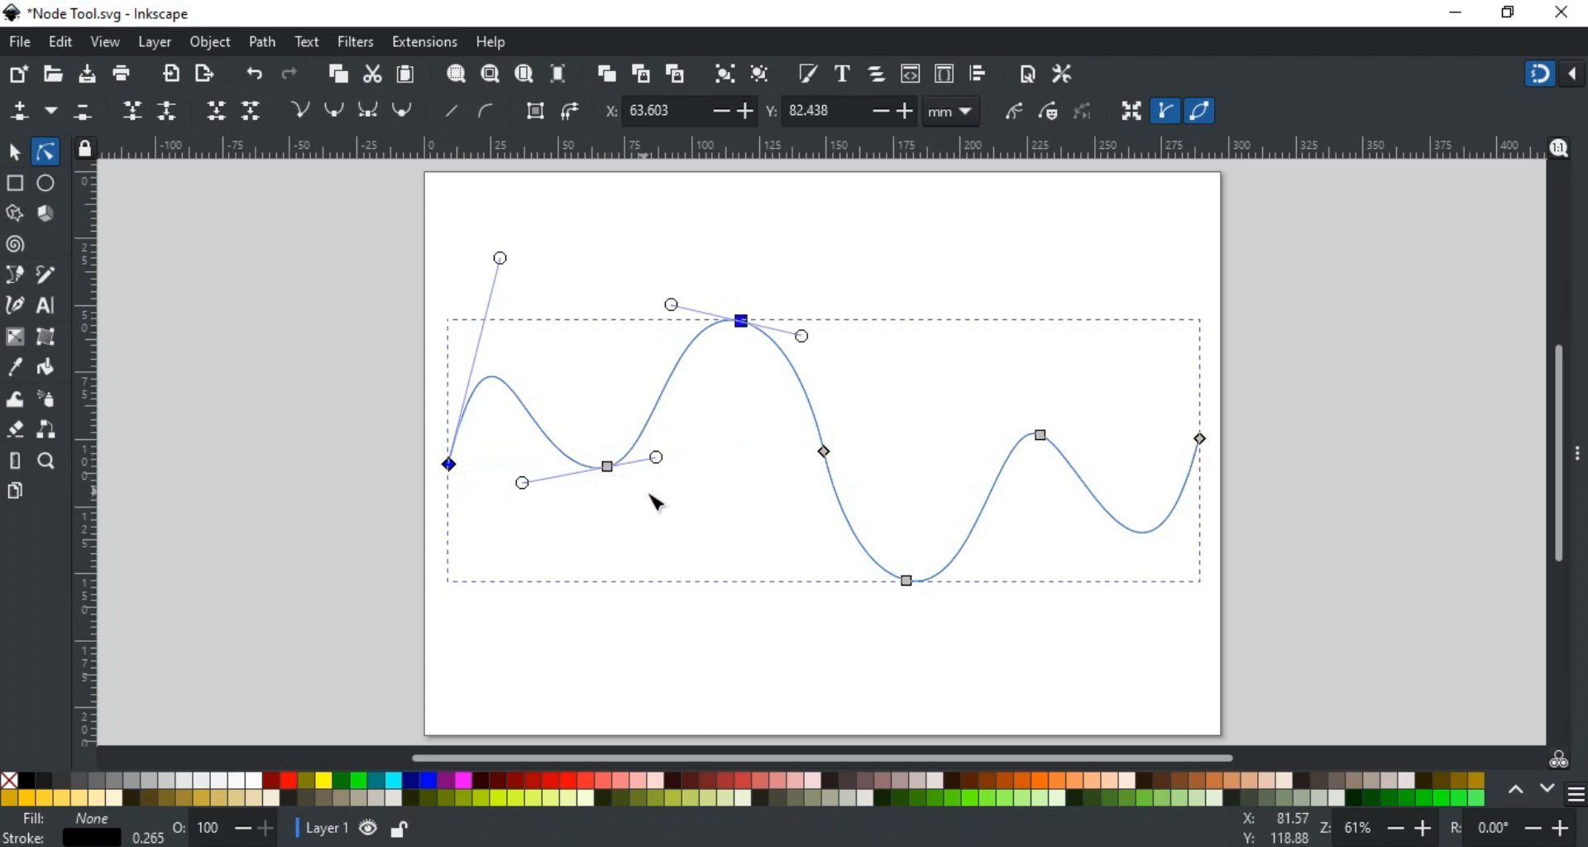
pyautogui.moveTo(666, 450)
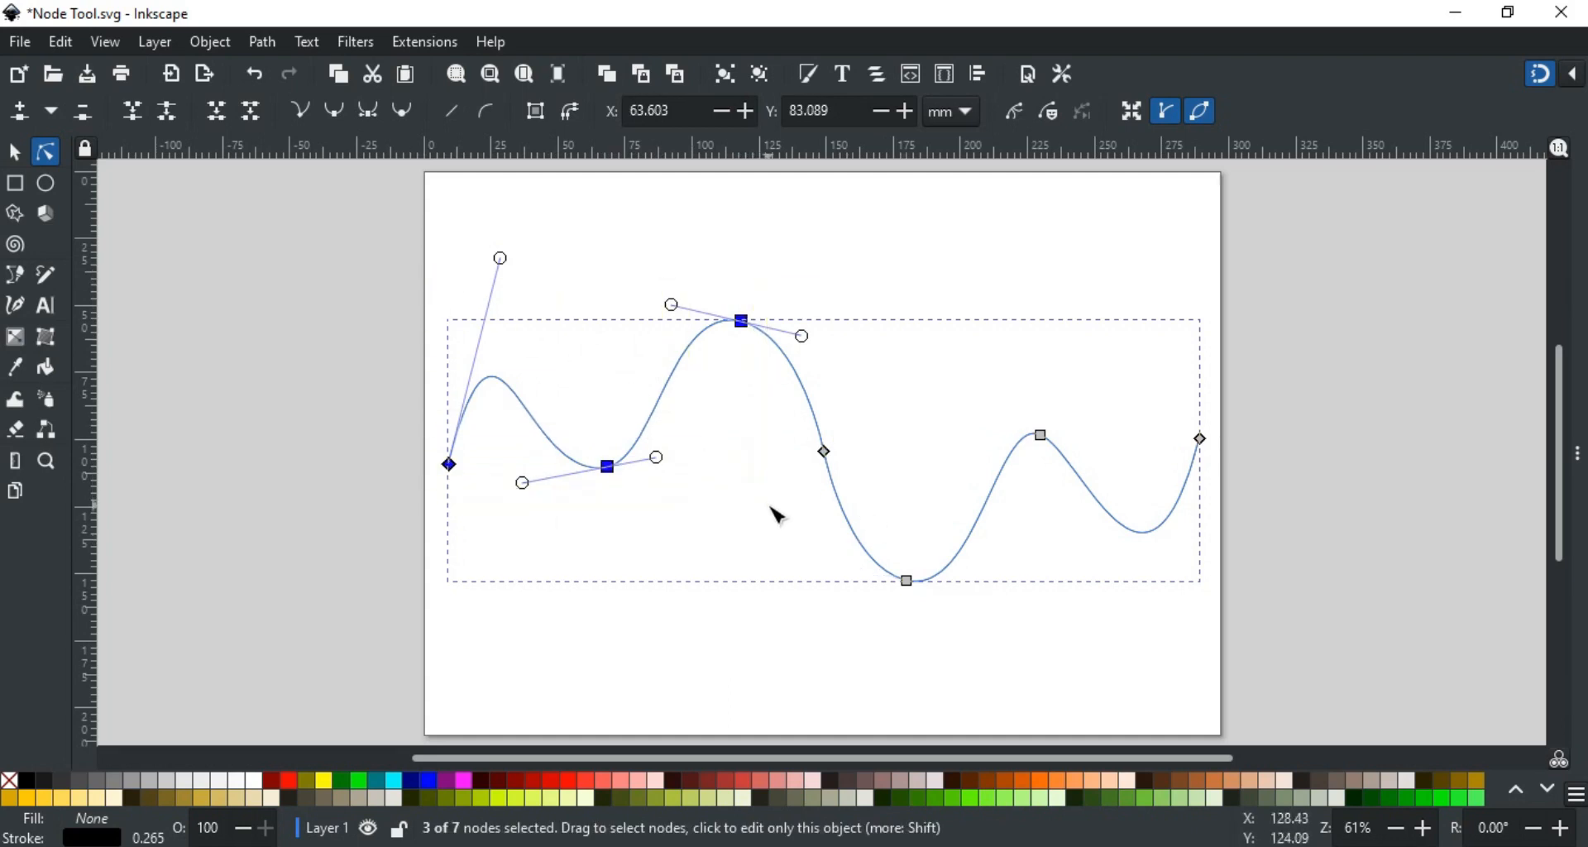
pyautogui.moveTo(772, 514)
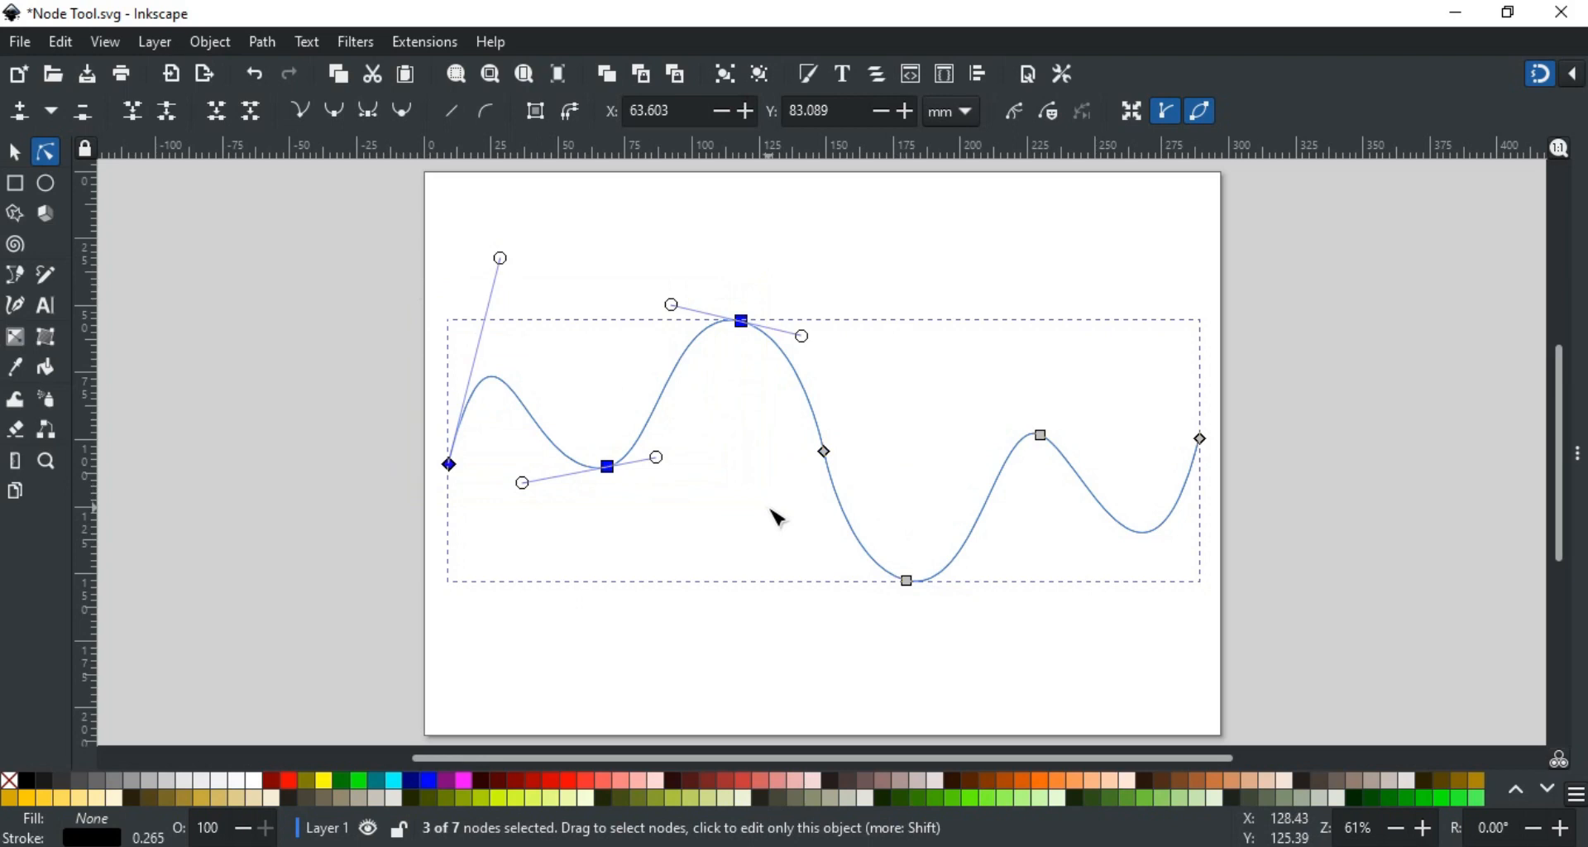
# Step: Select the right end, trough, top peak and last peak nodes, then all seven nodes
pyautogui.click(1199, 438)
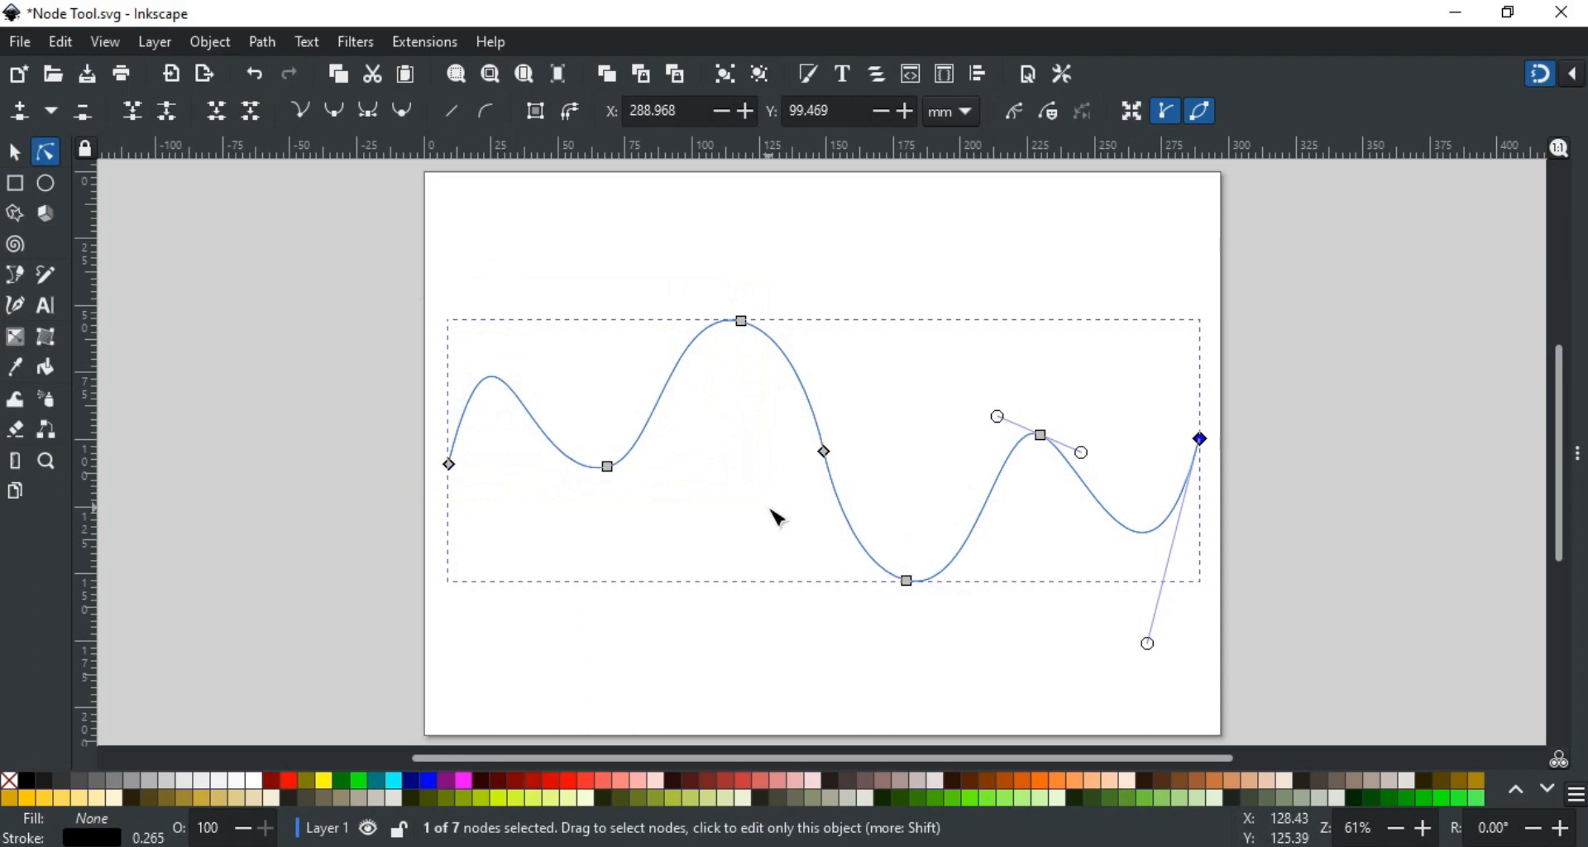
pyautogui.click(904, 580)
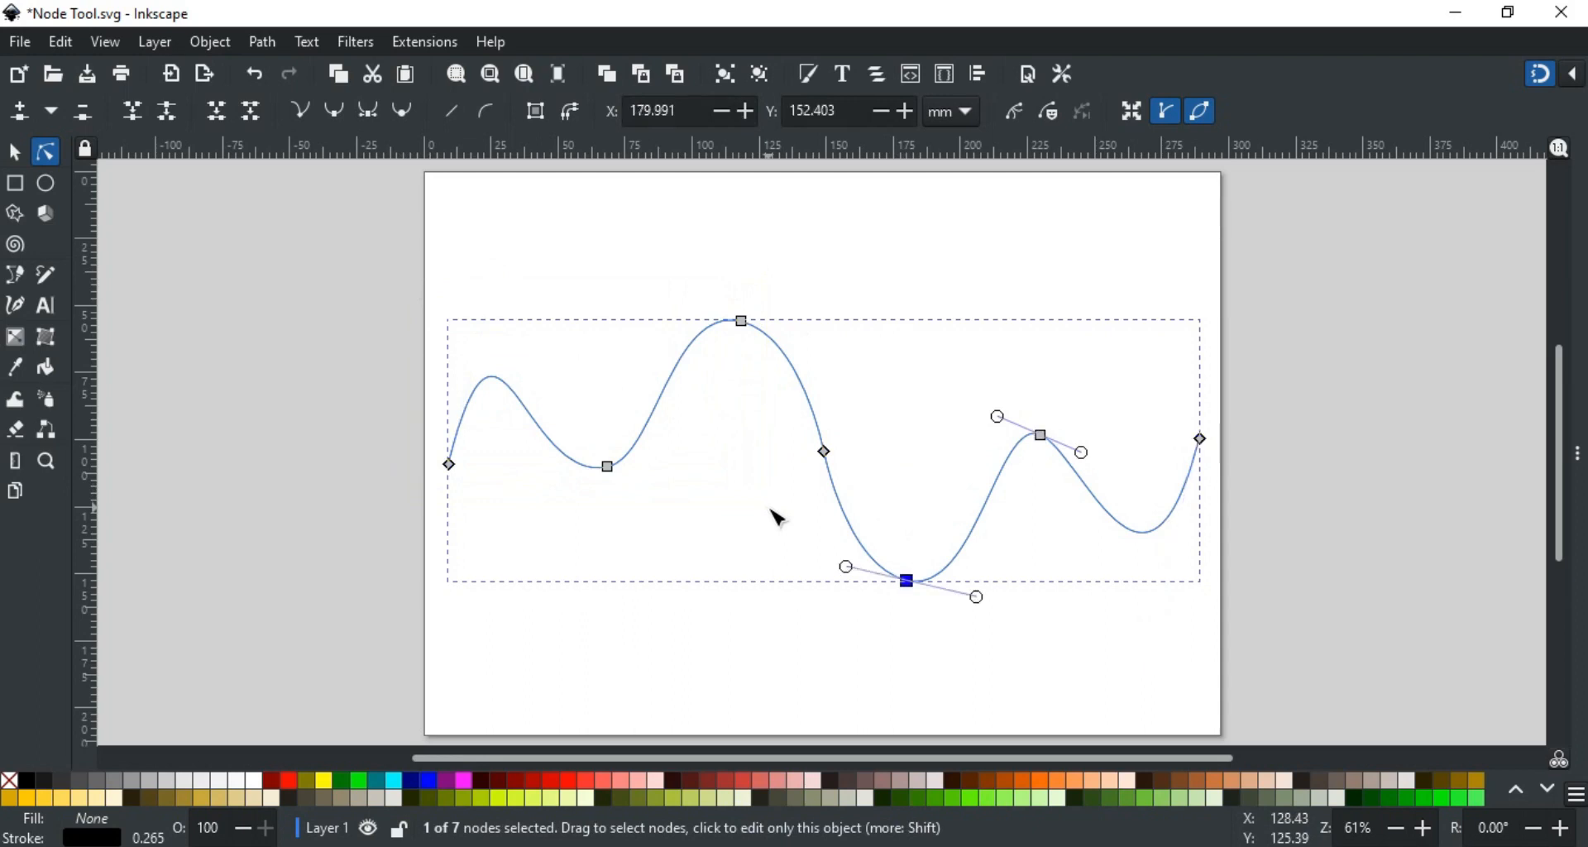
pyautogui.click(740, 321)
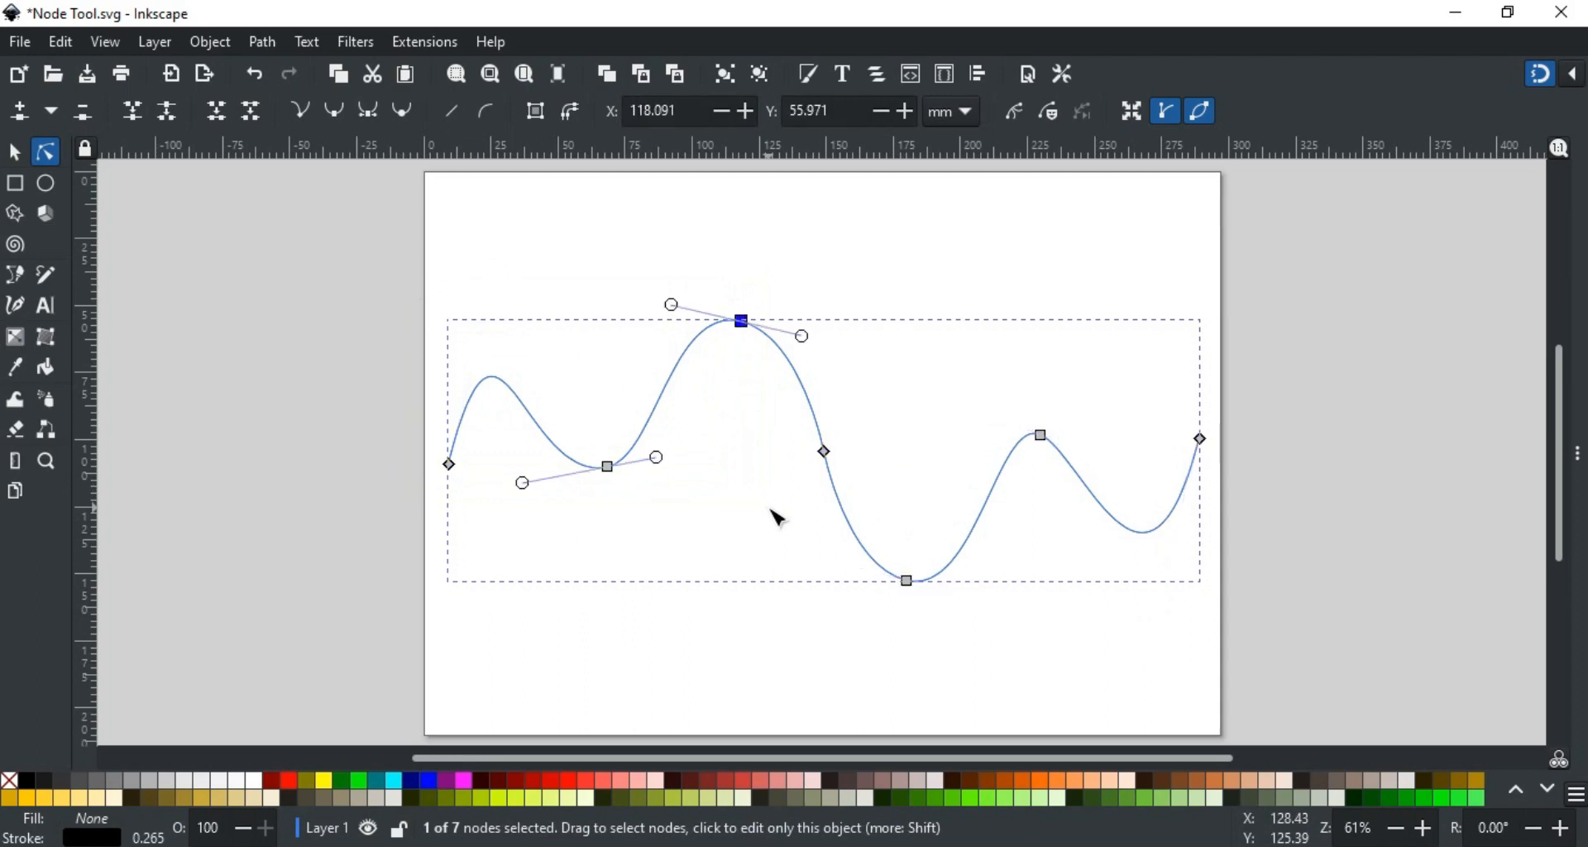
pyautogui.click(1038, 434)
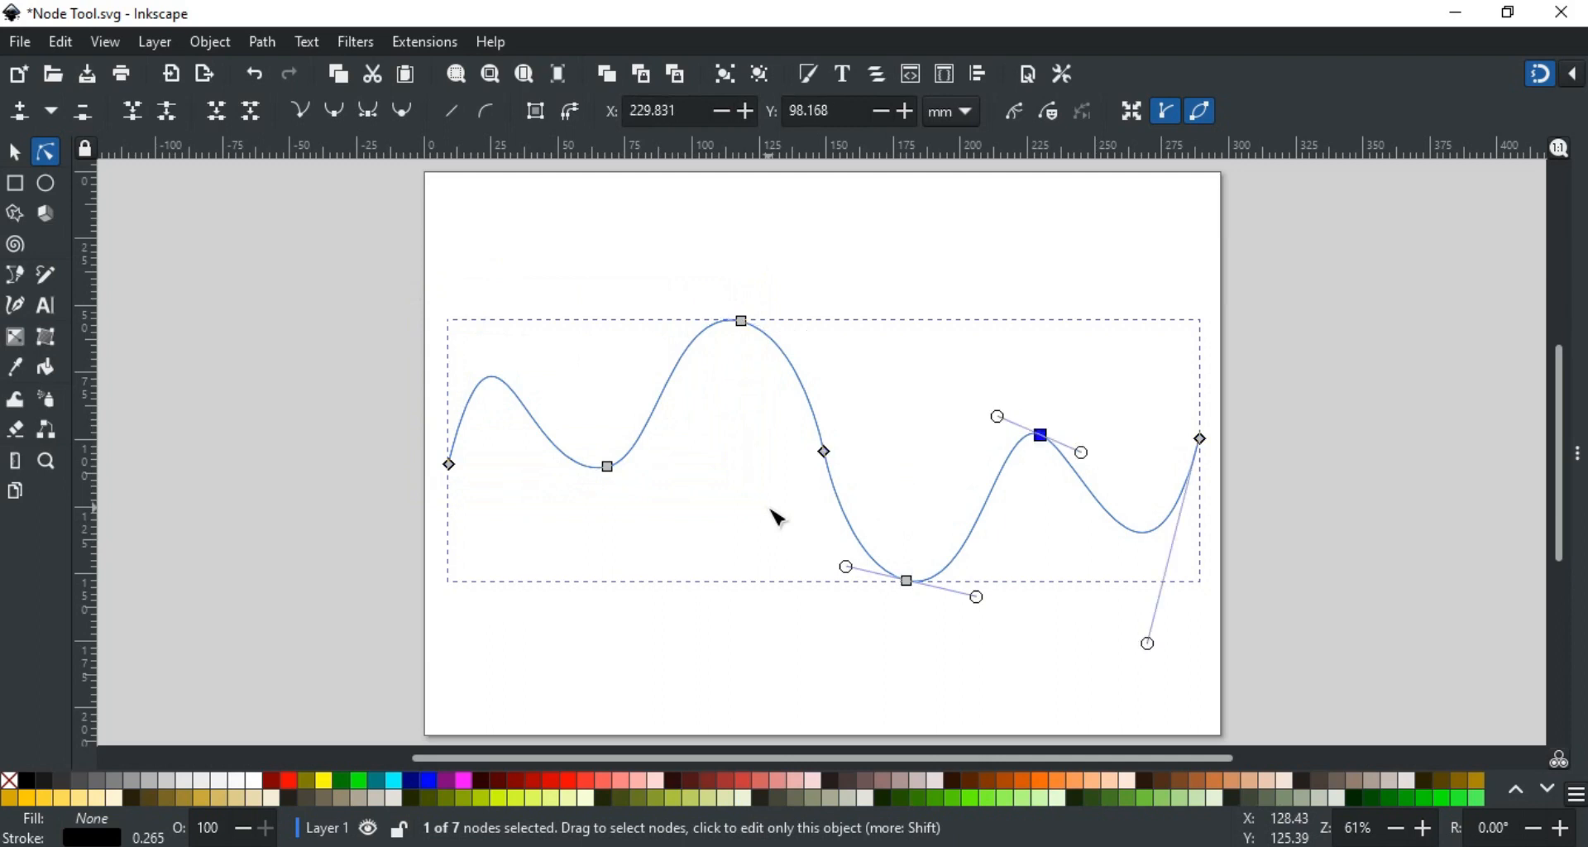
pyautogui.click(774, 517)
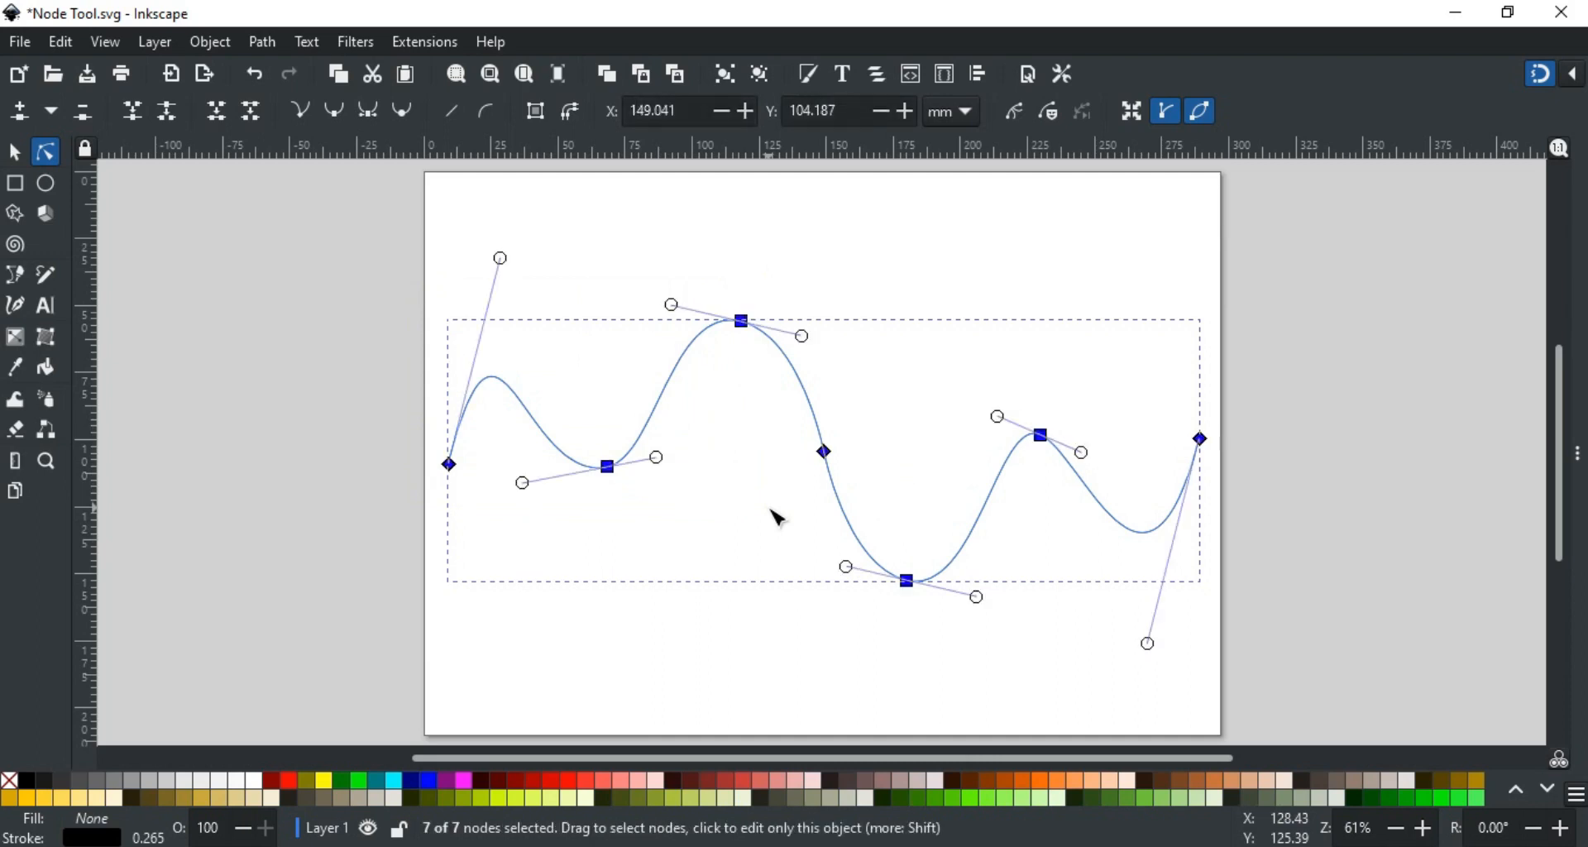
pyautogui.click(582, 302)
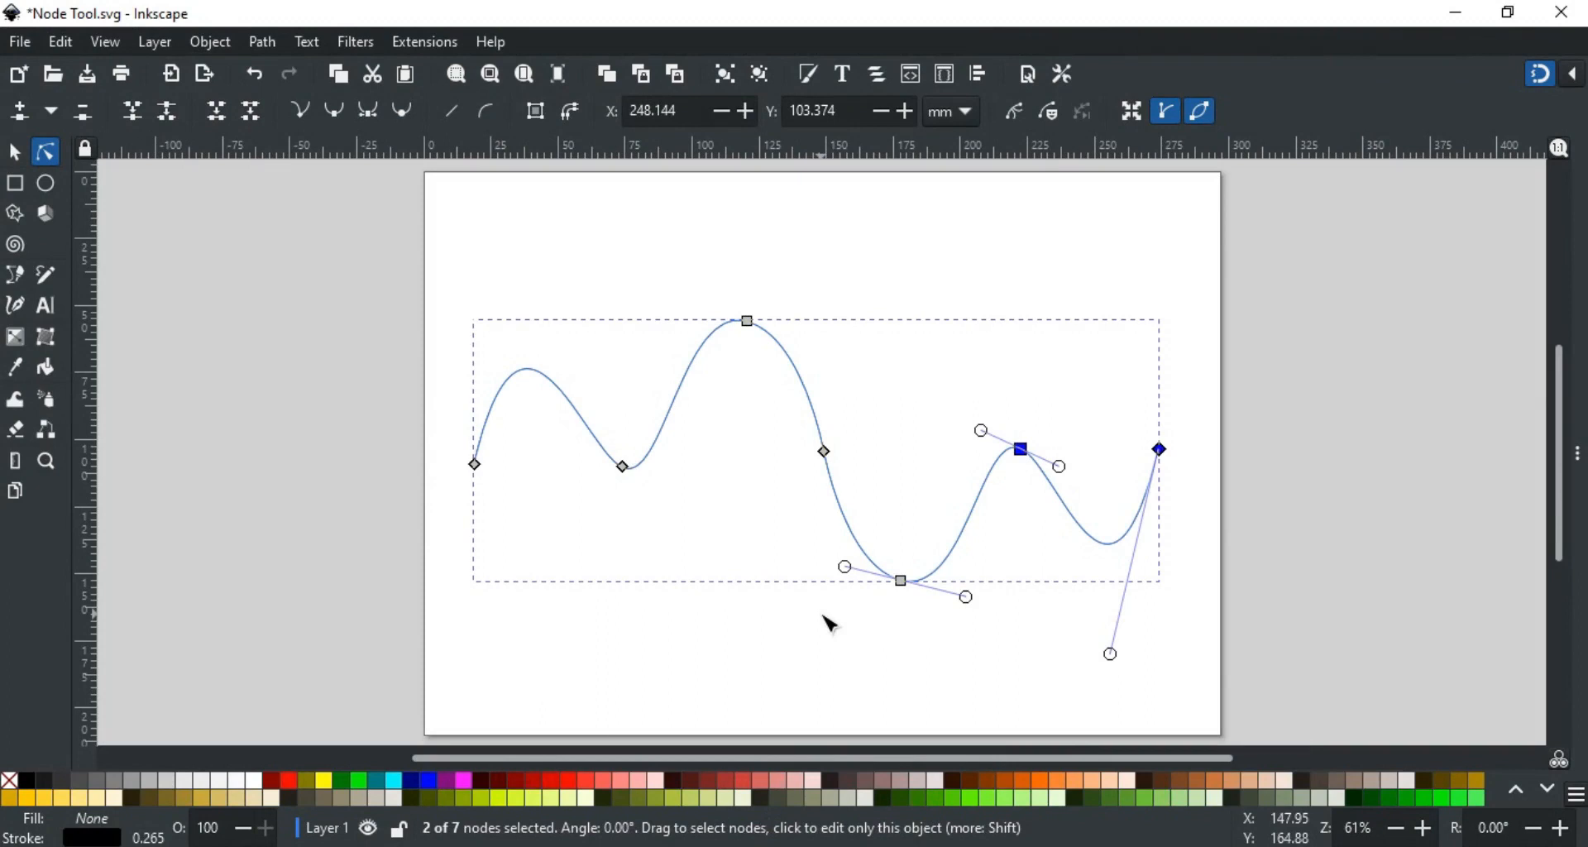
pyautogui.moveTo(1088, 400)
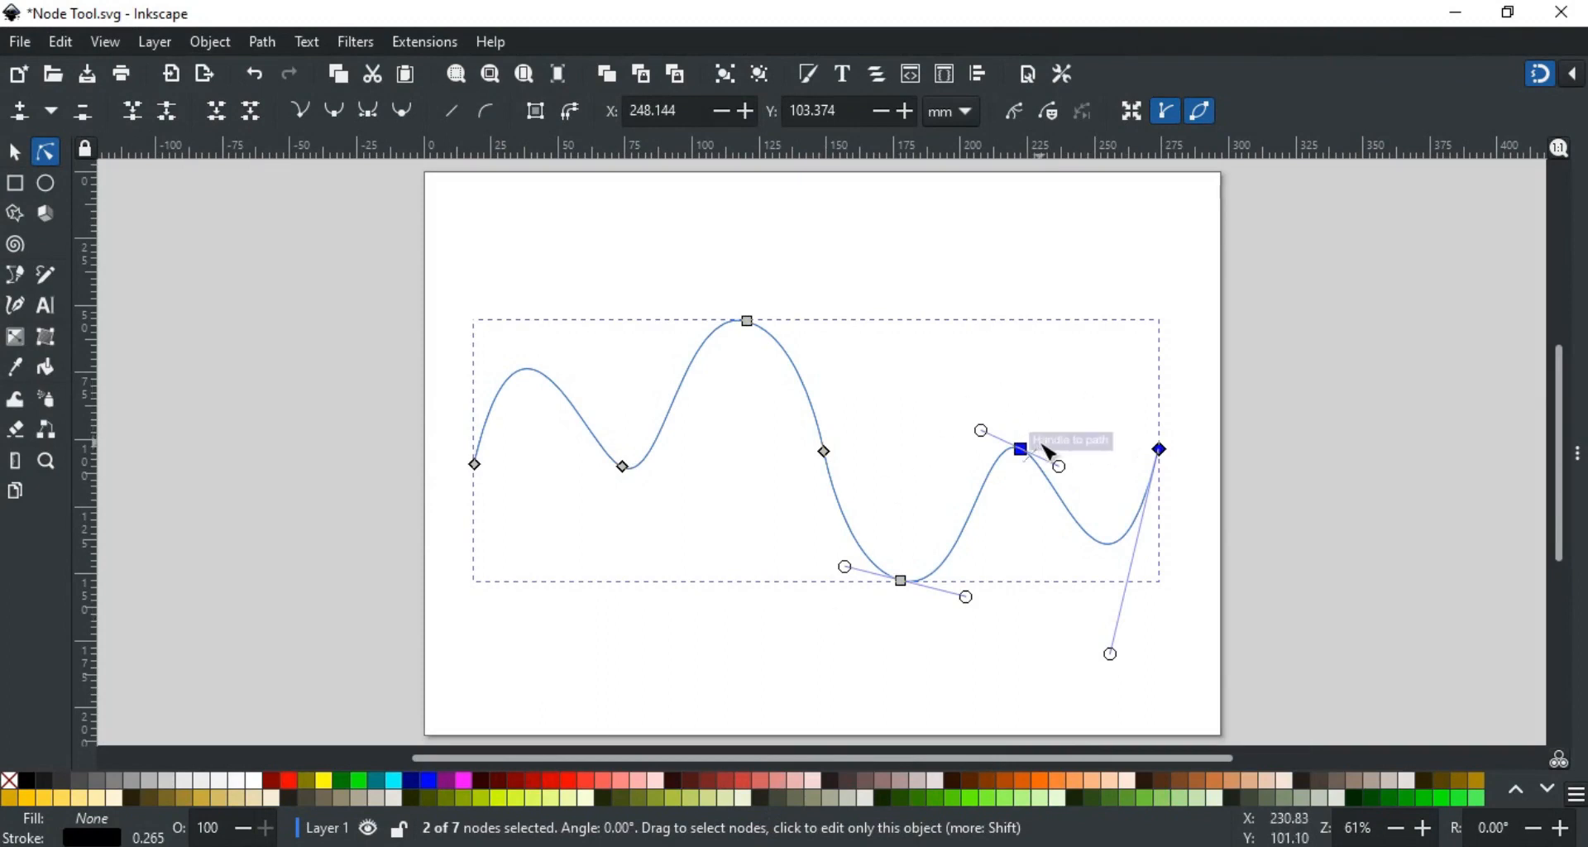
# Step: Drag the last peak and right end nodes, settling the right crest higher and further left
pyautogui.moveTo(1019, 449); pyautogui.dragTo(1019, 434)
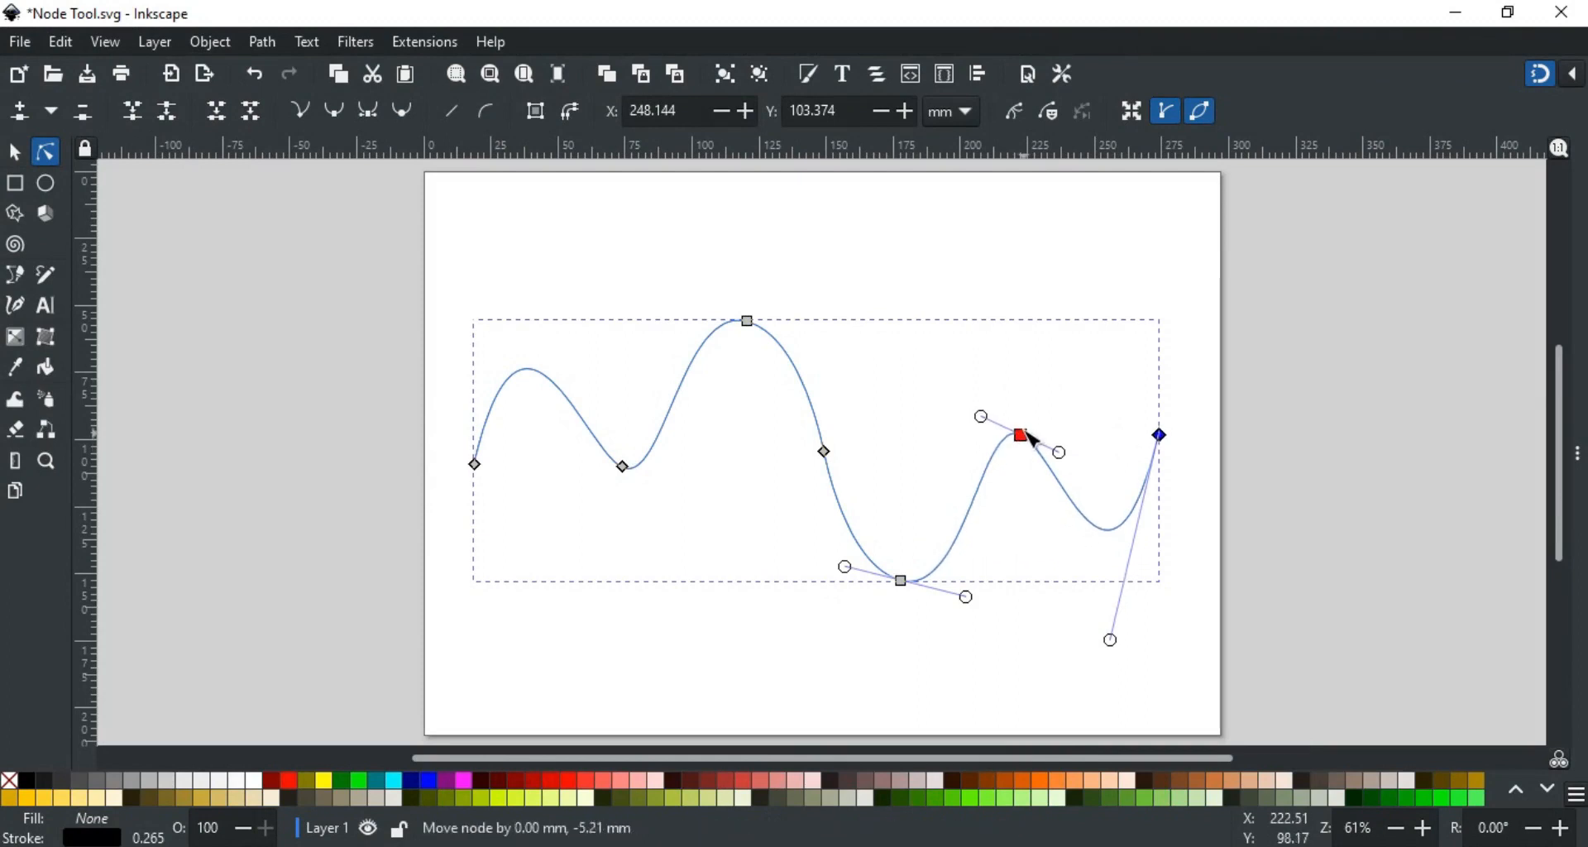
pyautogui.moveTo(1019, 434); pyautogui.dragTo(1019, 384)
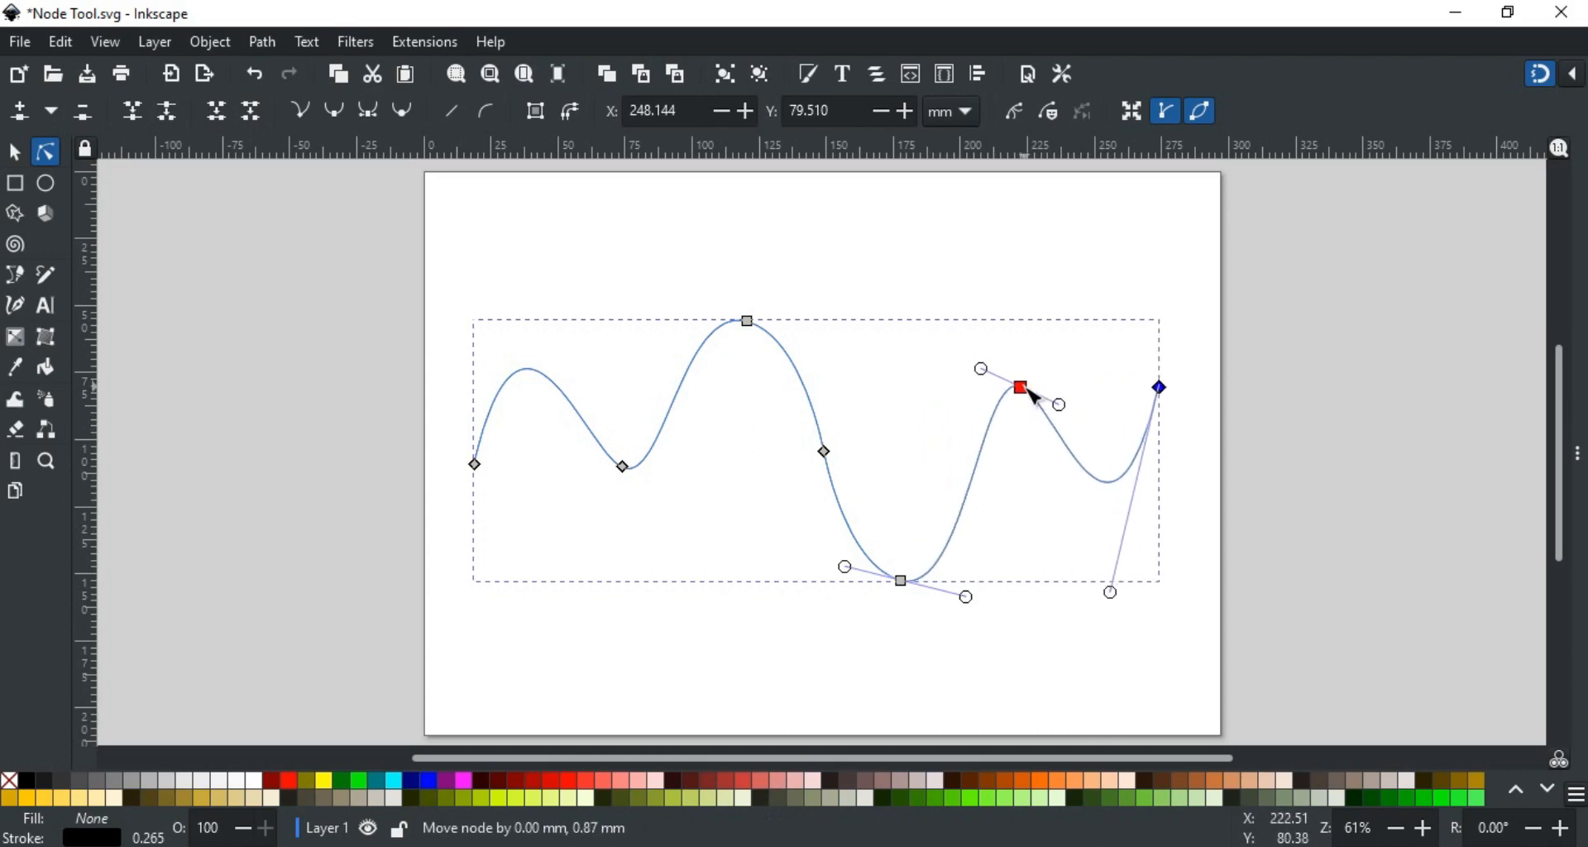
pyautogui.moveTo(1019, 386); pyautogui.dragTo(998, 385)
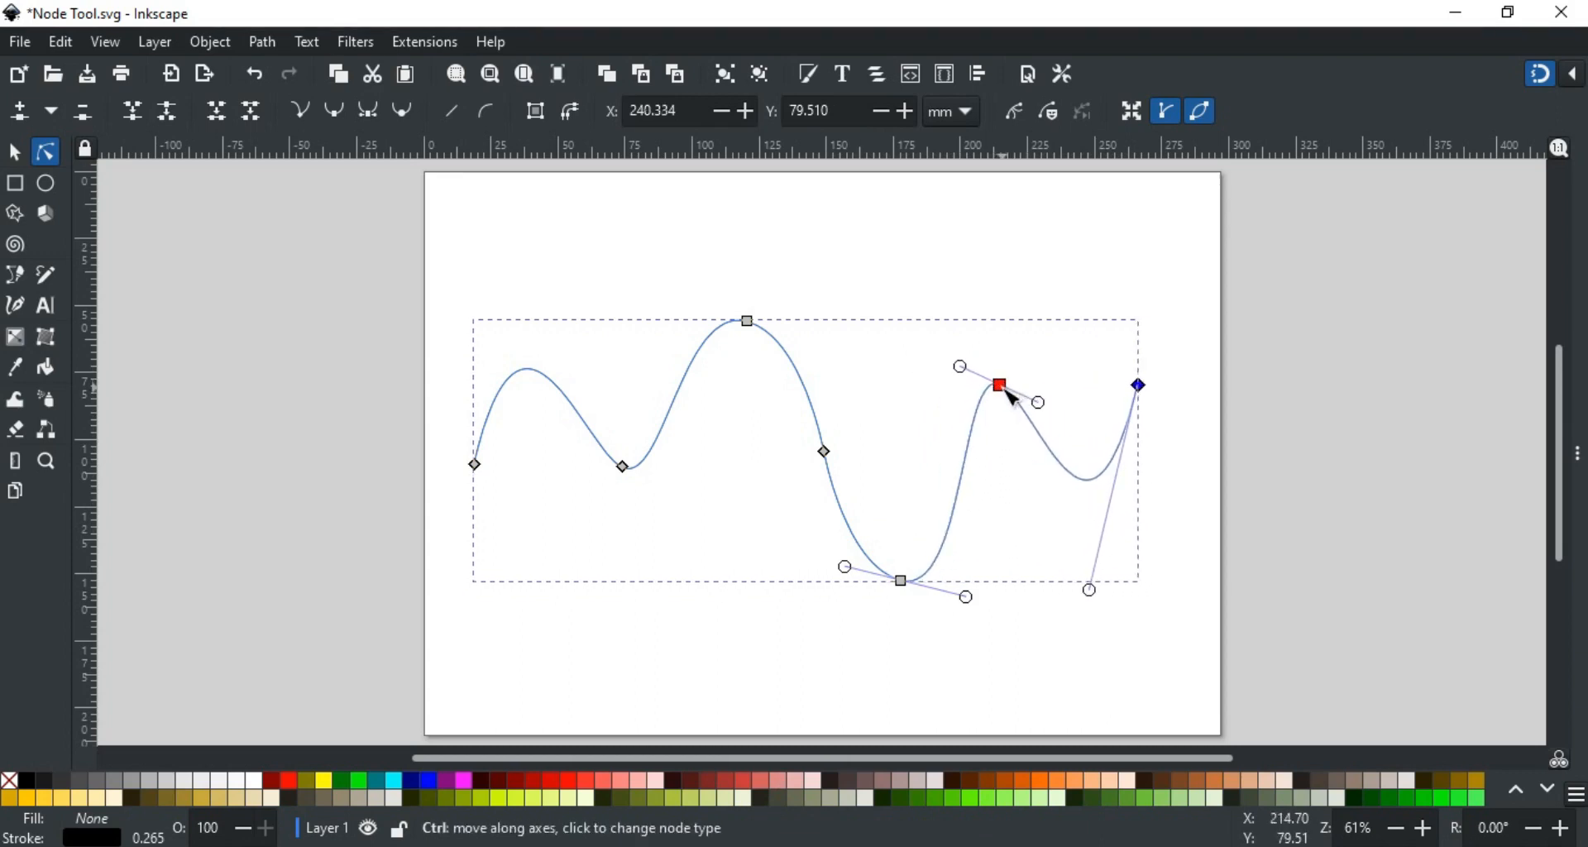
pyautogui.moveTo(1000, 385); pyautogui.dragTo(899, 520)
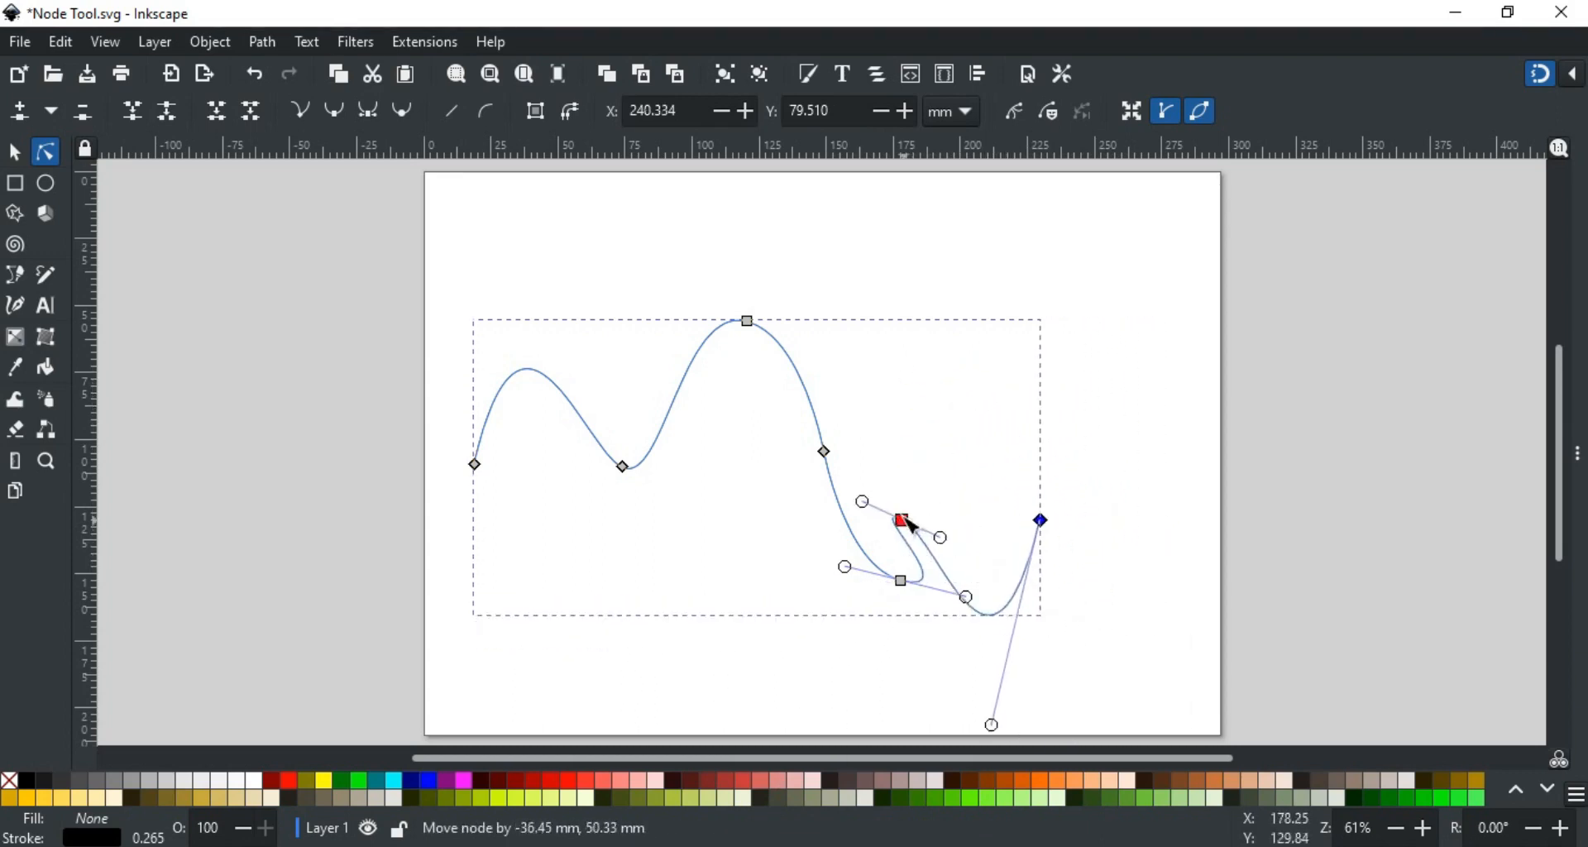
pyautogui.moveTo(900, 520); pyautogui.dragTo(1033, 463)
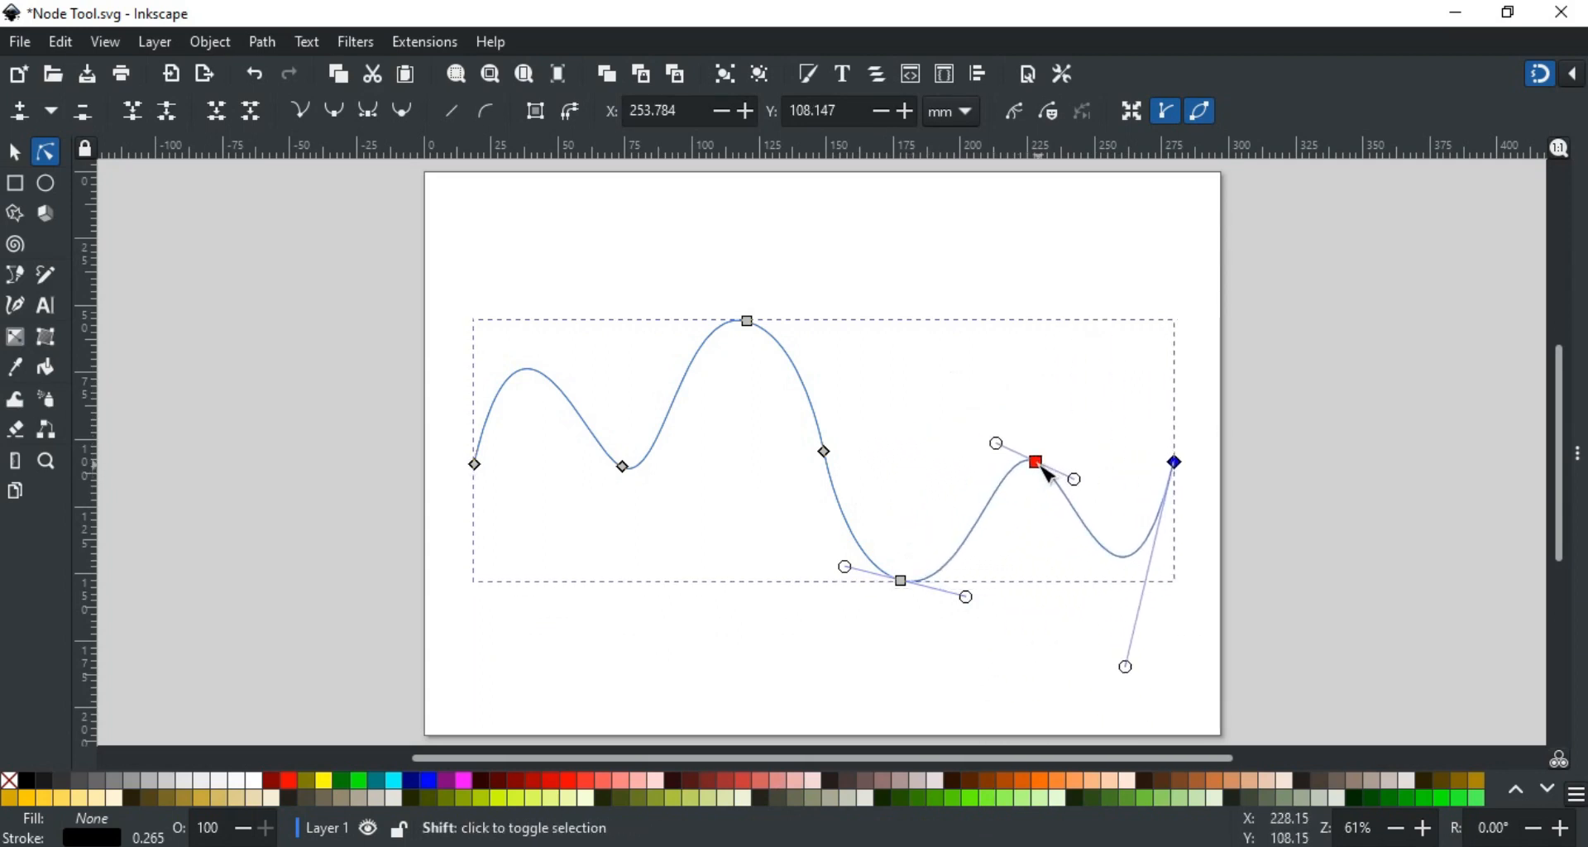
pyautogui.moveTo(1035, 463); pyautogui.dragTo(987, 478)
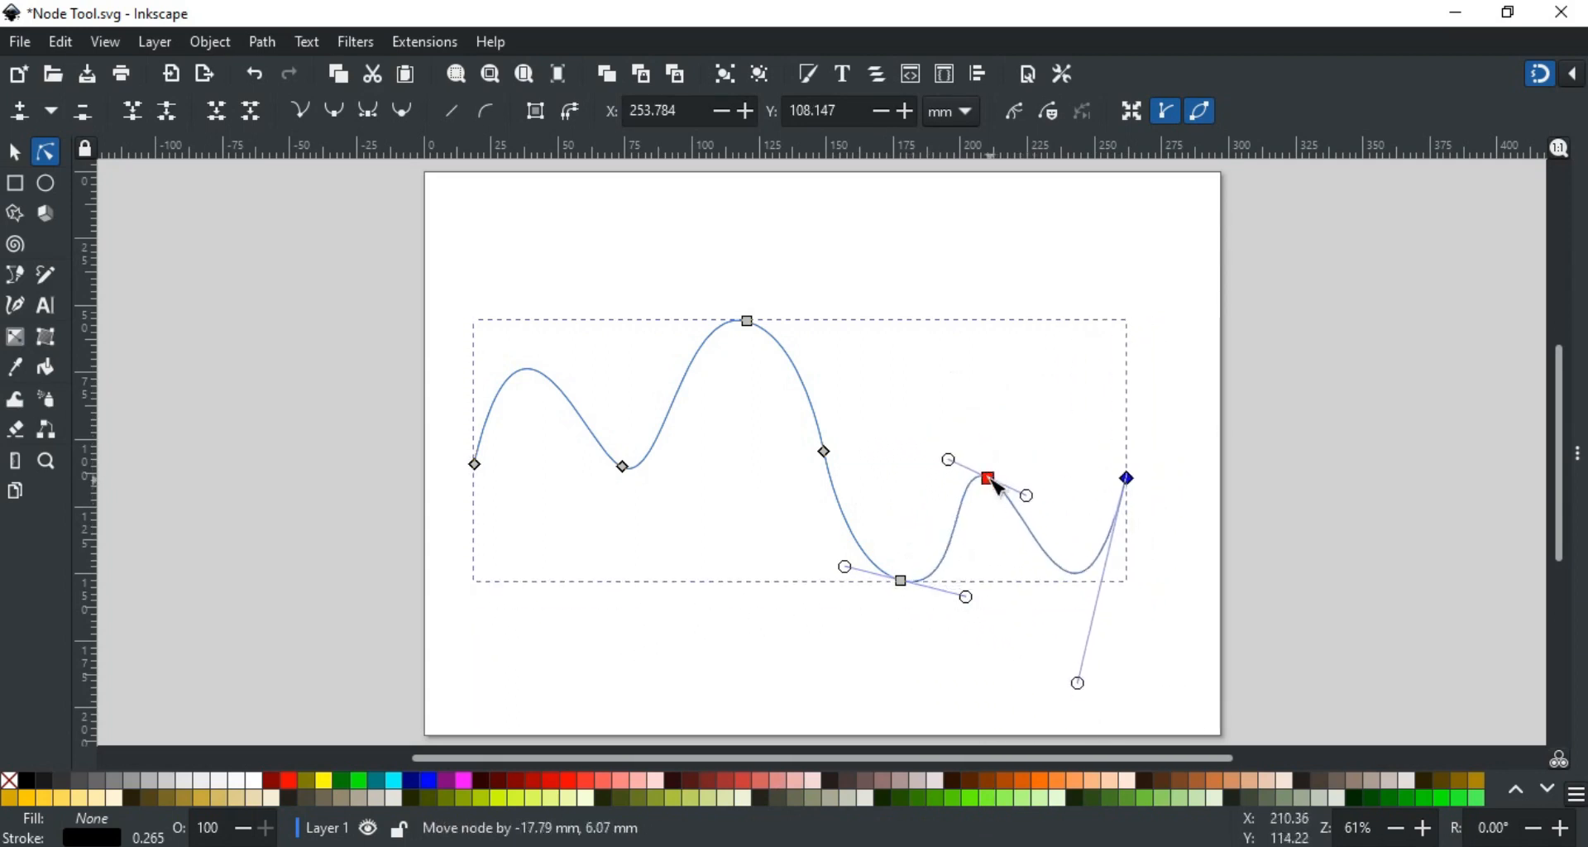
pyautogui.moveTo(987, 478); pyautogui.dragTo(937, 587)
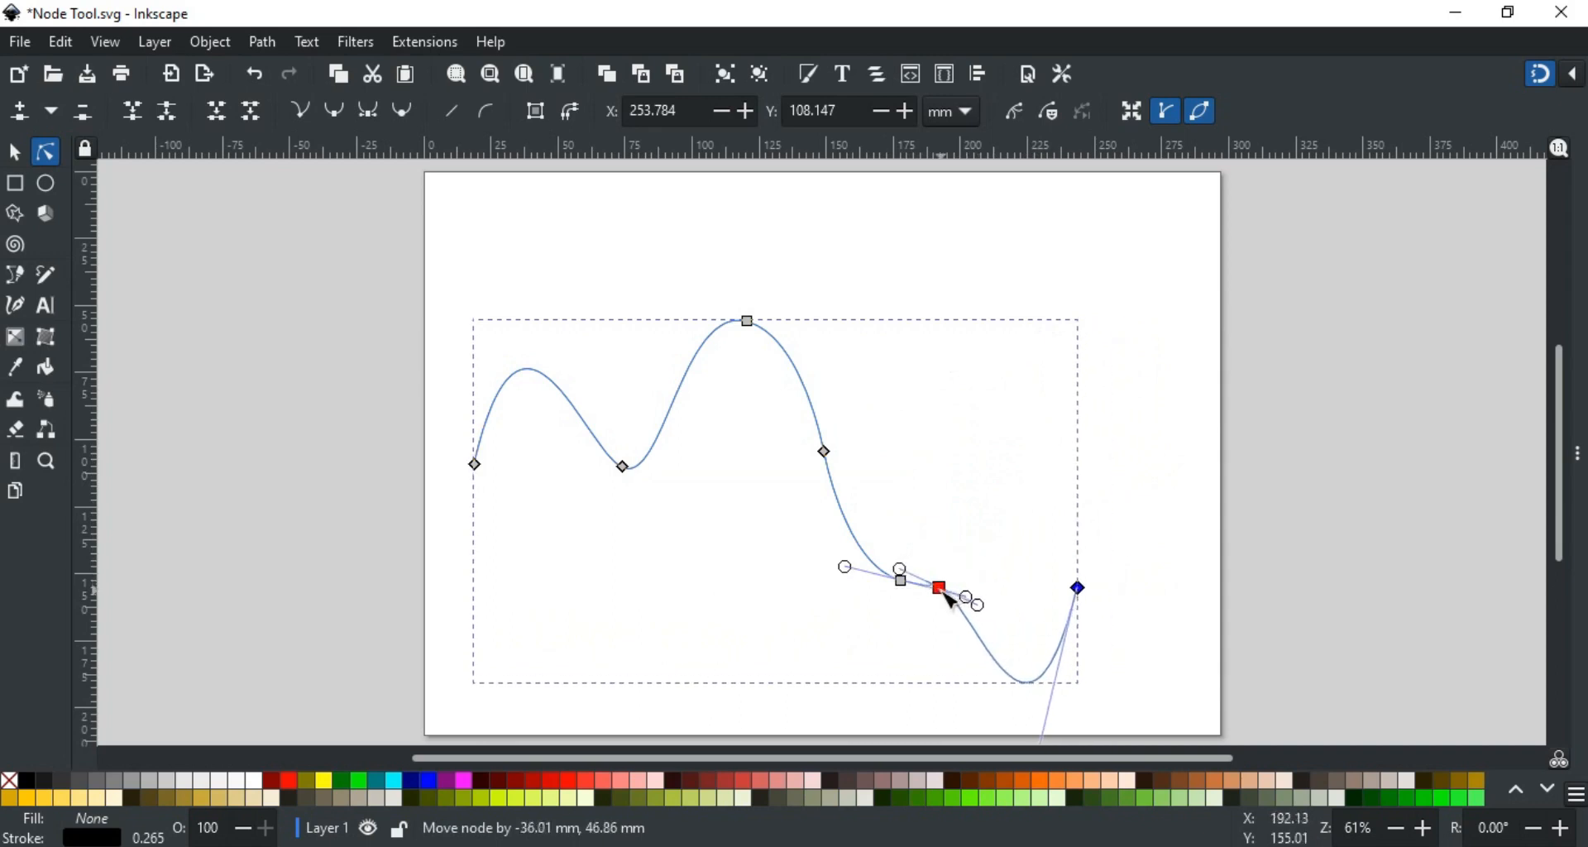
pyautogui.moveTo(937, 586); pyautogui.dragTo(997, 397)
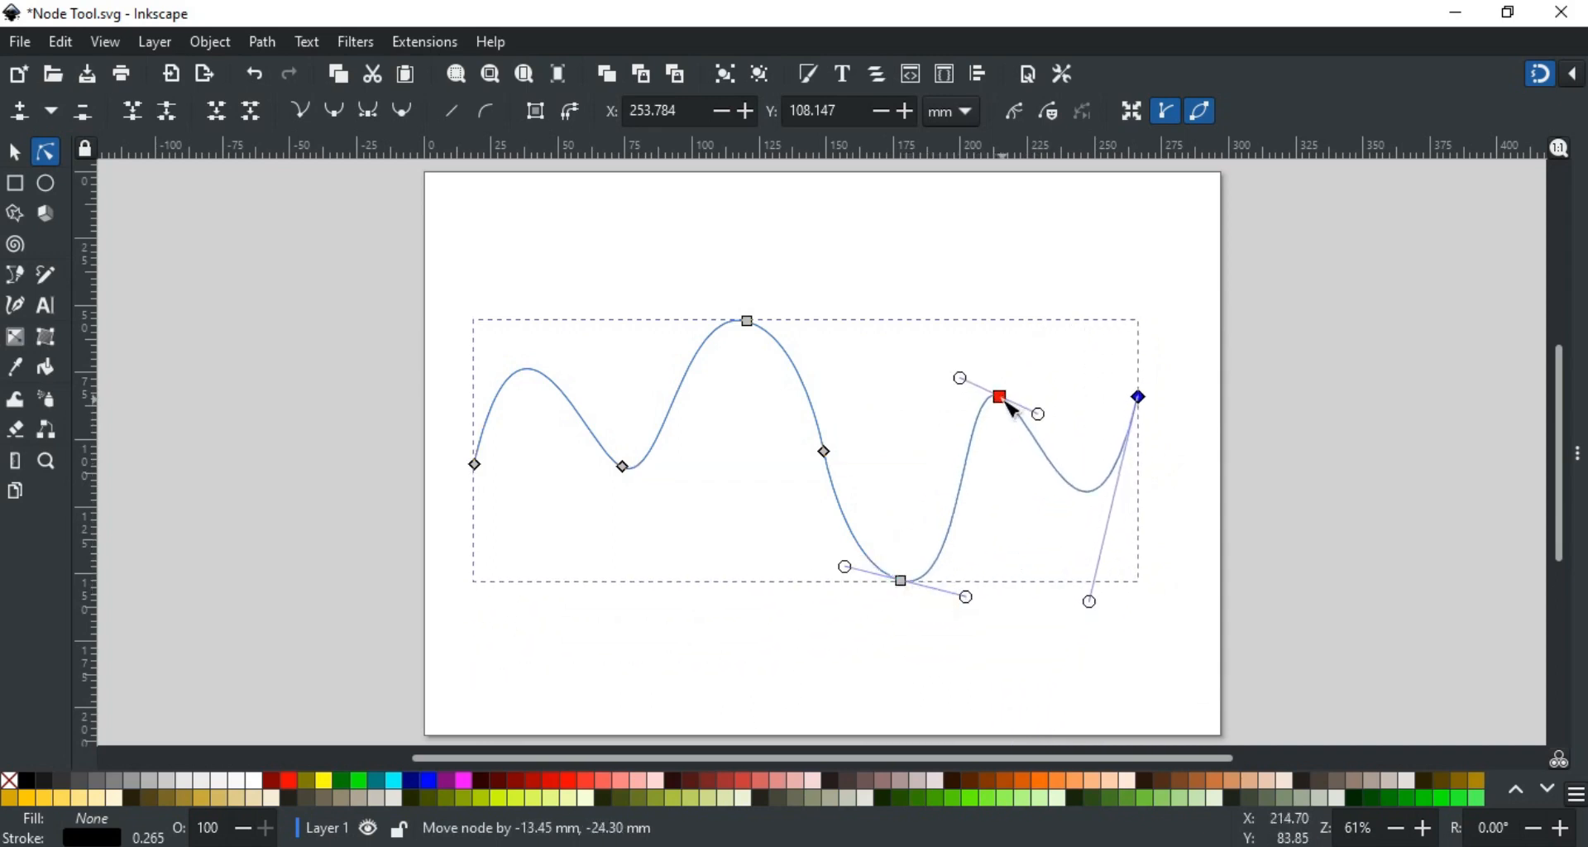
# Step: Swing the bottom node's handle to reshape the curve near the trough
pyautogui.moveTo(997, 397); pyautogui.dragTo(964, 596)
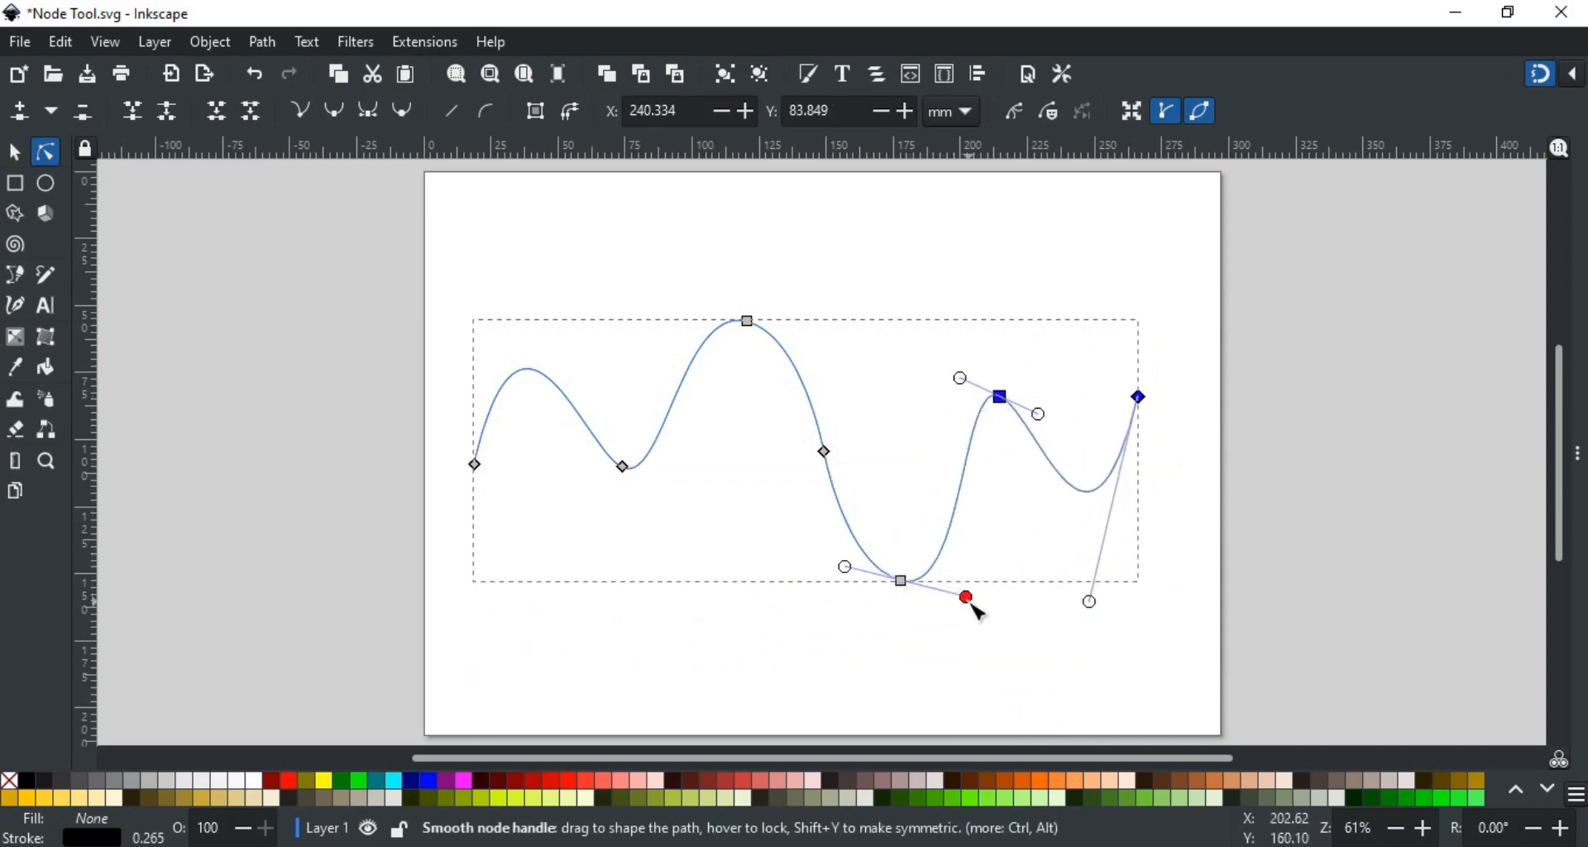
pyautogui.moveTo(964, 596); pyautogui.dragTo(944, 625)
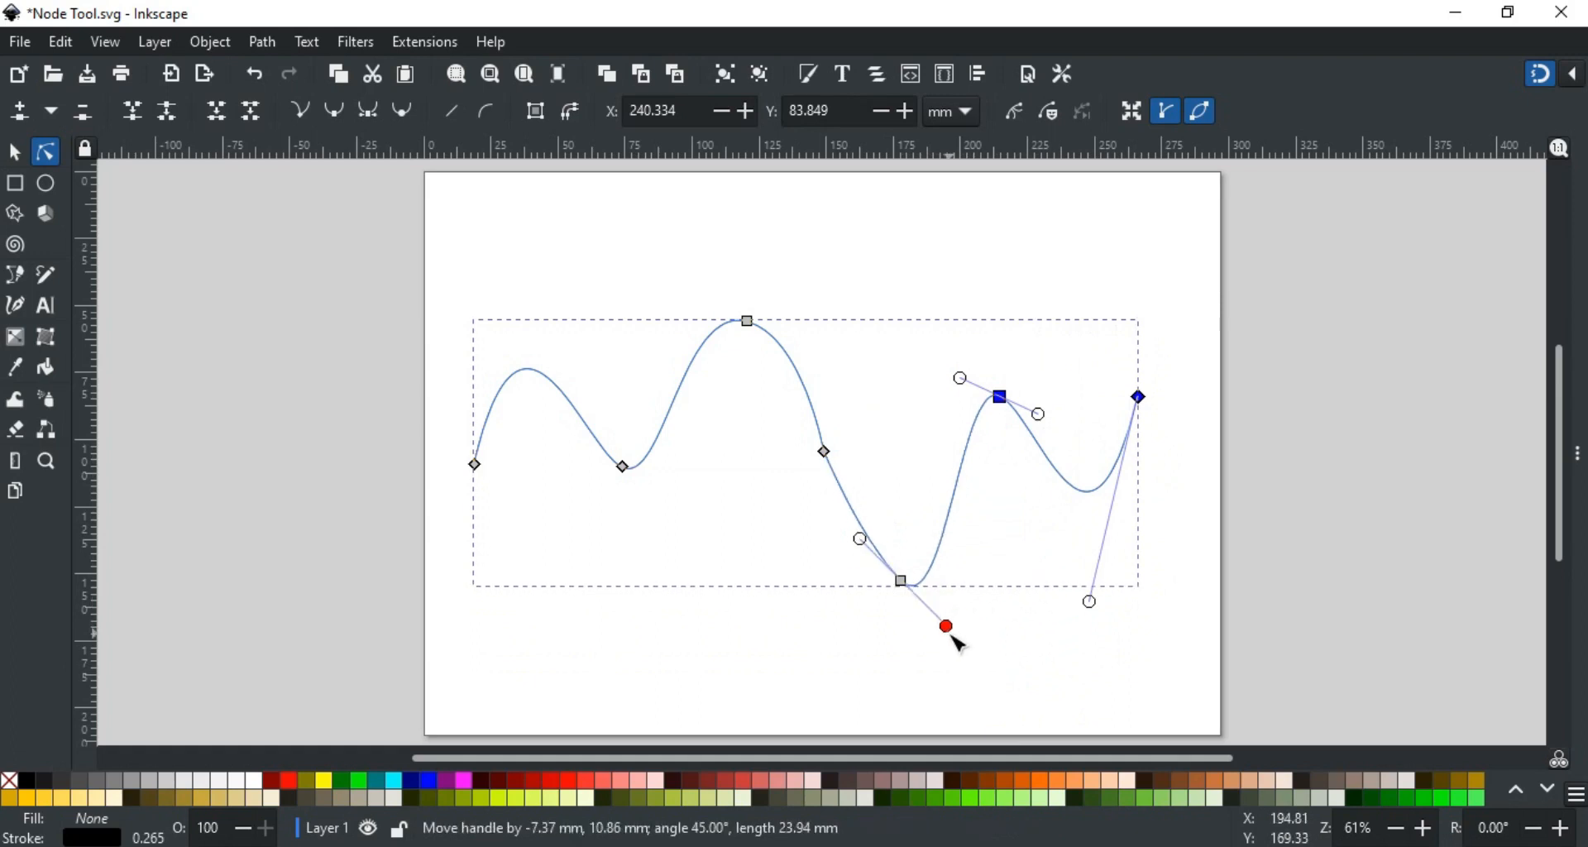
pyautogui.moveTo(946, 625); pyautogui.dragTo(916, 637)
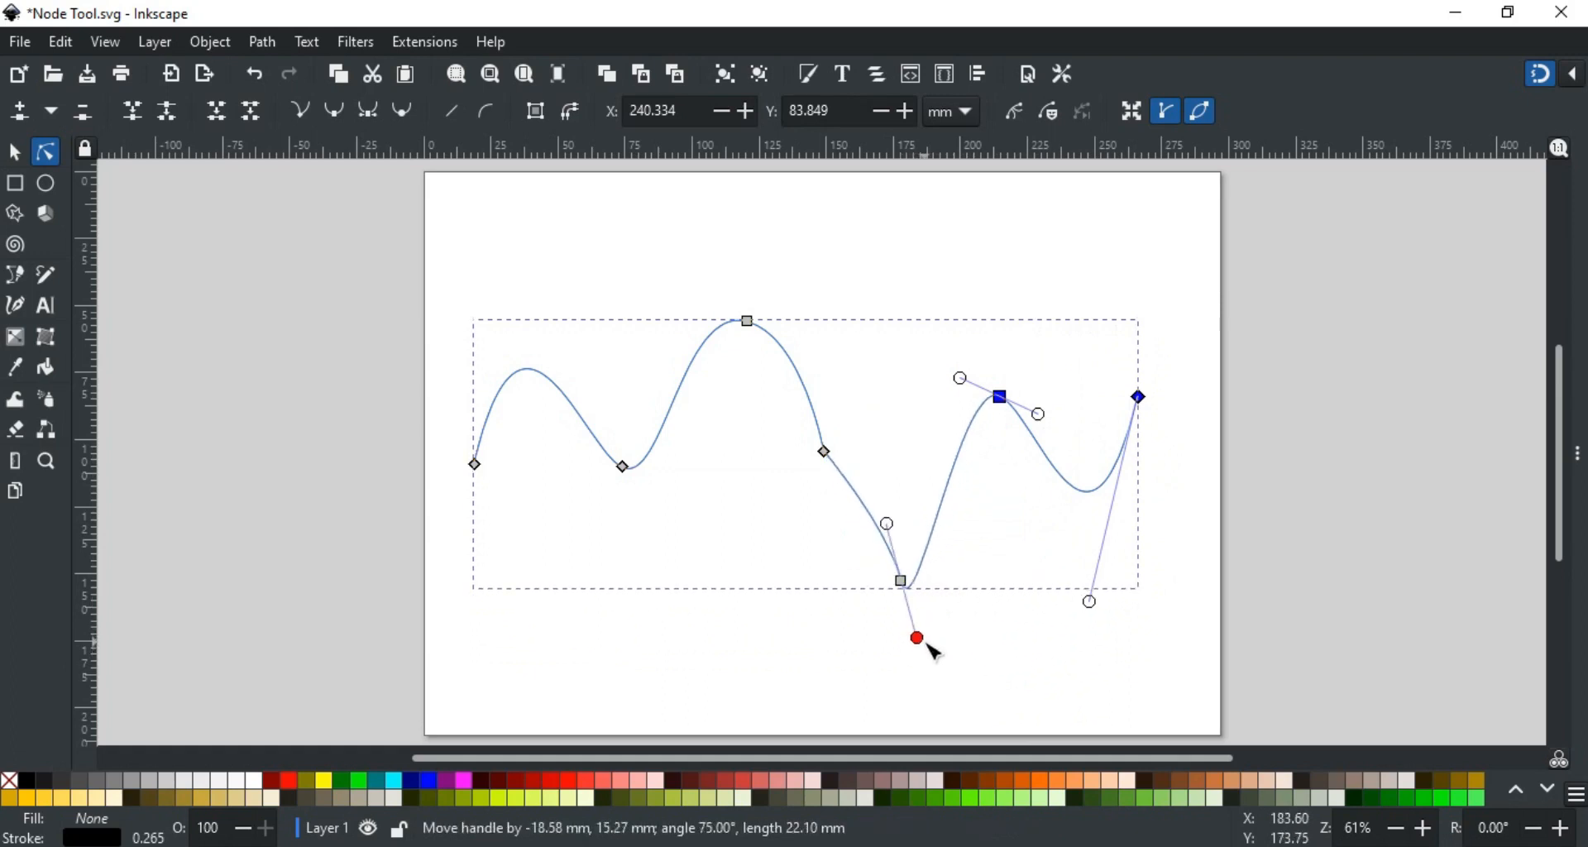
pyautogui.moveTo(917, 639); pyautogui.dragTo(957, 581)
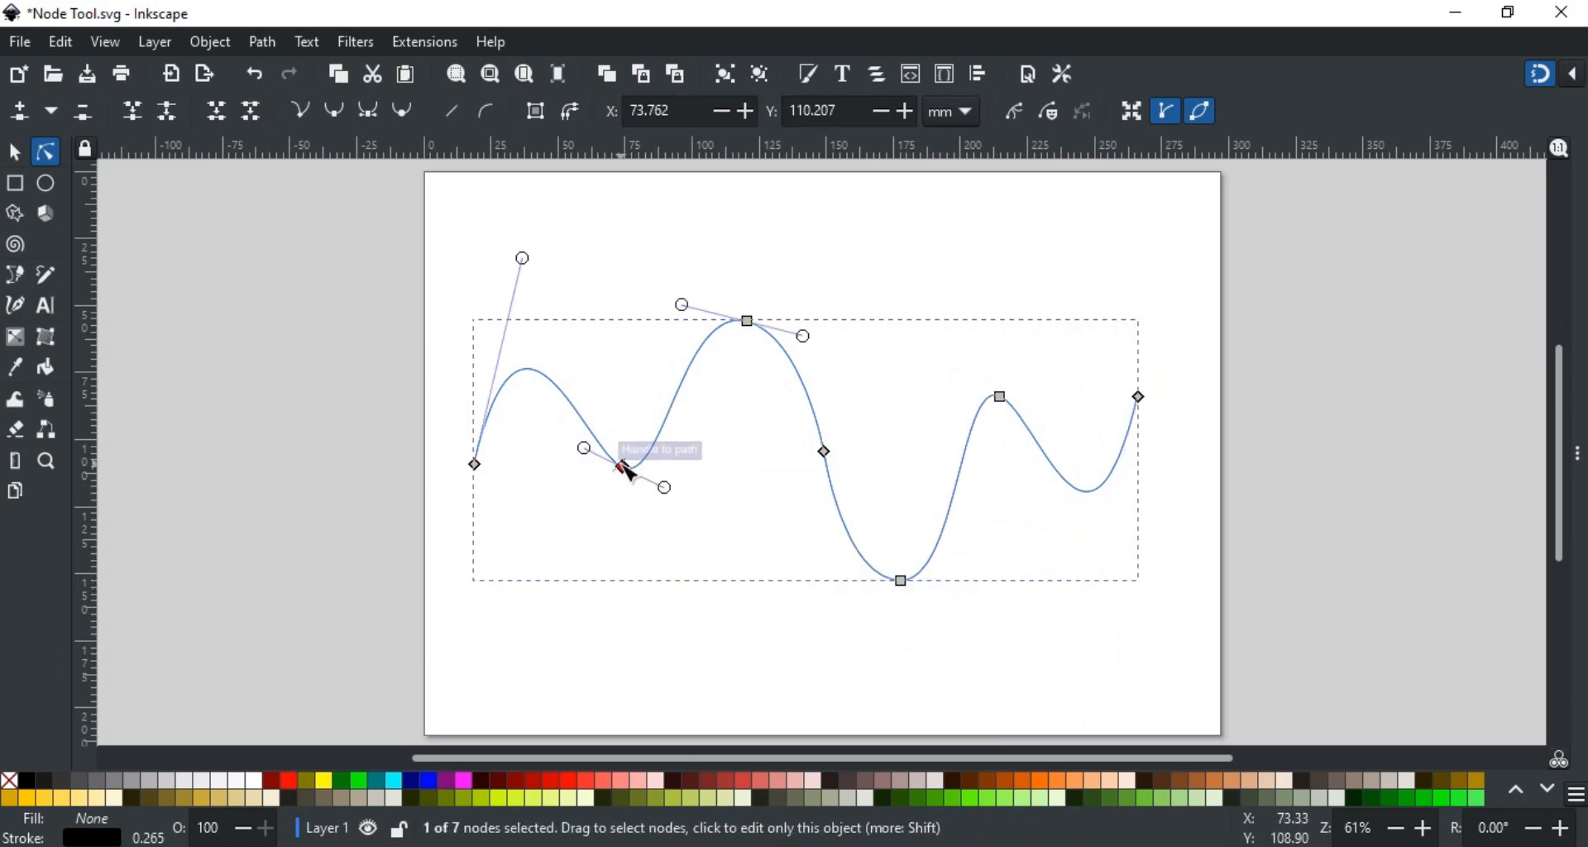
# Step: Rotate the first dip node's handles together, giving that dip a sharper, lopsided bend
pyautogui.moveTo(618, 465); pyautogui.dragTo(687, 443)
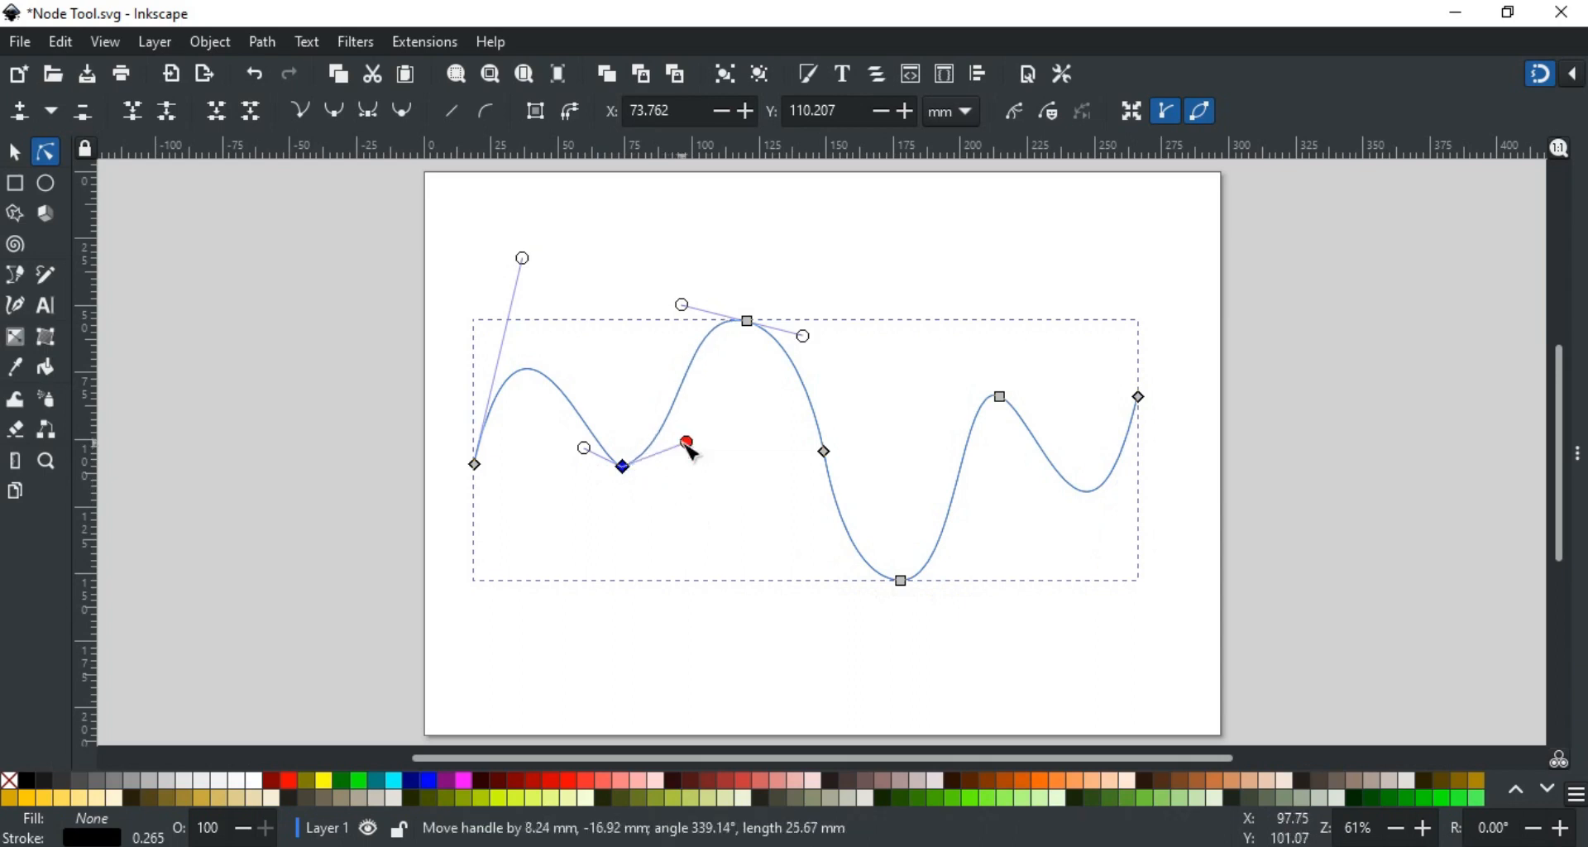
pyautogui.moveTo(687, 443); pyautogui.dragTo(666, 503)
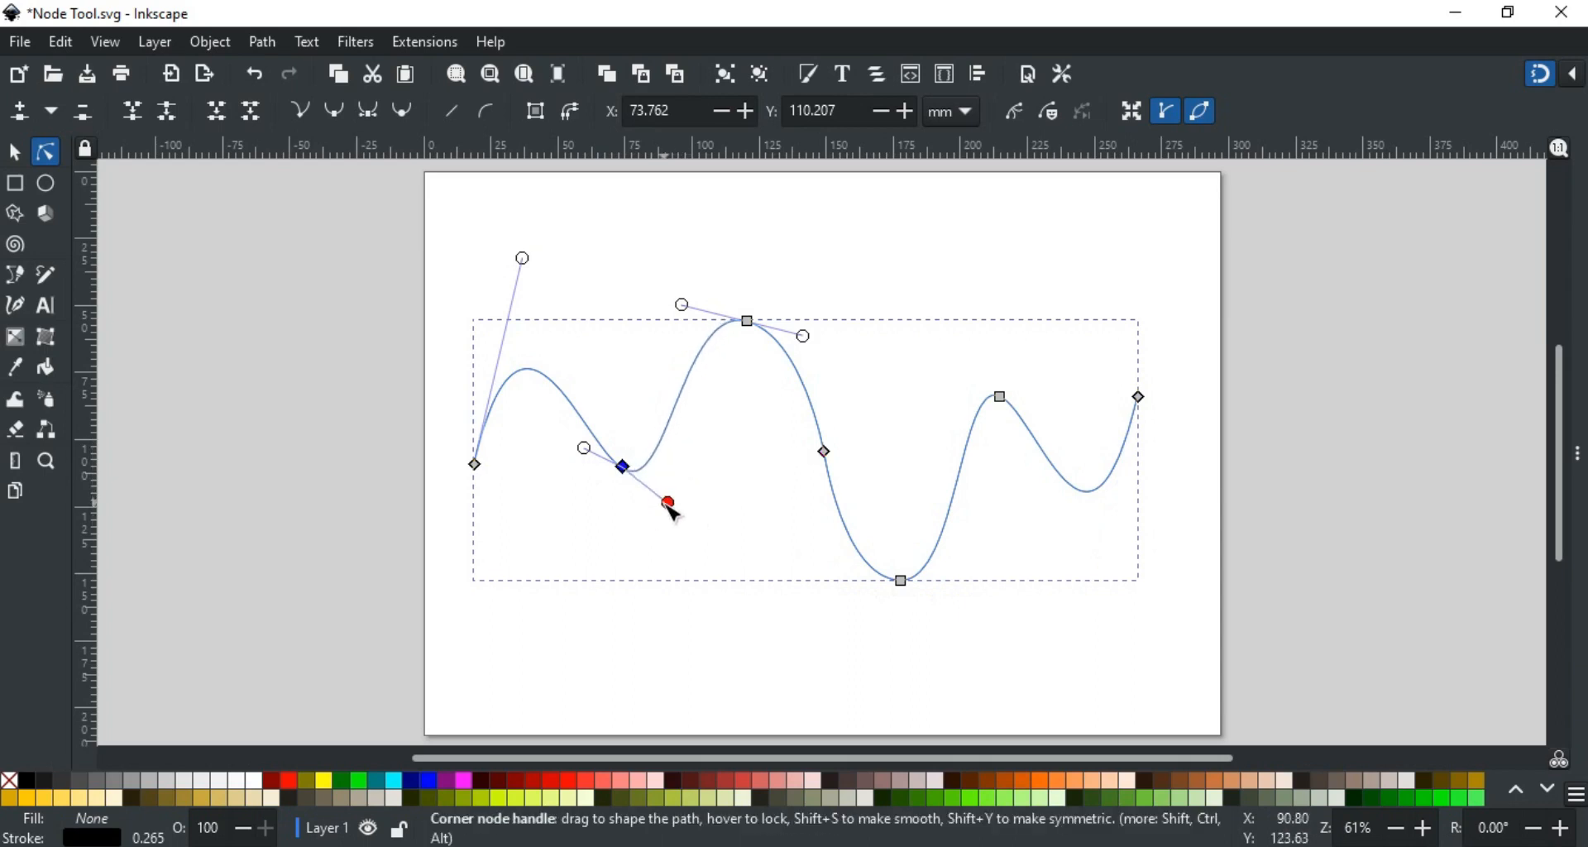
pyautogui.moveTo(668, 501); pyautogui.dragTo(668, 454)
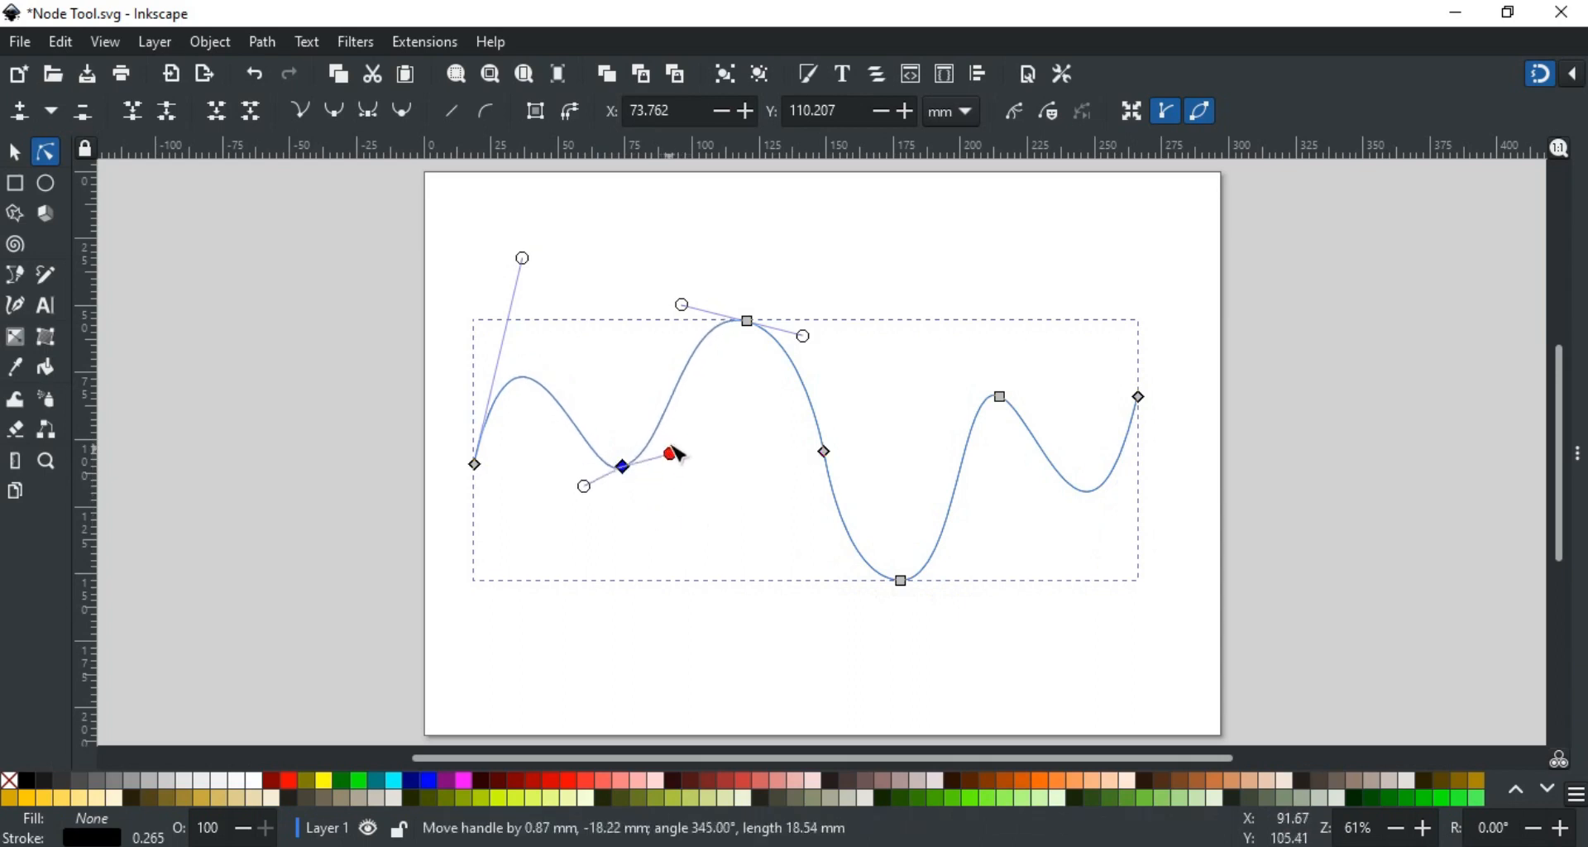
pyautogui.moveTo(671, 454); pyautogui.dragTo(655, 498)
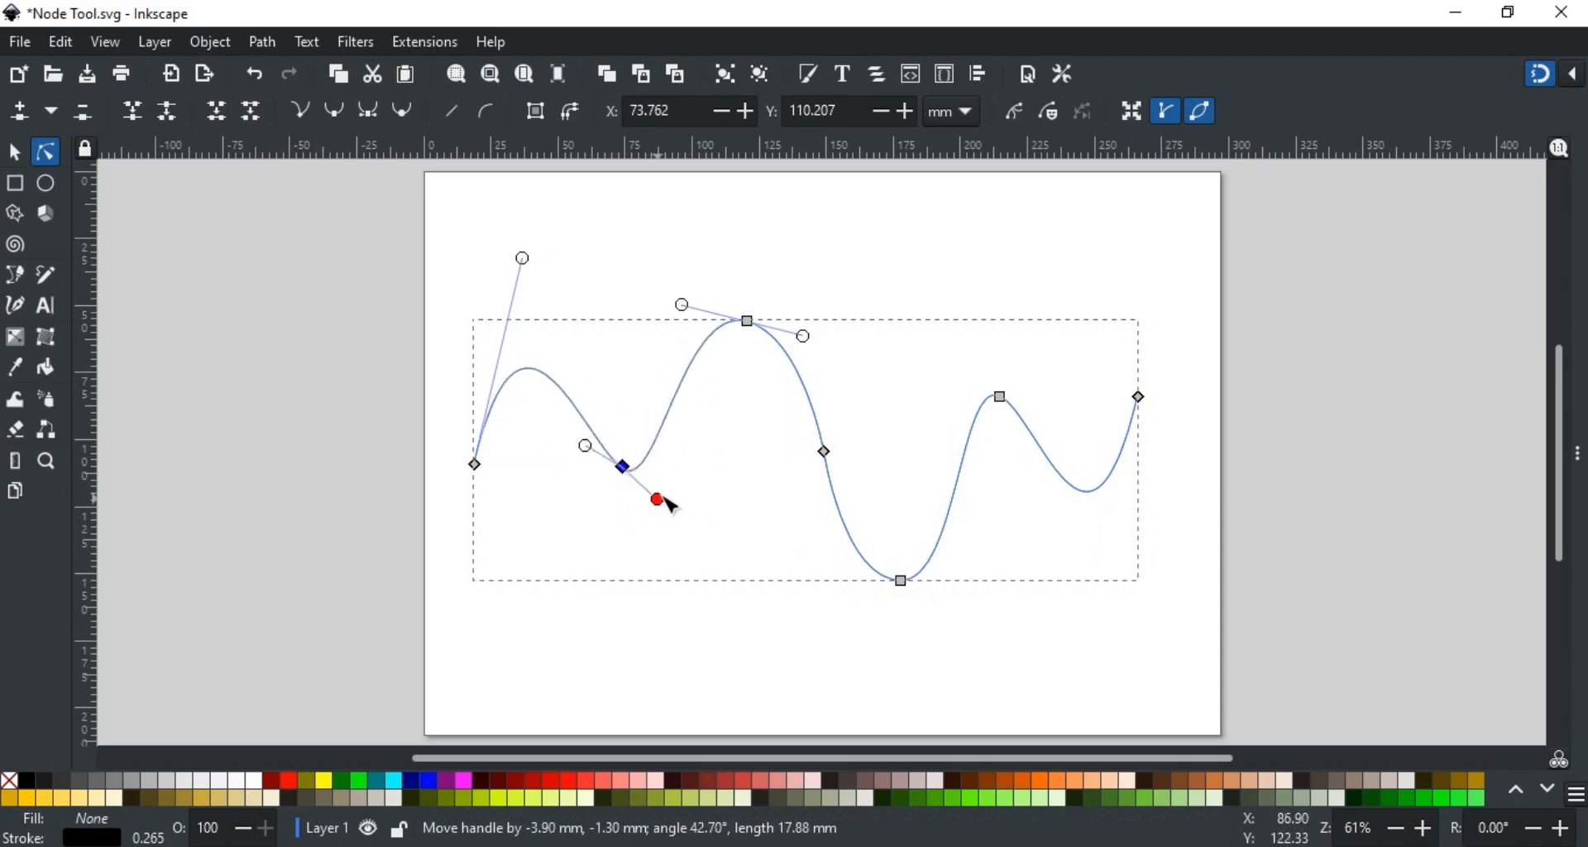
pyautogui.moveTo(656, 498); pyautogui.dragTo(671, 469)
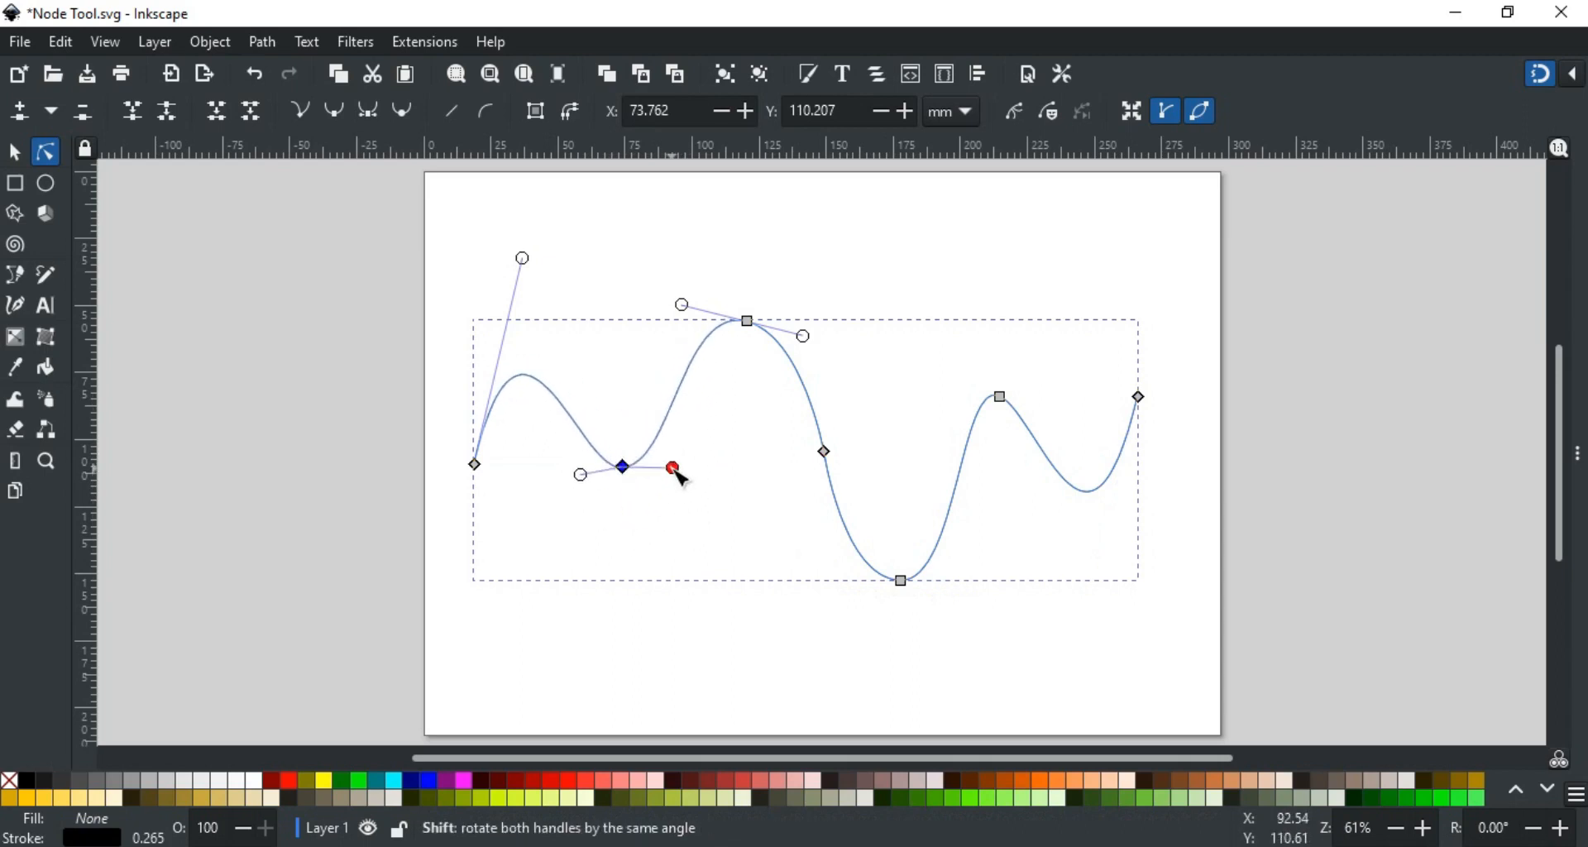
pyautogui.moveTo(672, 468); pyautogui.dragTo(665, 445)
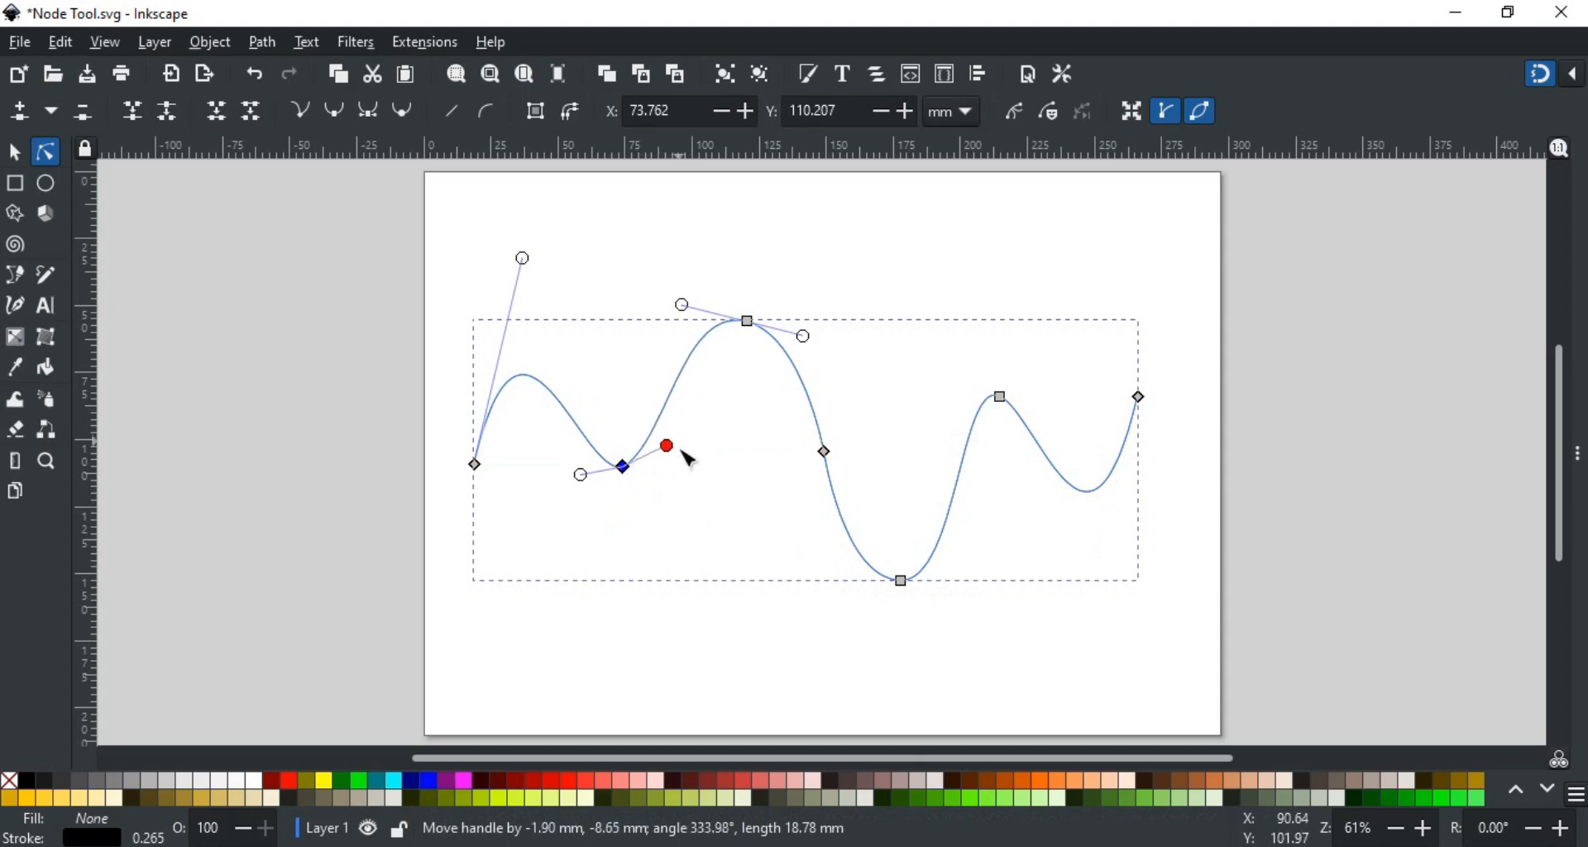
pyautogui.moveTo(666, 446); pyautogui.dragTo(660, 497)
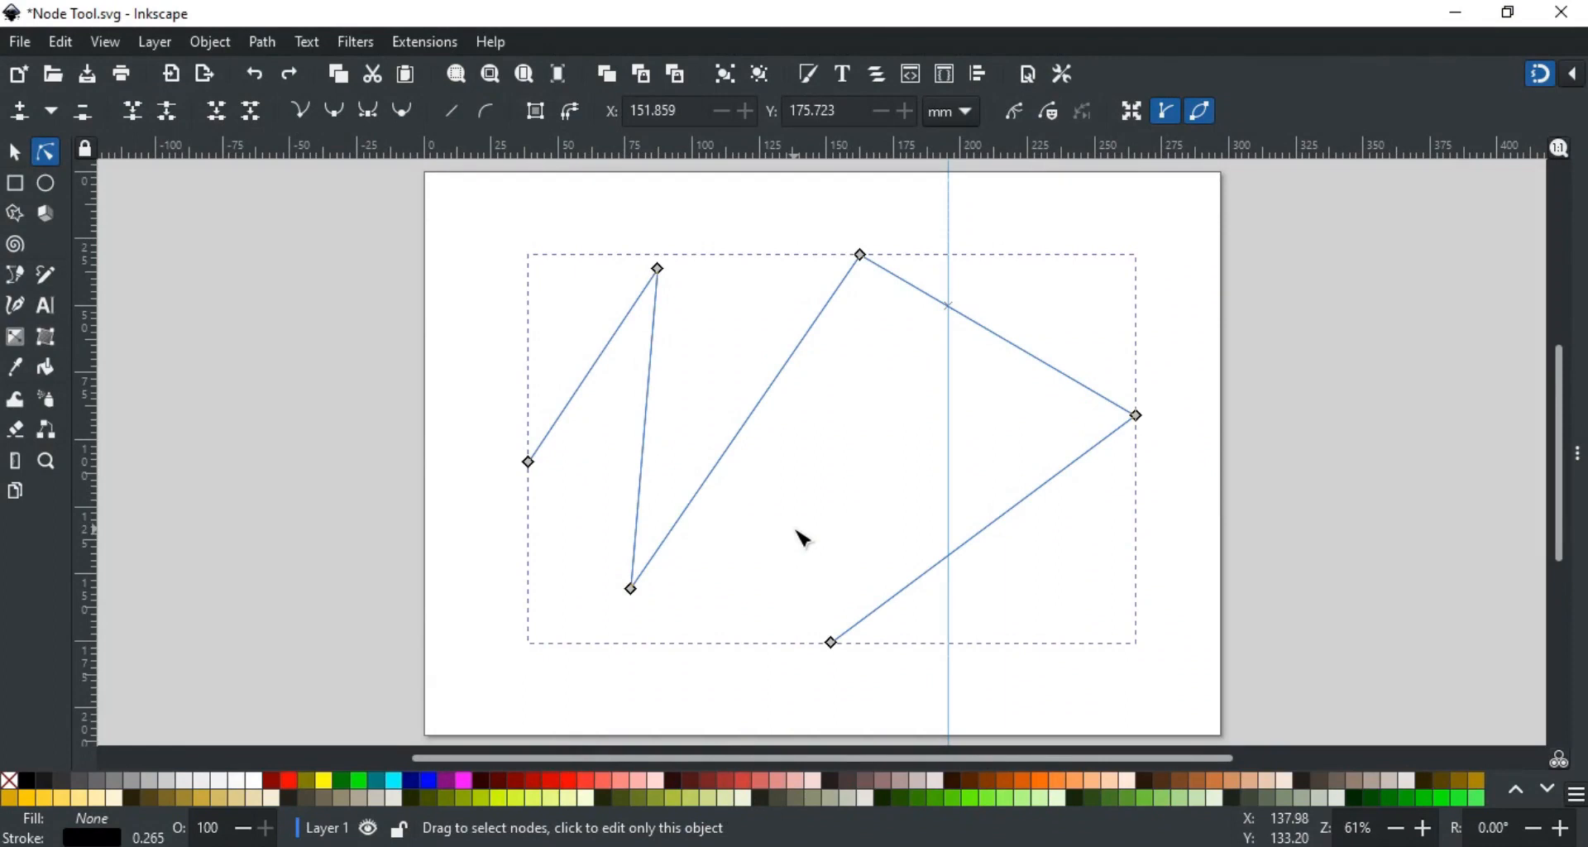
pyautogui.moveTo(263, 139)
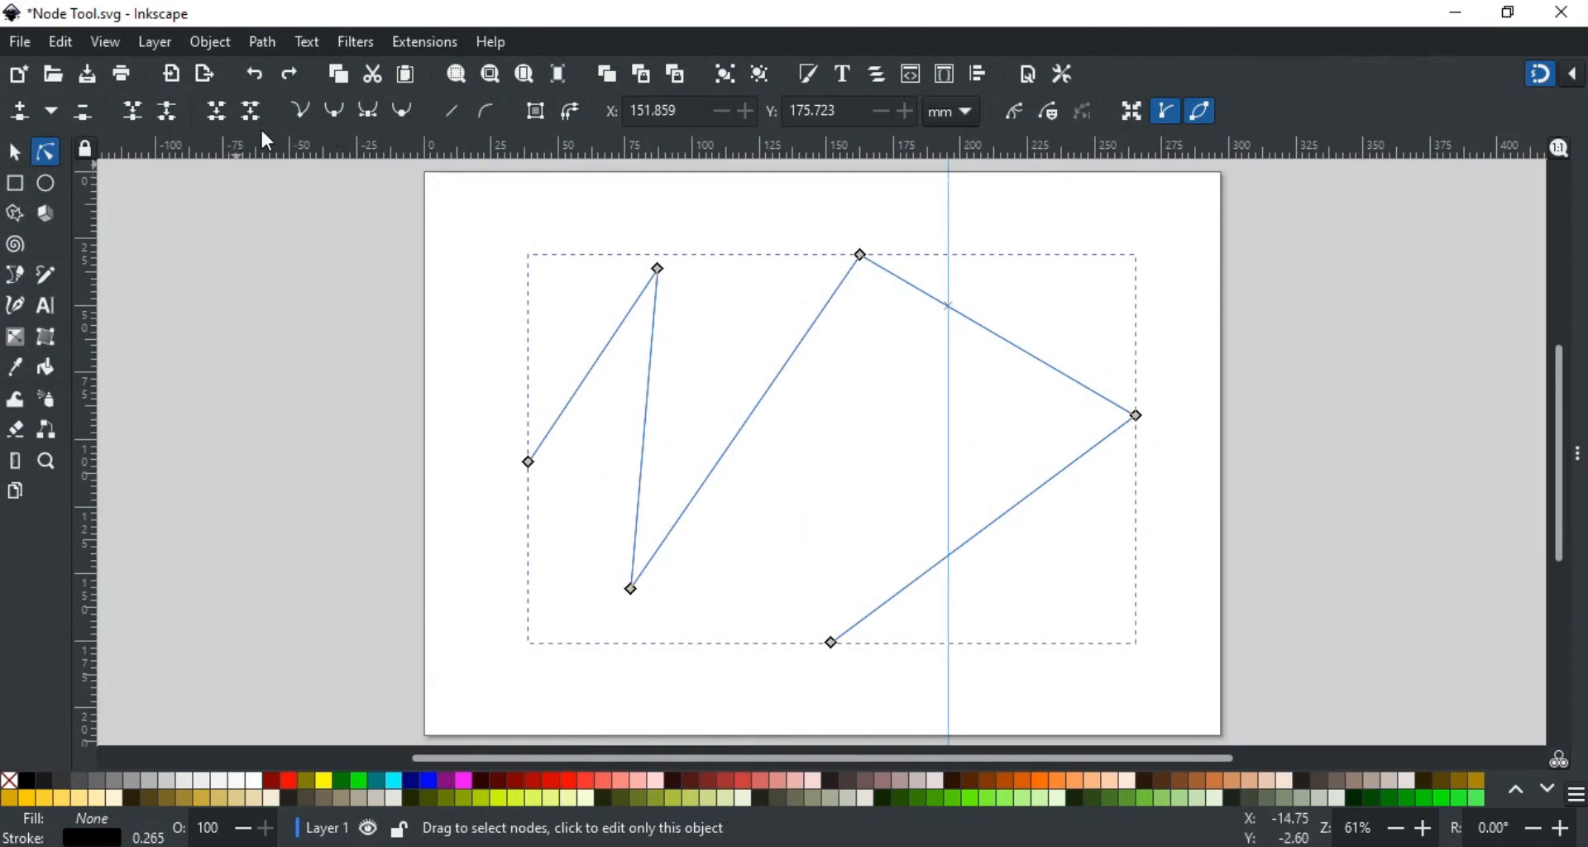
pyautogui.moveTo(17, 111)
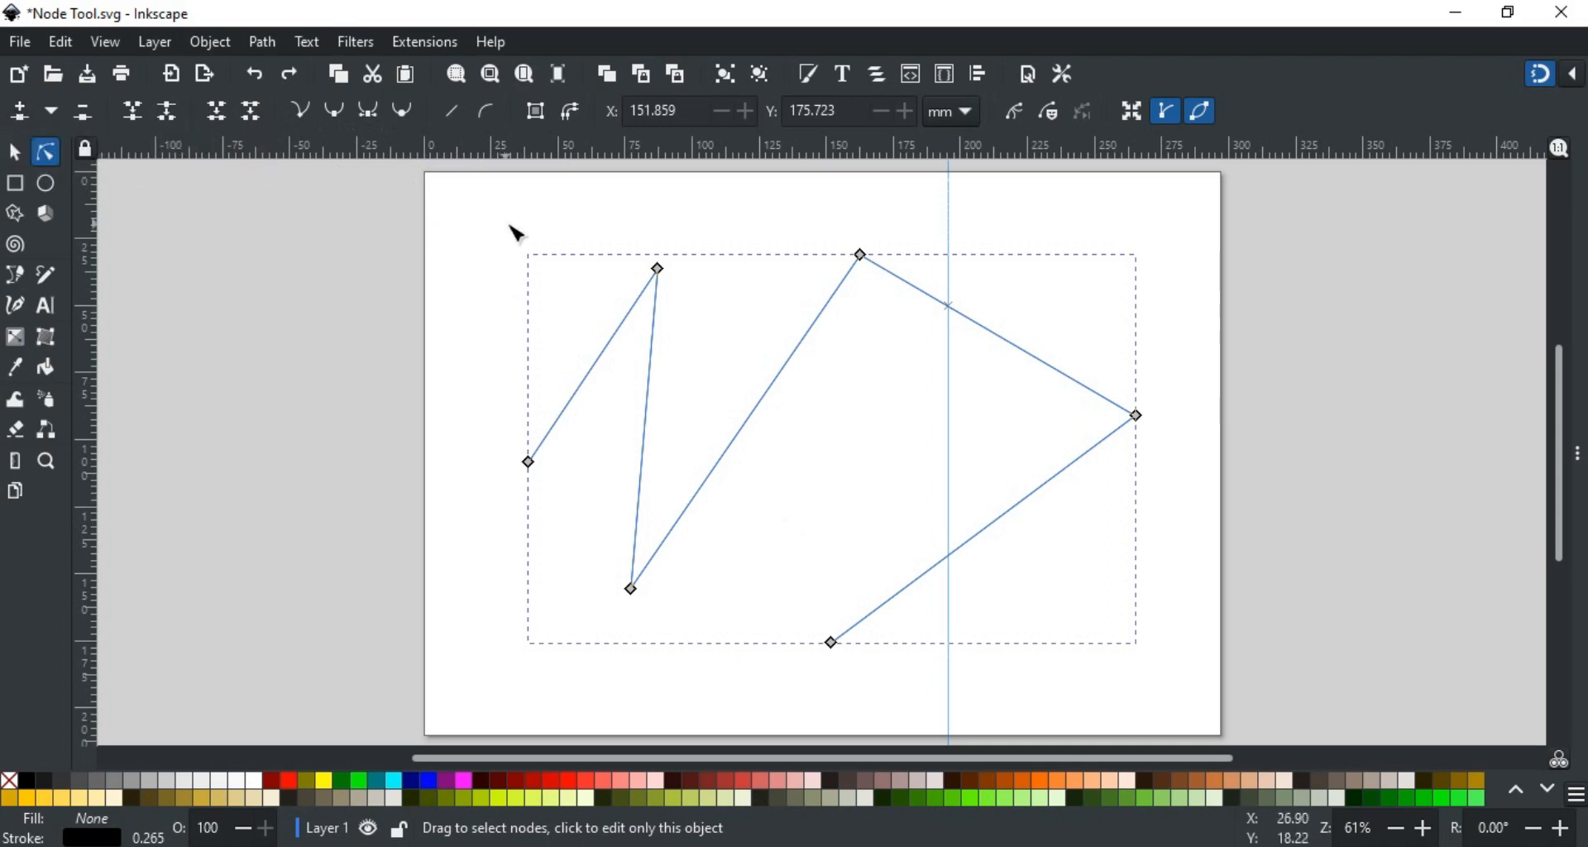
pyautogui.moveTo(709, 280)
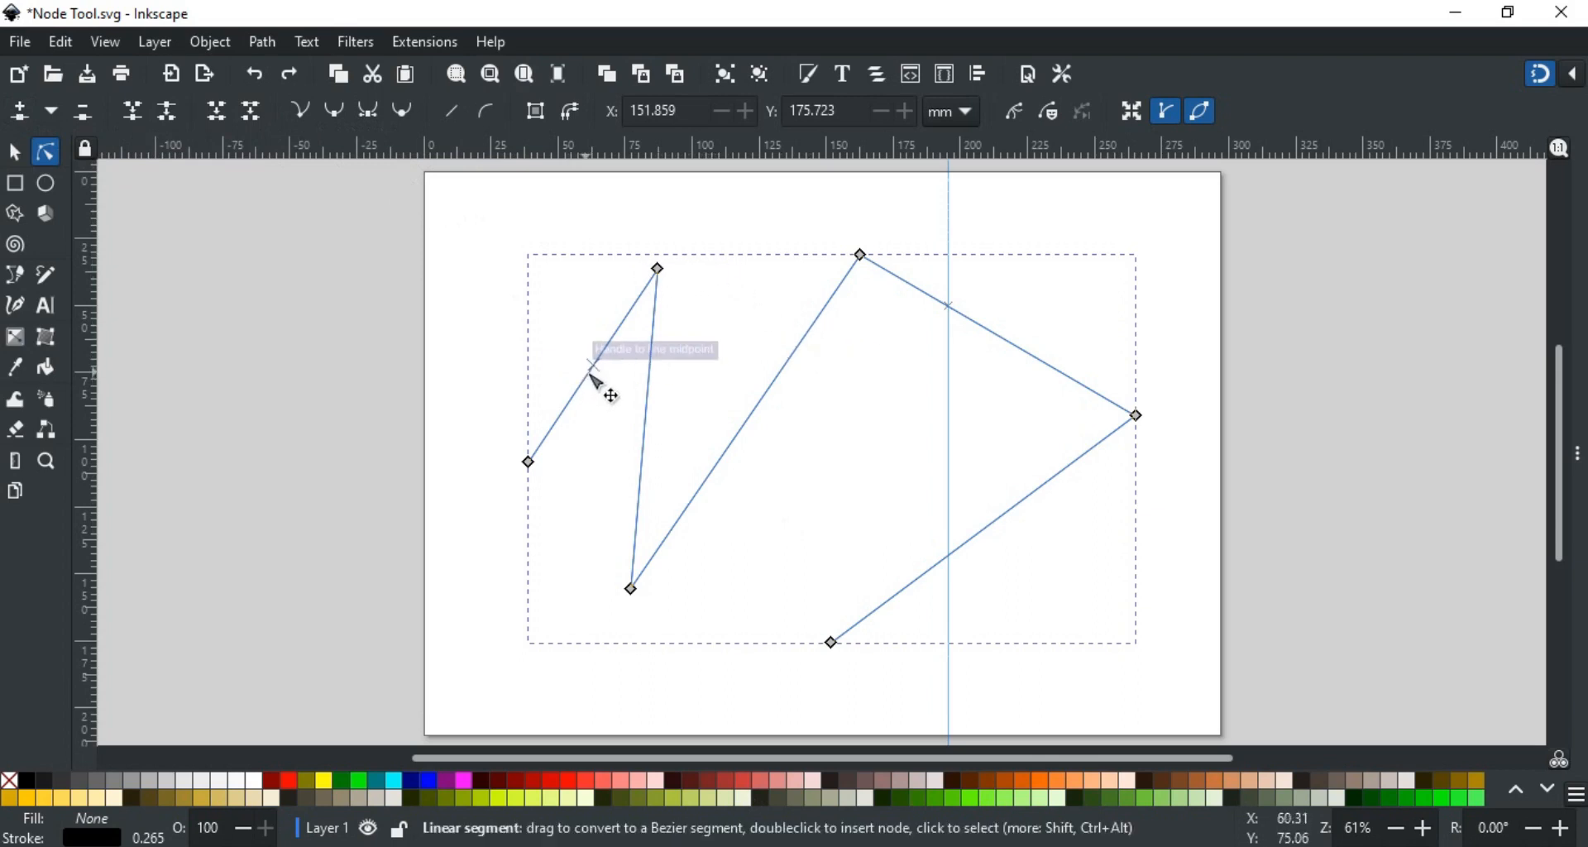
pyautogui.moveTo(648, 420)
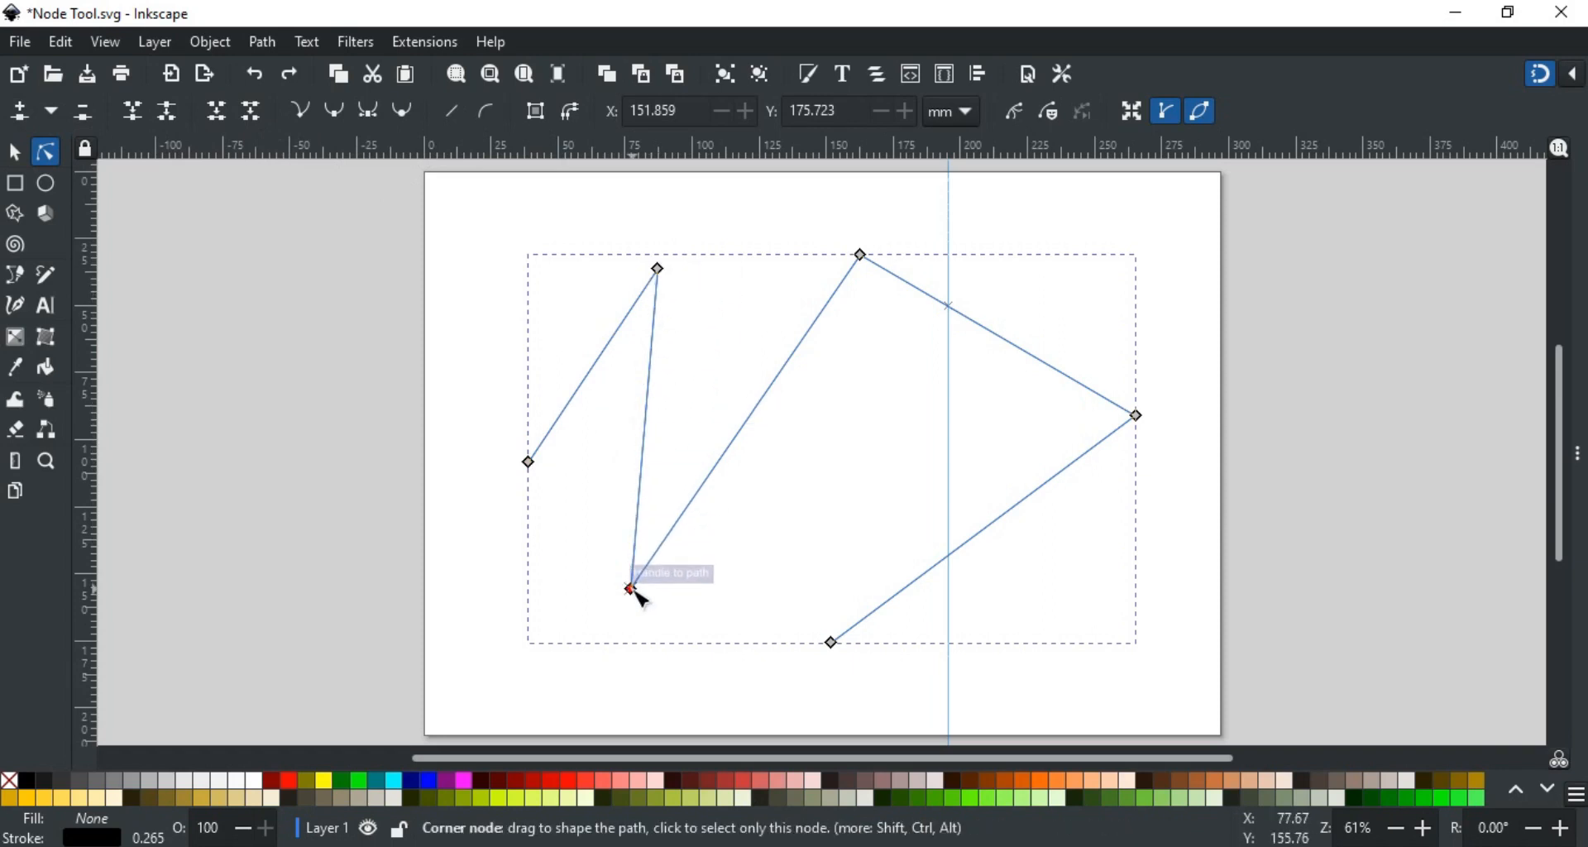
pyautogui.moveTo(678, 409)
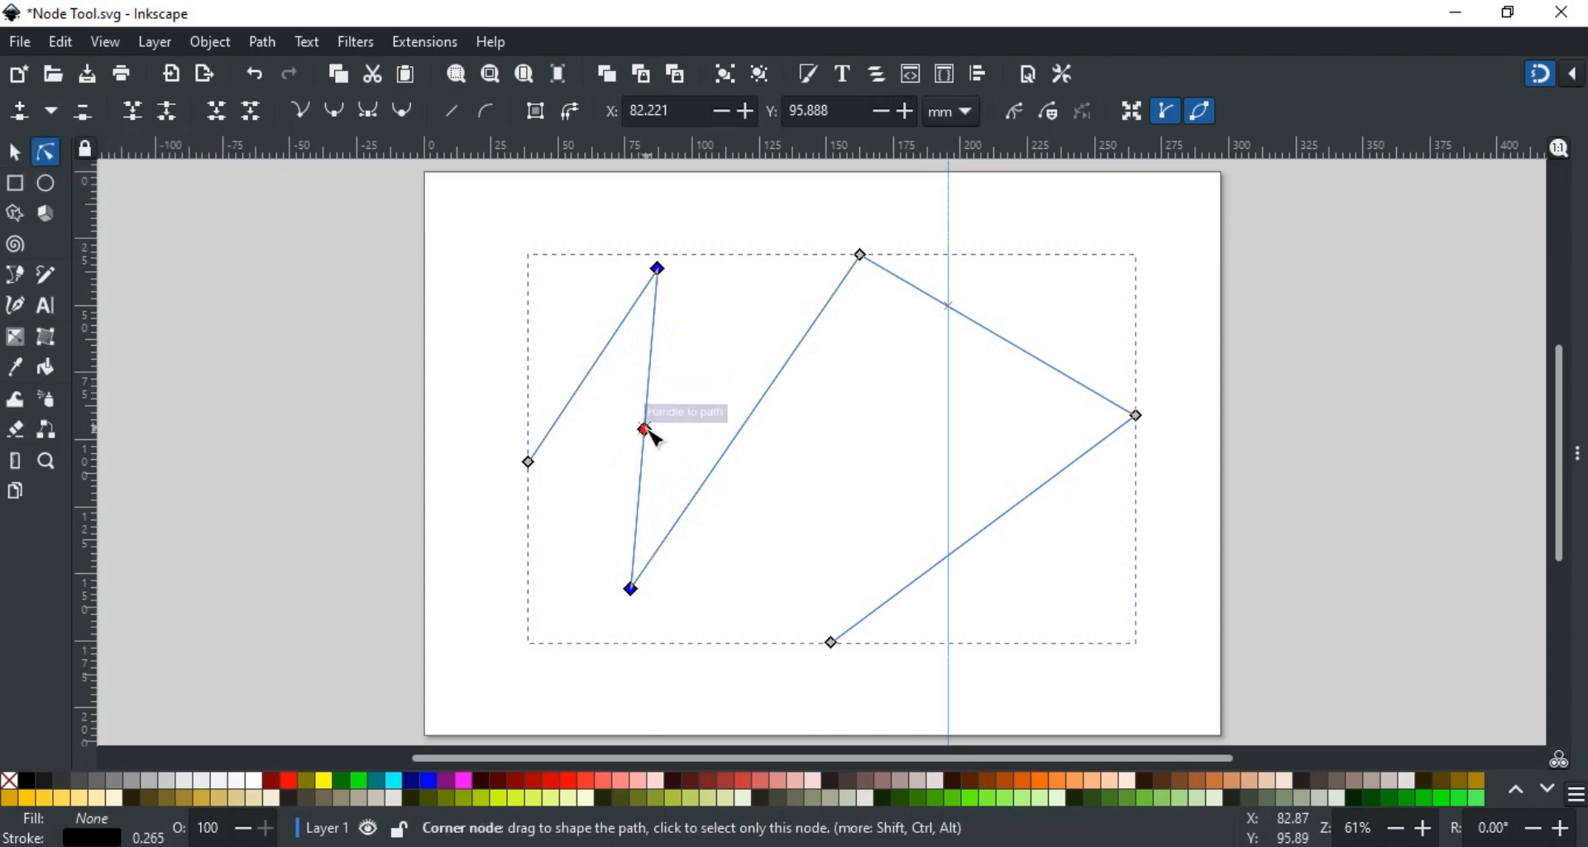
# Step: Pull the newly inserted node up-right, then ease it back to bend the second segment
pyautogui.moveTo(643, 428); pyautogui.dragTo(695, 378)
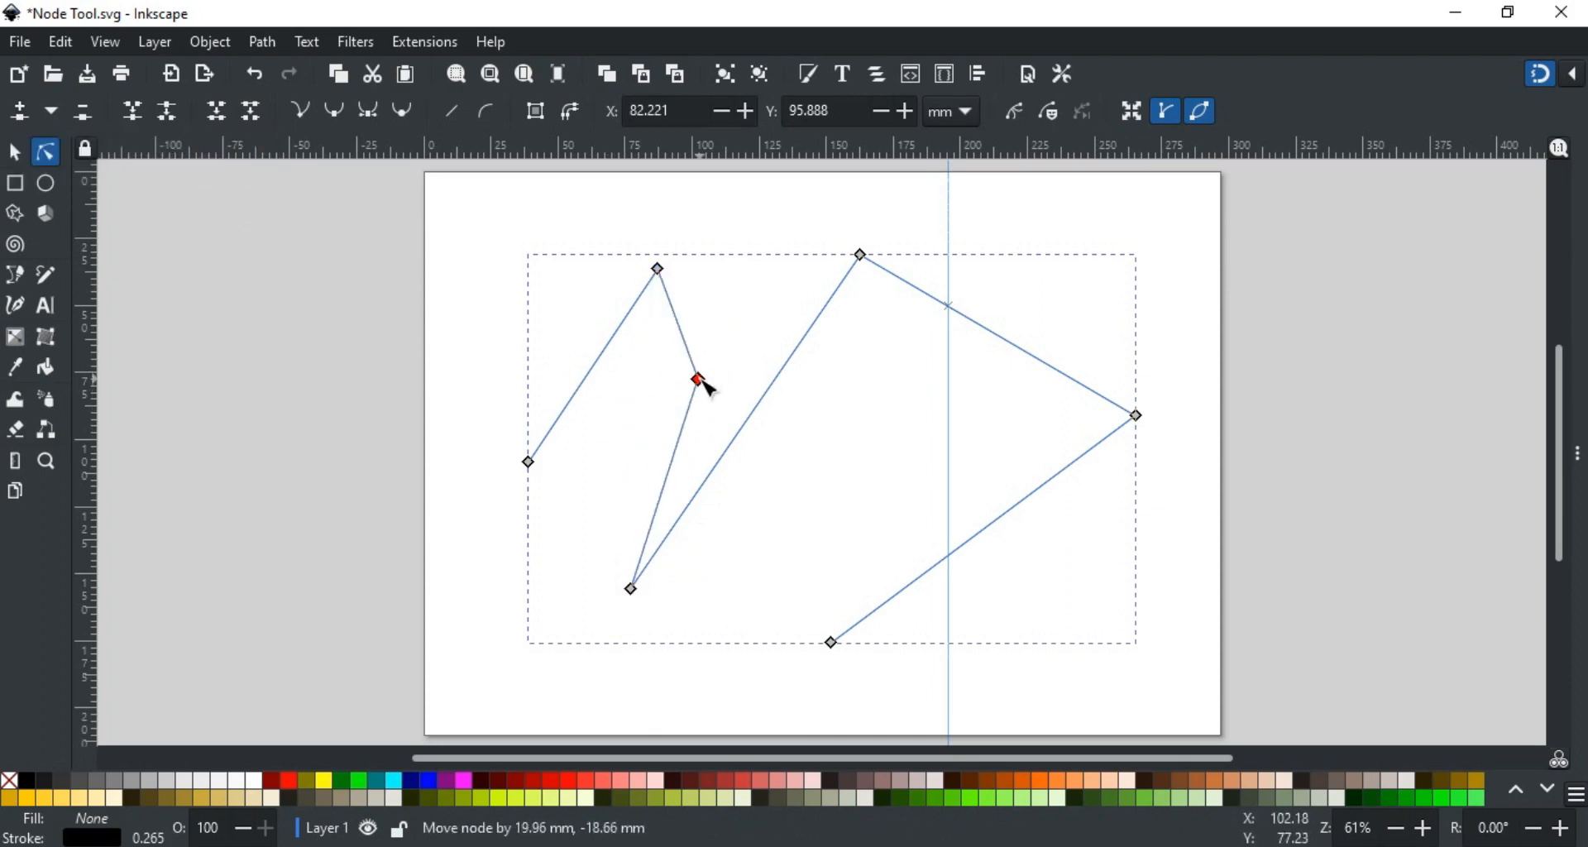
pyautogui.moveTo(696, 380); pyautogui.dragTo(669, 406)
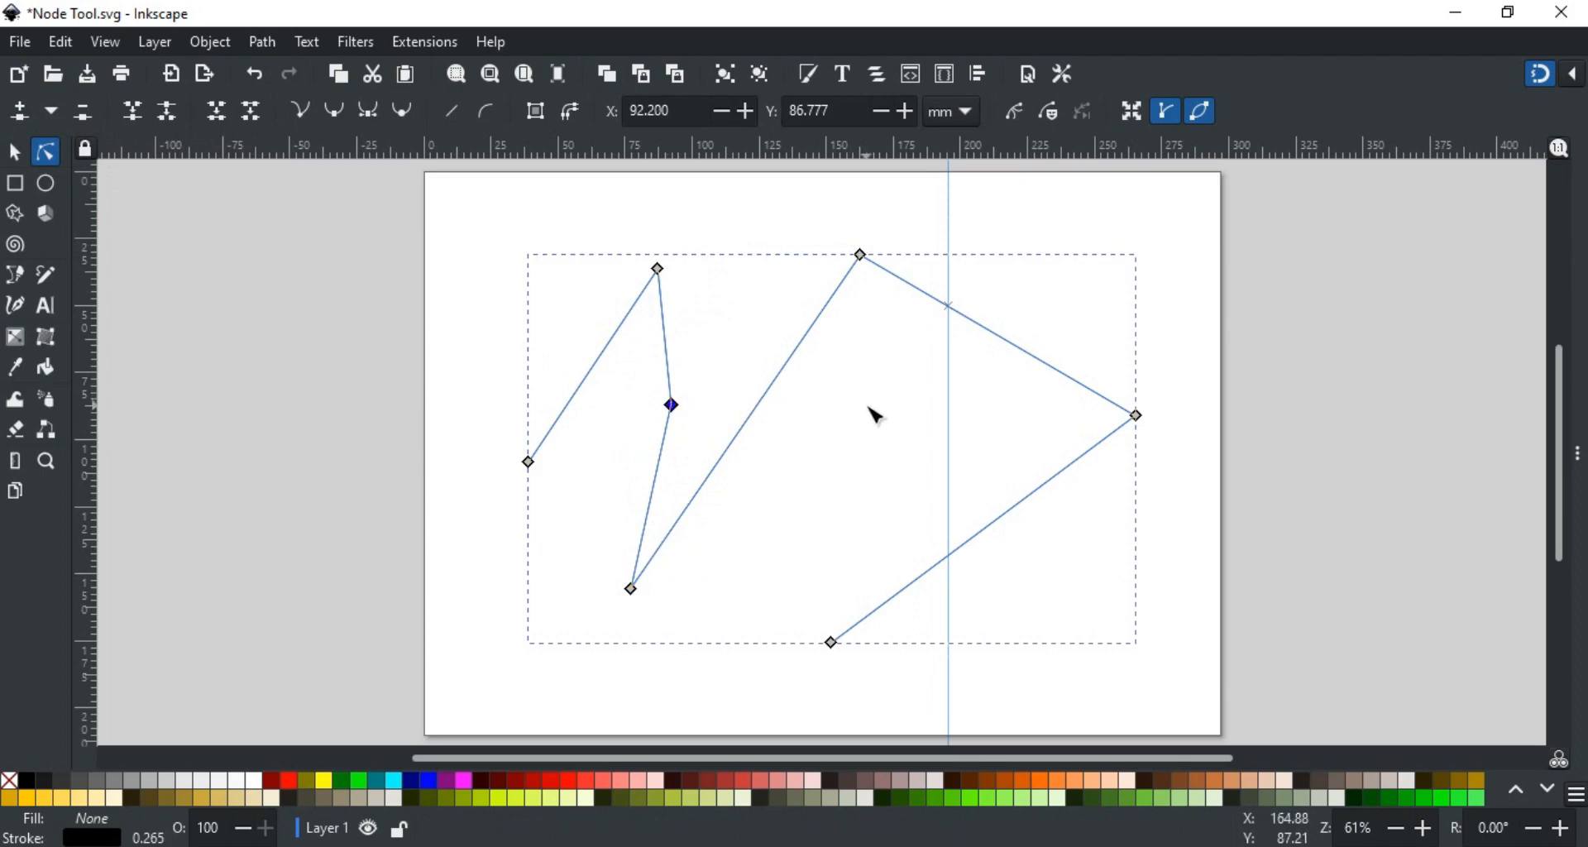
pyautogui.moveTo(947, 310)
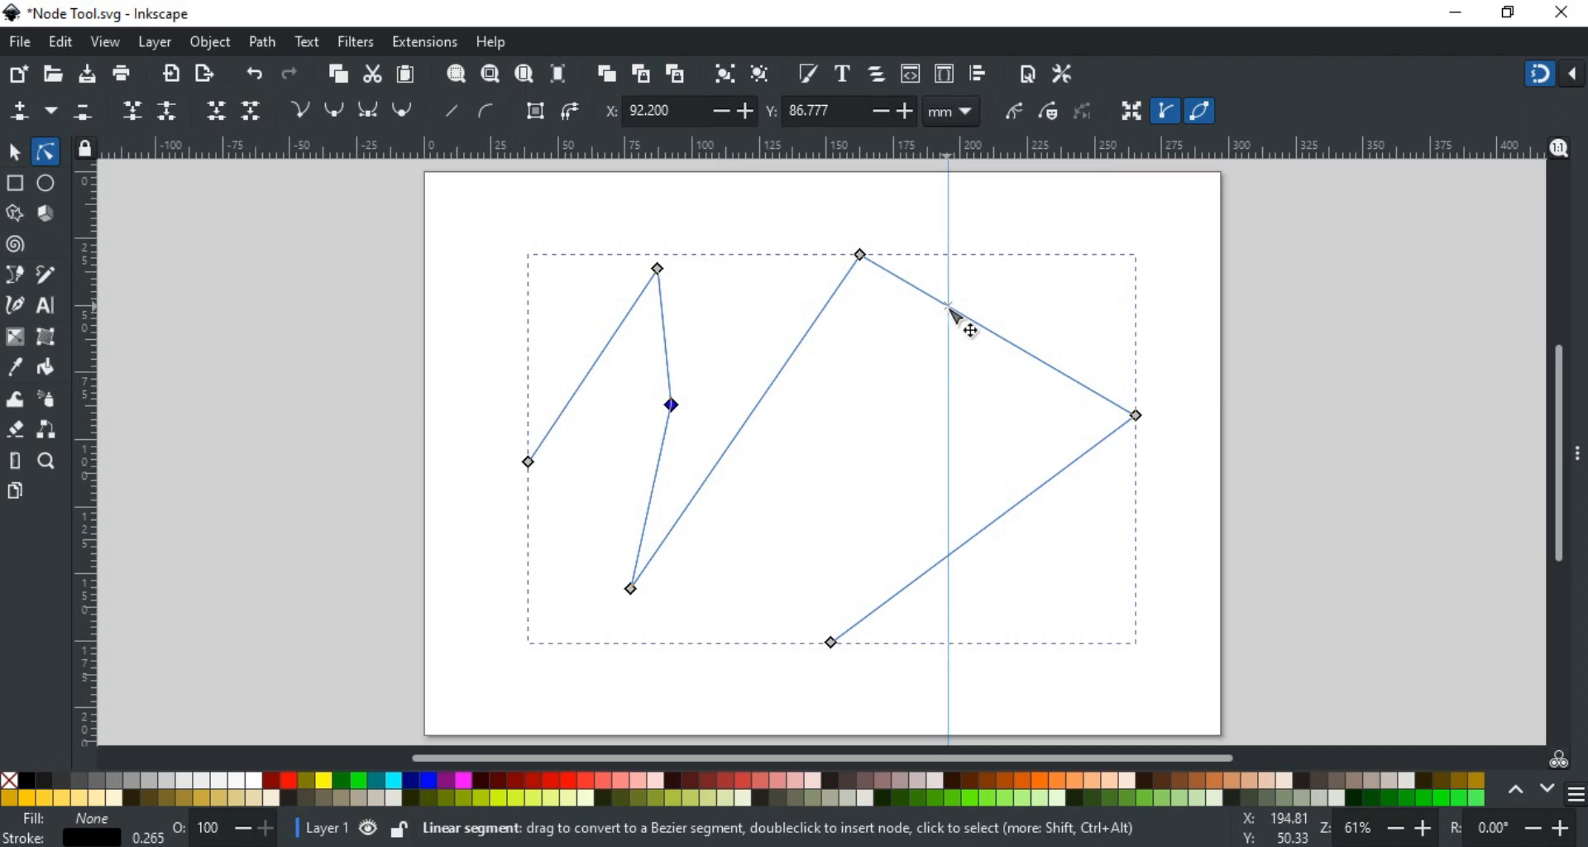
pyautogui.moveTo(949, 309)
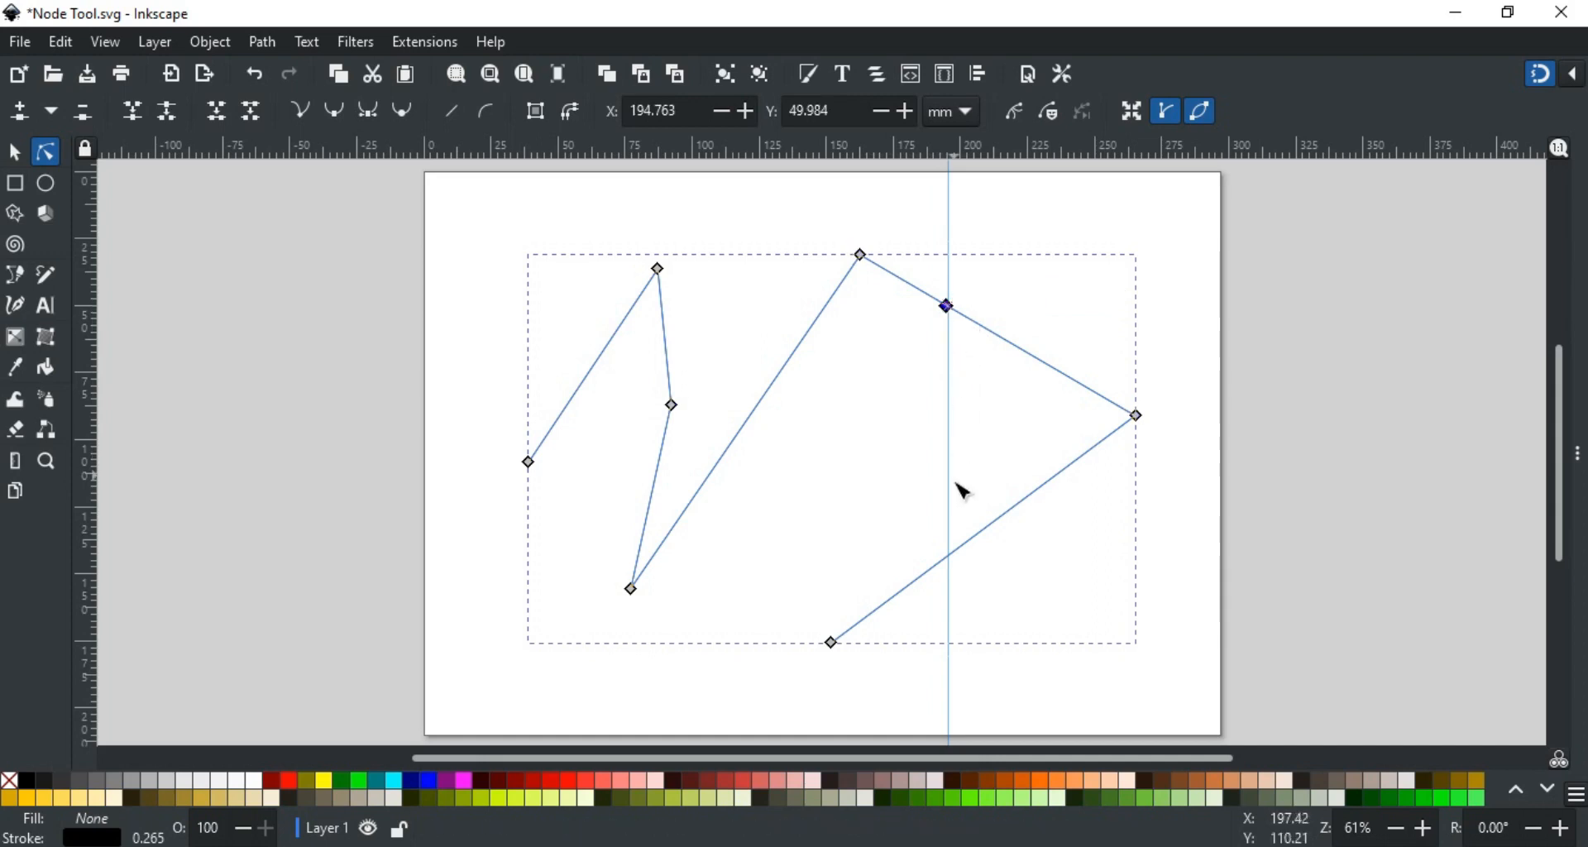
pyautogui.moveTo(950, 564)
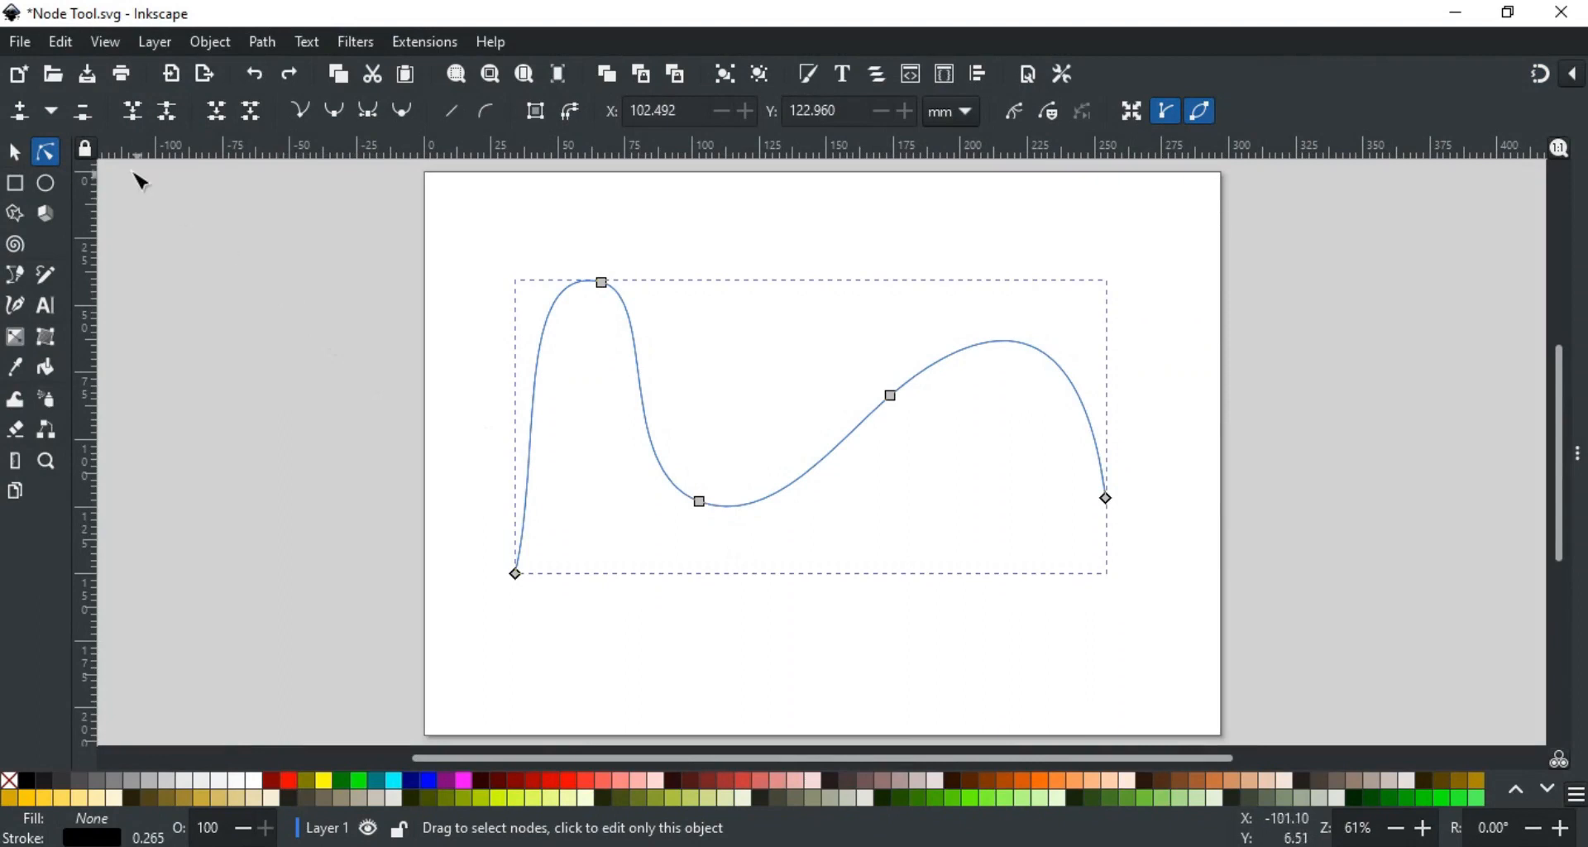
pyautogui.moveTo(81, 111)
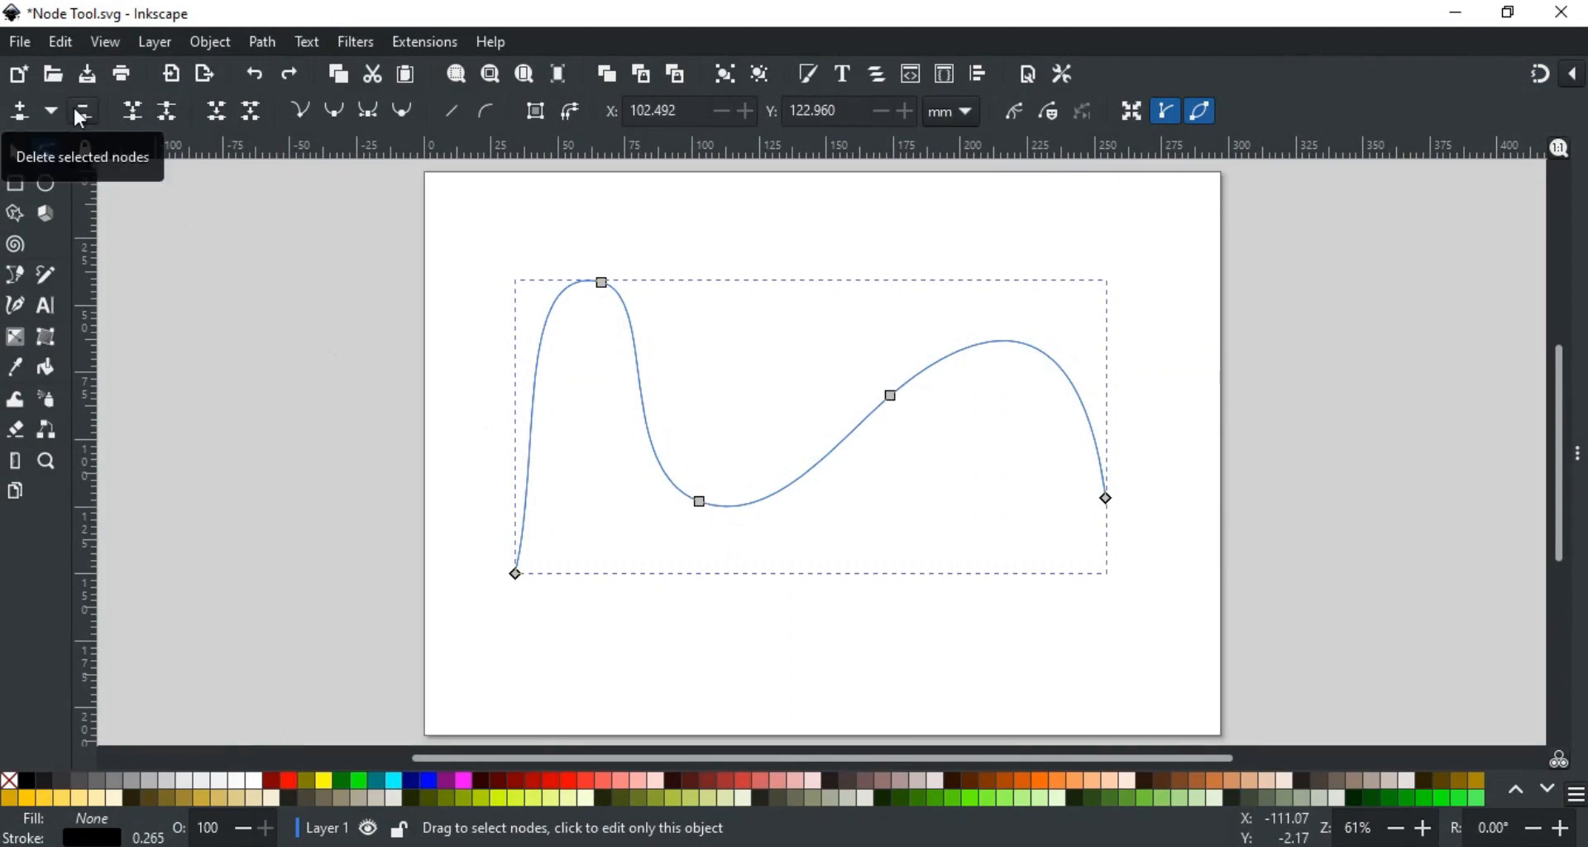
# Step: Delete the curve's bottom node, then delete it again after undoing
pyautogui.moveTo(588, 240); pyautogui.dragTo(770, 521)
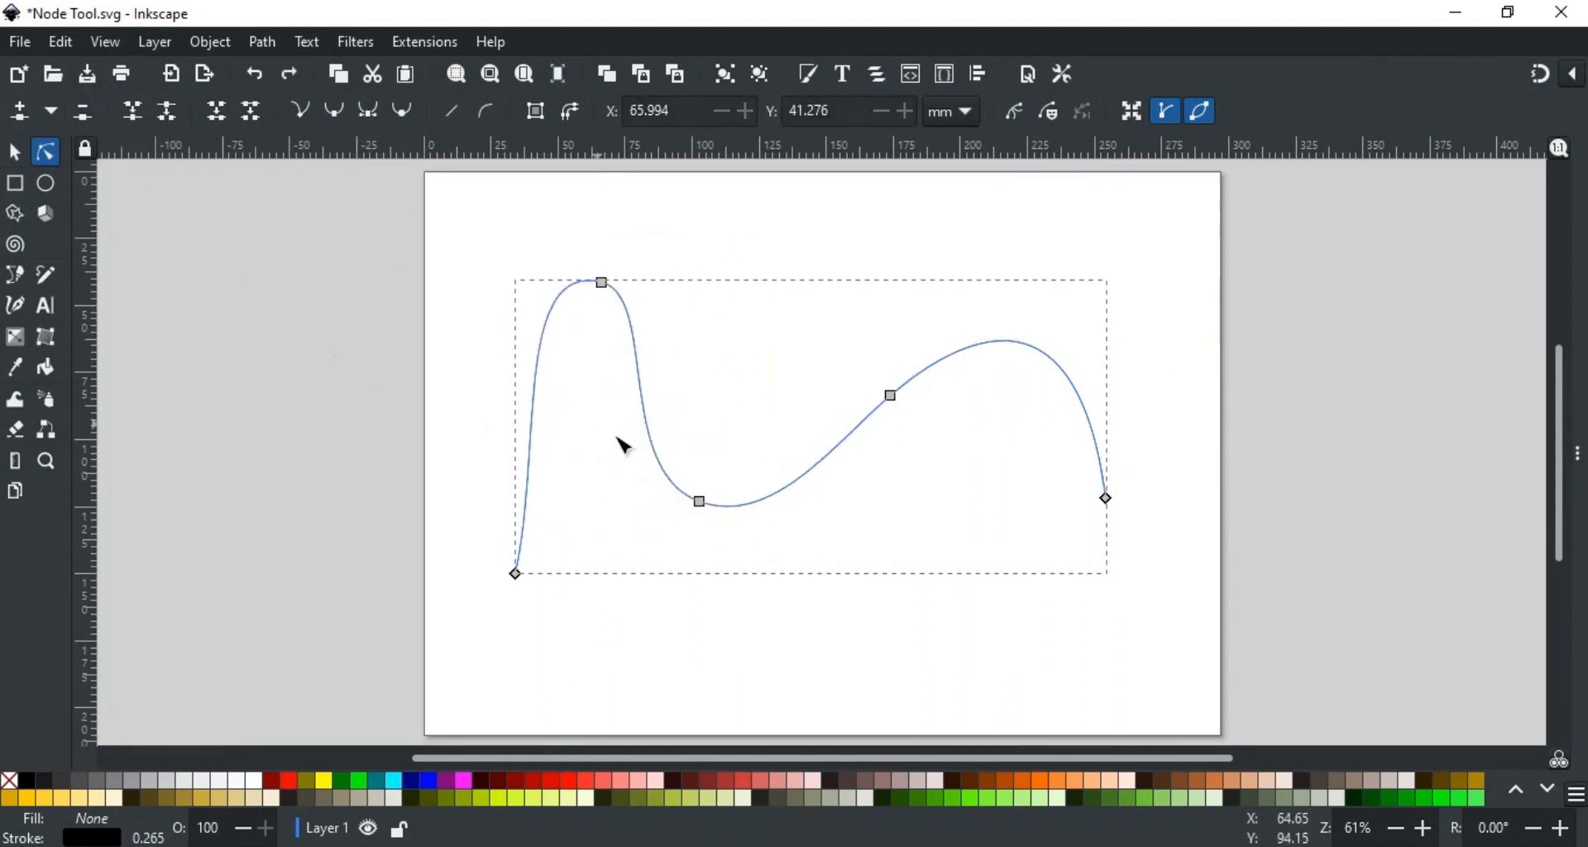
pyautogui.click(698, 501)
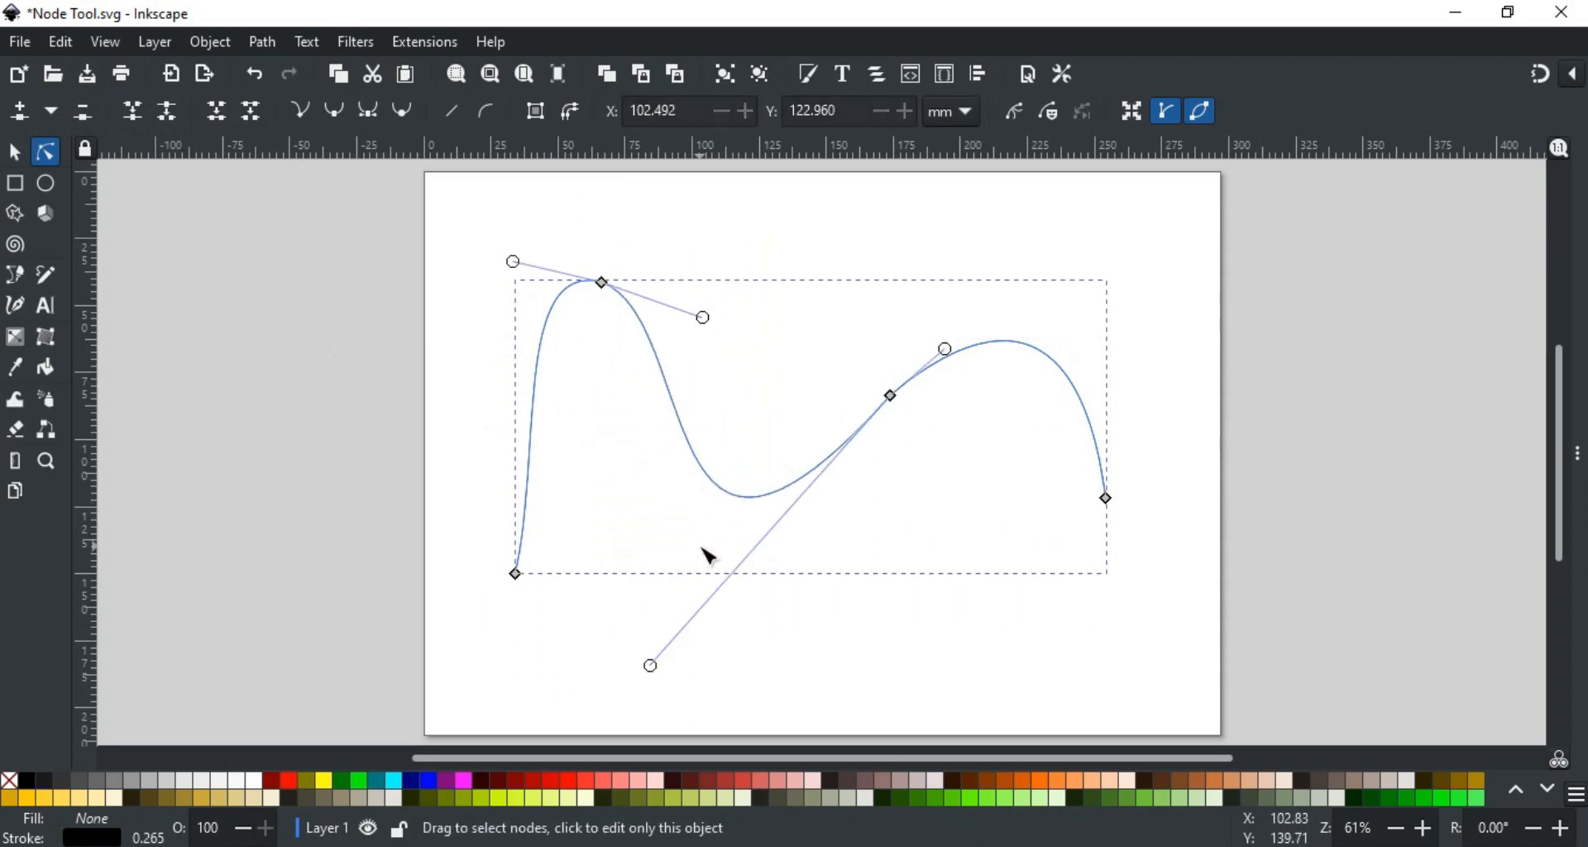
pyautogui.moveTo(628, 612)
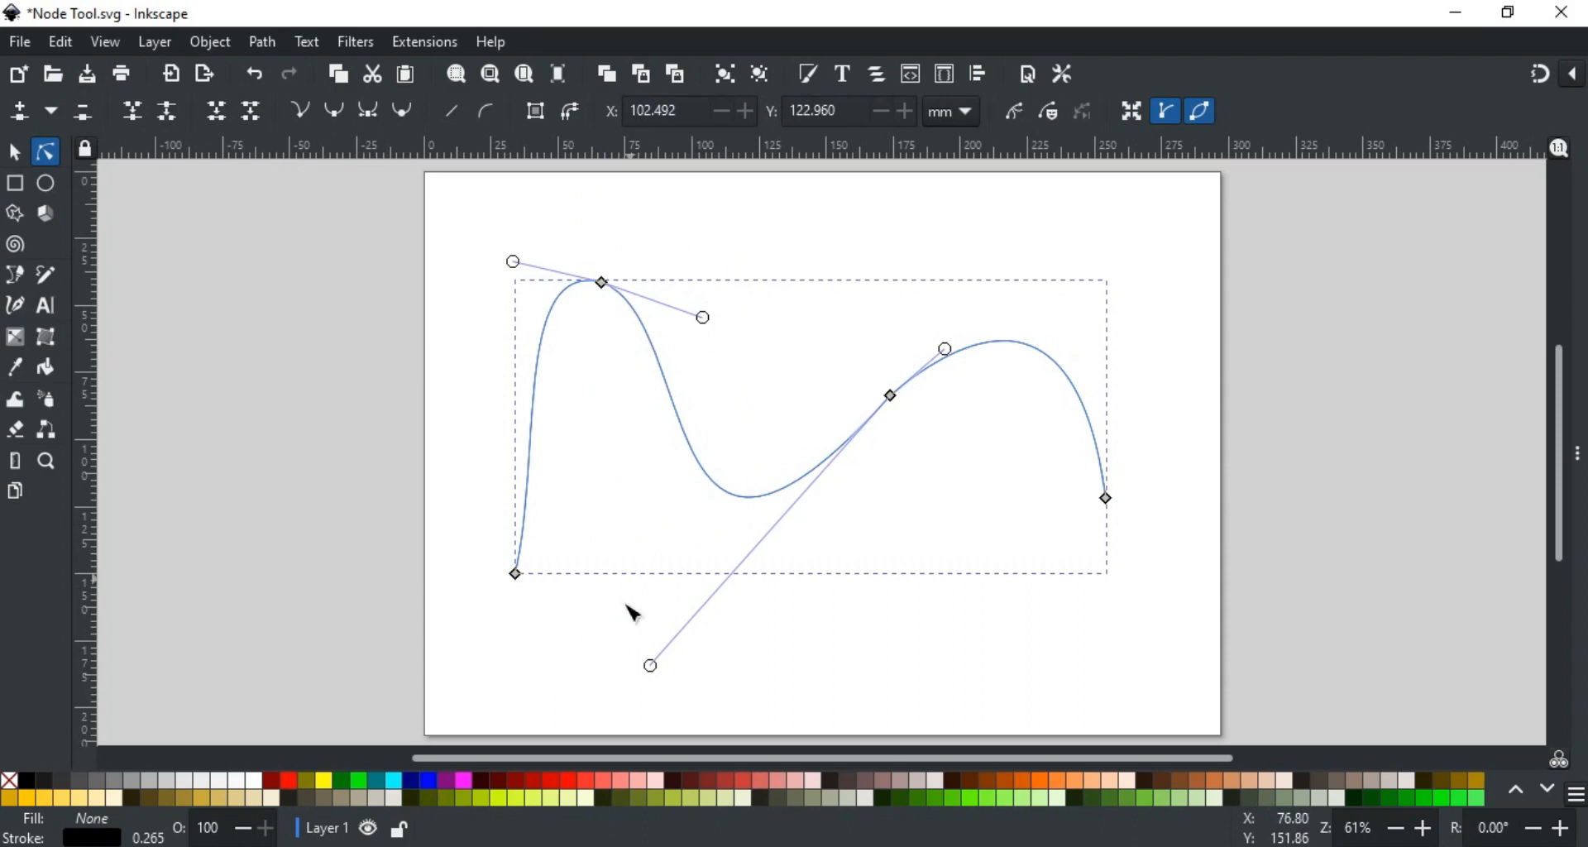
pyautogui.moveTo(702, 373)
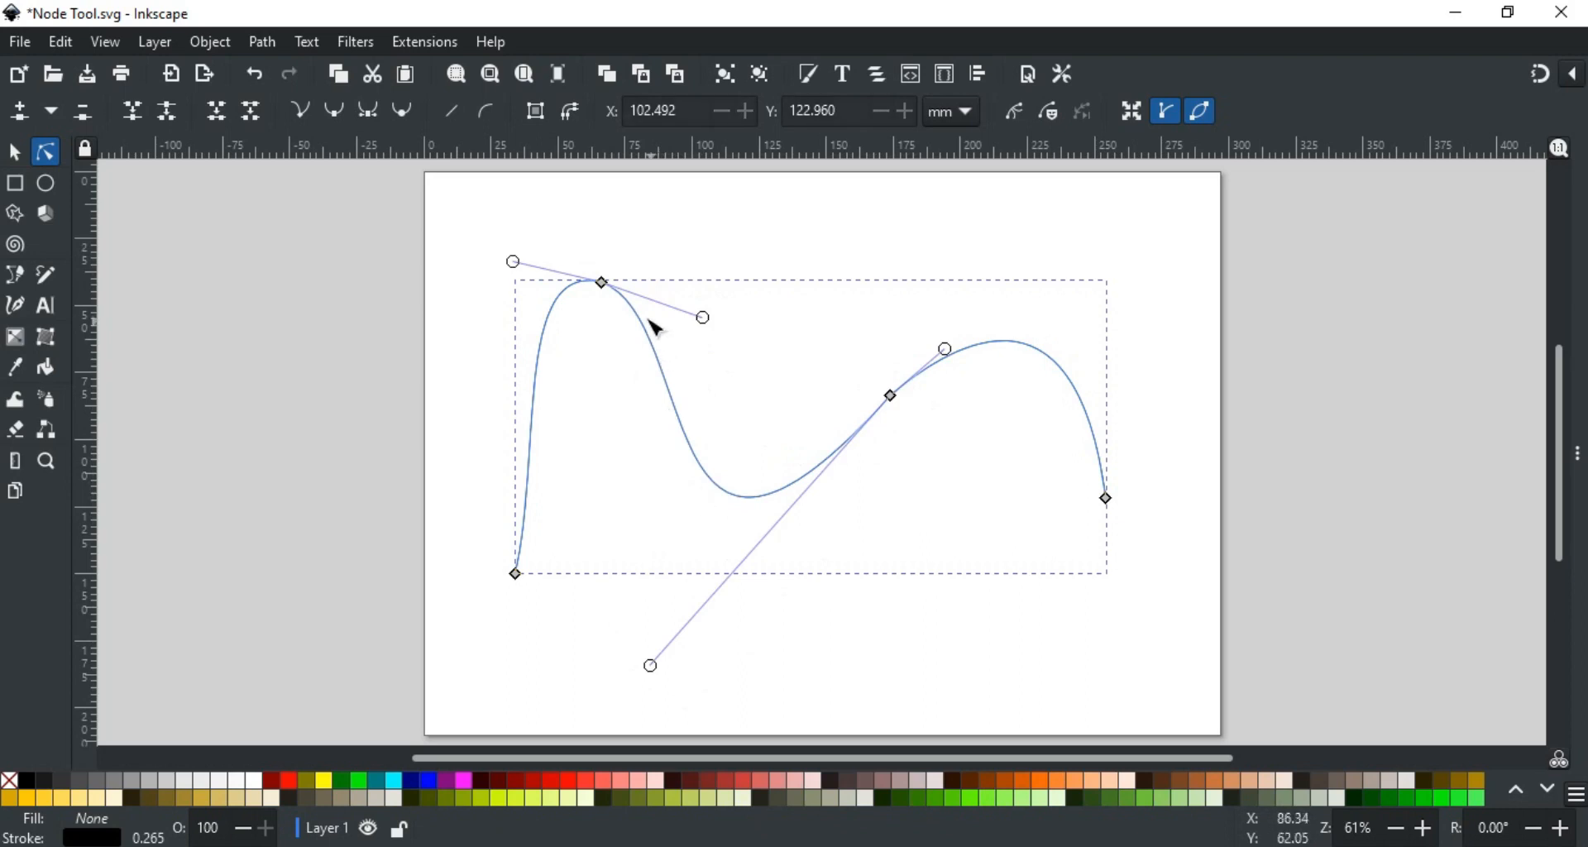
pyautogui.moveTo(628, 336)
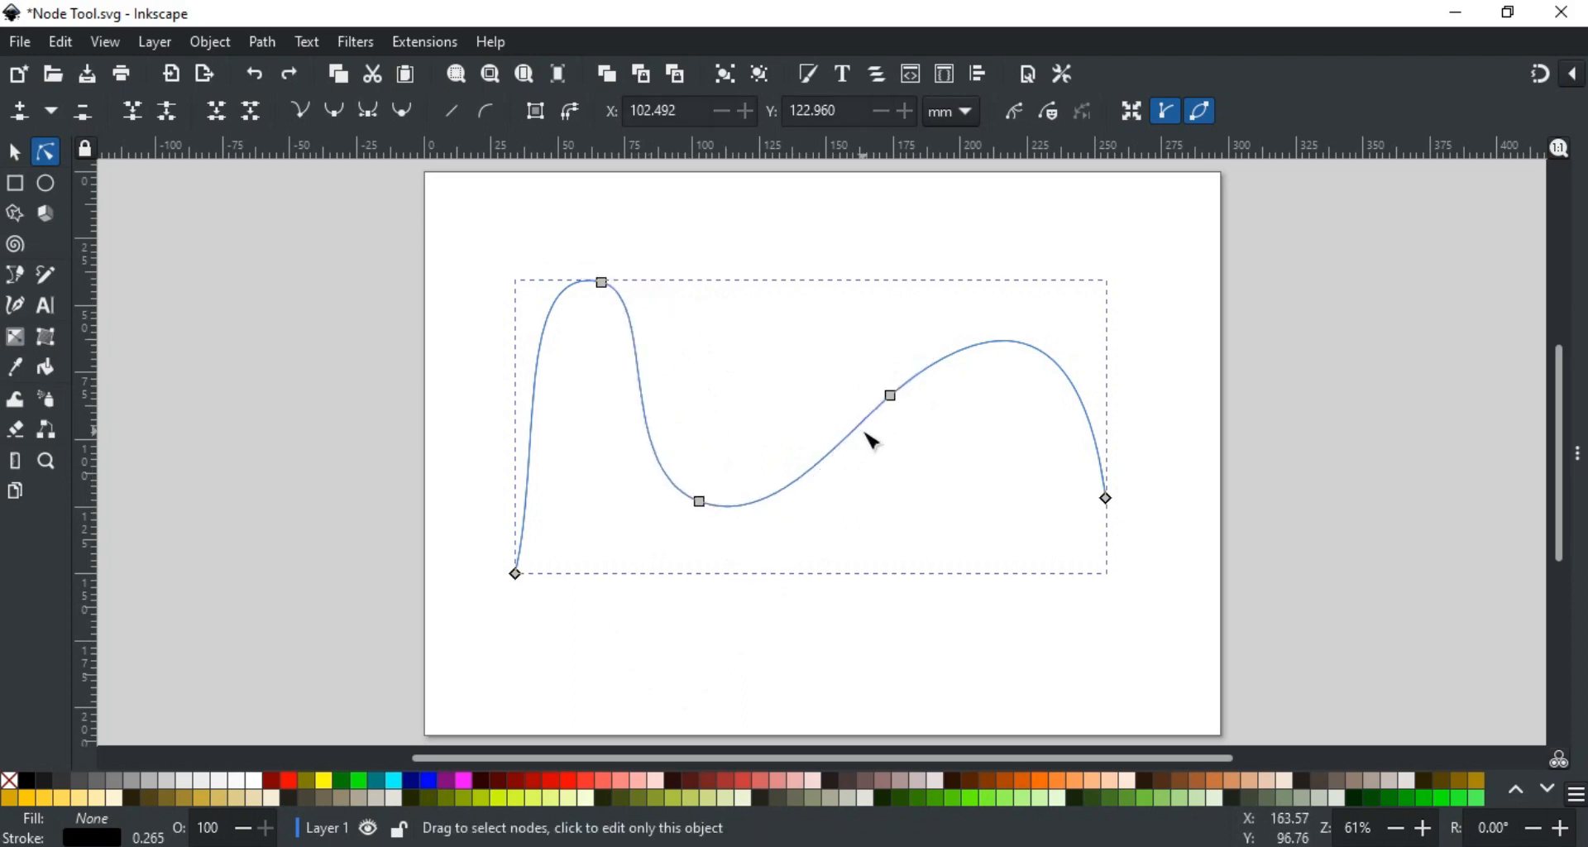
pyautogui.click(699, 500)
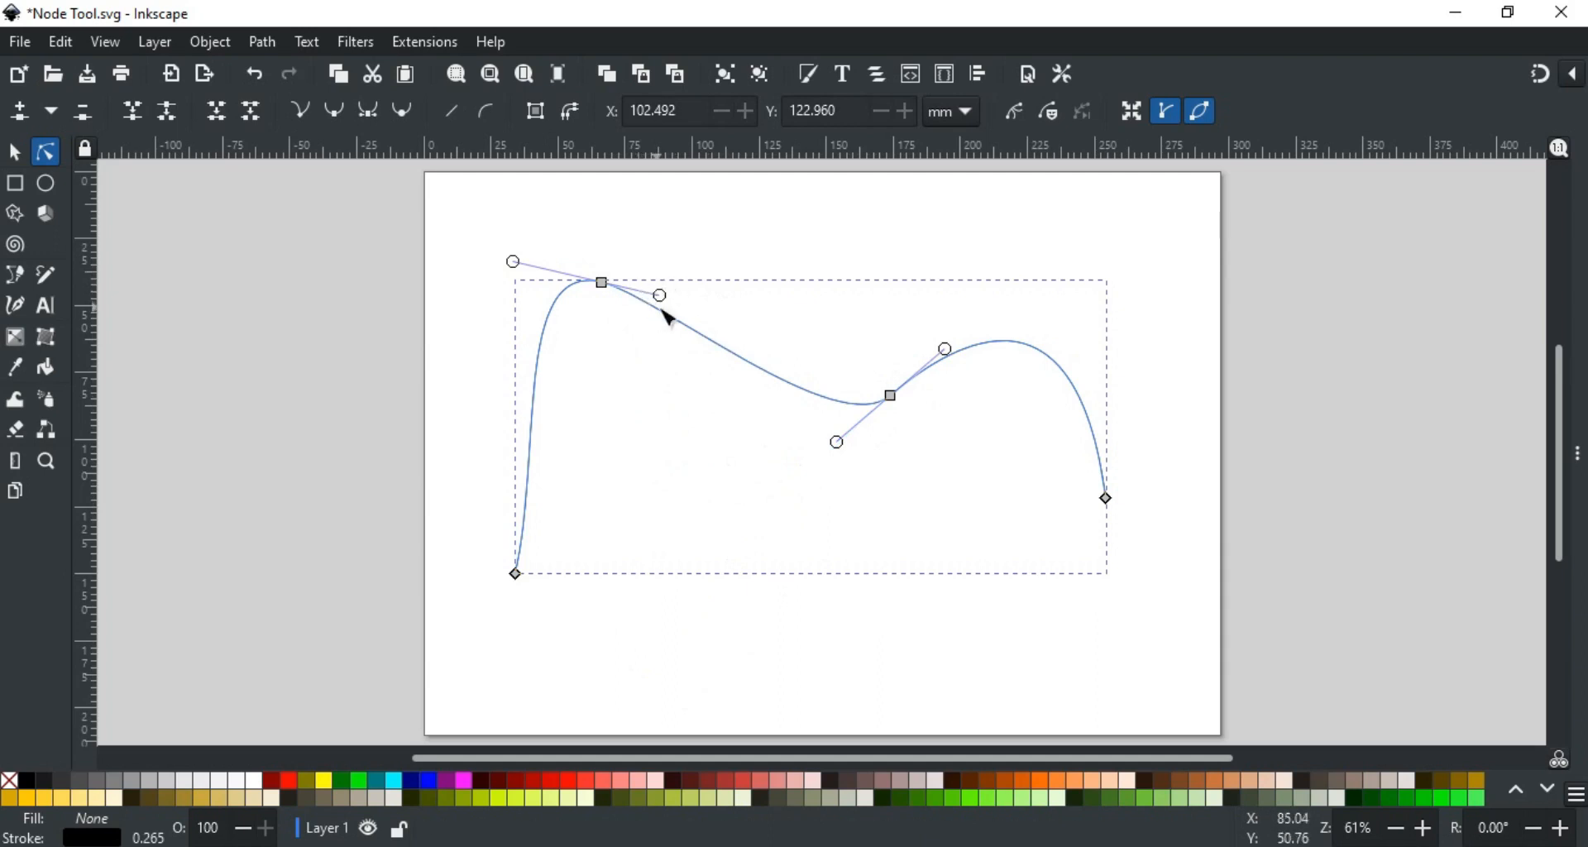
pyautogui.moveTo(803, 440)
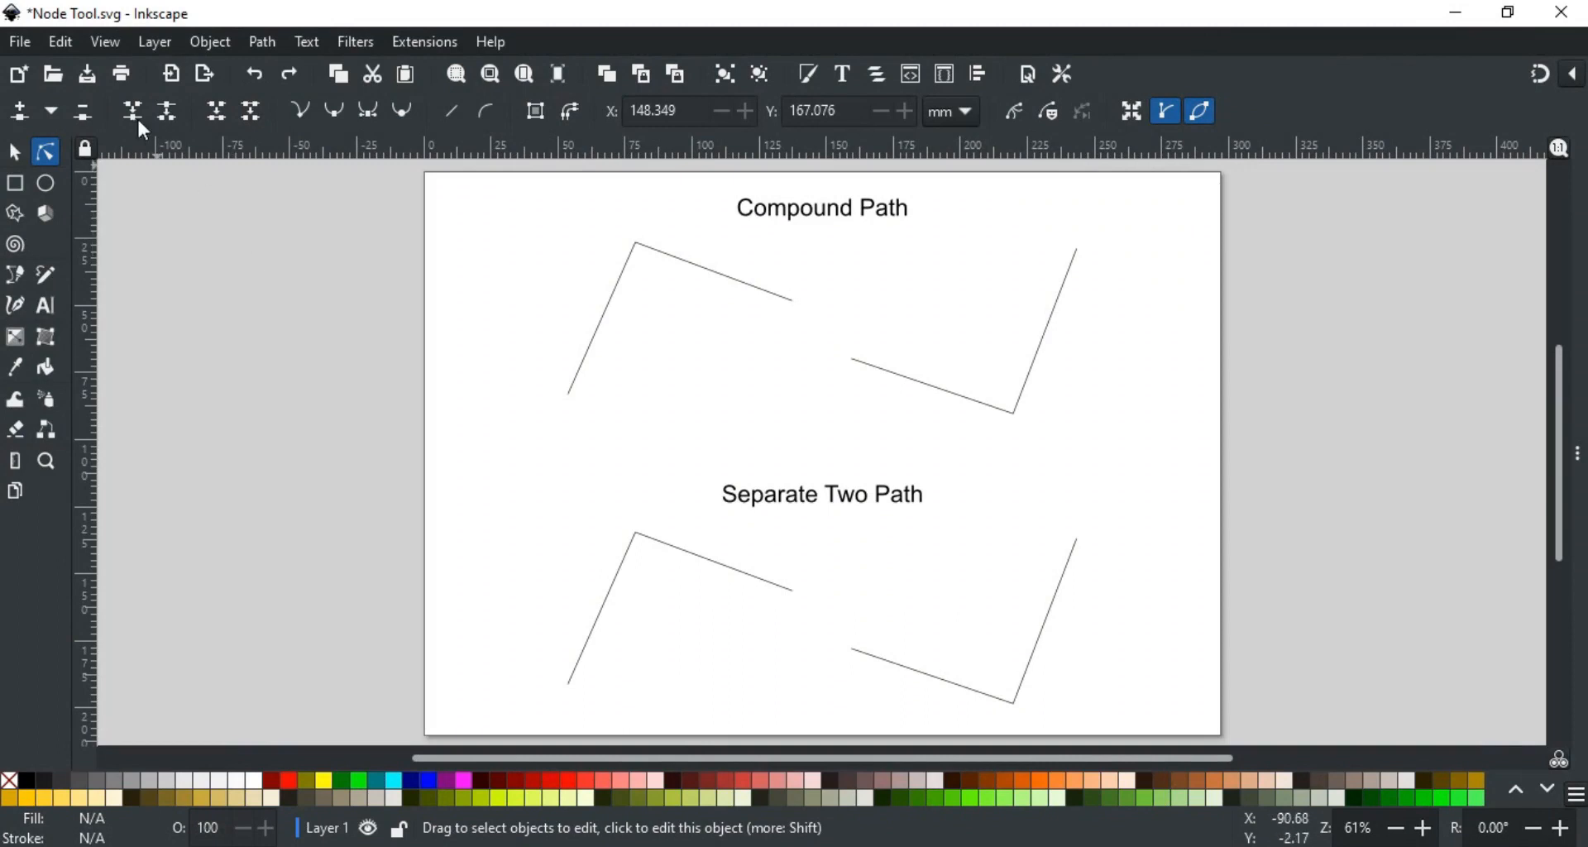
pyautogui.moveTo(132, 111)
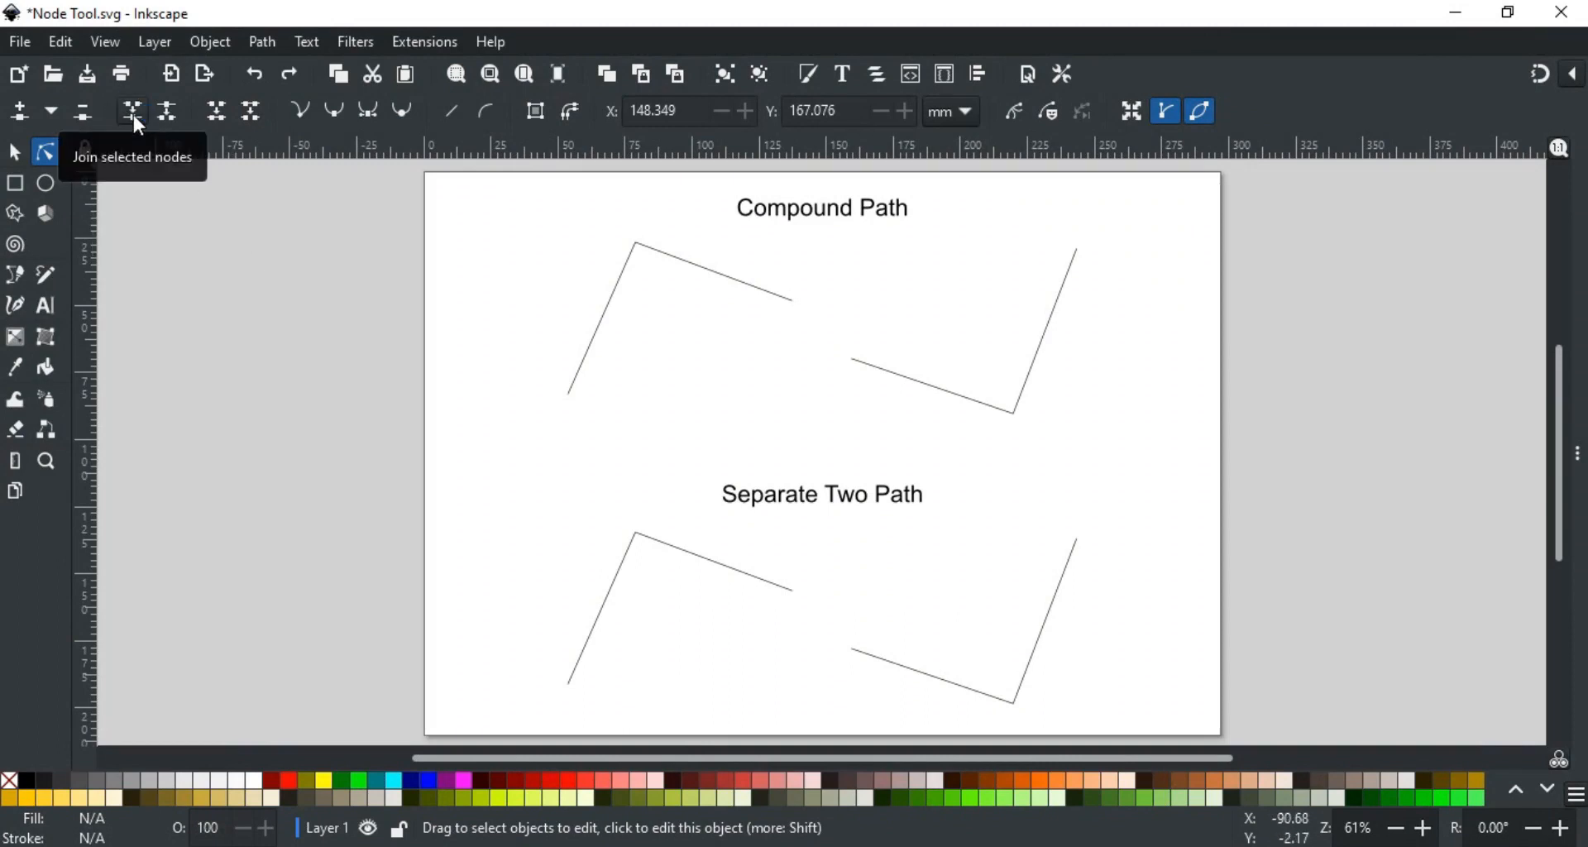
# Step: Select the Compound Path drawing and join its two inner end nodes into one
pyautogui.click(681, 341)
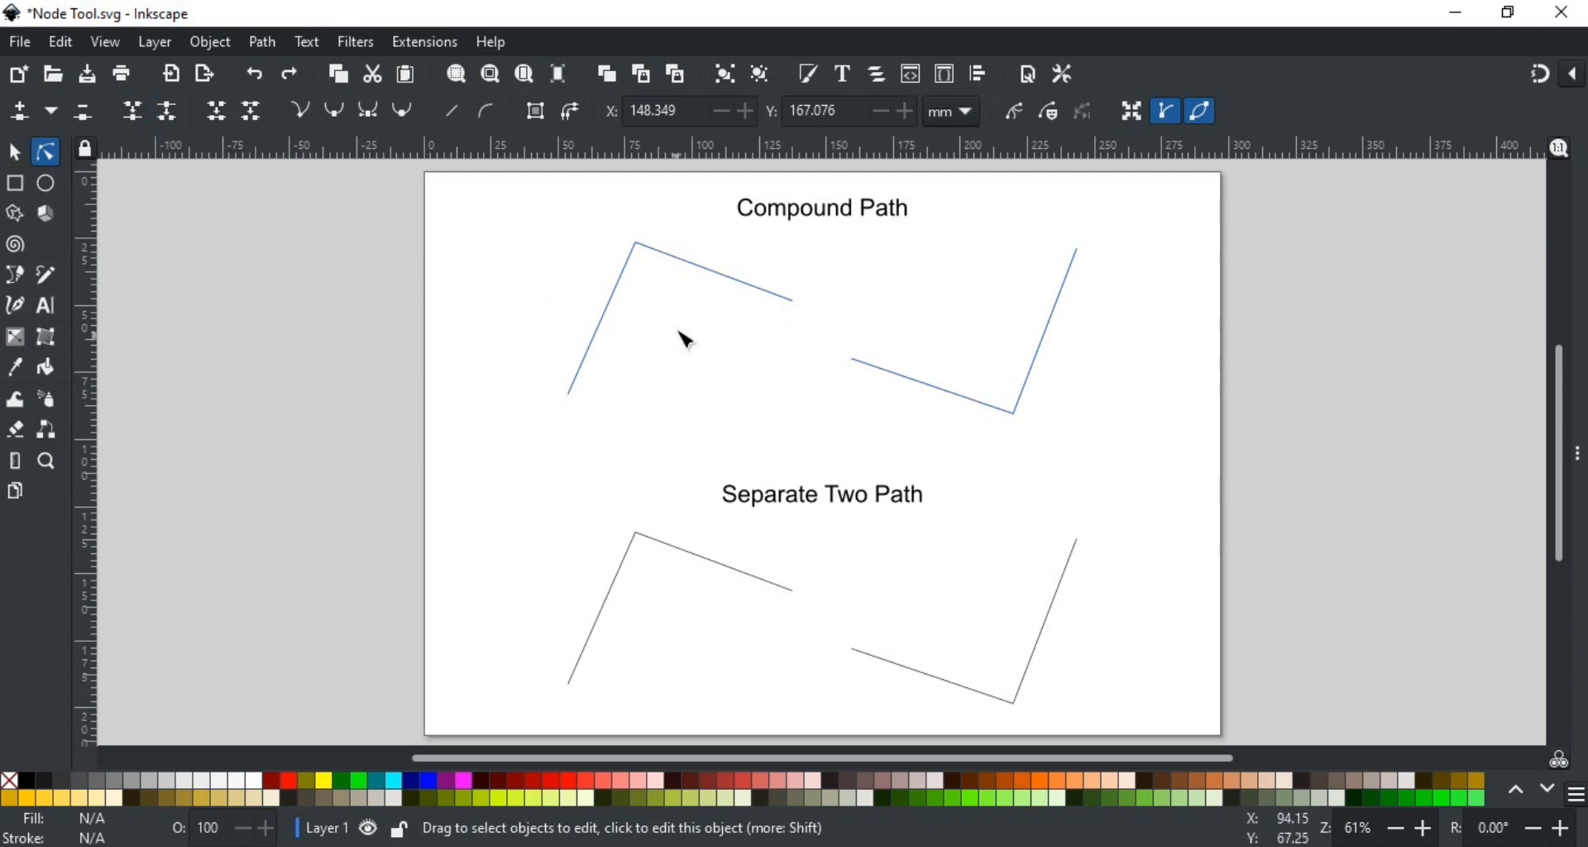
pyautogui.click(684, 341)
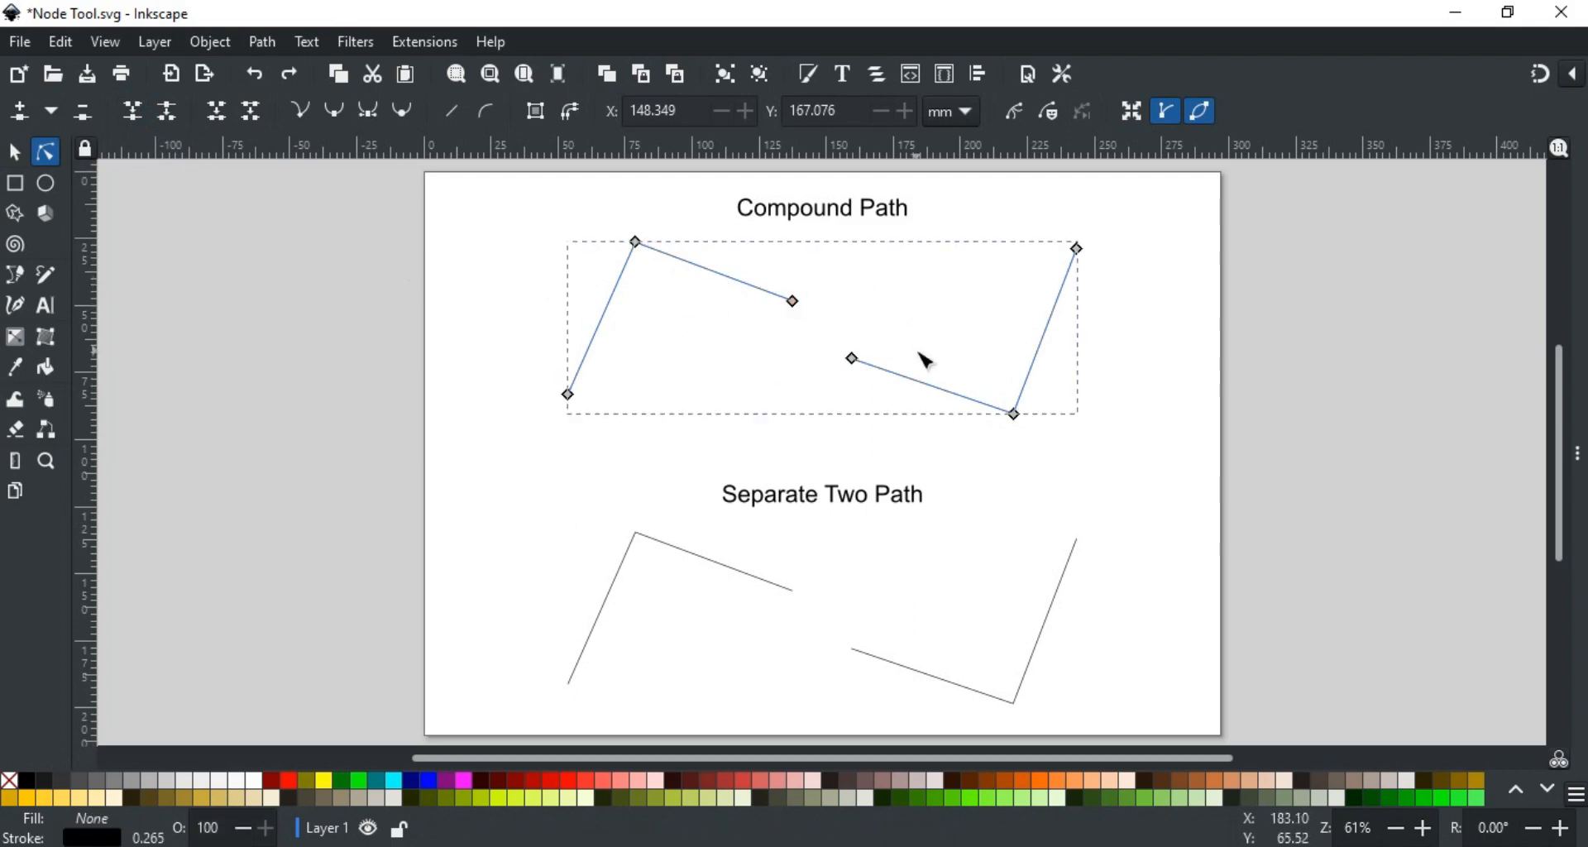
pyautogui.moveTo(762, 280)
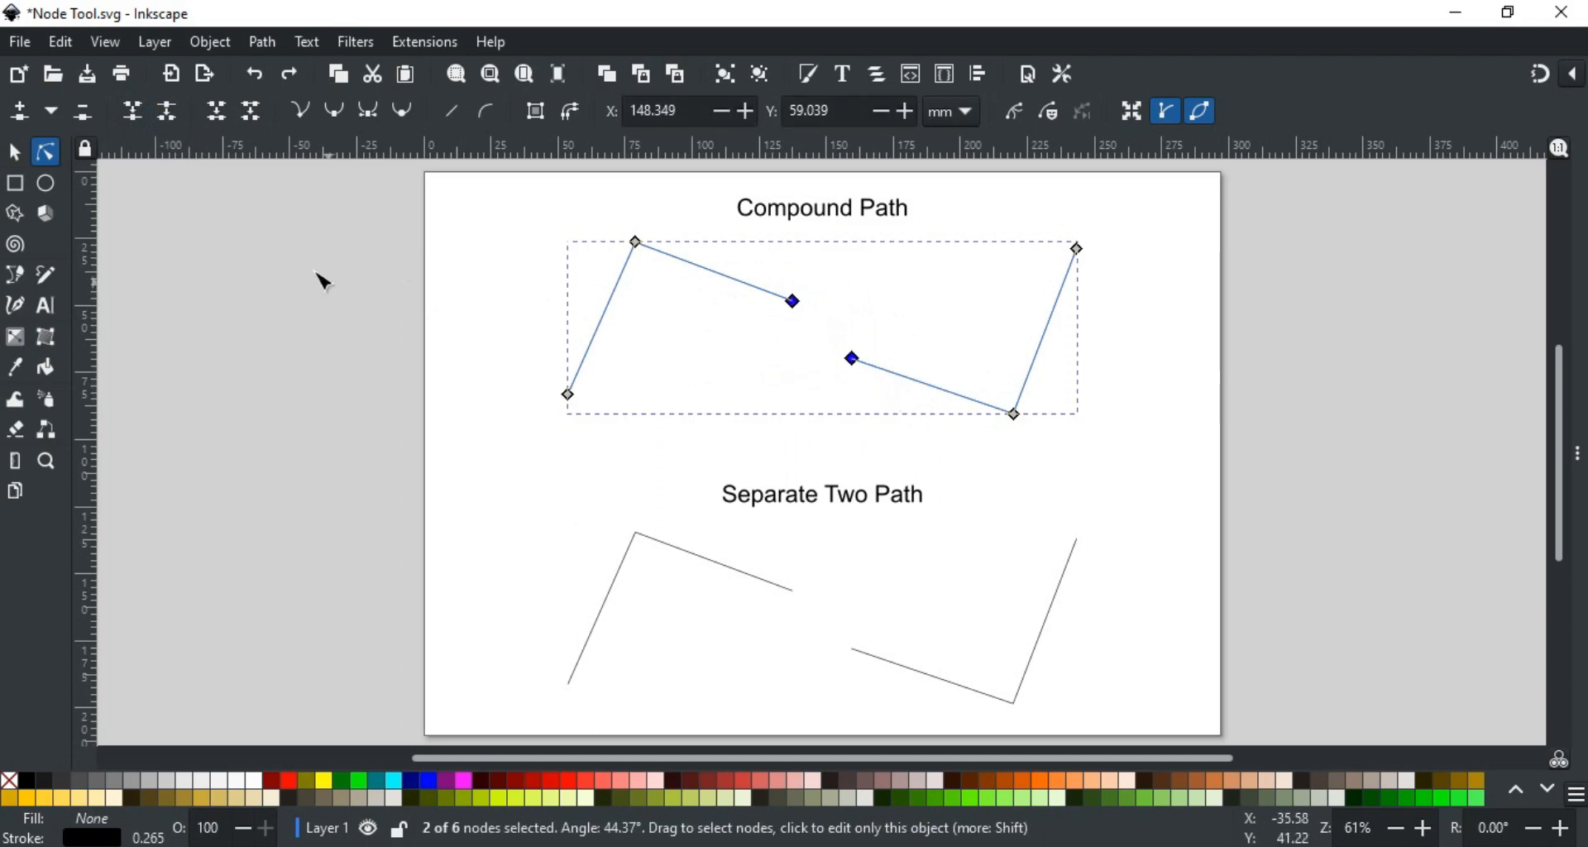
pyautogui.click(130, 111)
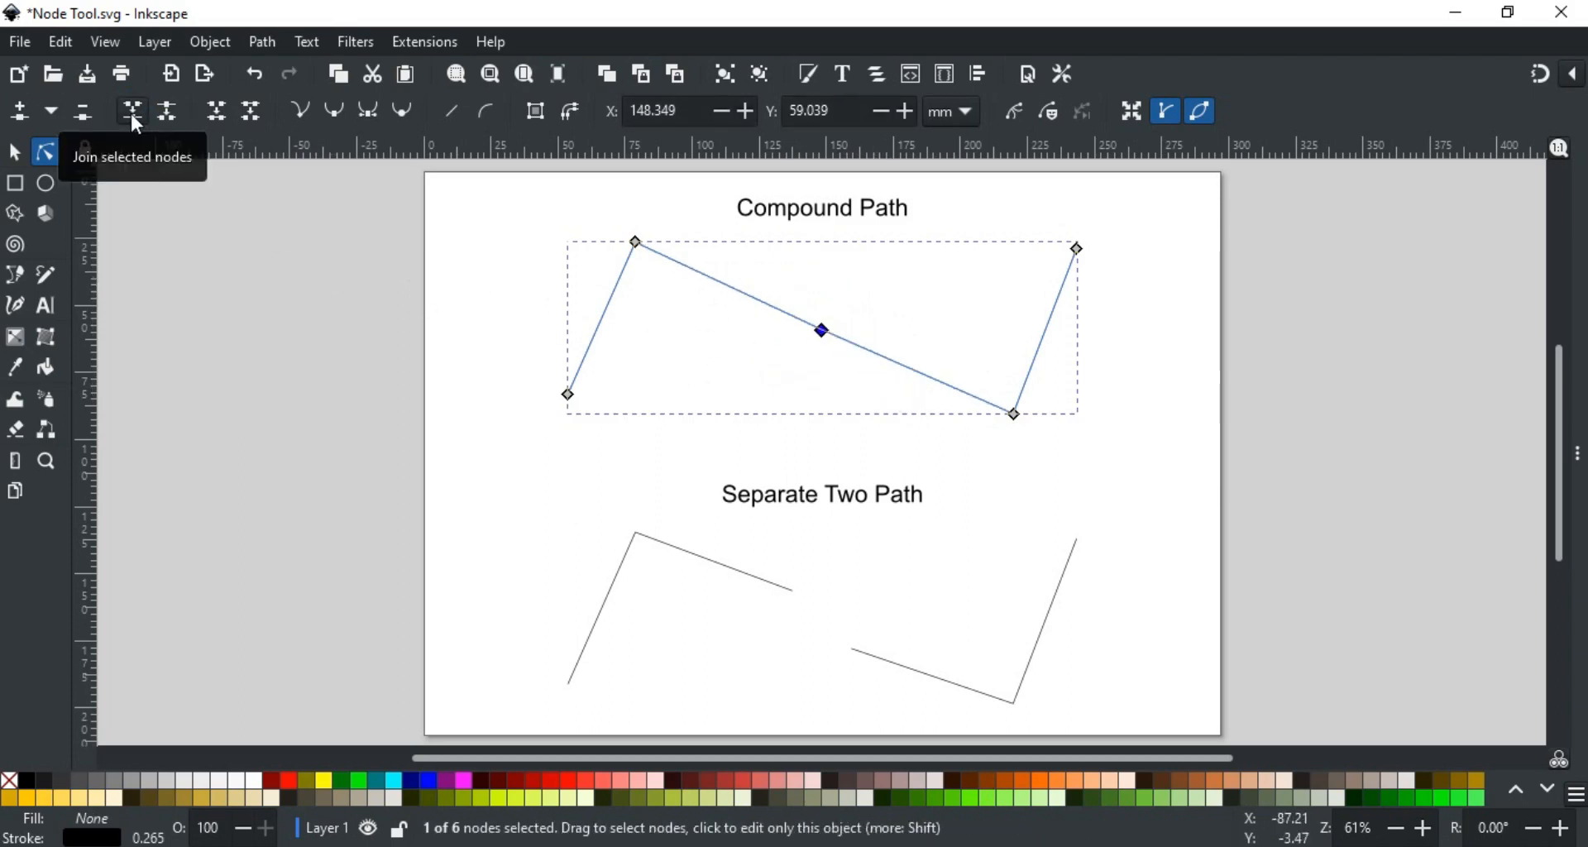
pyautogui.moveTo(590, 276)
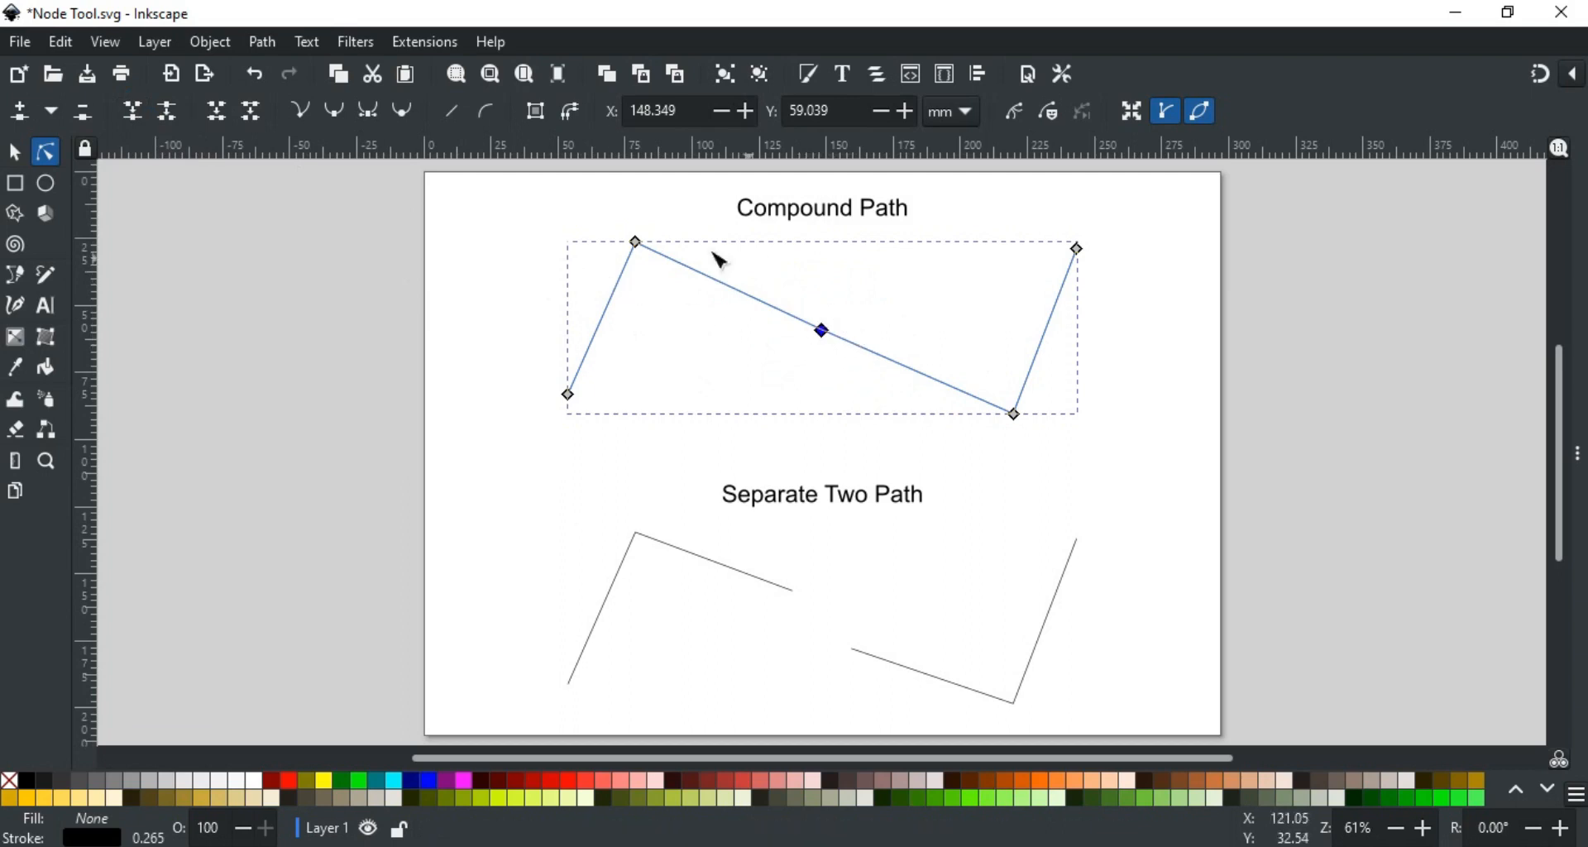
pyautogui.moveTo(820, 495)
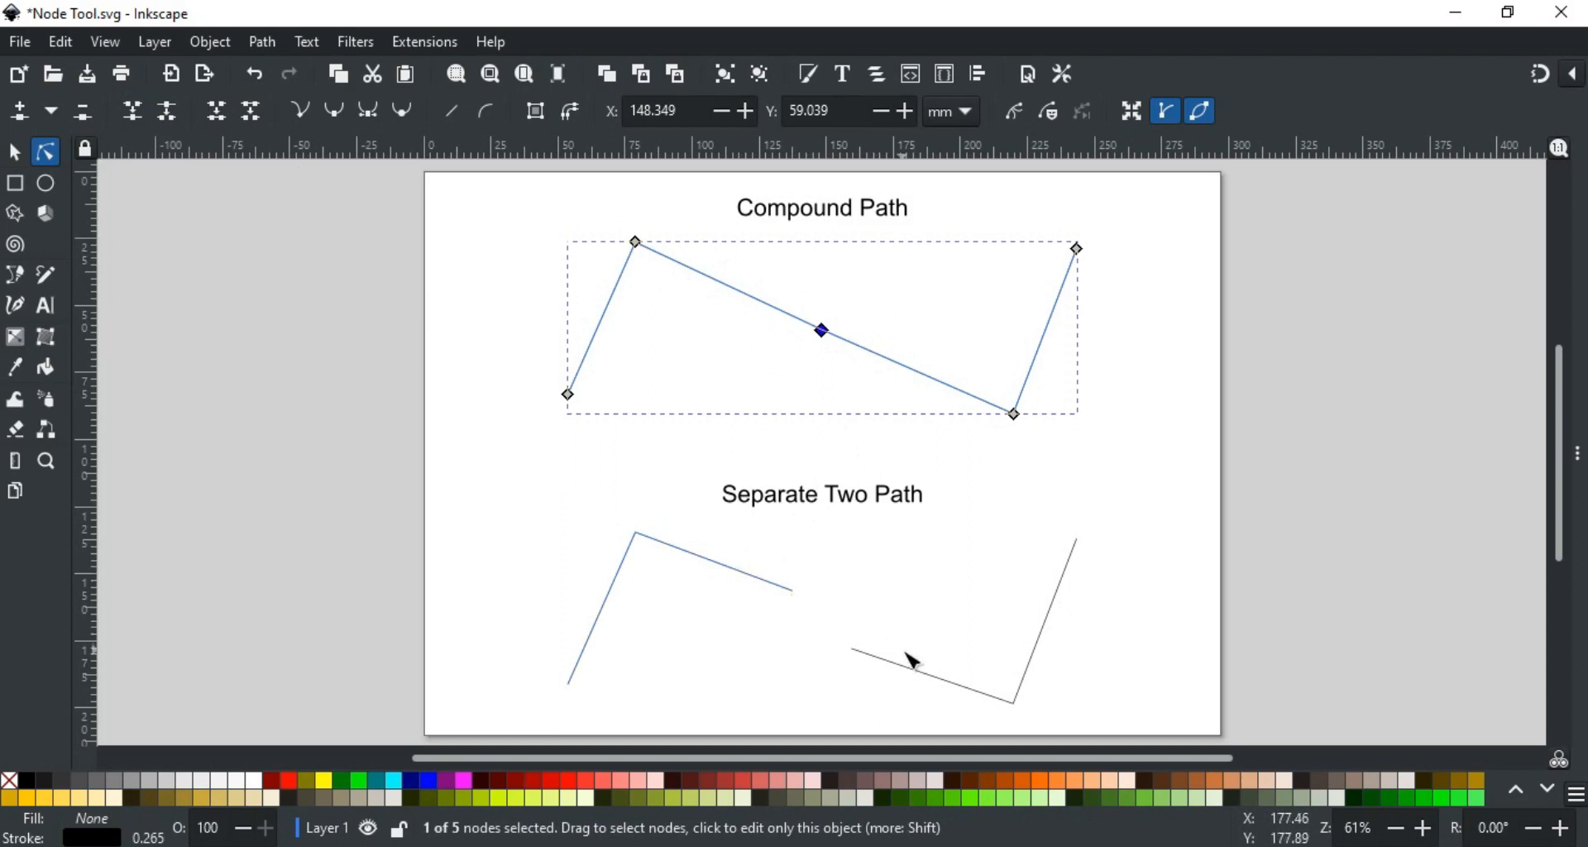
pyautogui.moveTo(918, 677)
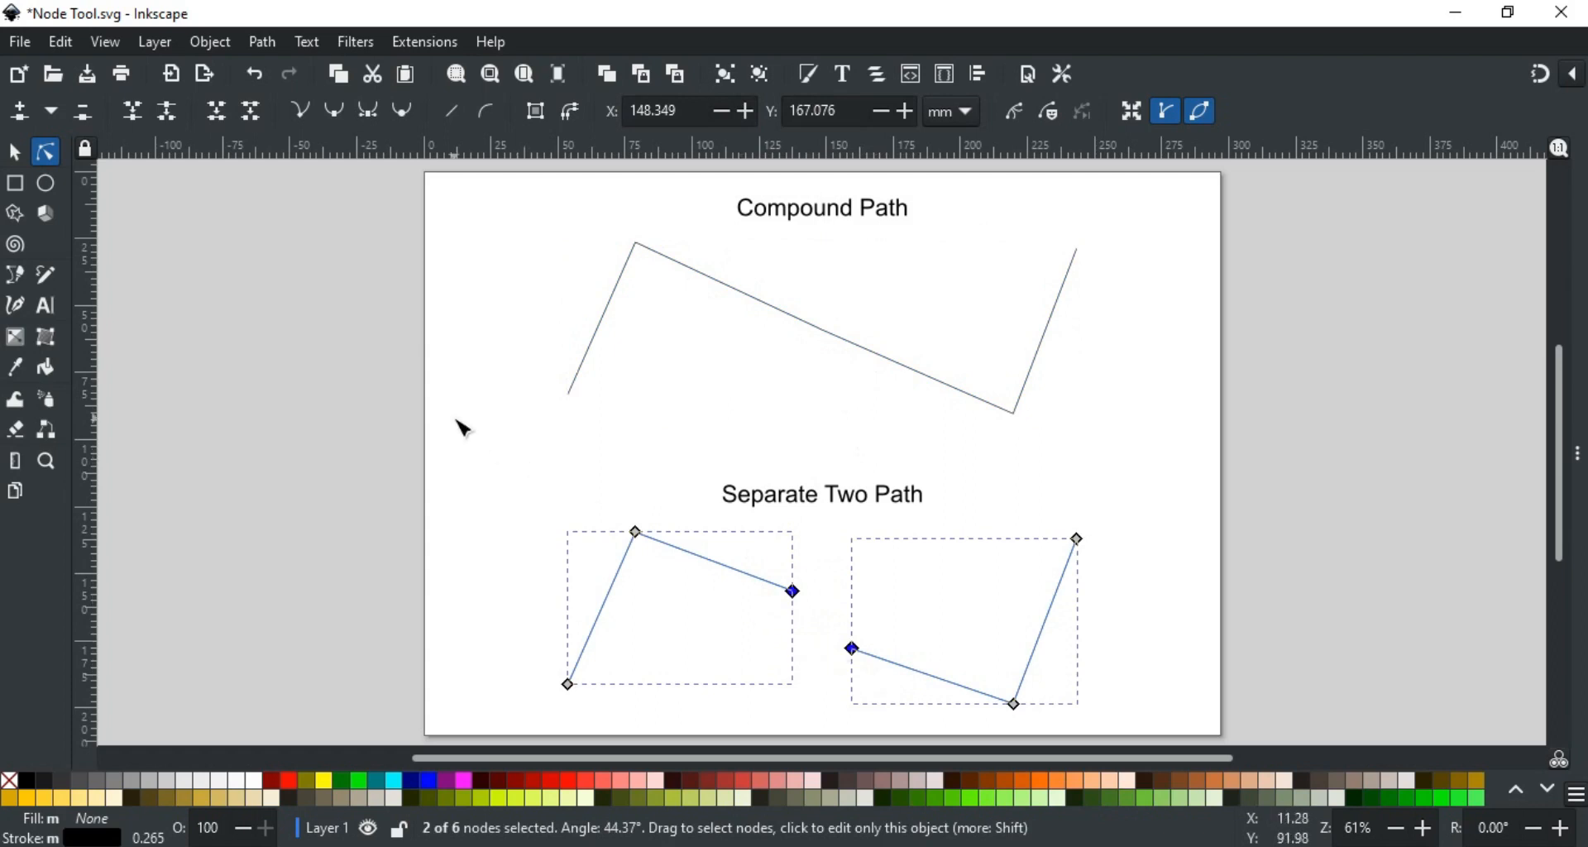
# Step: Join the inner end nodes of the two separate paths into a single node
pyautogui.click(132, 110)
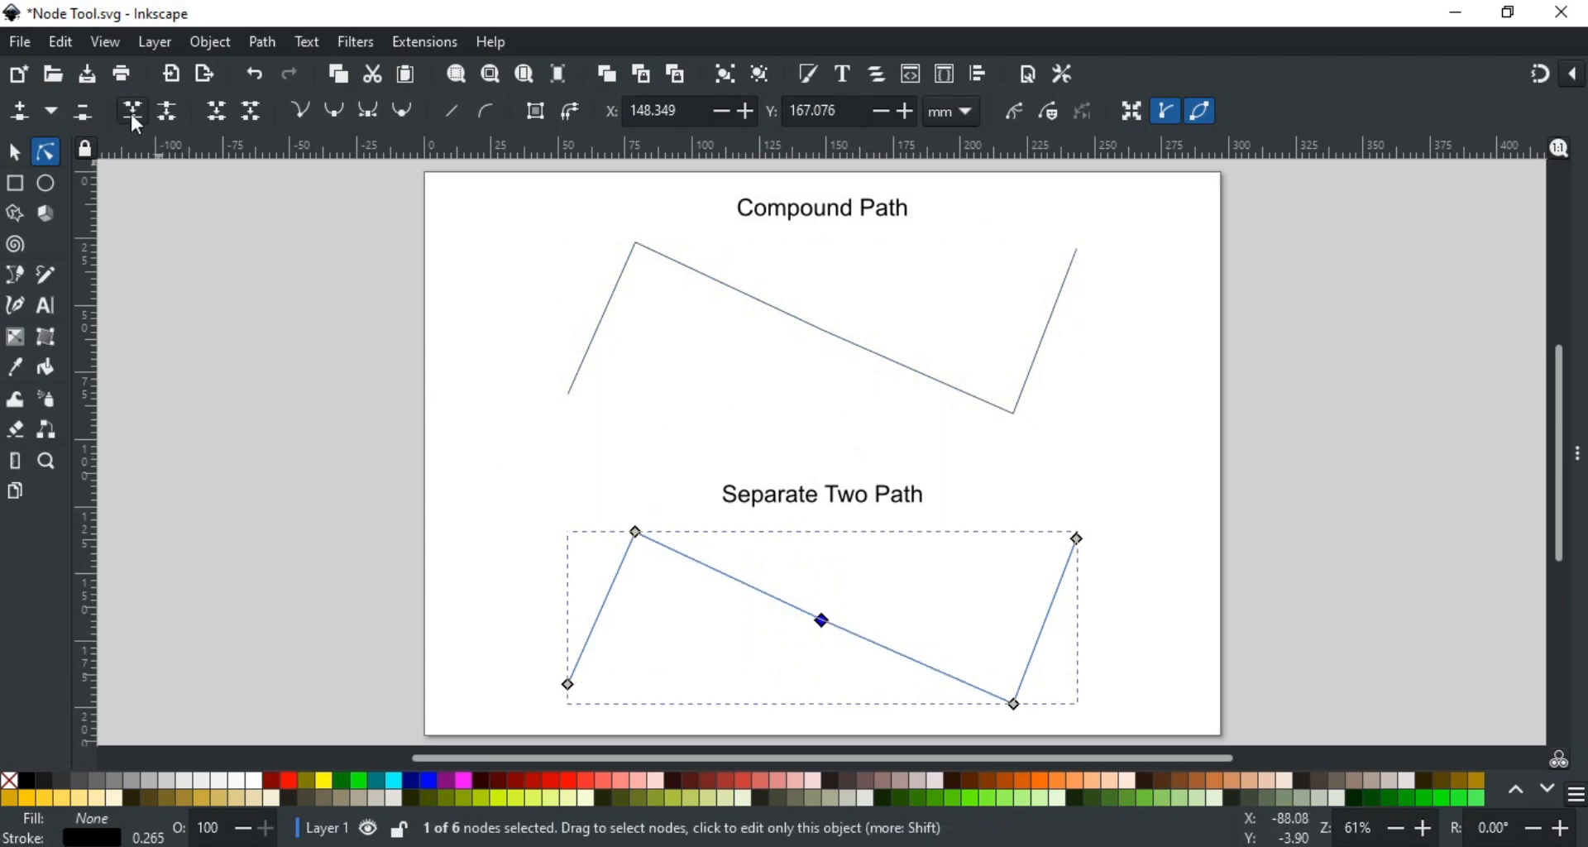
pyautogui.click(130, 111)
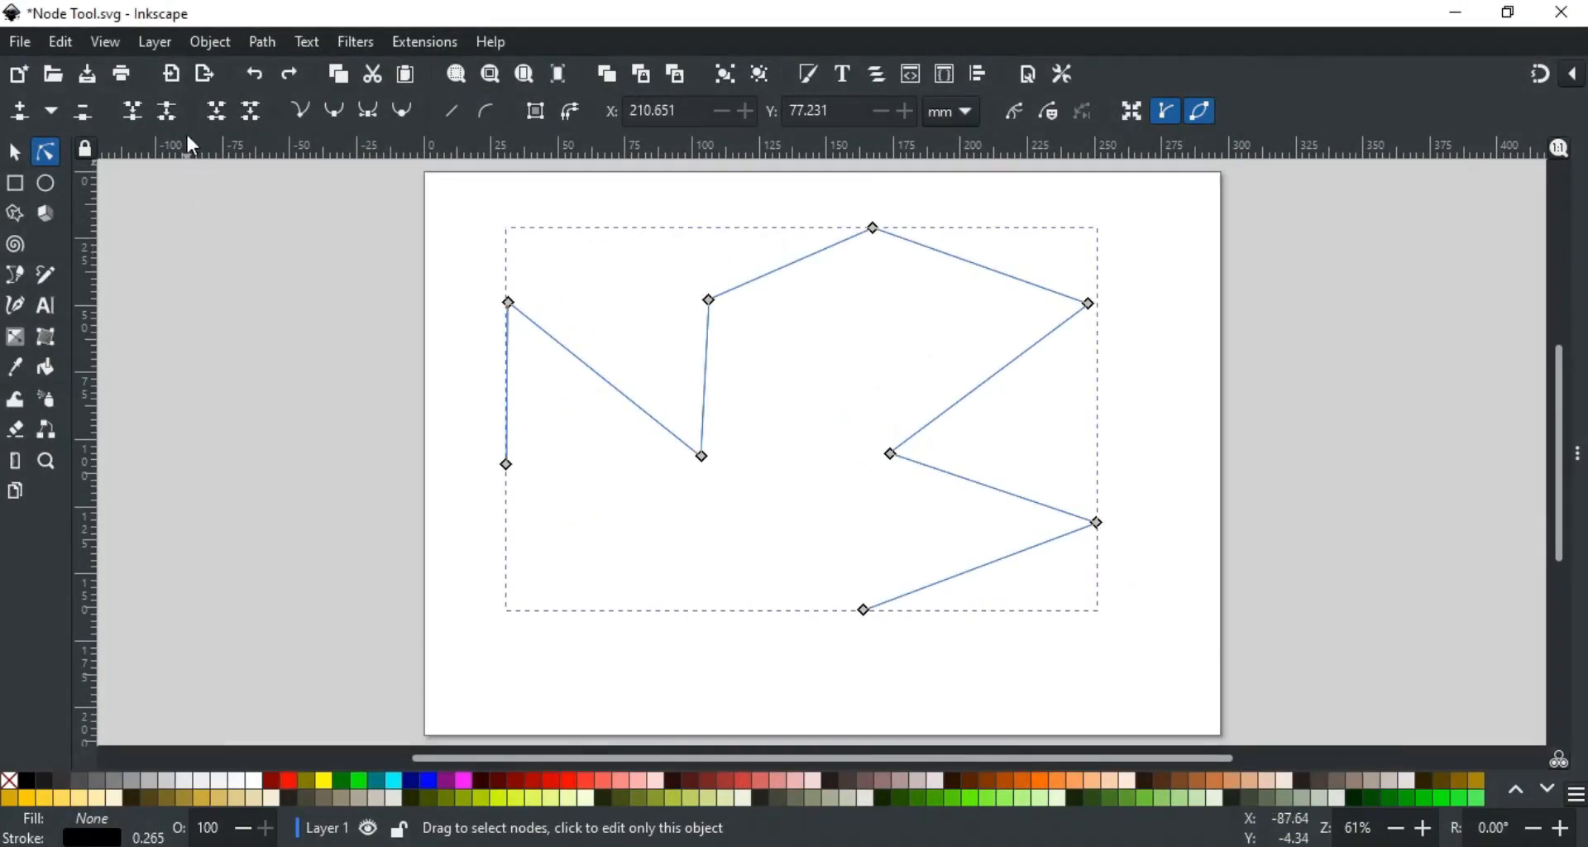
pyautogui.moveTo(166, 110)
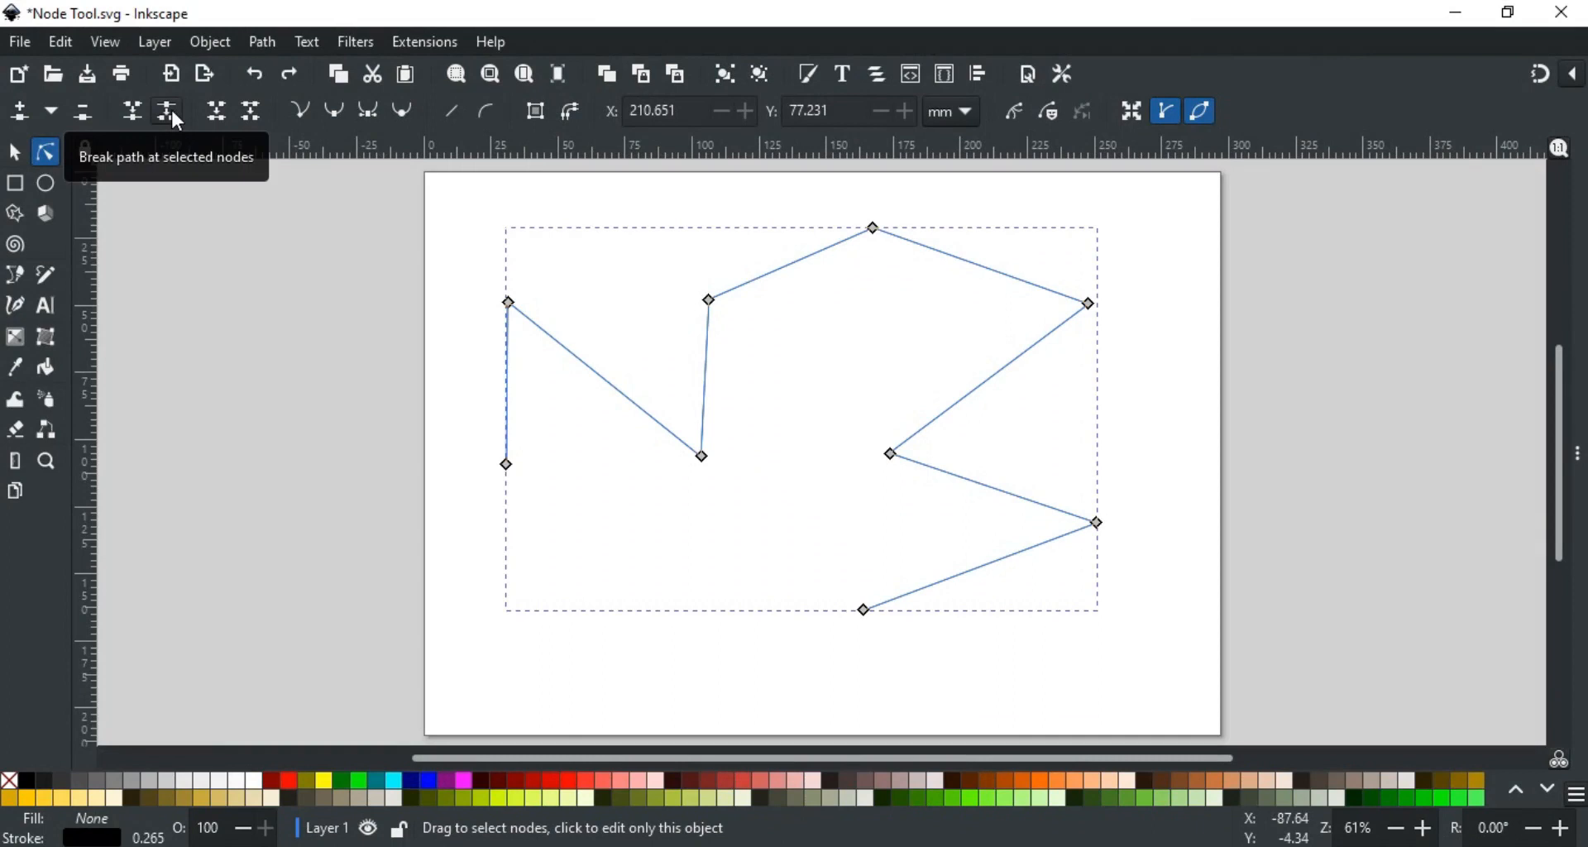
pyautogui.moveTo(407, 185)
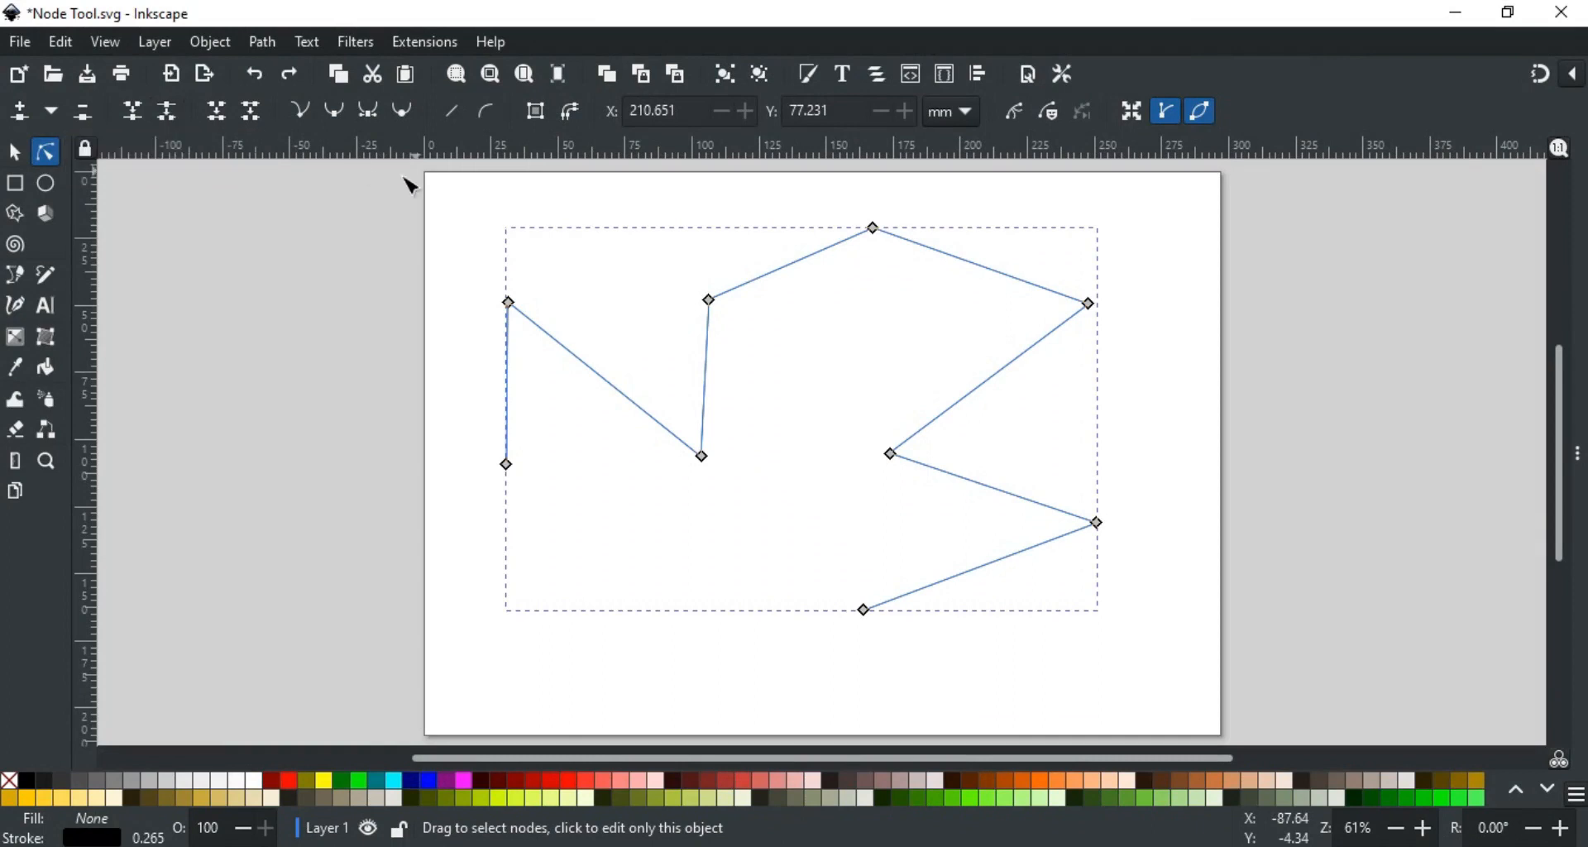
pyautogui.moveTo(695, 294)
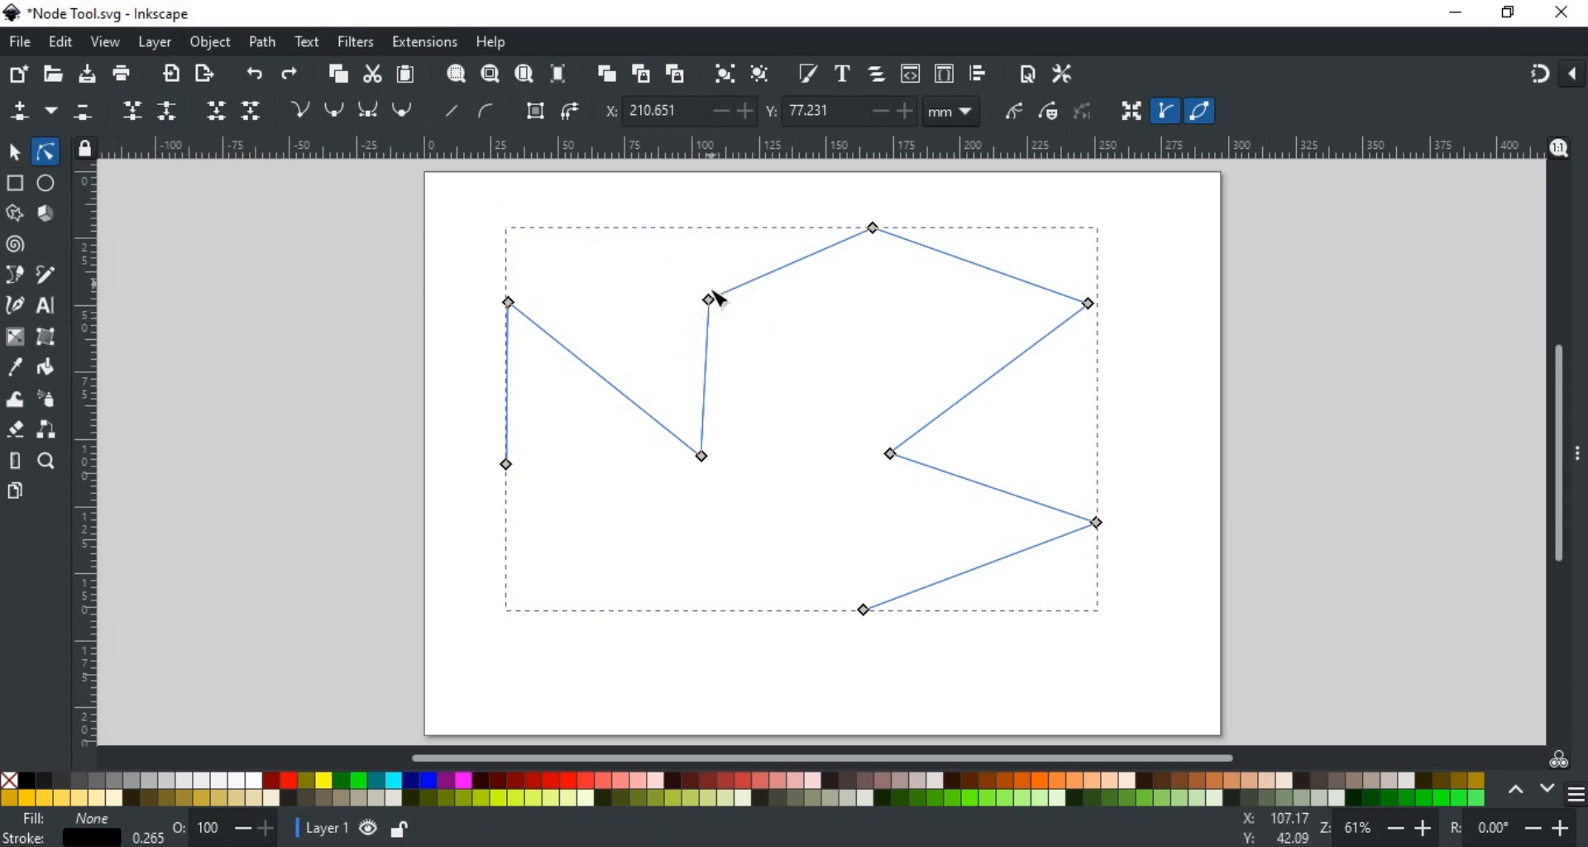
# Step: Break the zigzag at its upper inner node, then drag that node upward
pyautogui.click(707, 301)
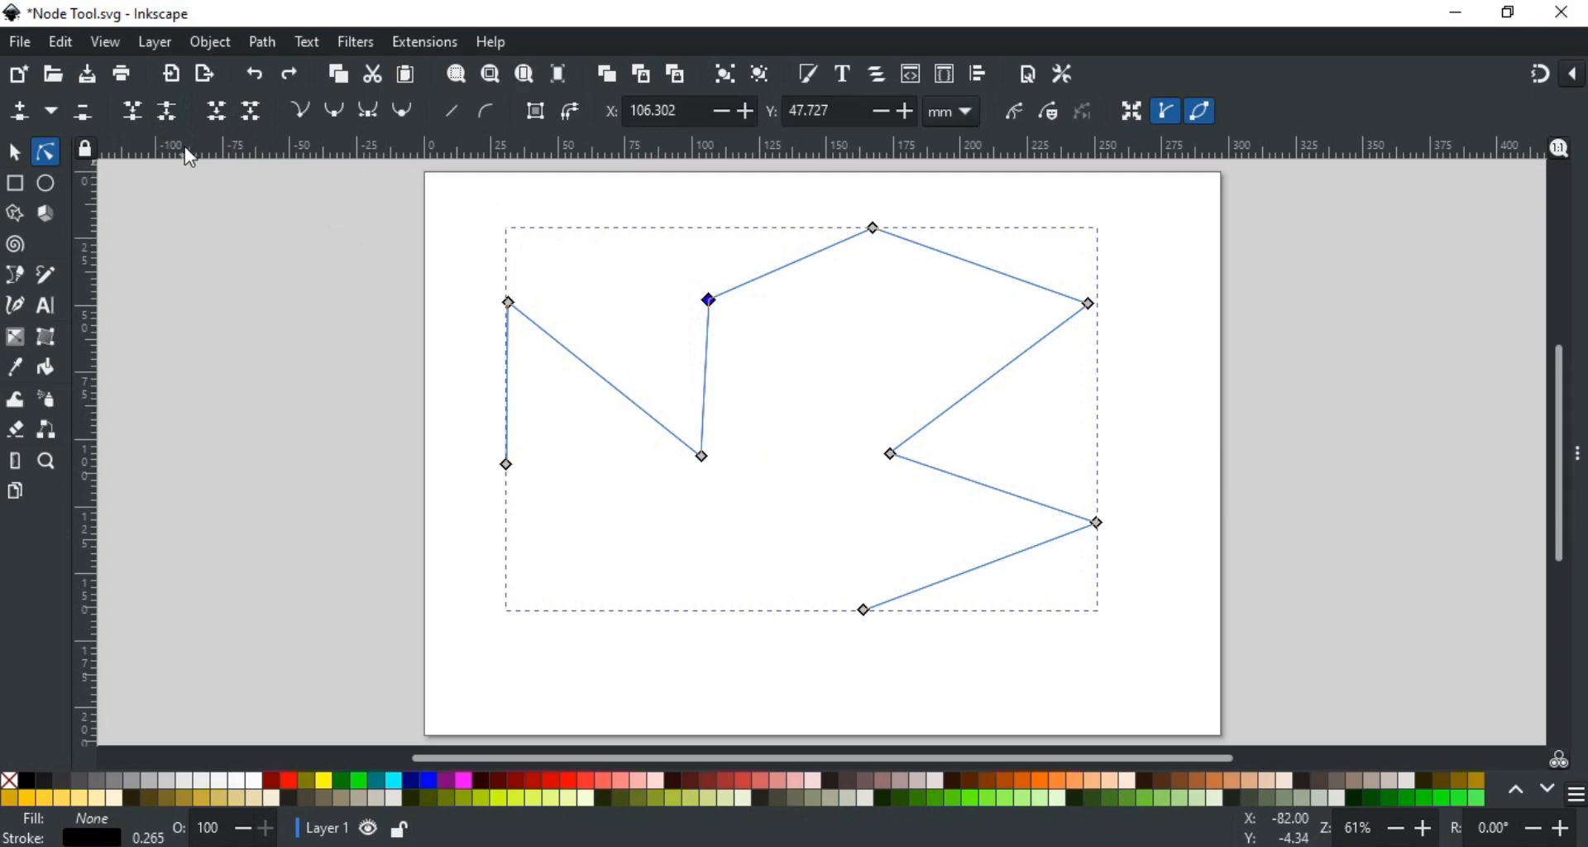
pyautogui.click(166, 110)
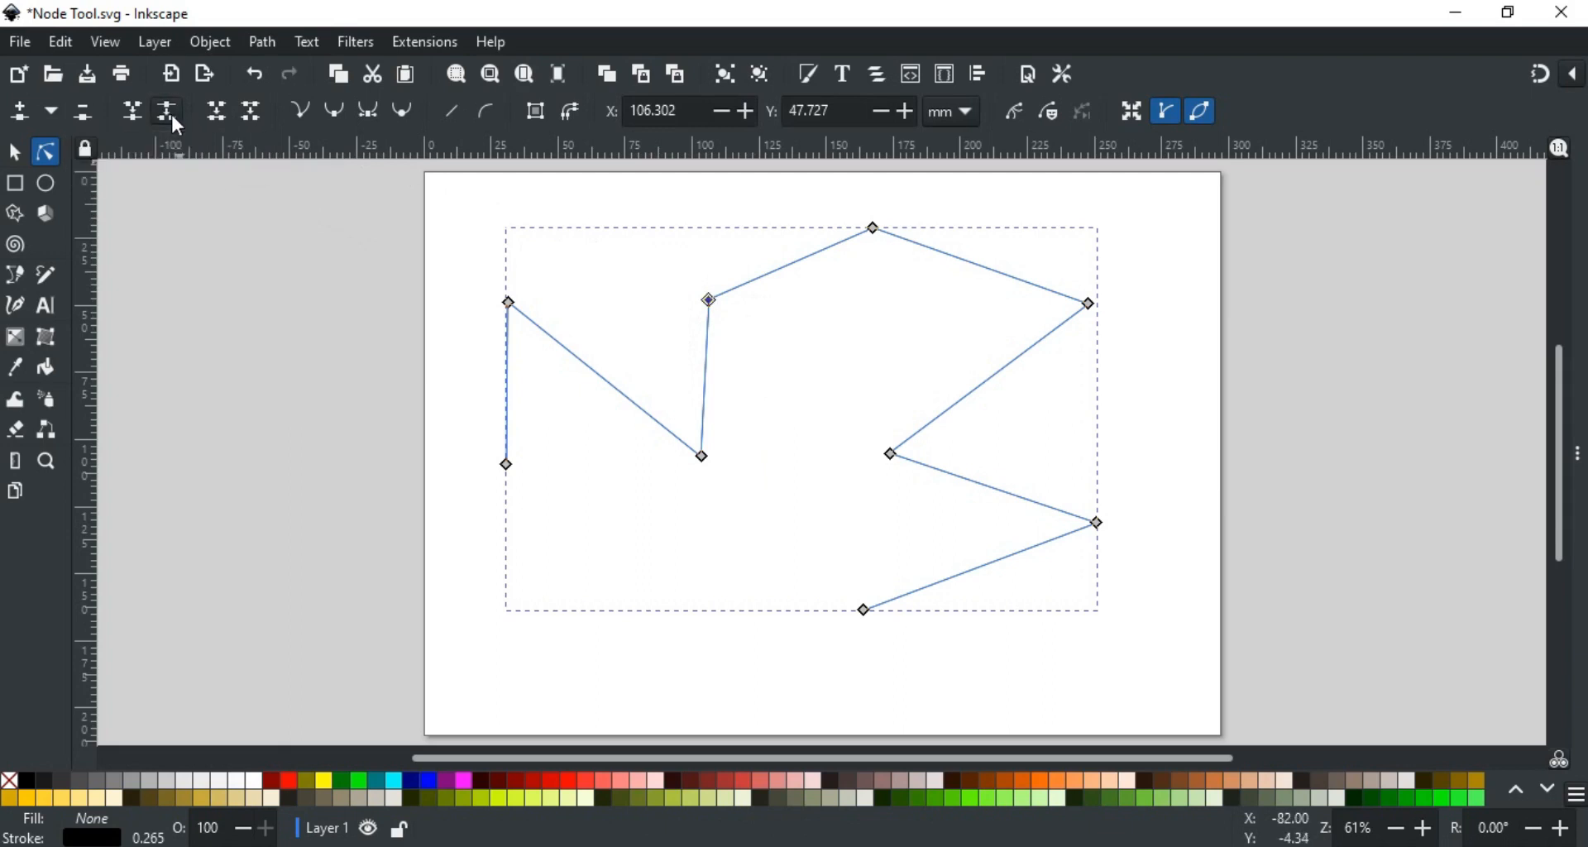
pyautogui.moveTo(344, 193)
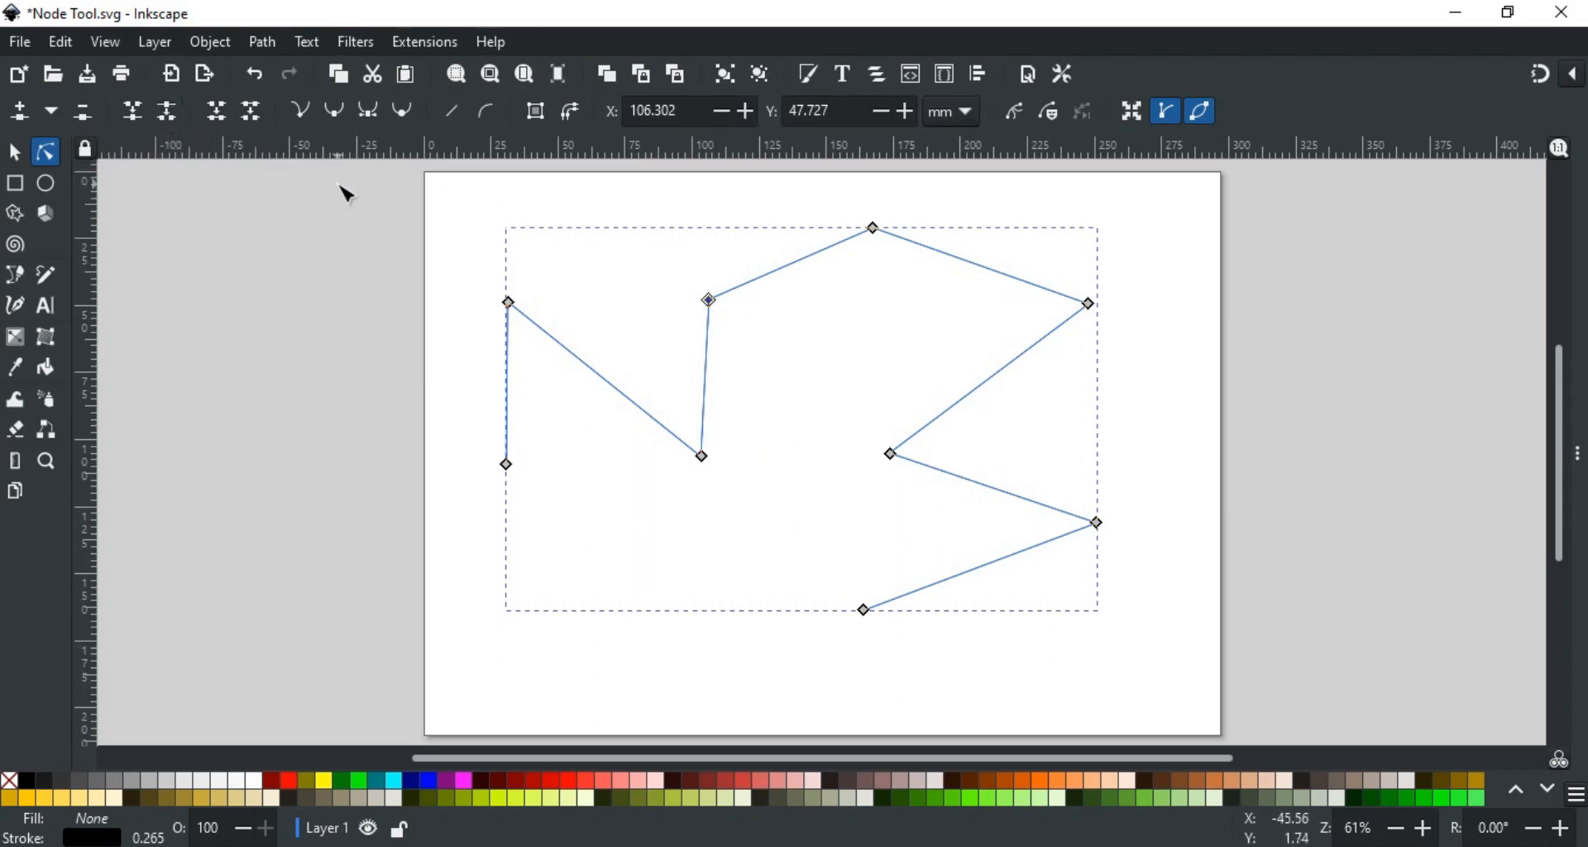
pyautogui.moveTo(734, 307)
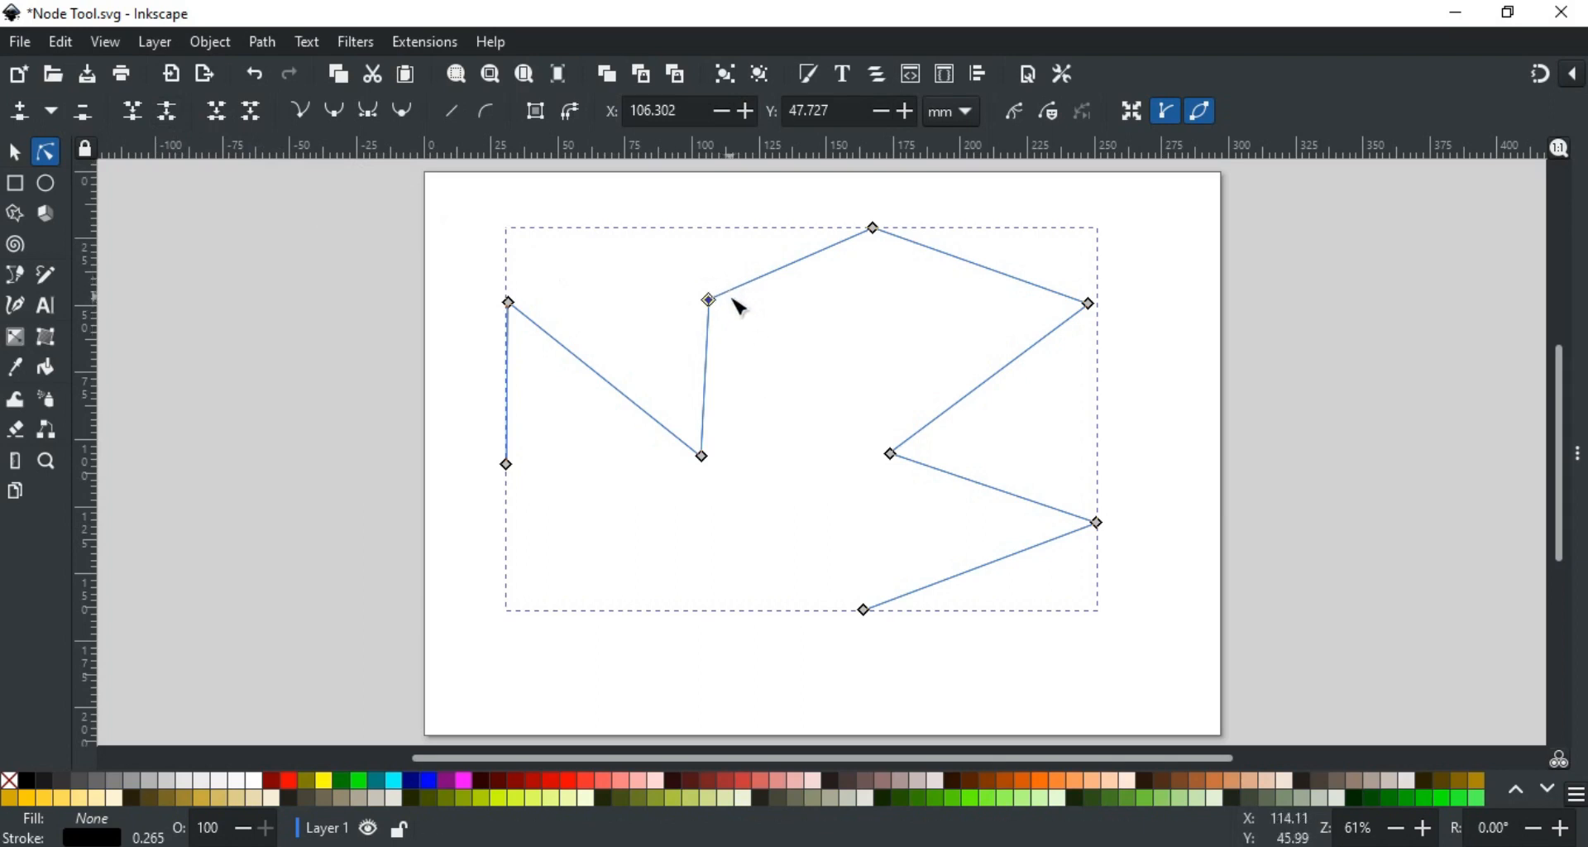
pyautogui.moveTo(709, 317)
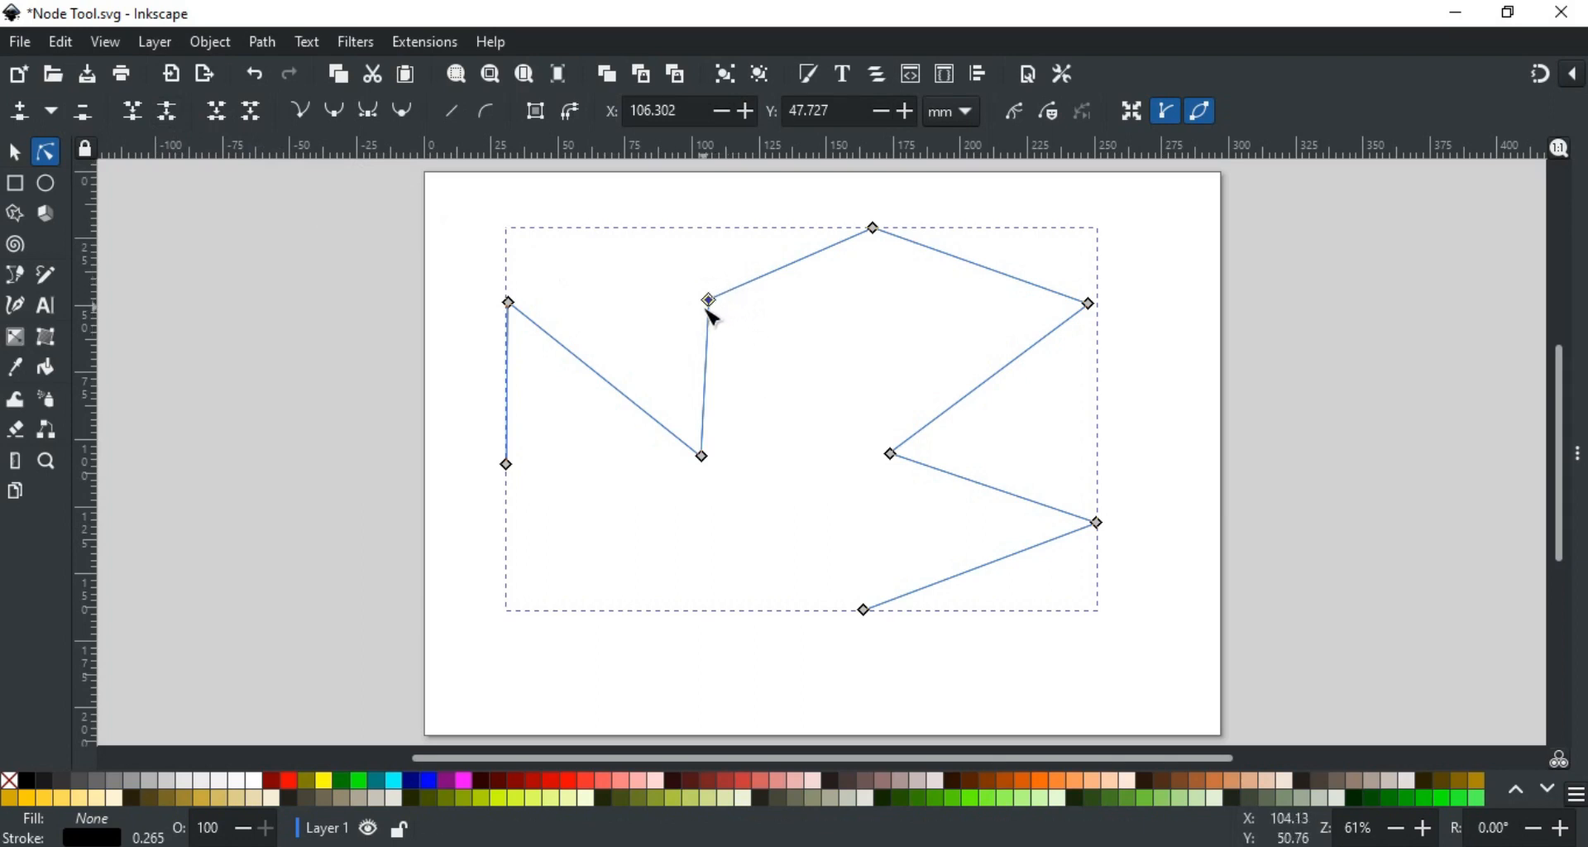
pyautogui.moveTo(770, 304)
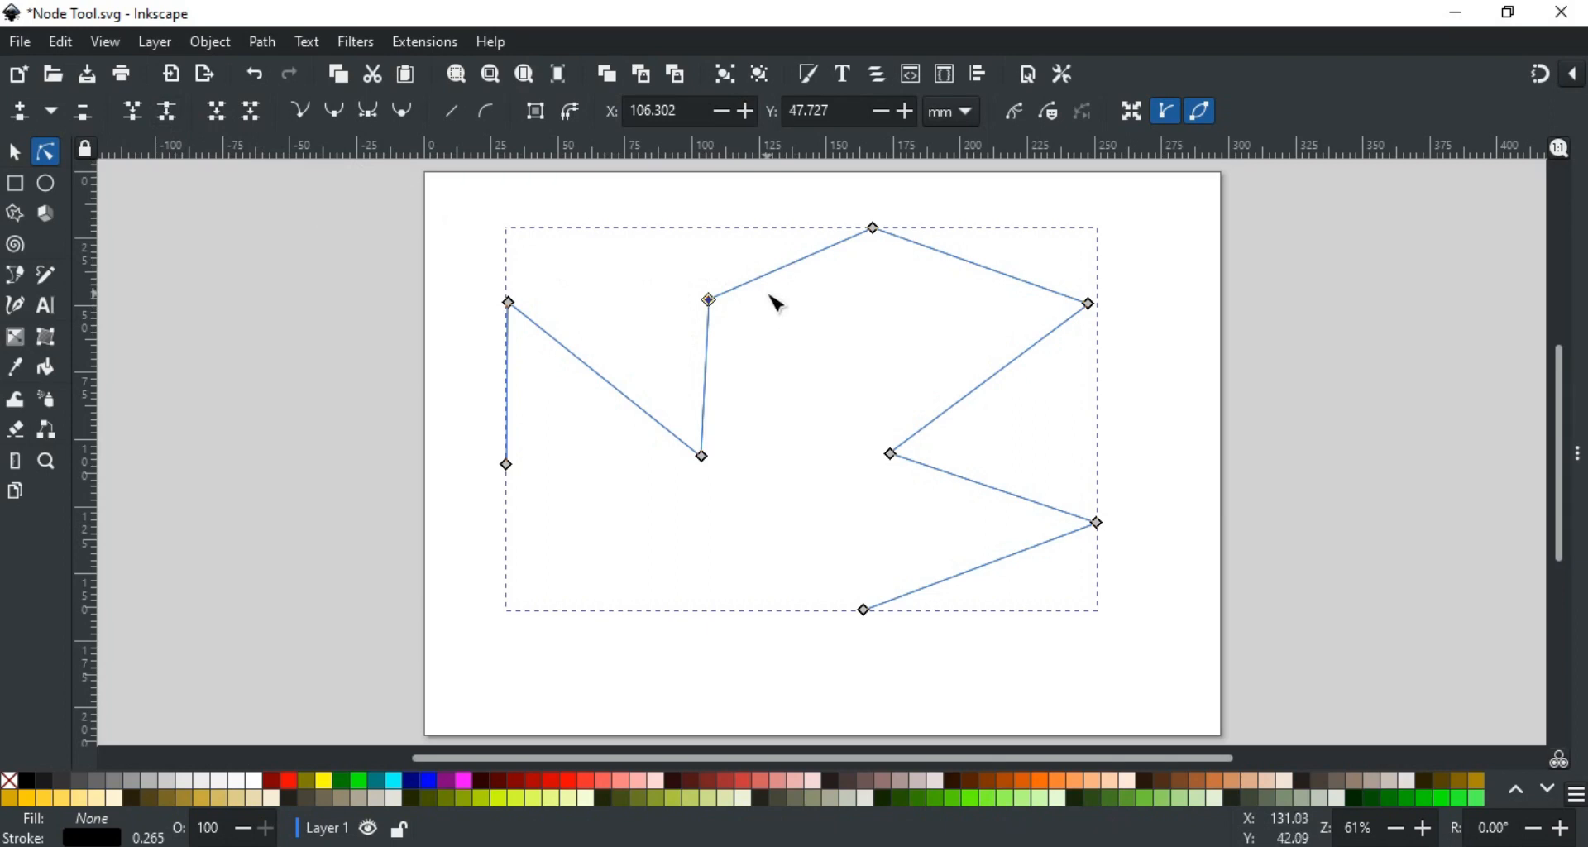
pyautogui.moveTo(716, 365)
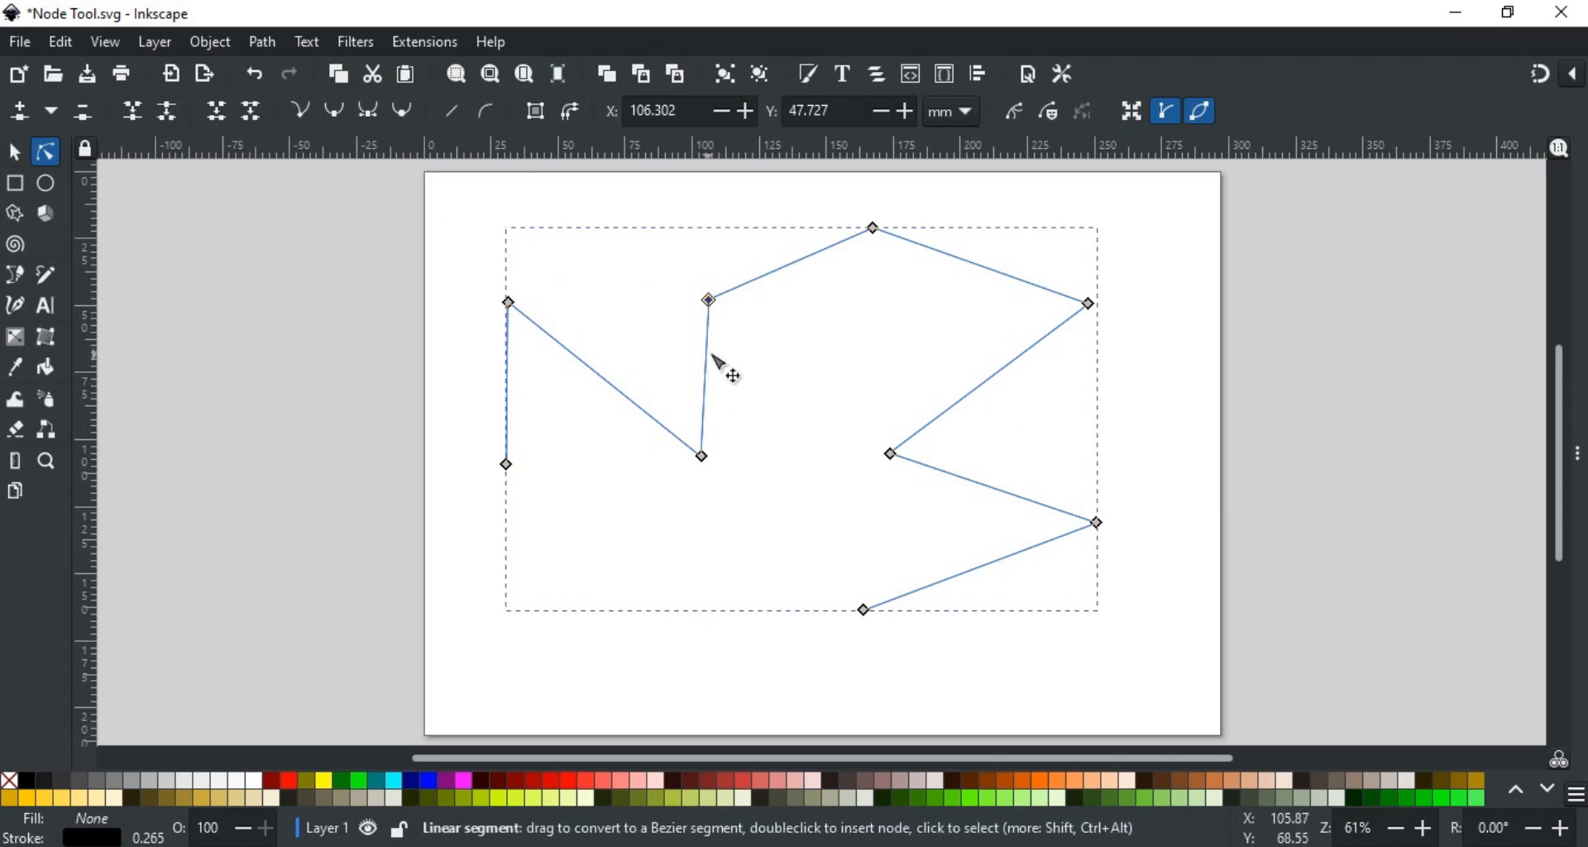
pyautogui.moveTo(718, 329)
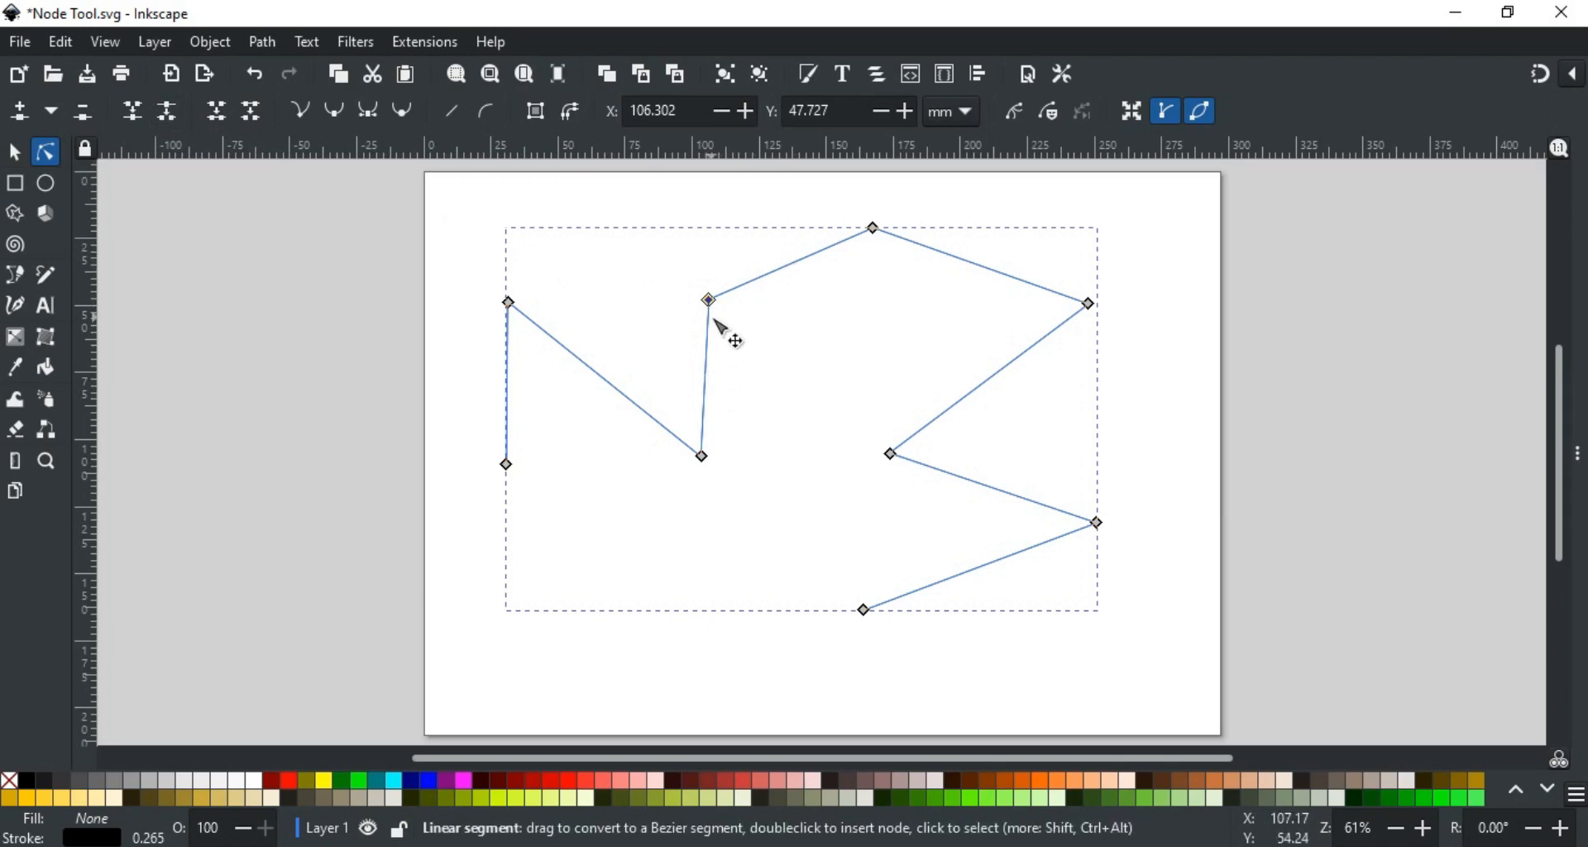
pyautogui.moveTo(724, 297)
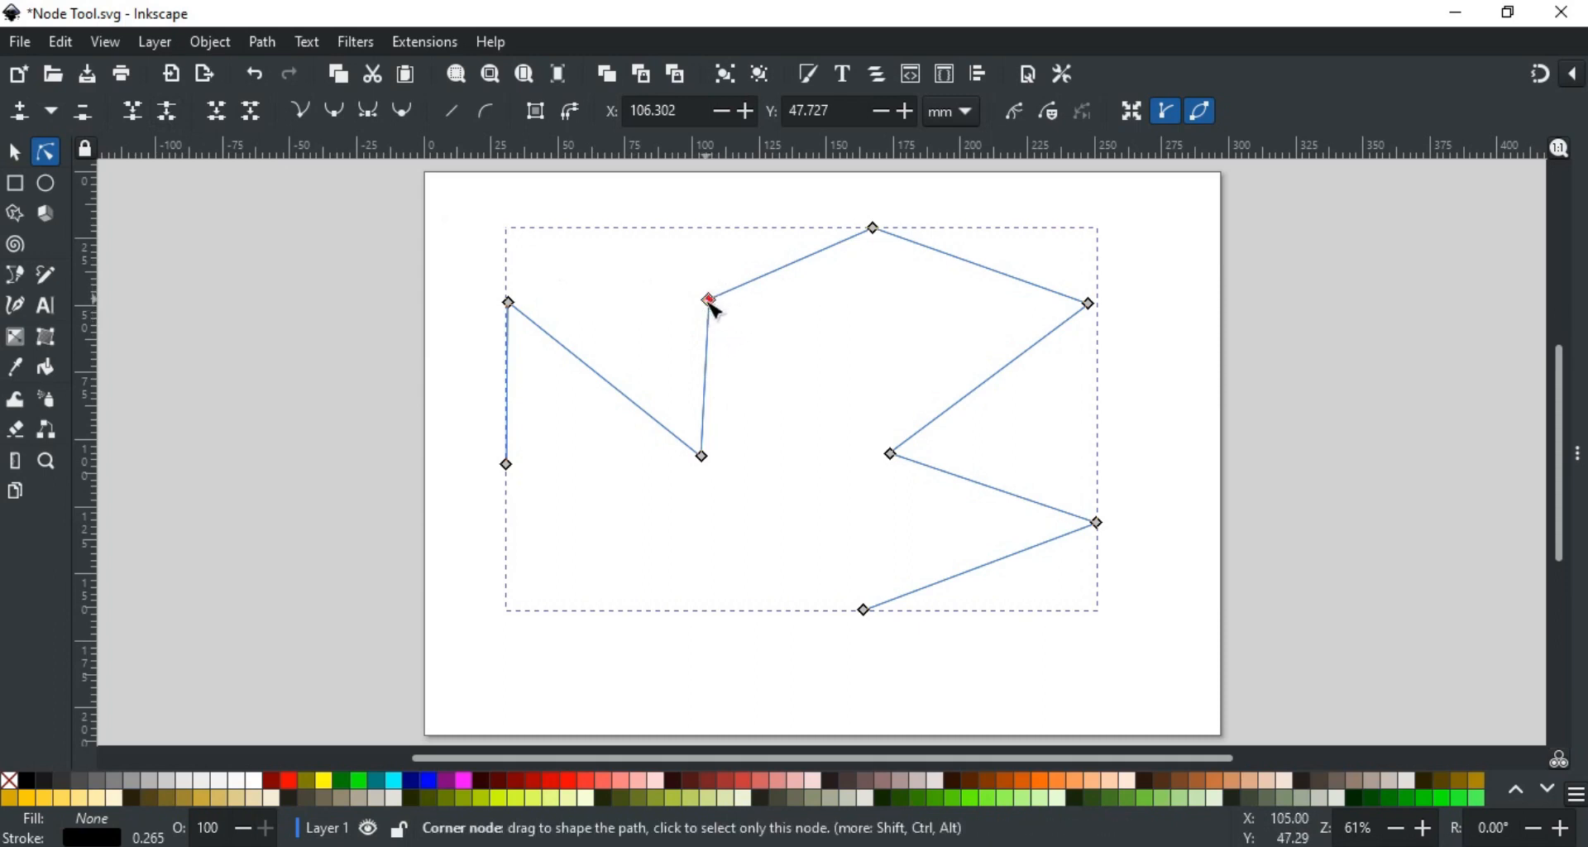
pyautogui.moveTo(709, 298); pyautogui.dragTo(708, 238)
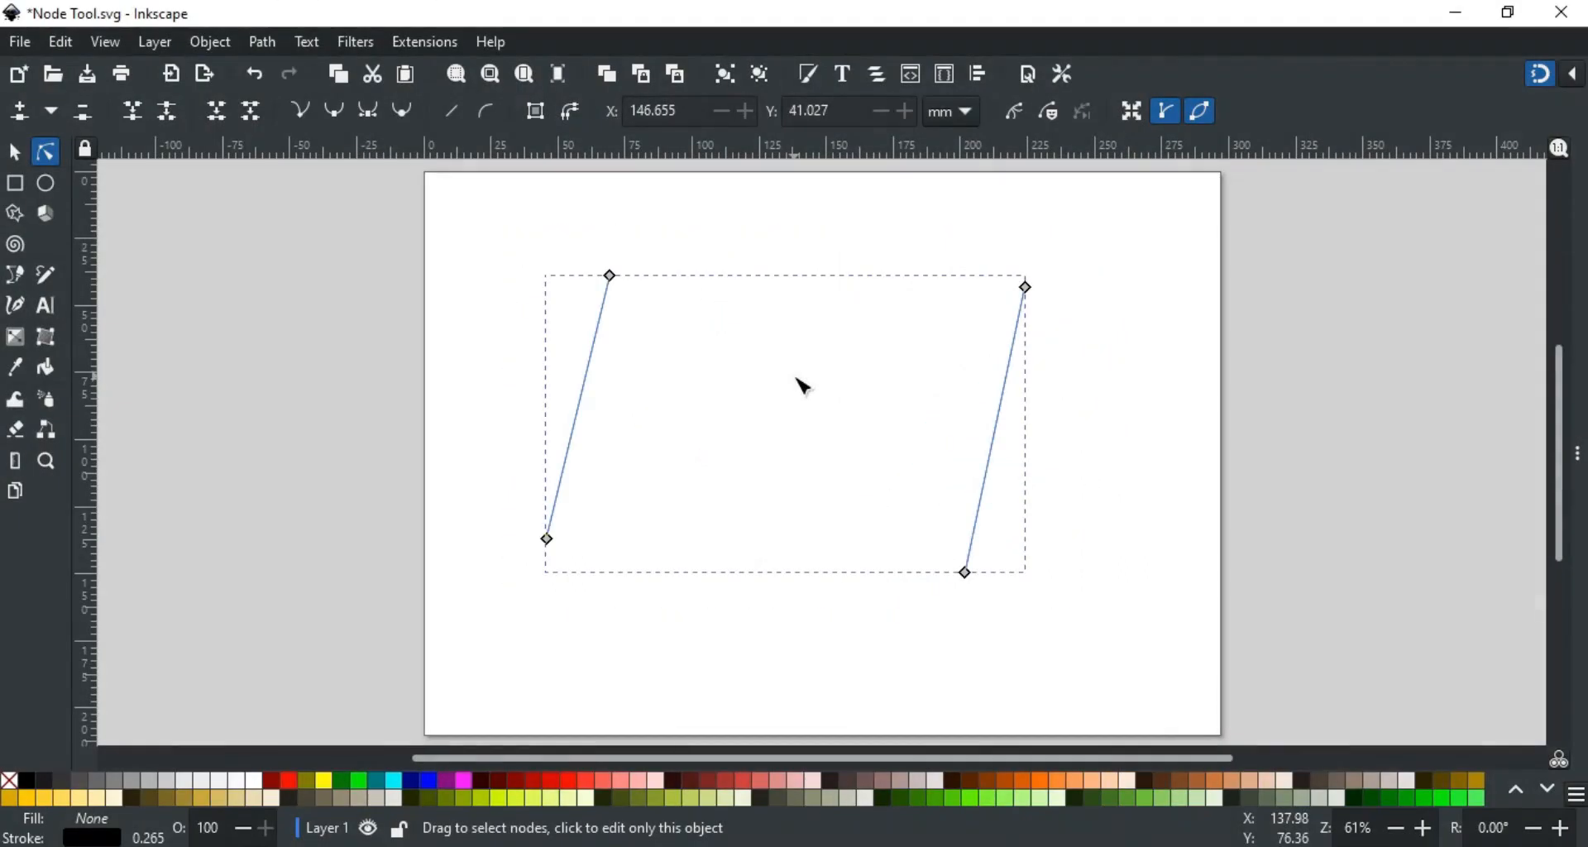
pyautogui.moveTo(299, 206)
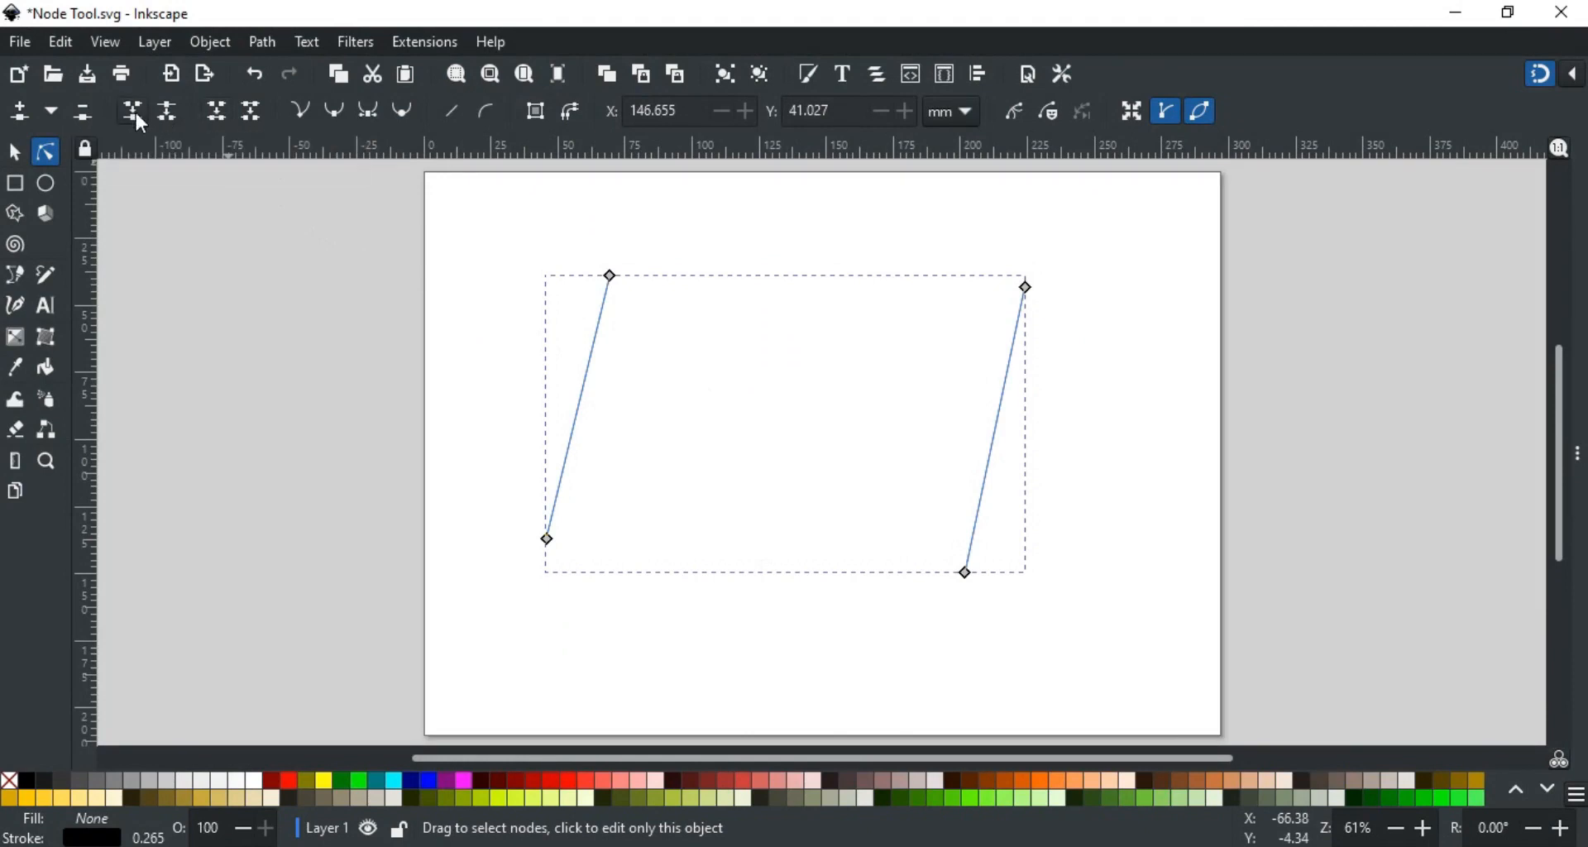
pyautogui.moveTo(216, 112)
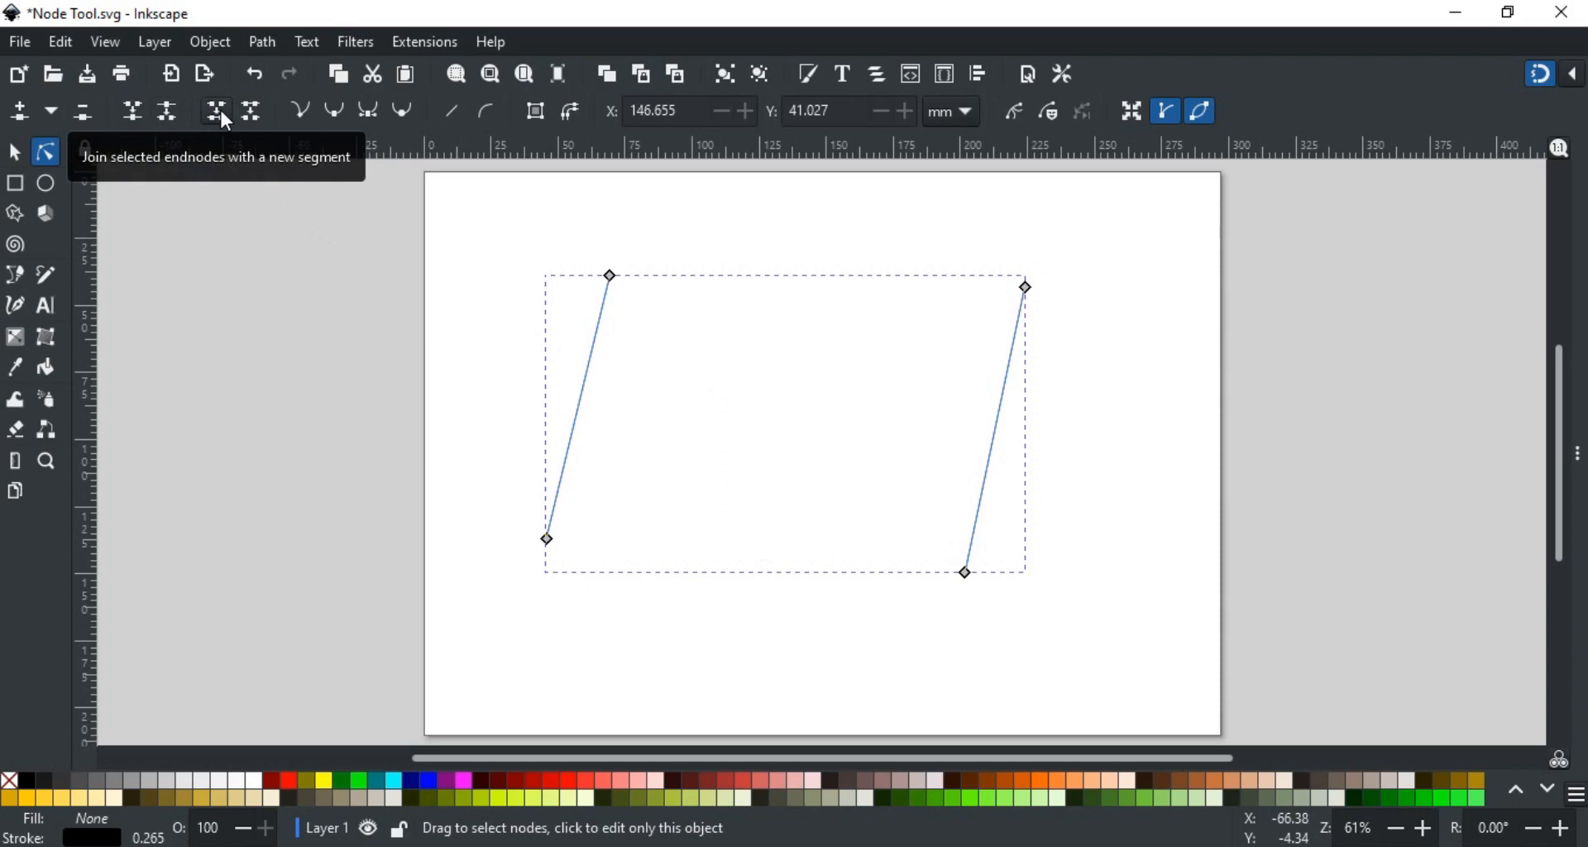
pyautogui.moveTo(576, 251)
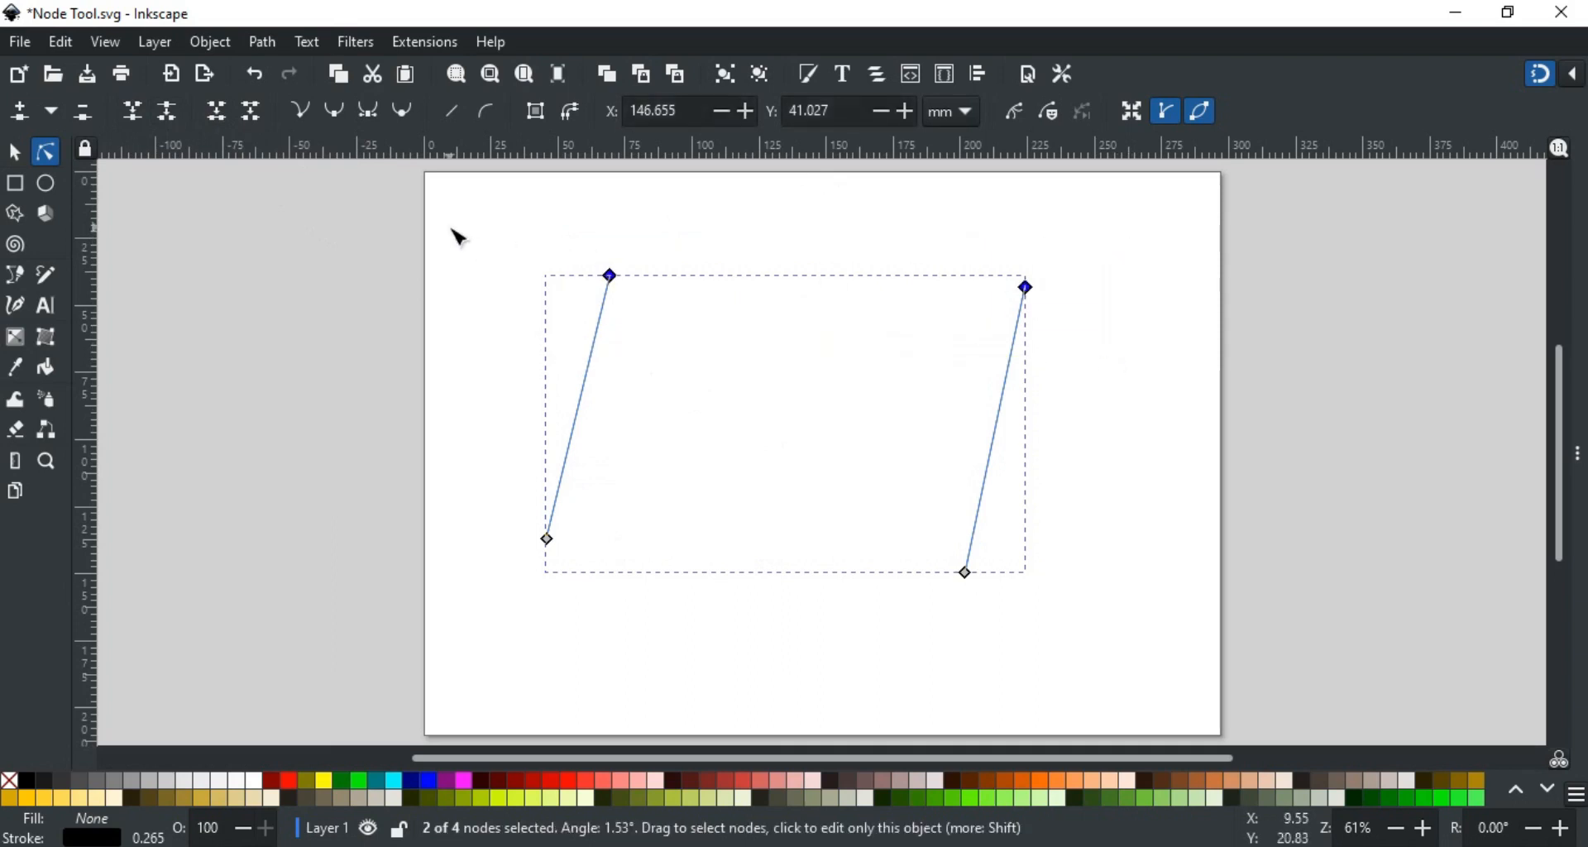
pyautogui.moveTo(978, 309)
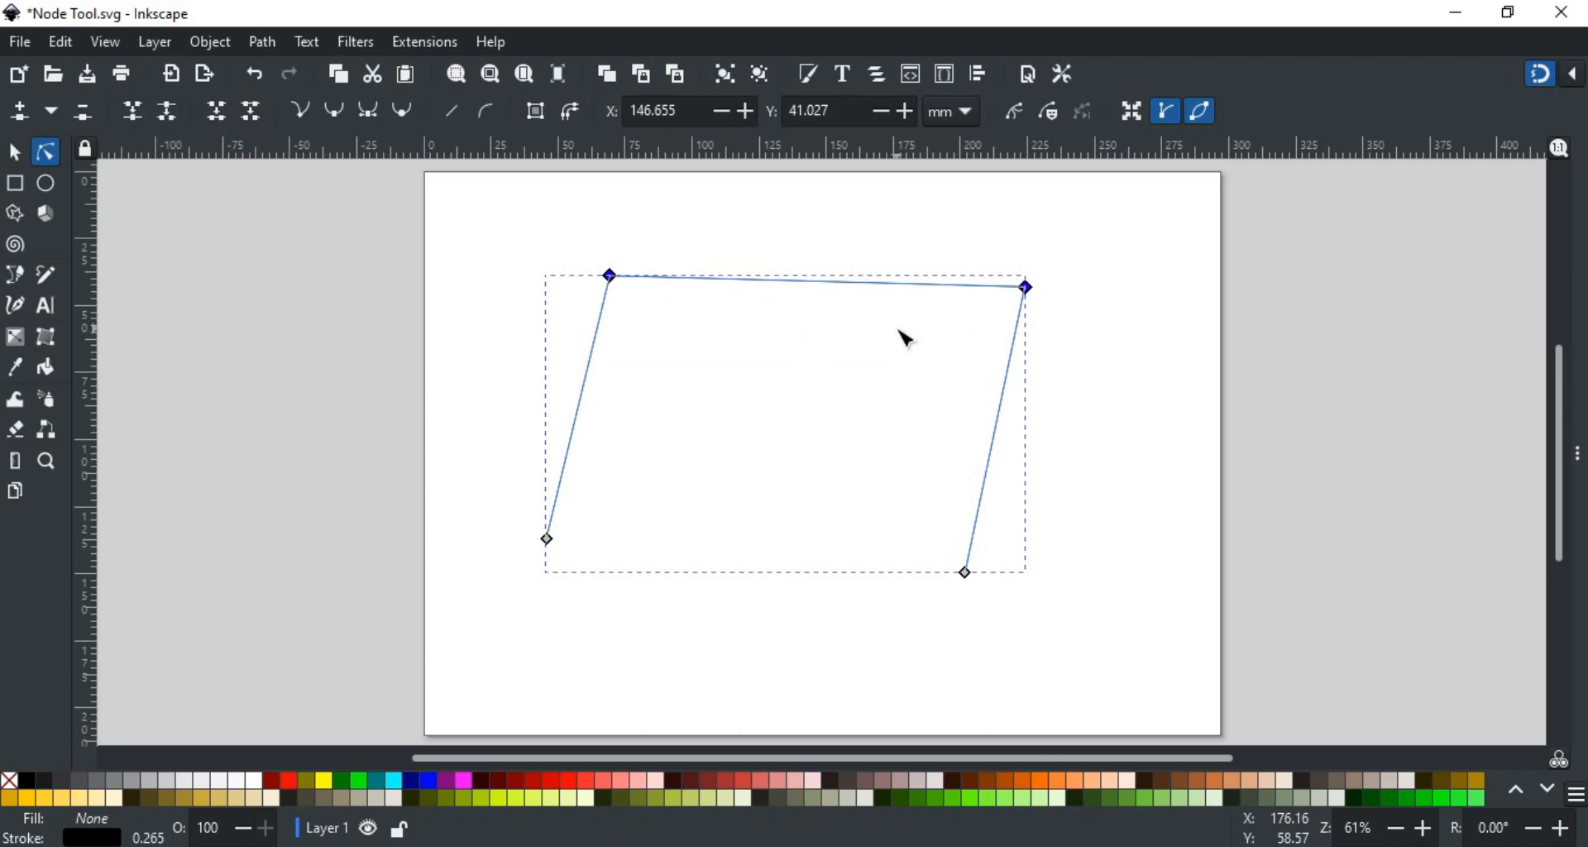
pyautogui.moveTo(766, 322)
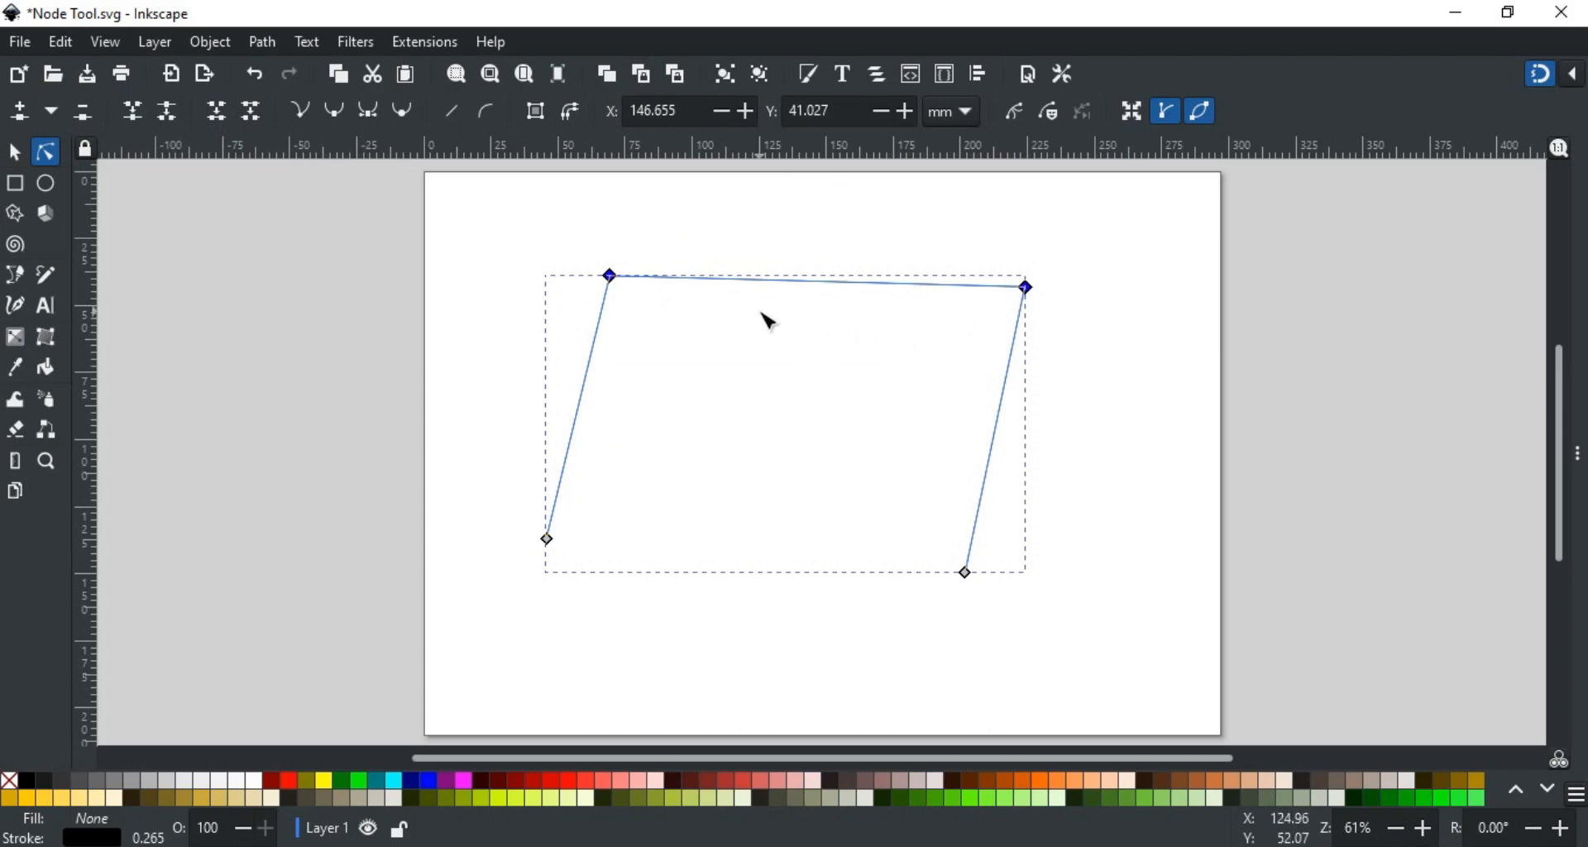
pyautogui.moveTo(621, 487)
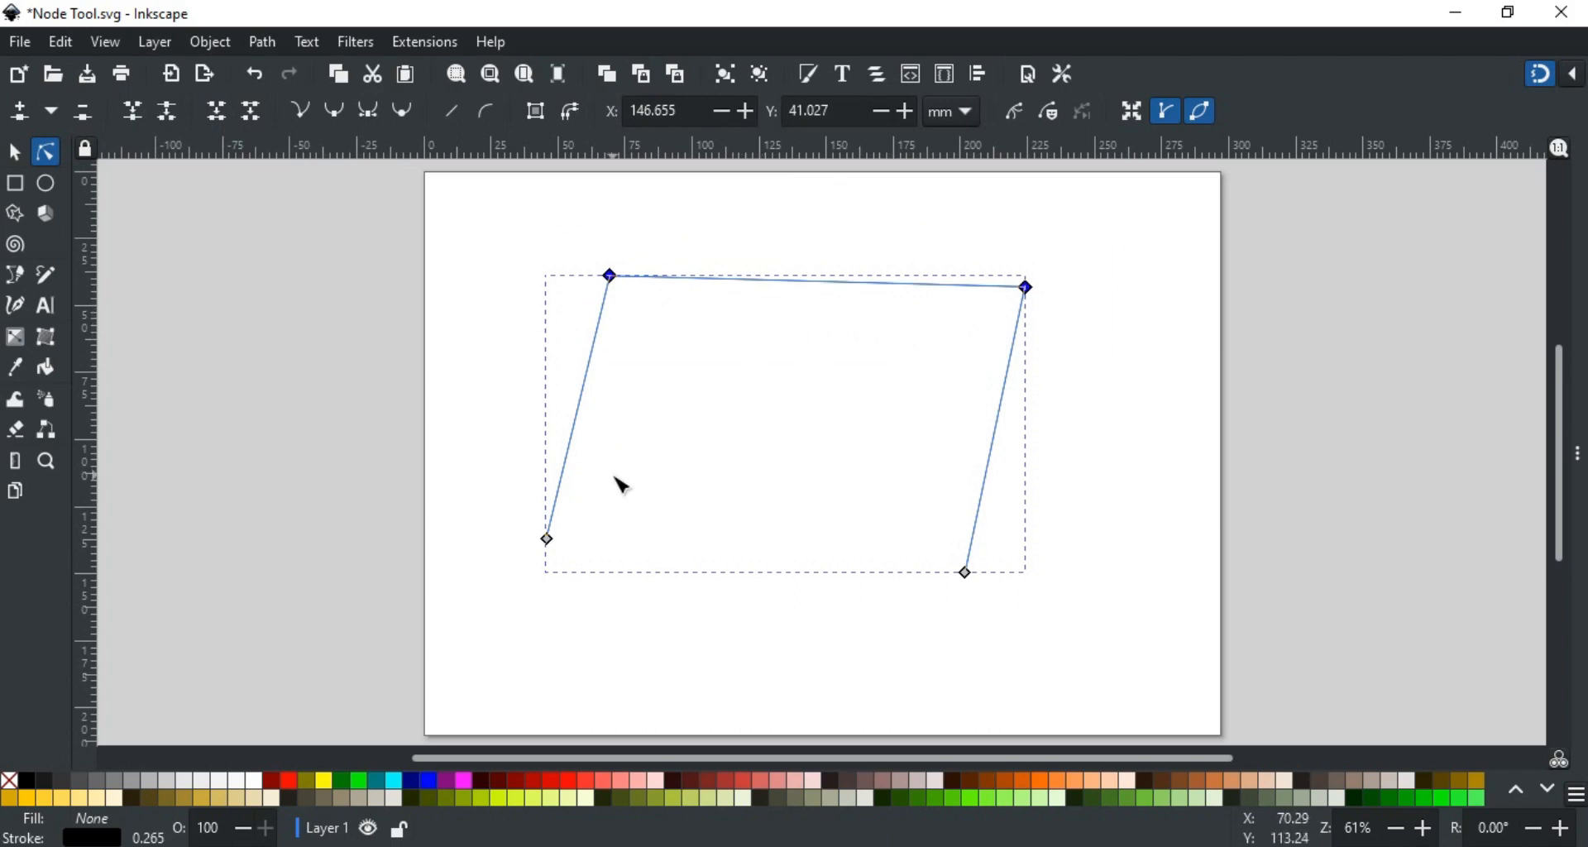
pyautogui.moveTo(546, 537)
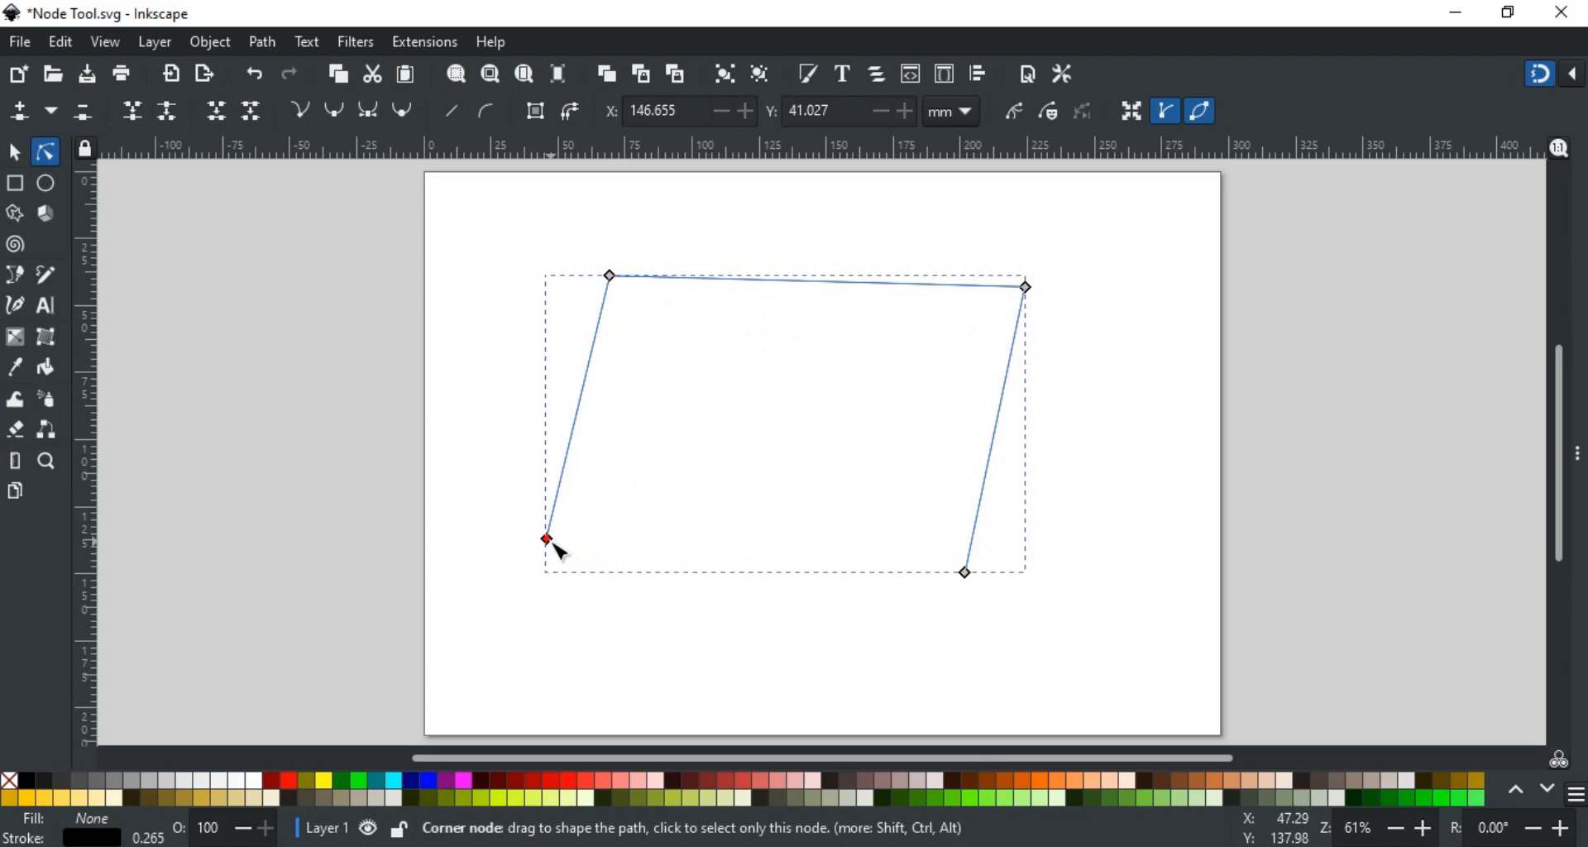
# Step: Select only the lower-left node of the open four-node path
pyautogui.click(1023, 285)
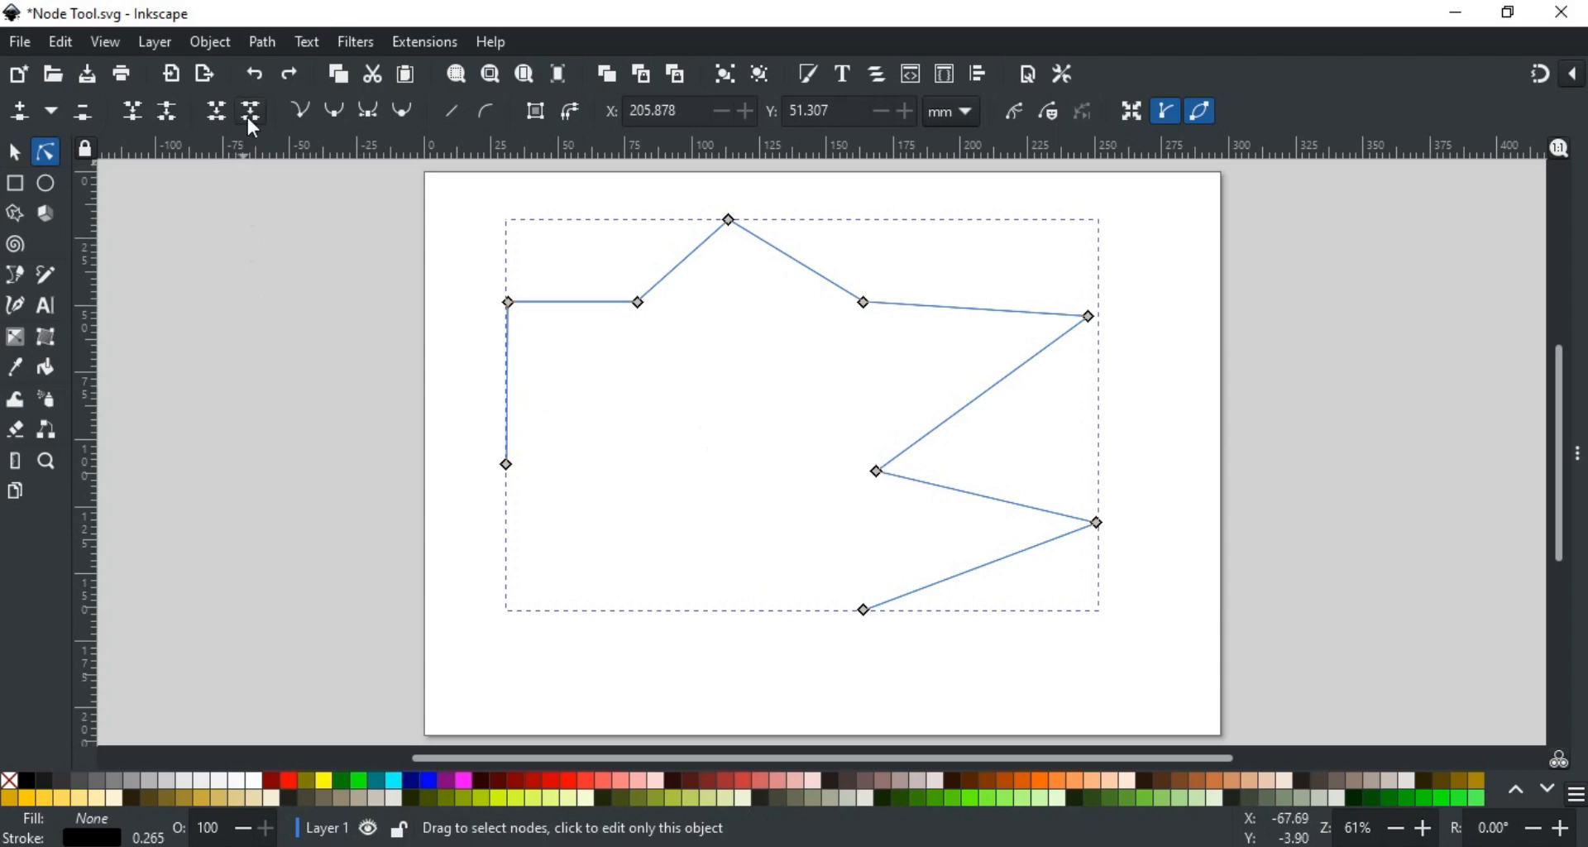
pyautogui.moveTo(249, 121)
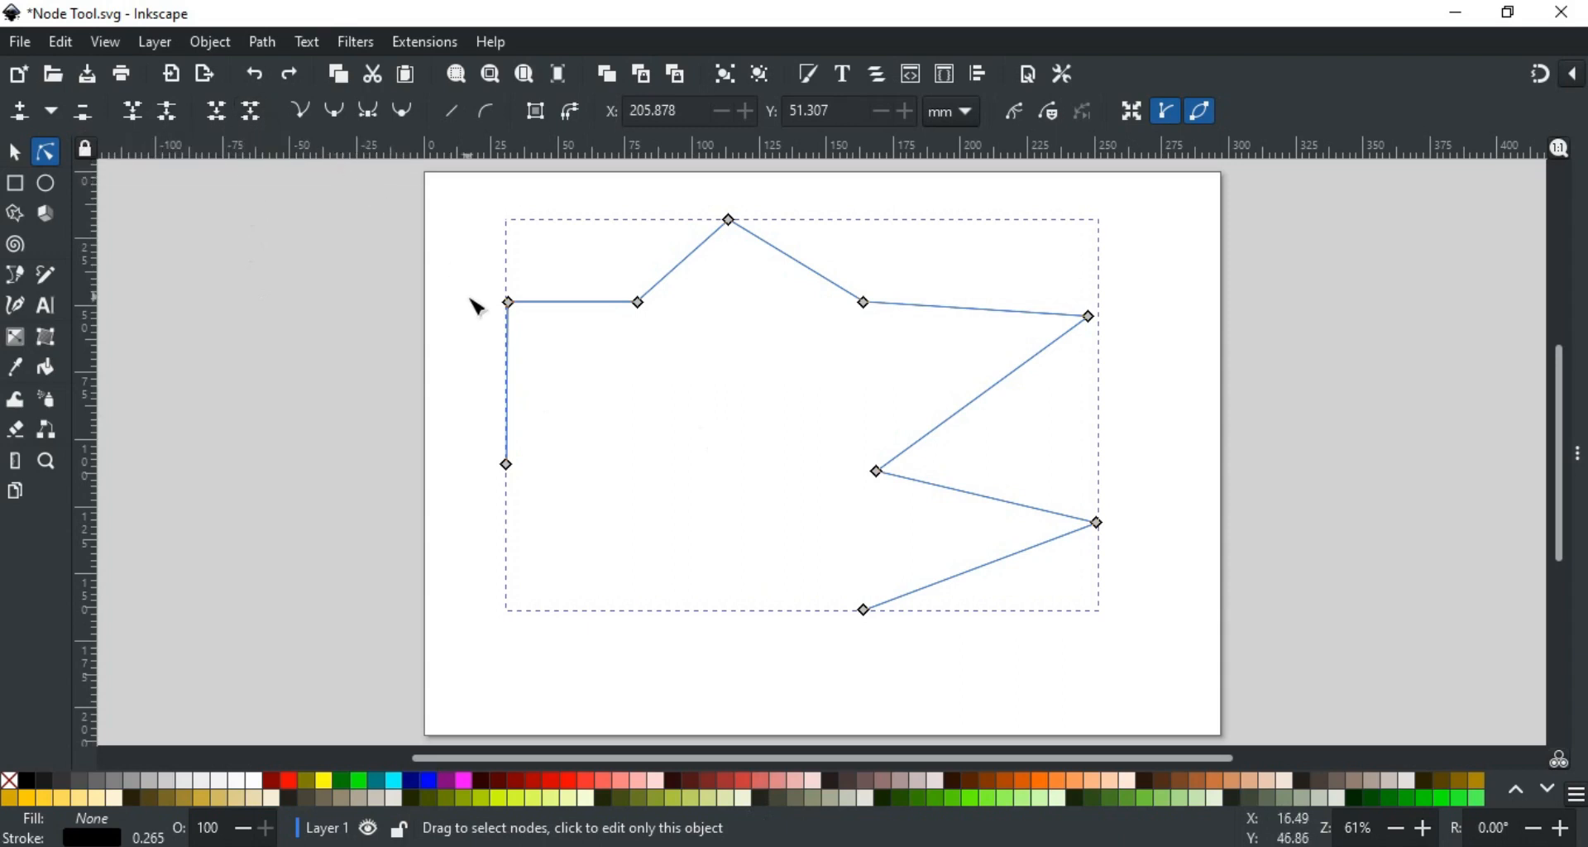
pyautogui.moveTo(477, 300)
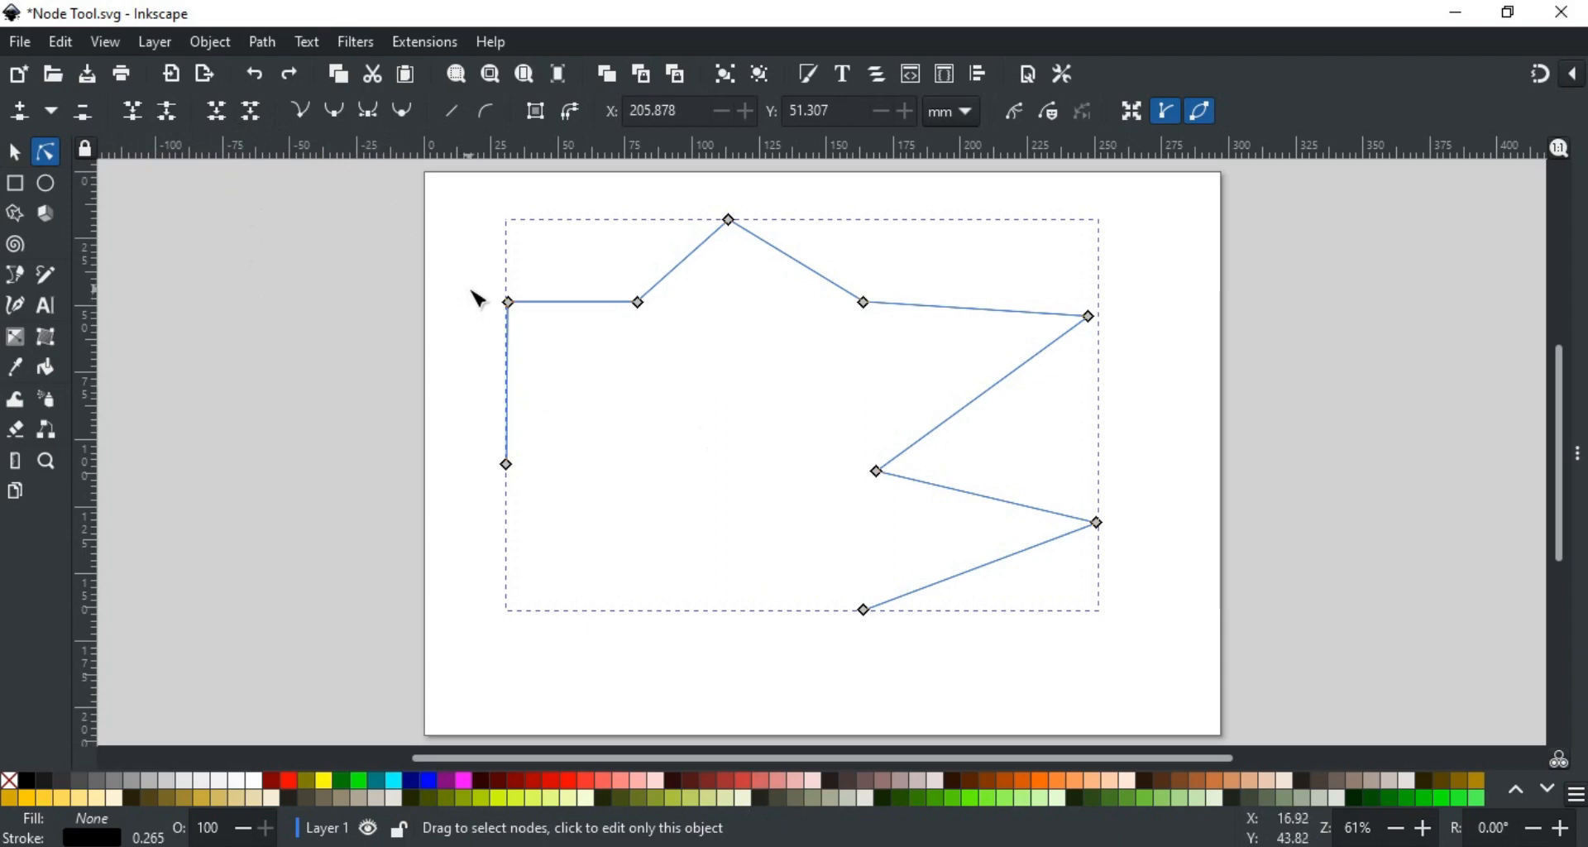
pyautogui.moveTo(592, 323)
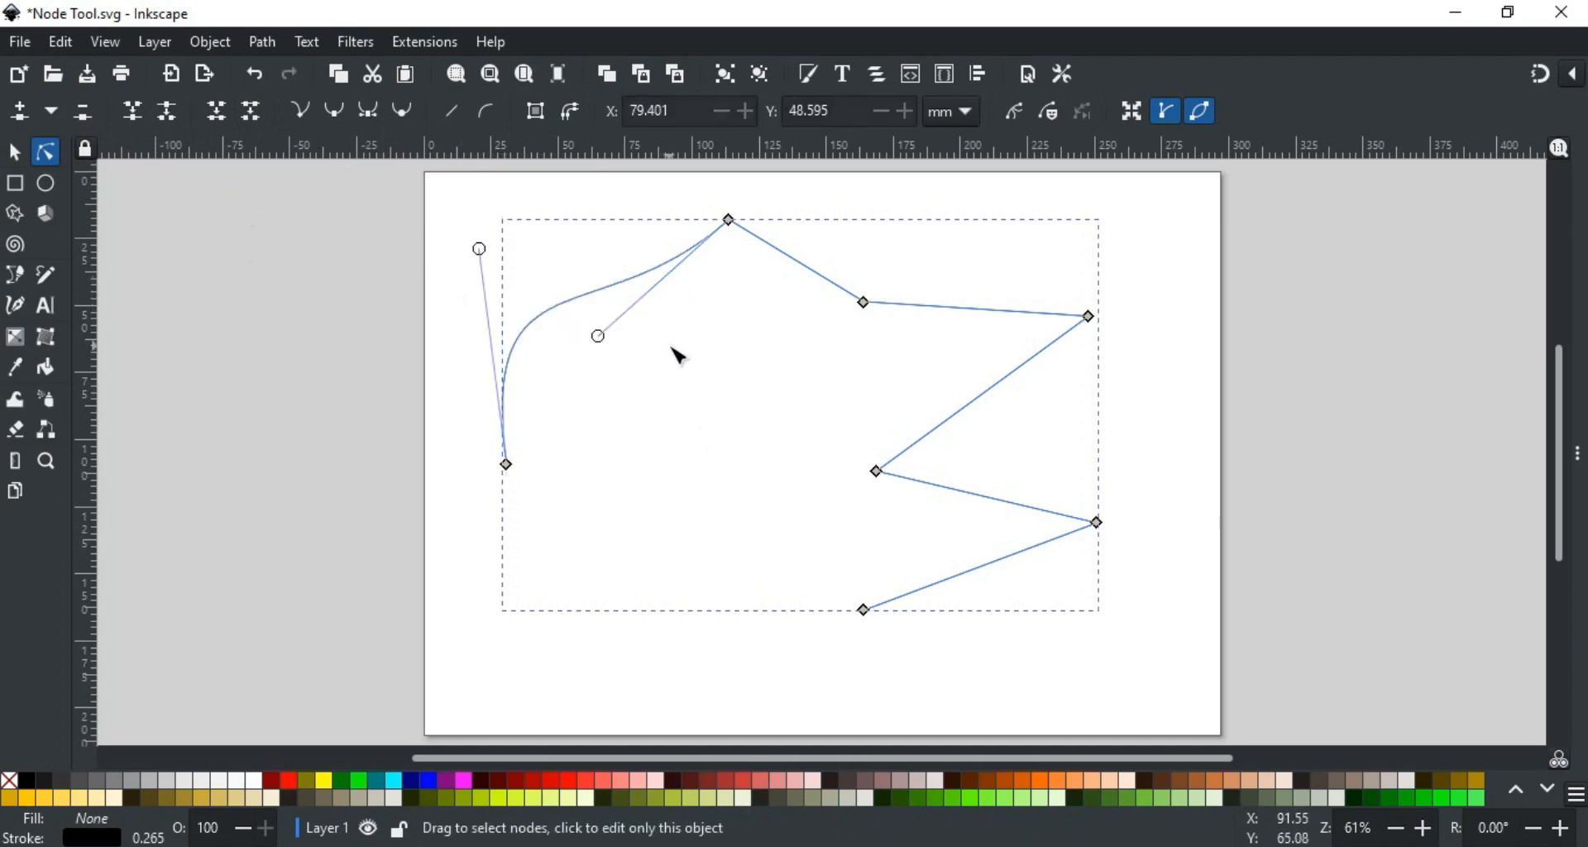
pyautogui.moveTo(860, 321)
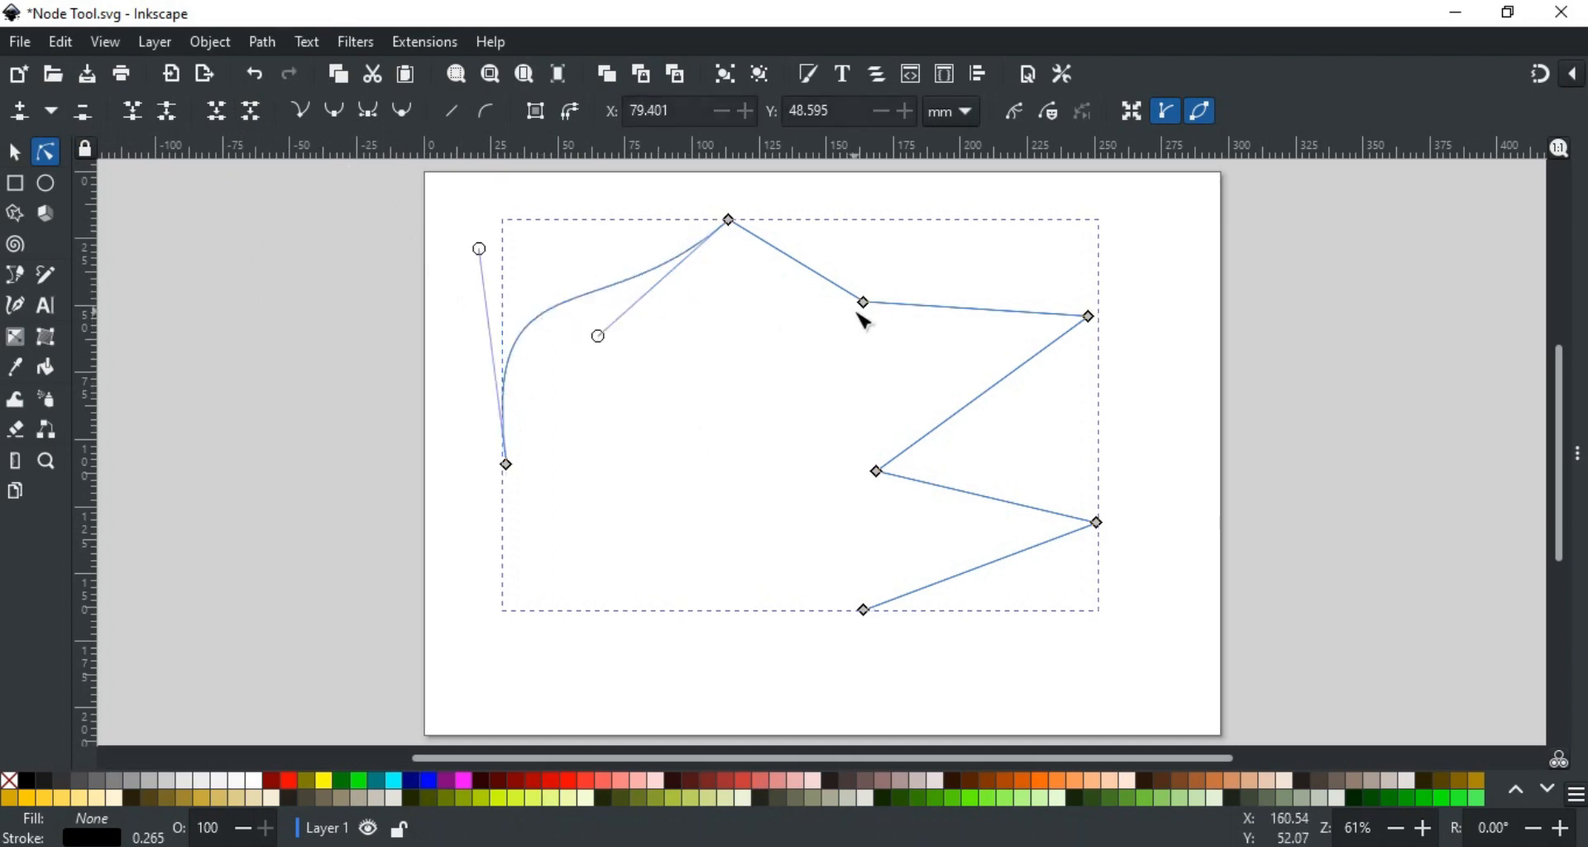
# Step: Select the node ending the upper-right segment, then click lower on the canvas
pyautogui.click(862, 301)
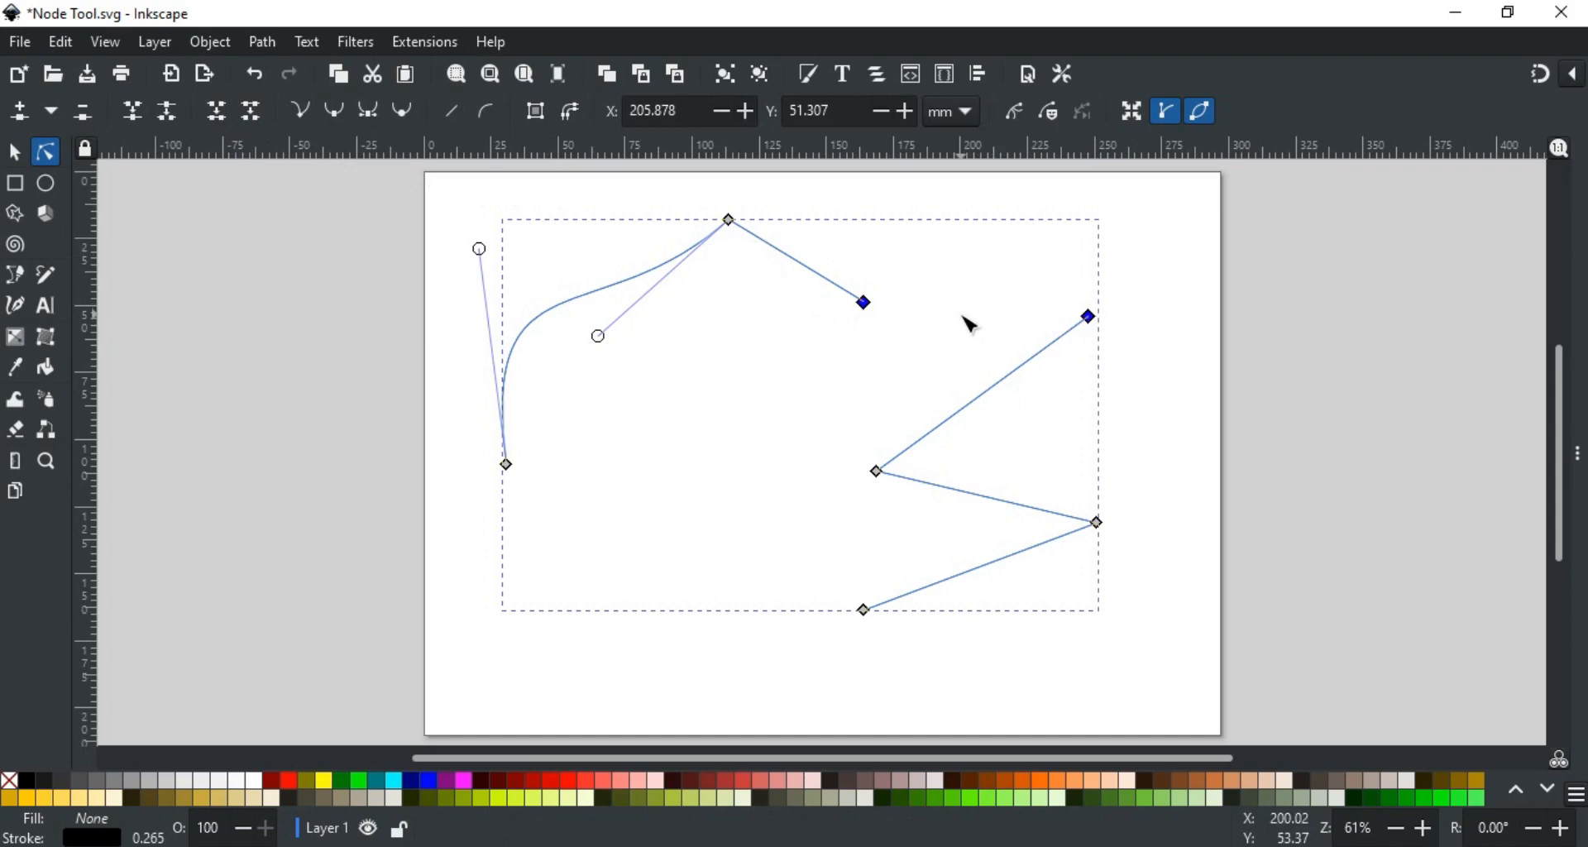
pyautogui.click(749, 495)
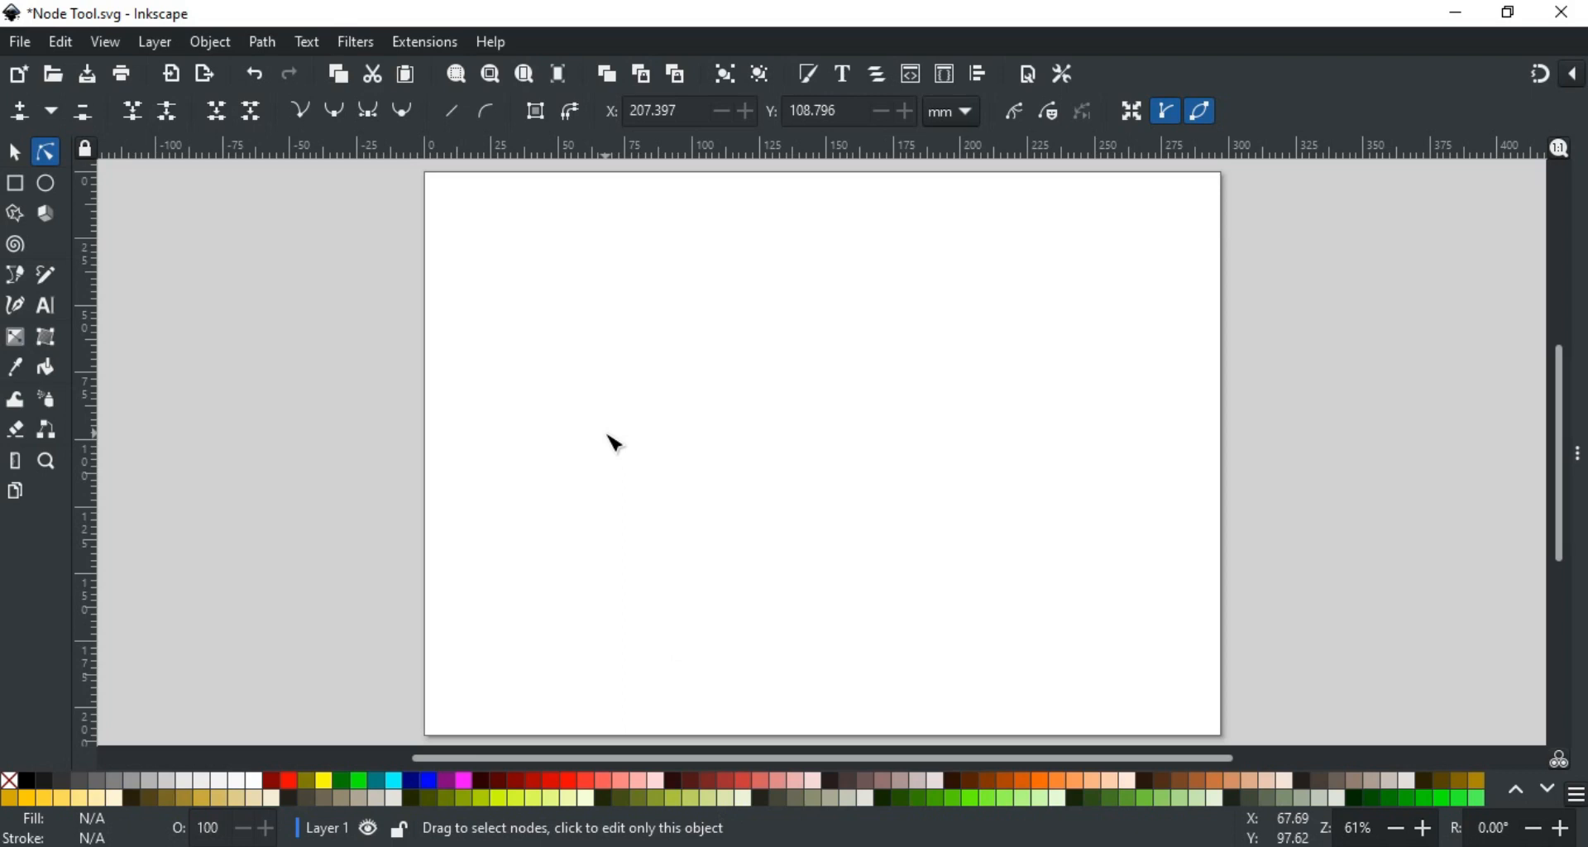
pyautogui.moveTo(595, 393)
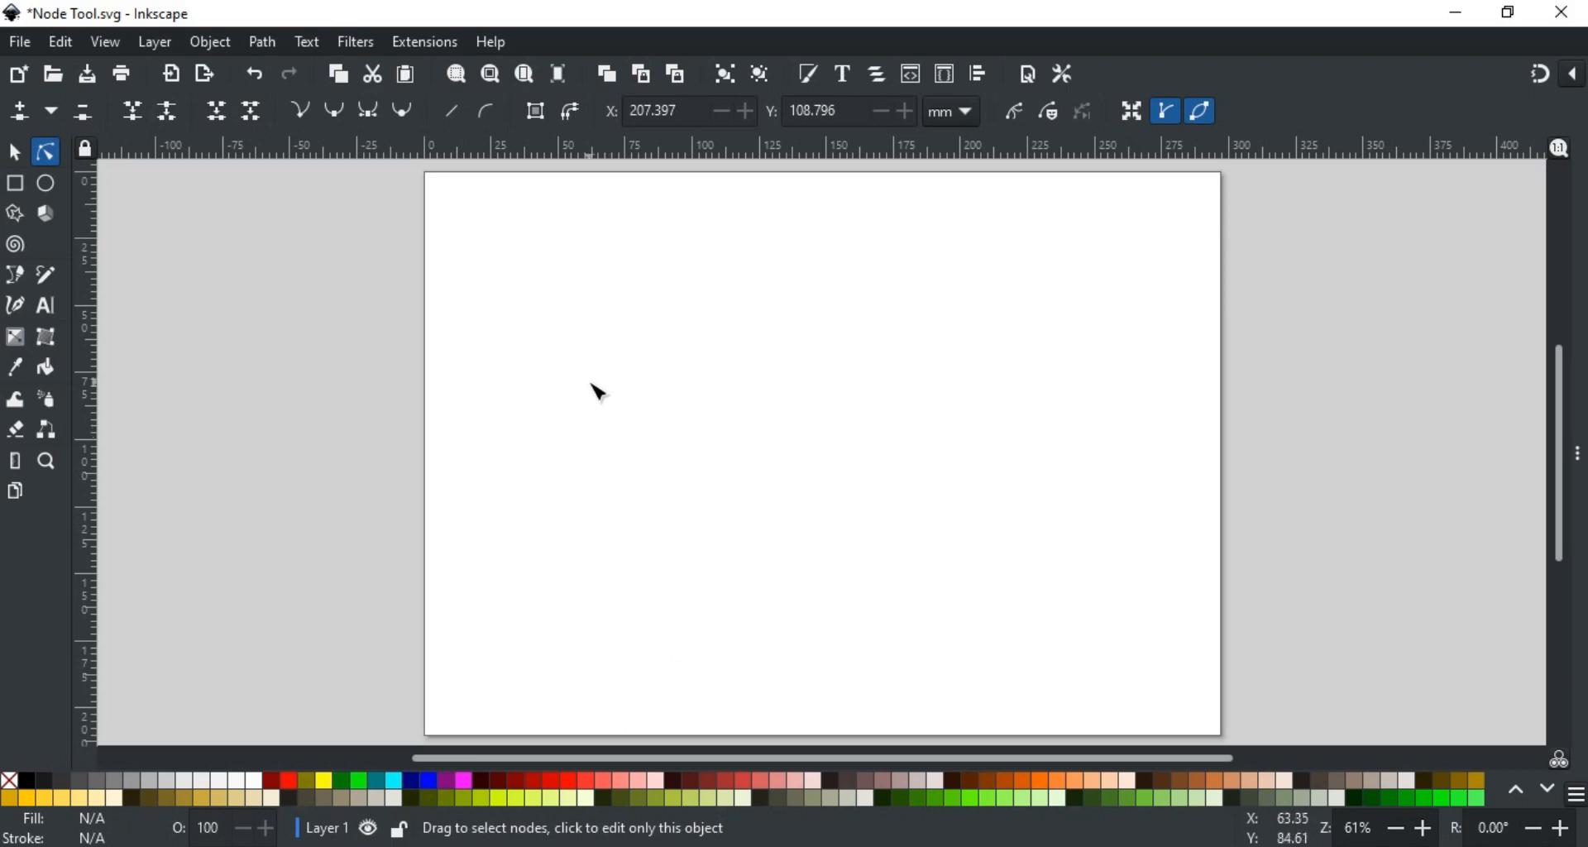
pyautogui.moveTo(383, 153)
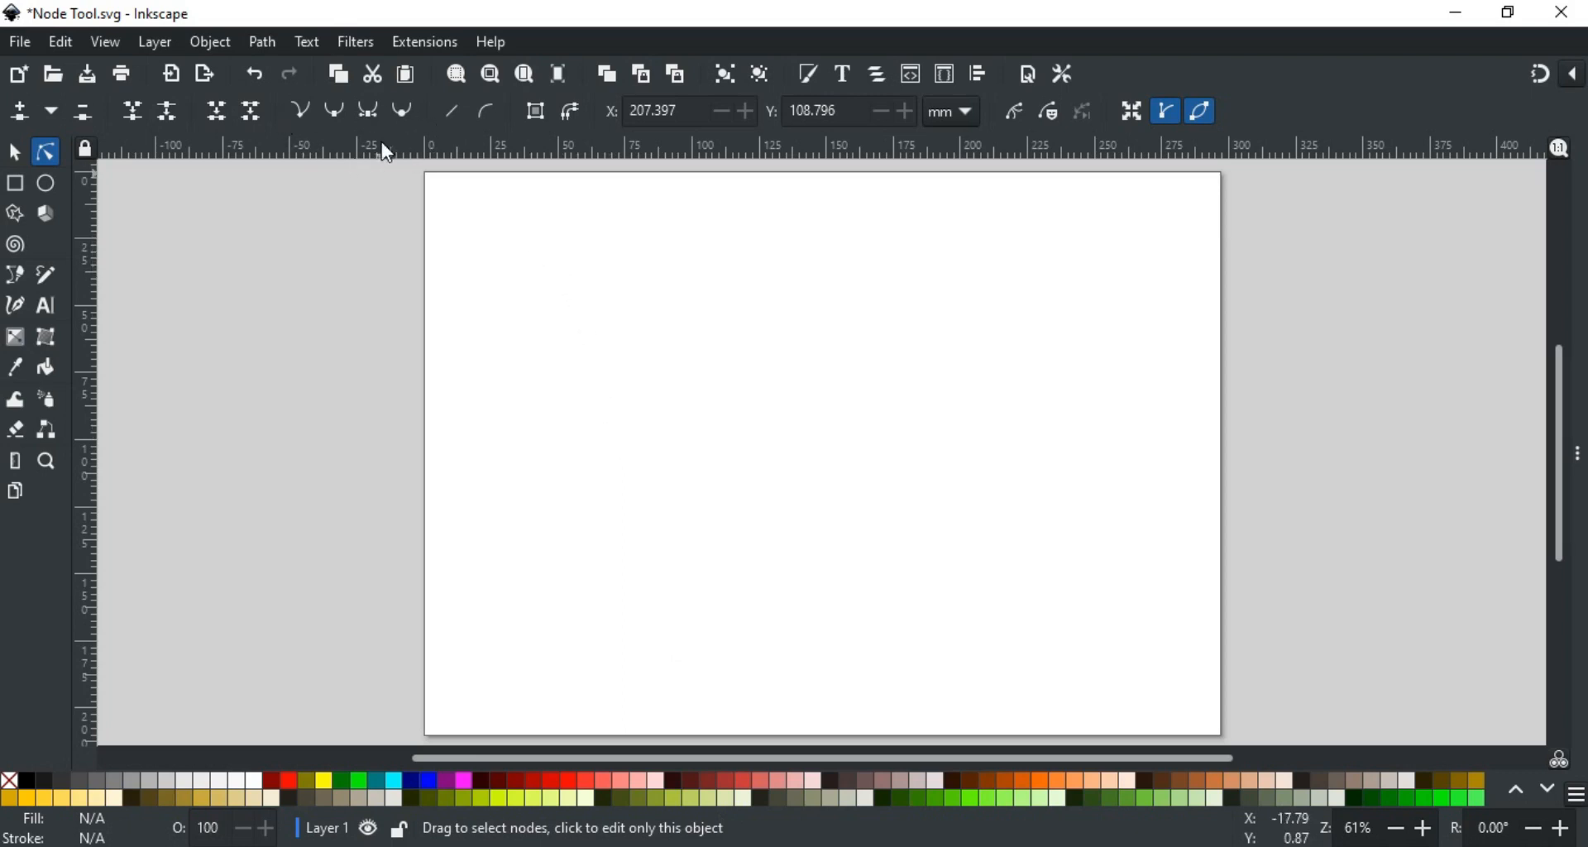
pyautogui.moveTo(299, 112)
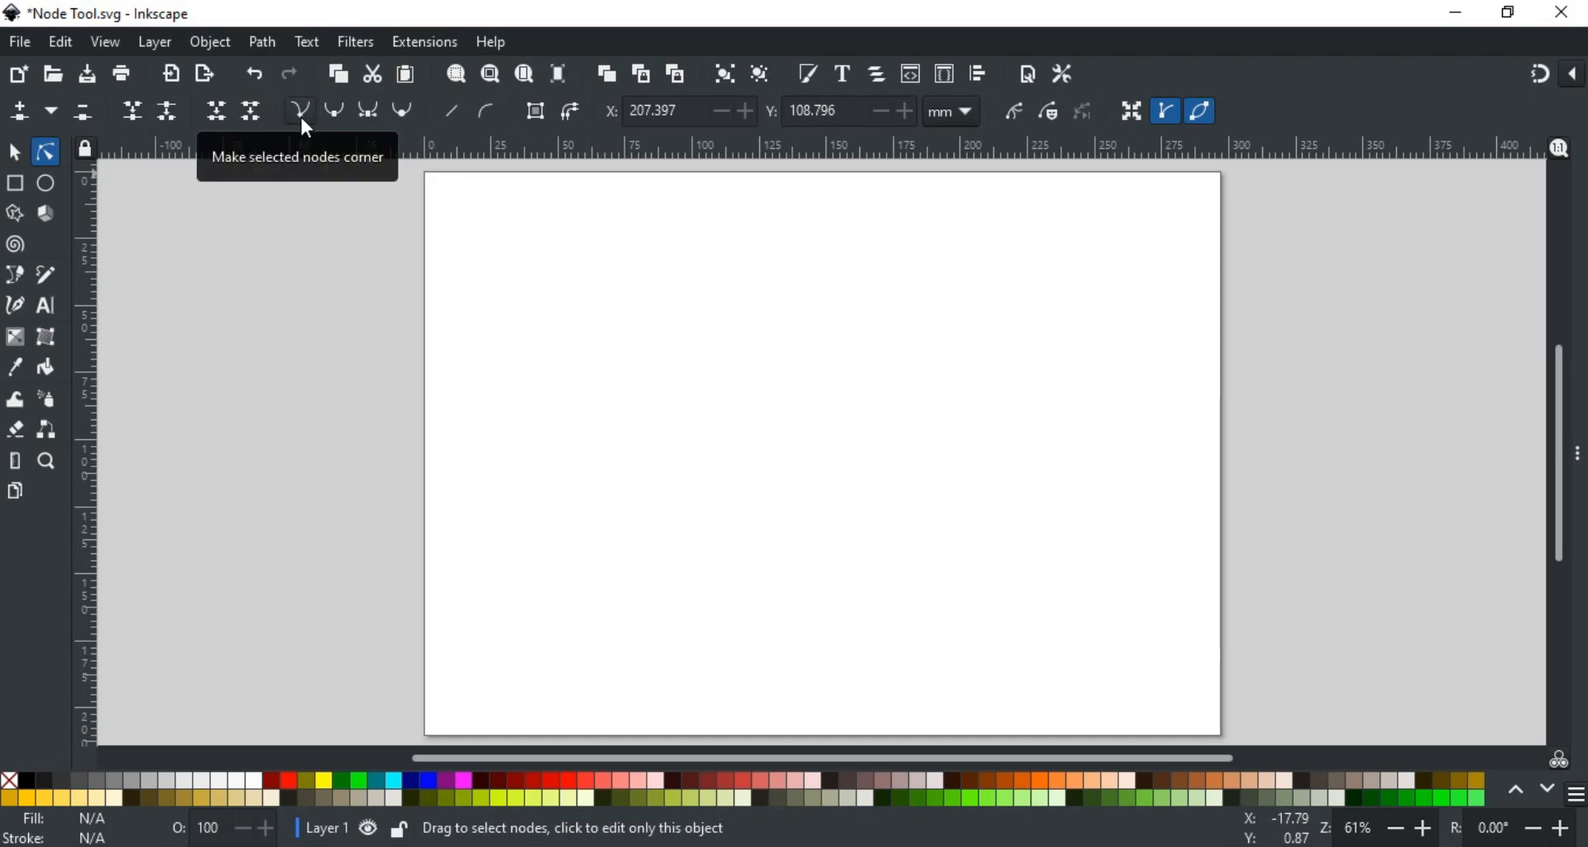
pyautogui.moveTo(367, 111)
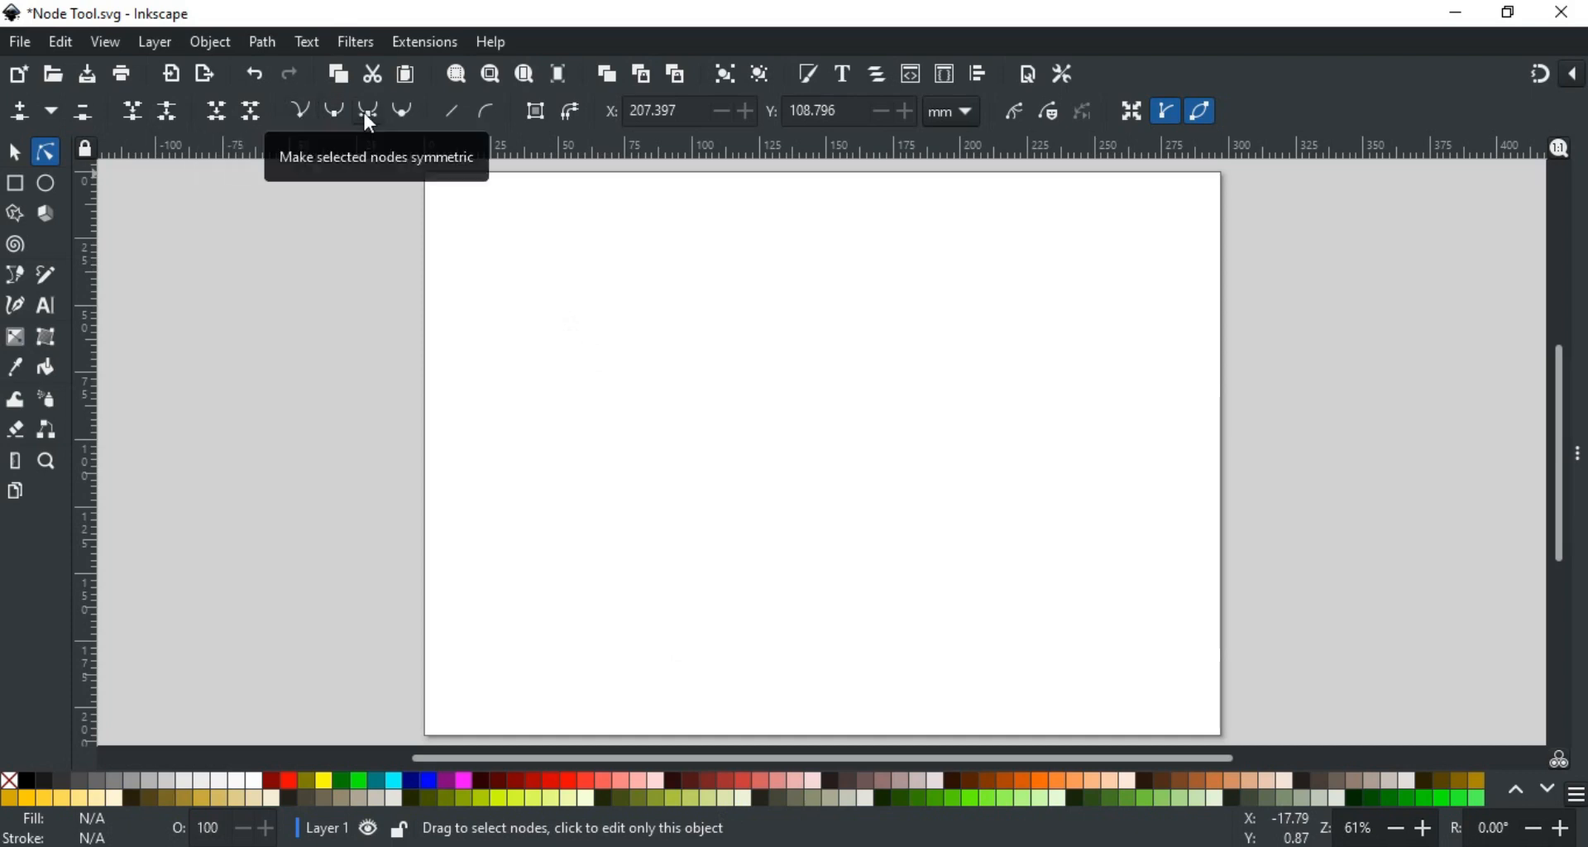
pyautogui.moveTo(402, 111)
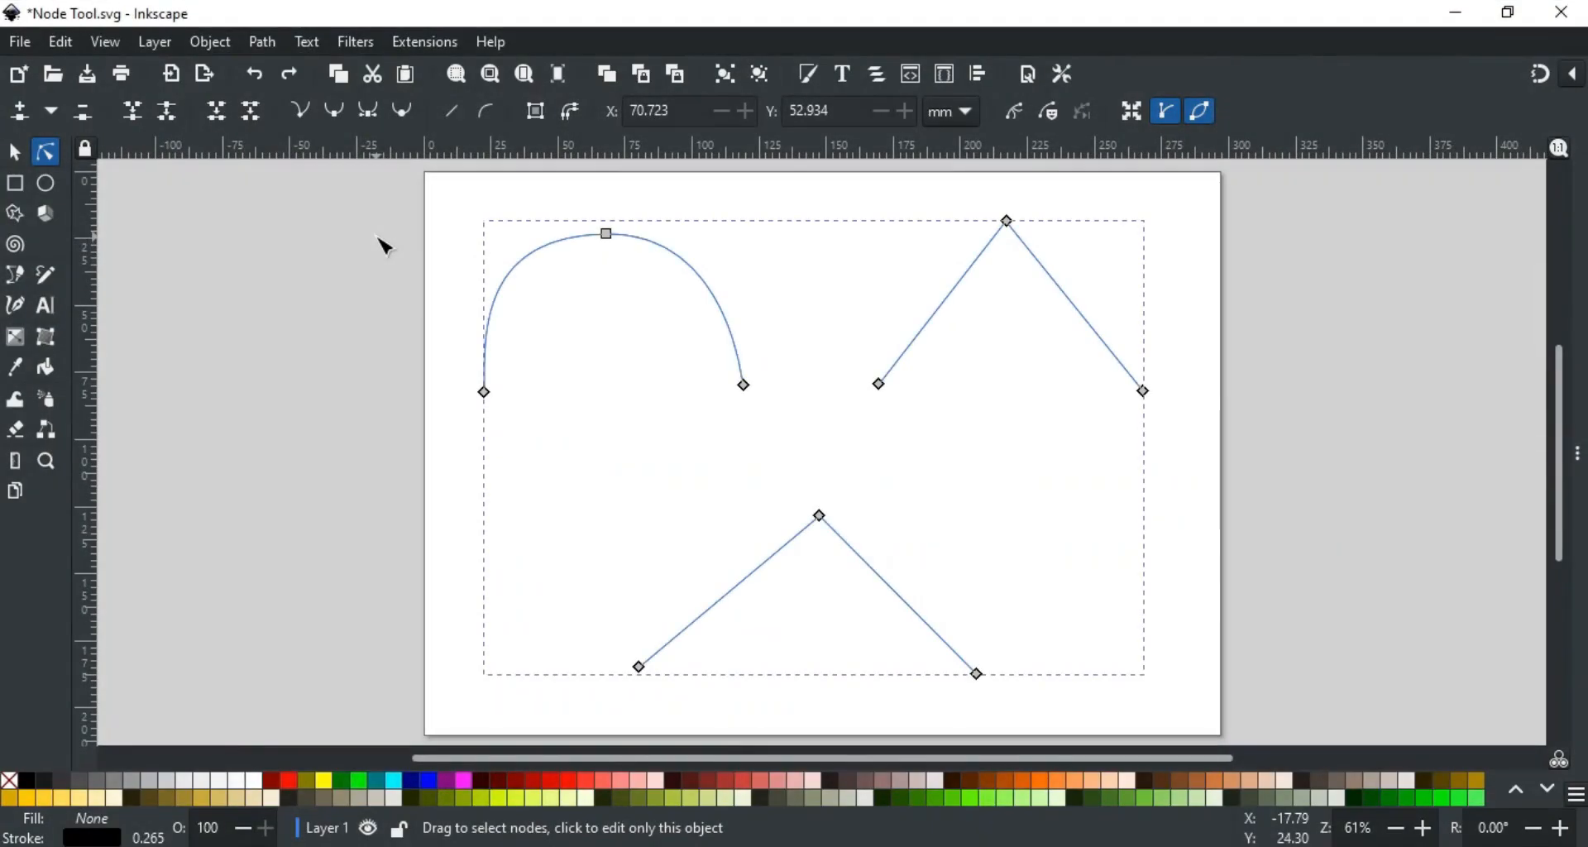
pyautogui.moveTo(471, 135)
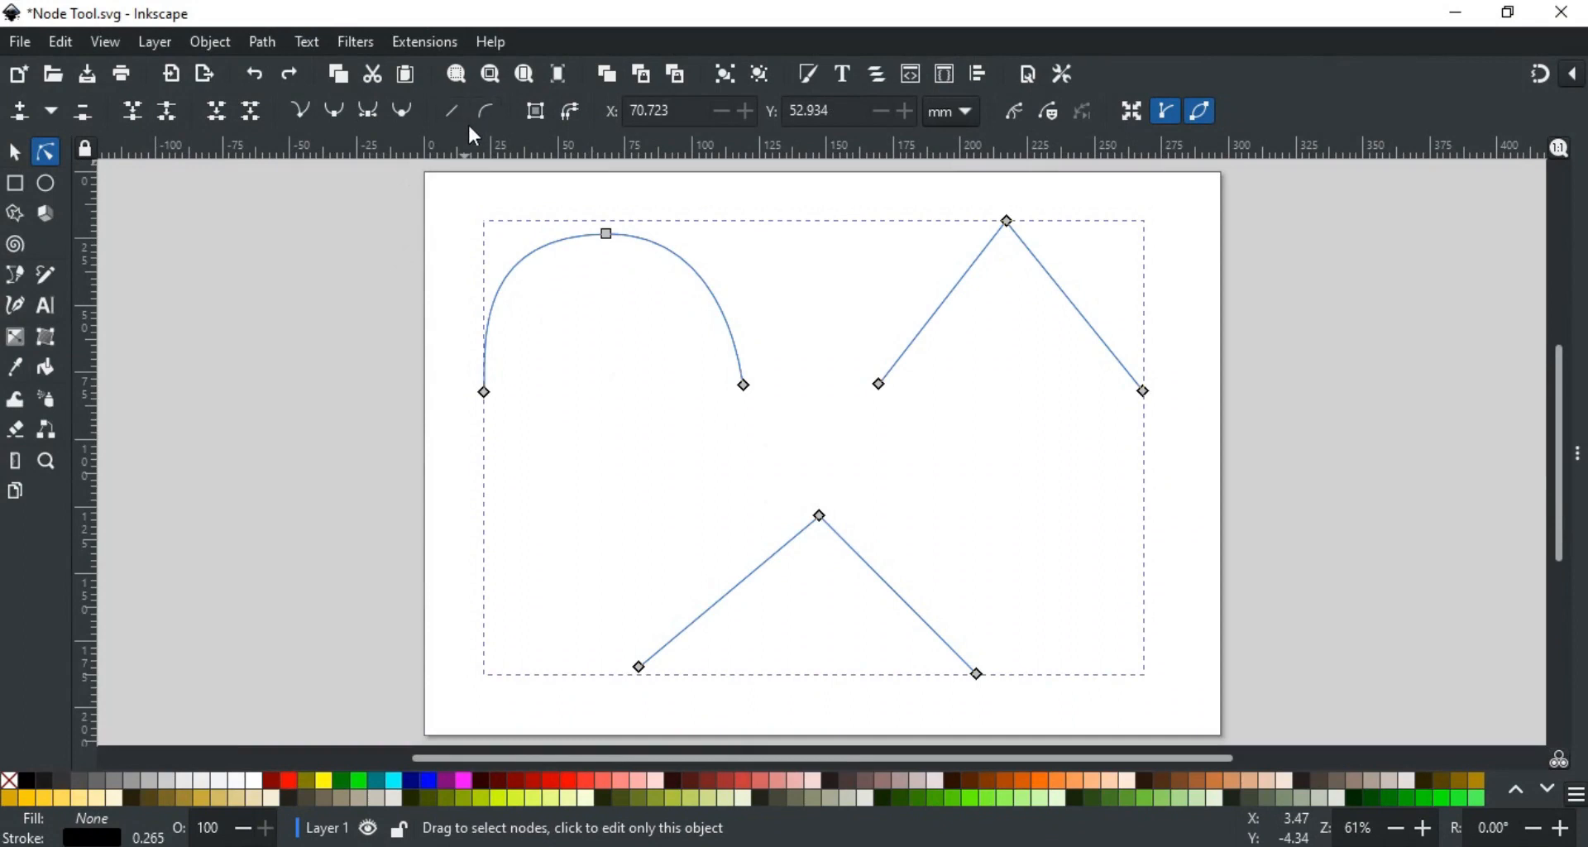
pyautogui.moveTo(450, 112)
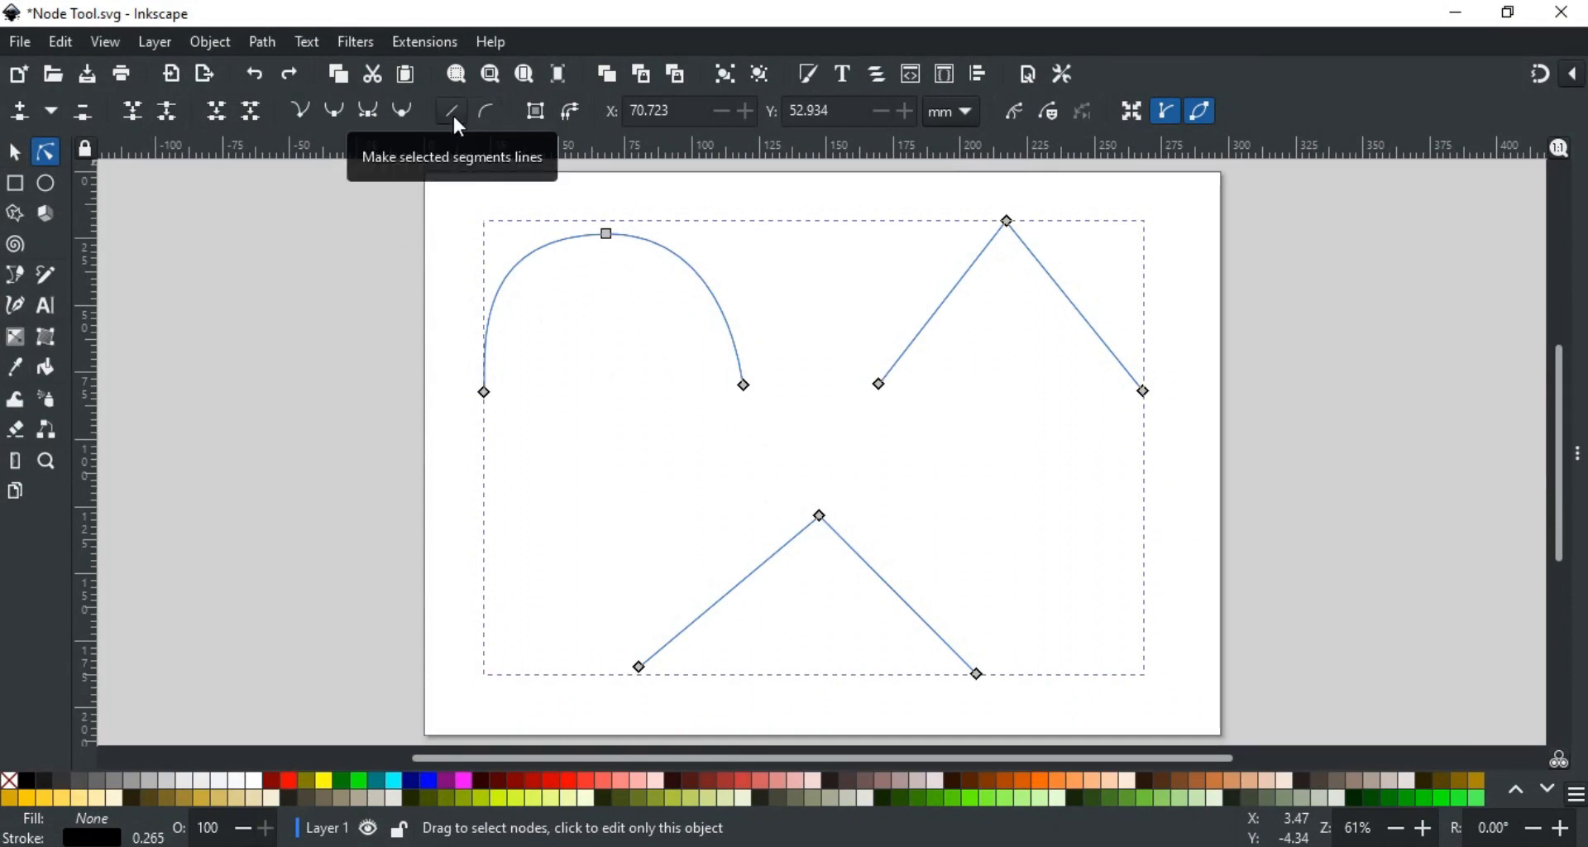
pyautogui.moveTo(522, 266)
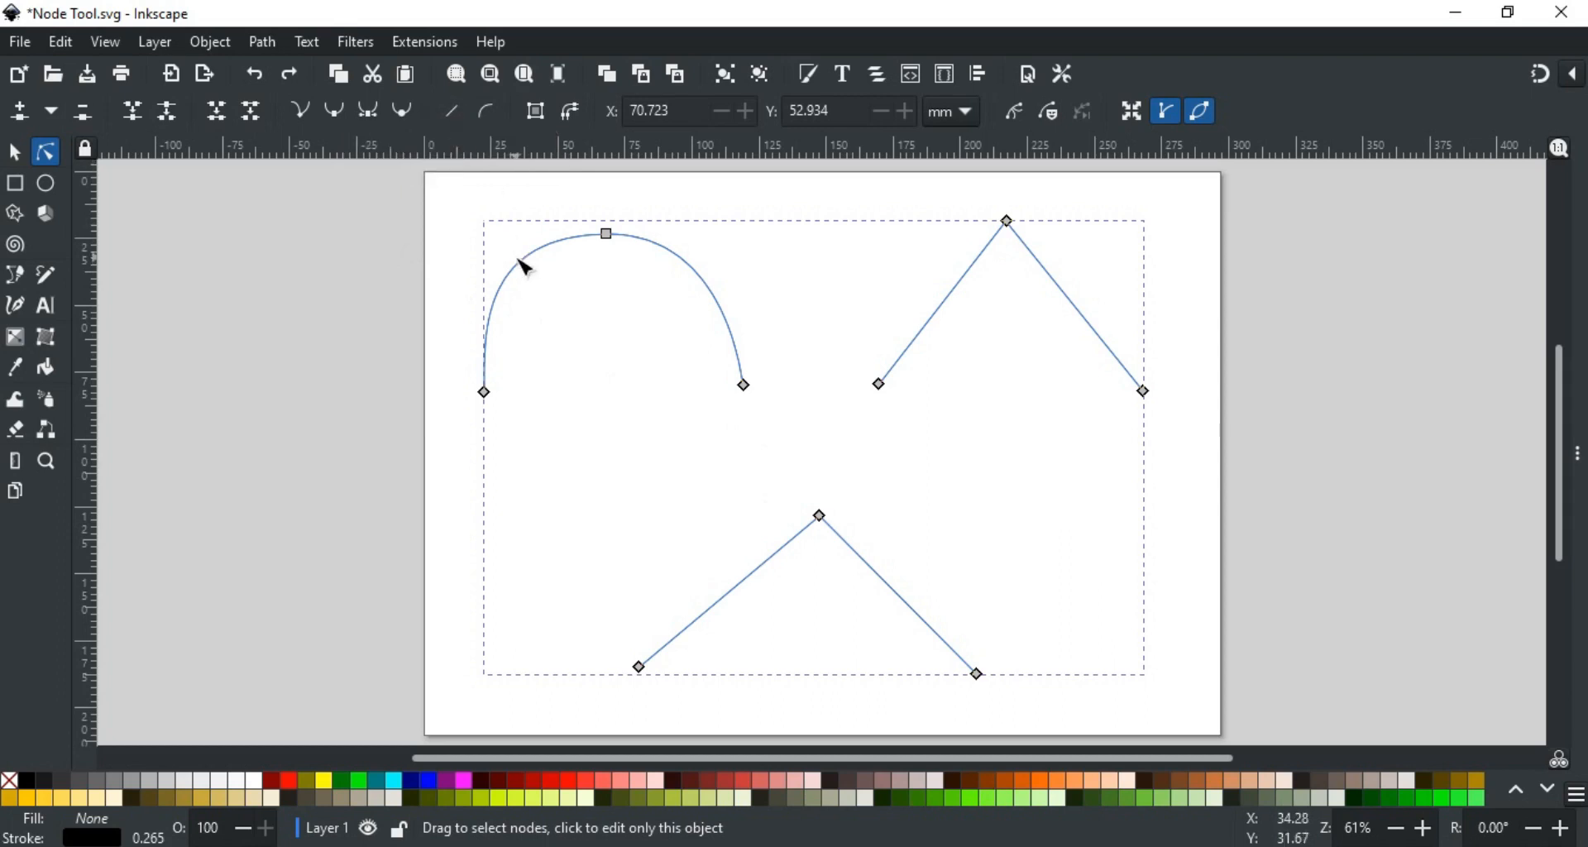
pyautogui.moveTo(536, 294)
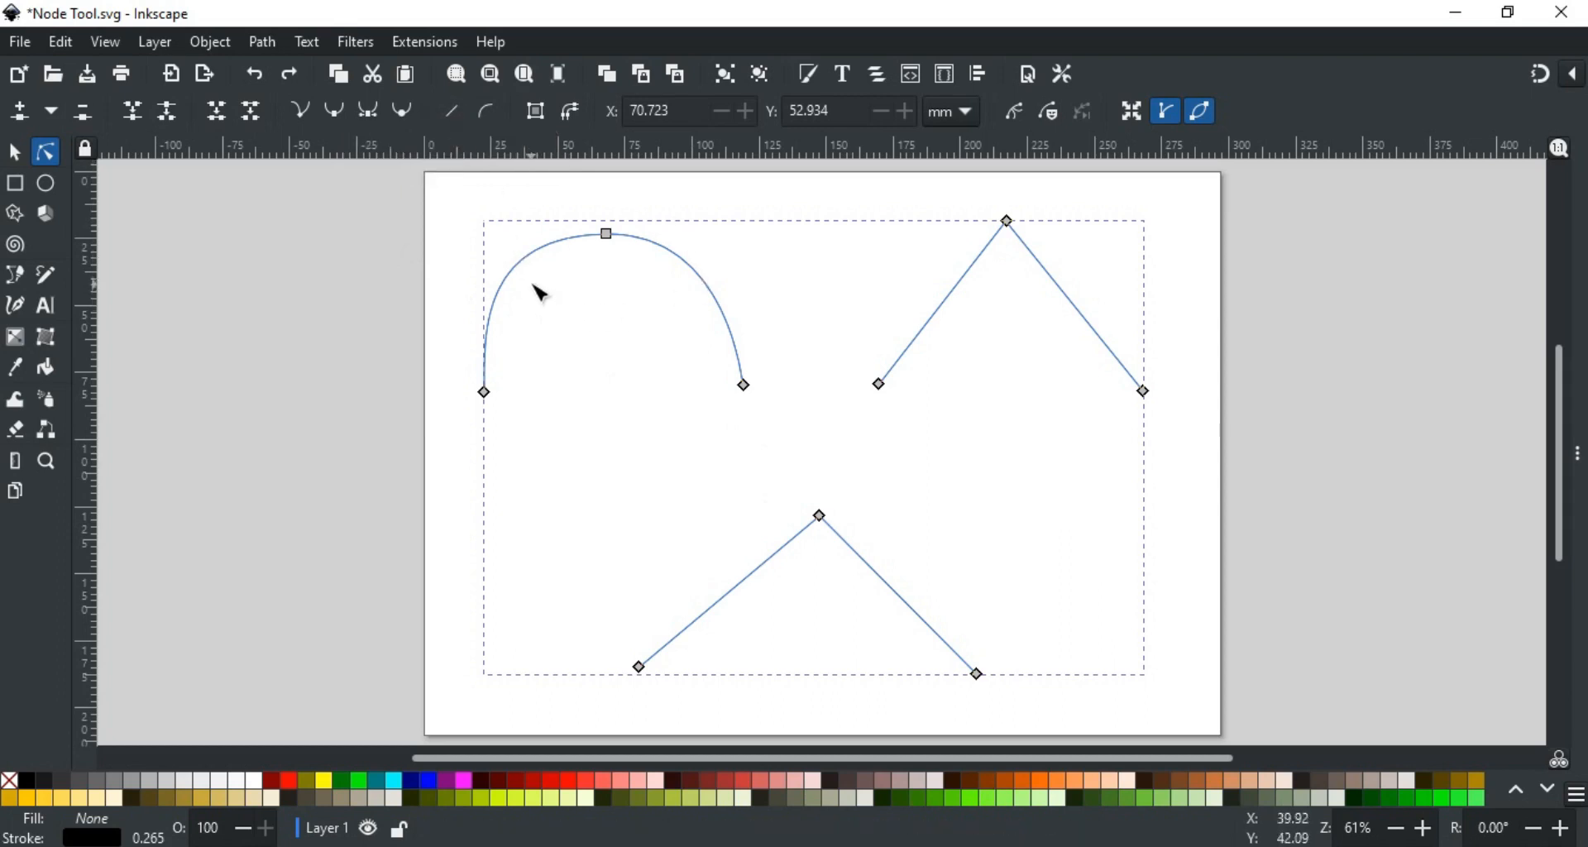
# Step: Select all nodes of the top-left arch and make its segments straight lines
pyautogui.click(604, 234)
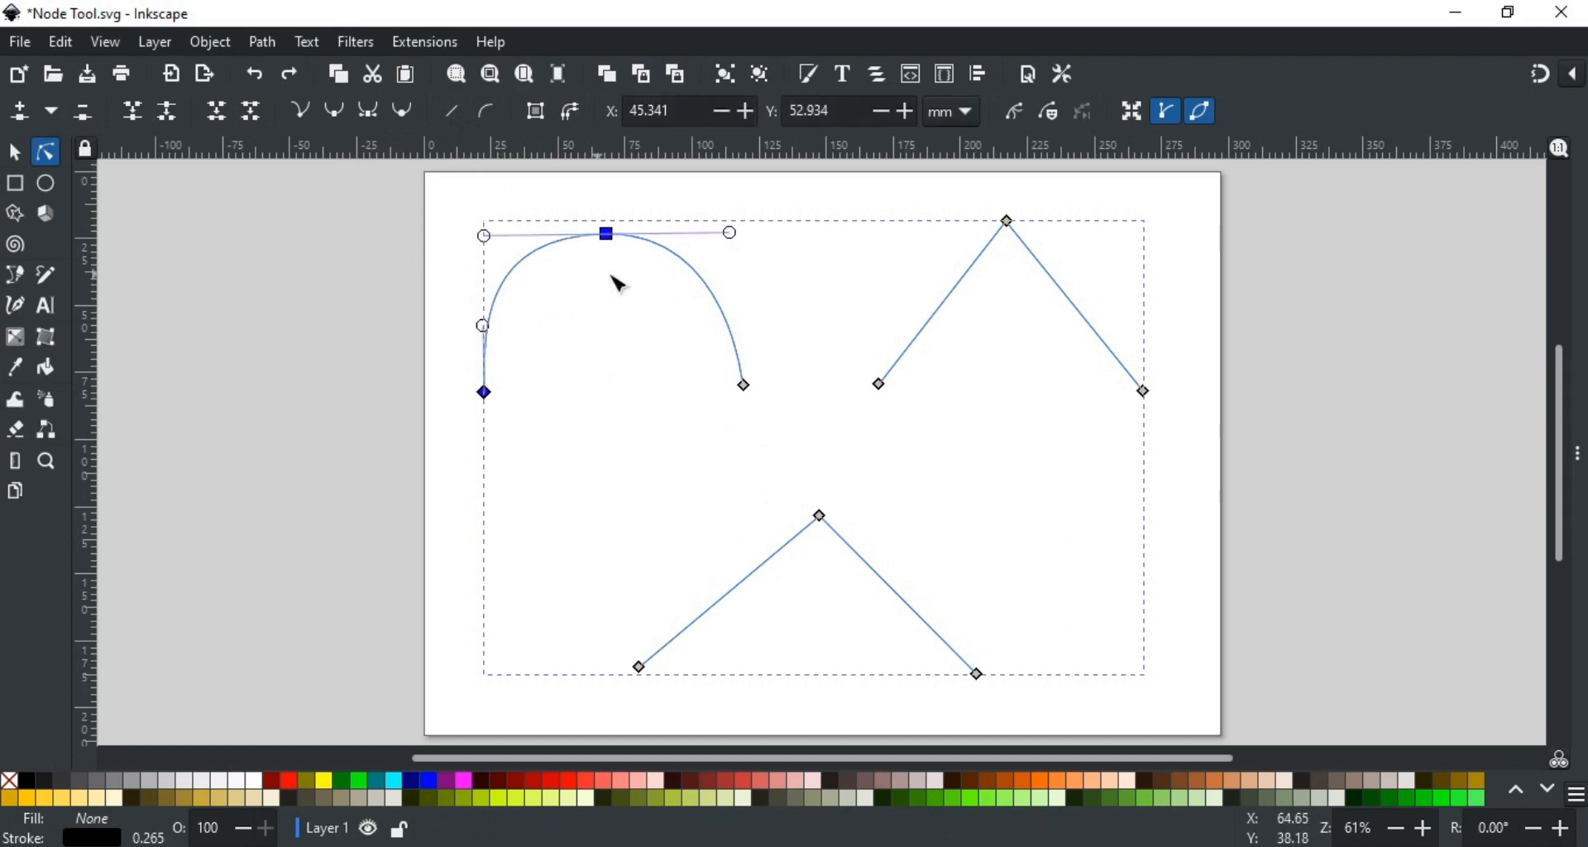
pyautogui.click(743, 384)
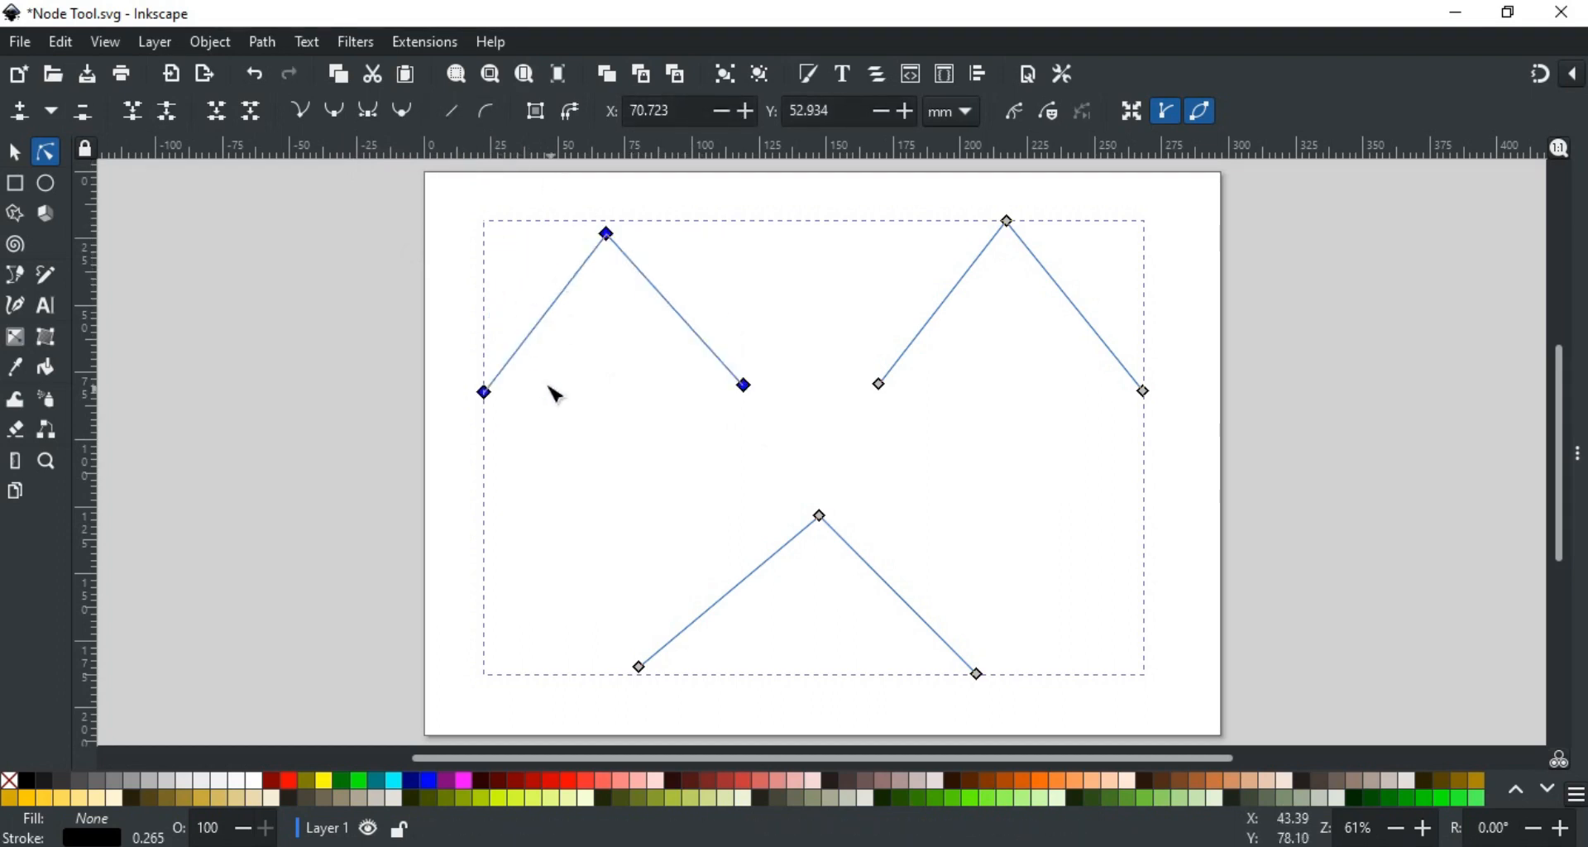
pyautogui.moveTo(551, 279)
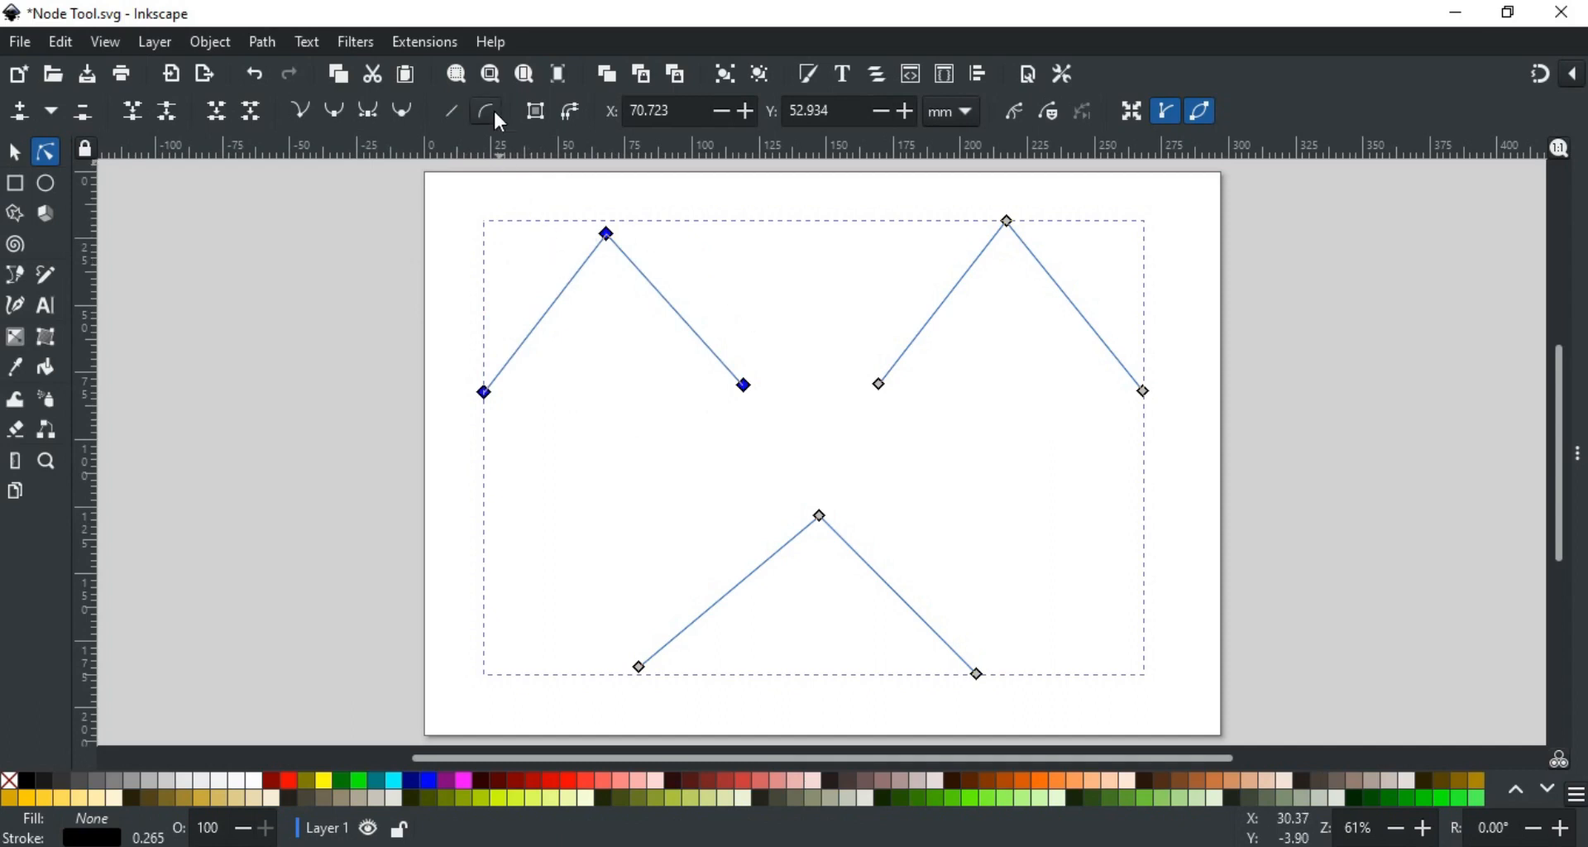
pyautogui.moveTo(486, 110)
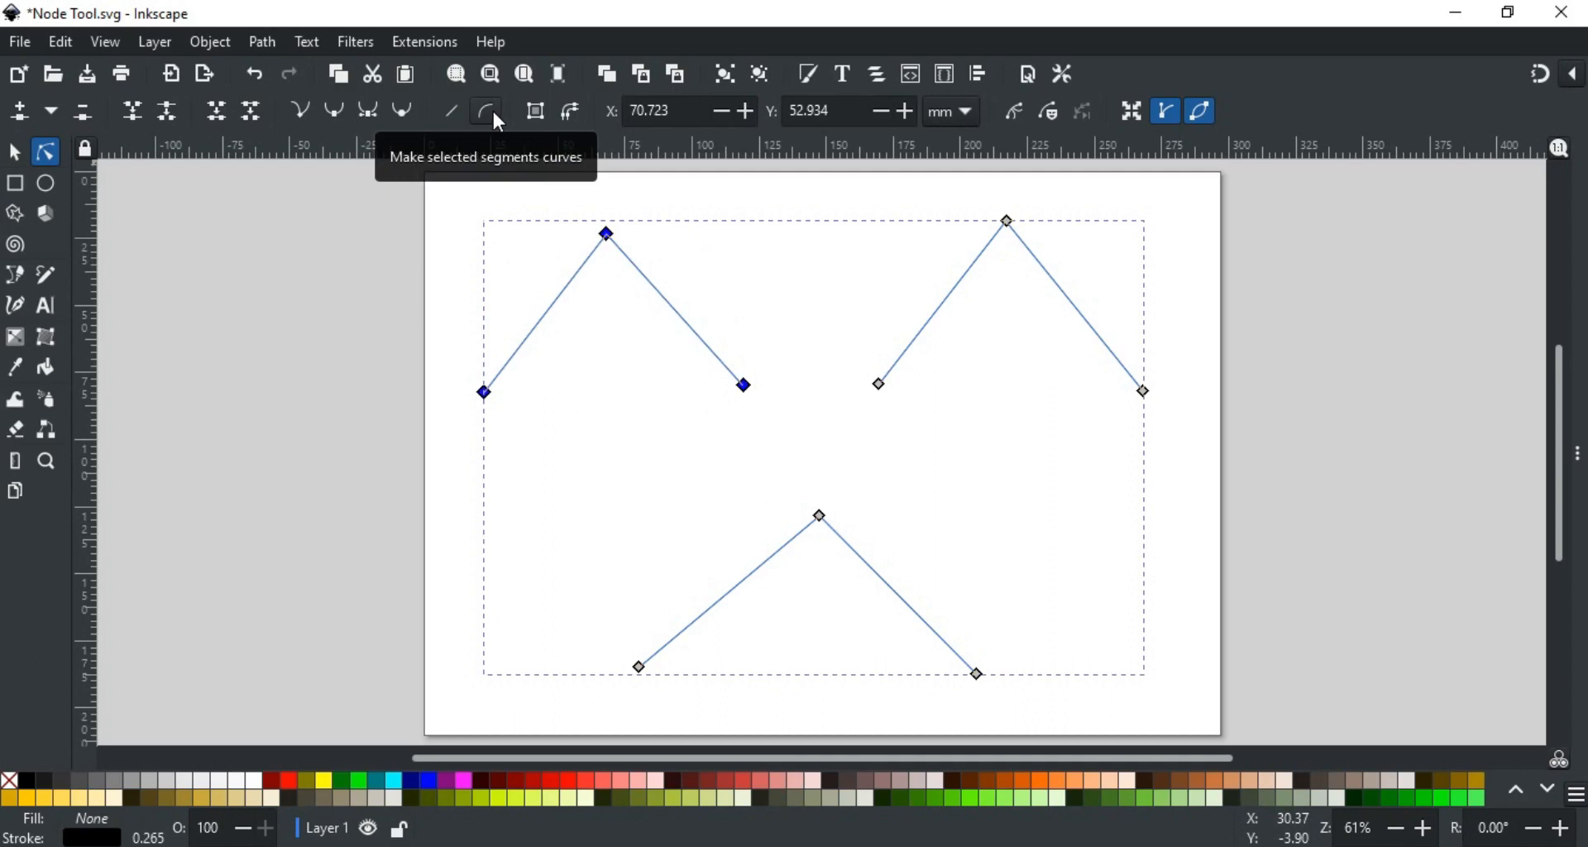
pyautogui.moveTo(496, 130)
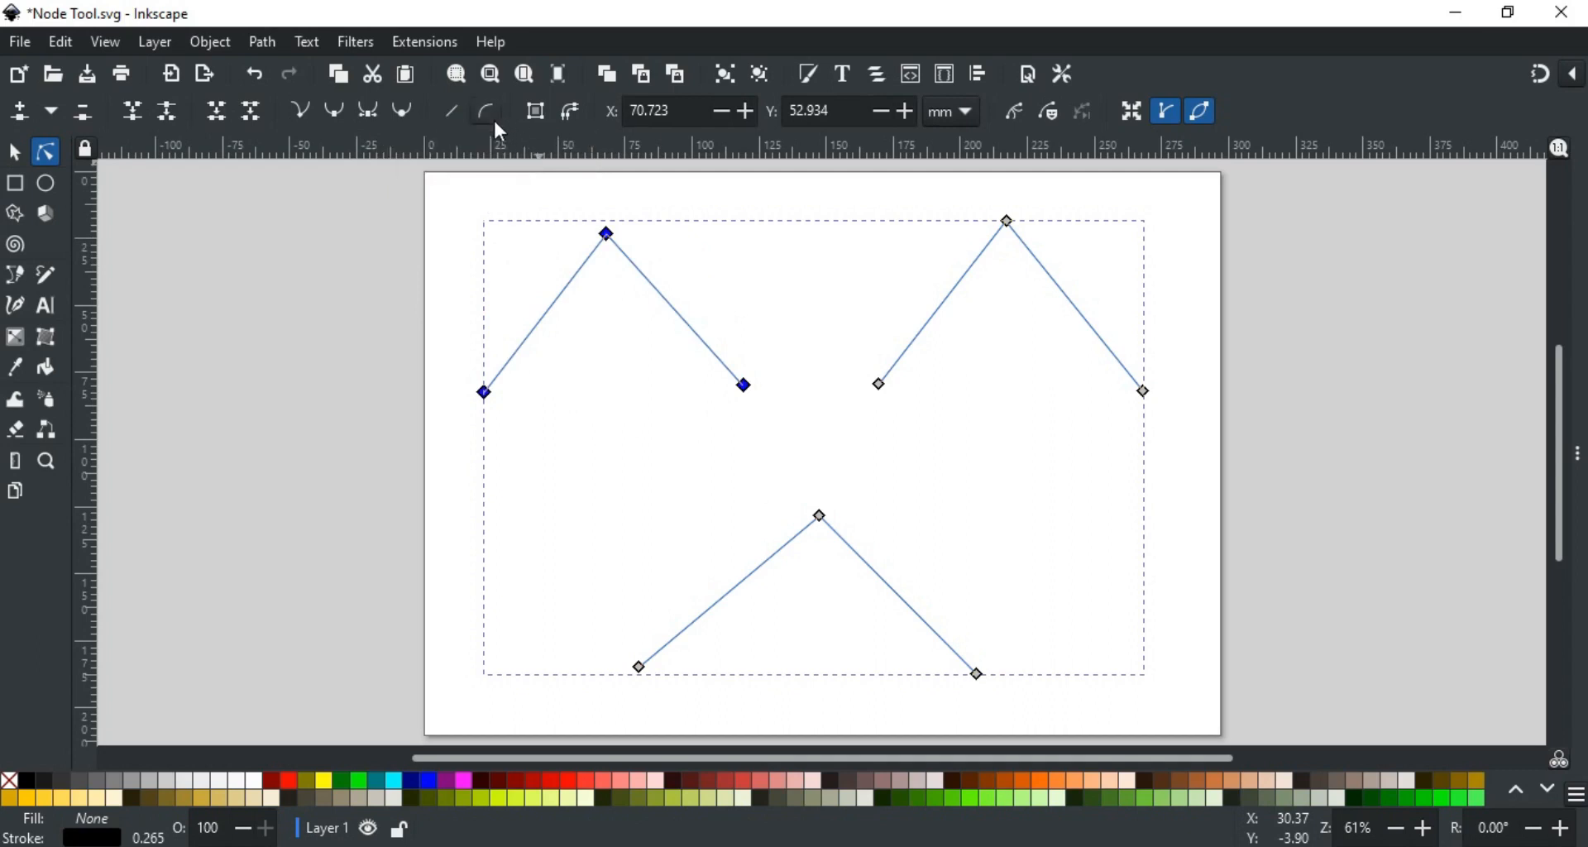
pyautogui.moveTo(997, 309)
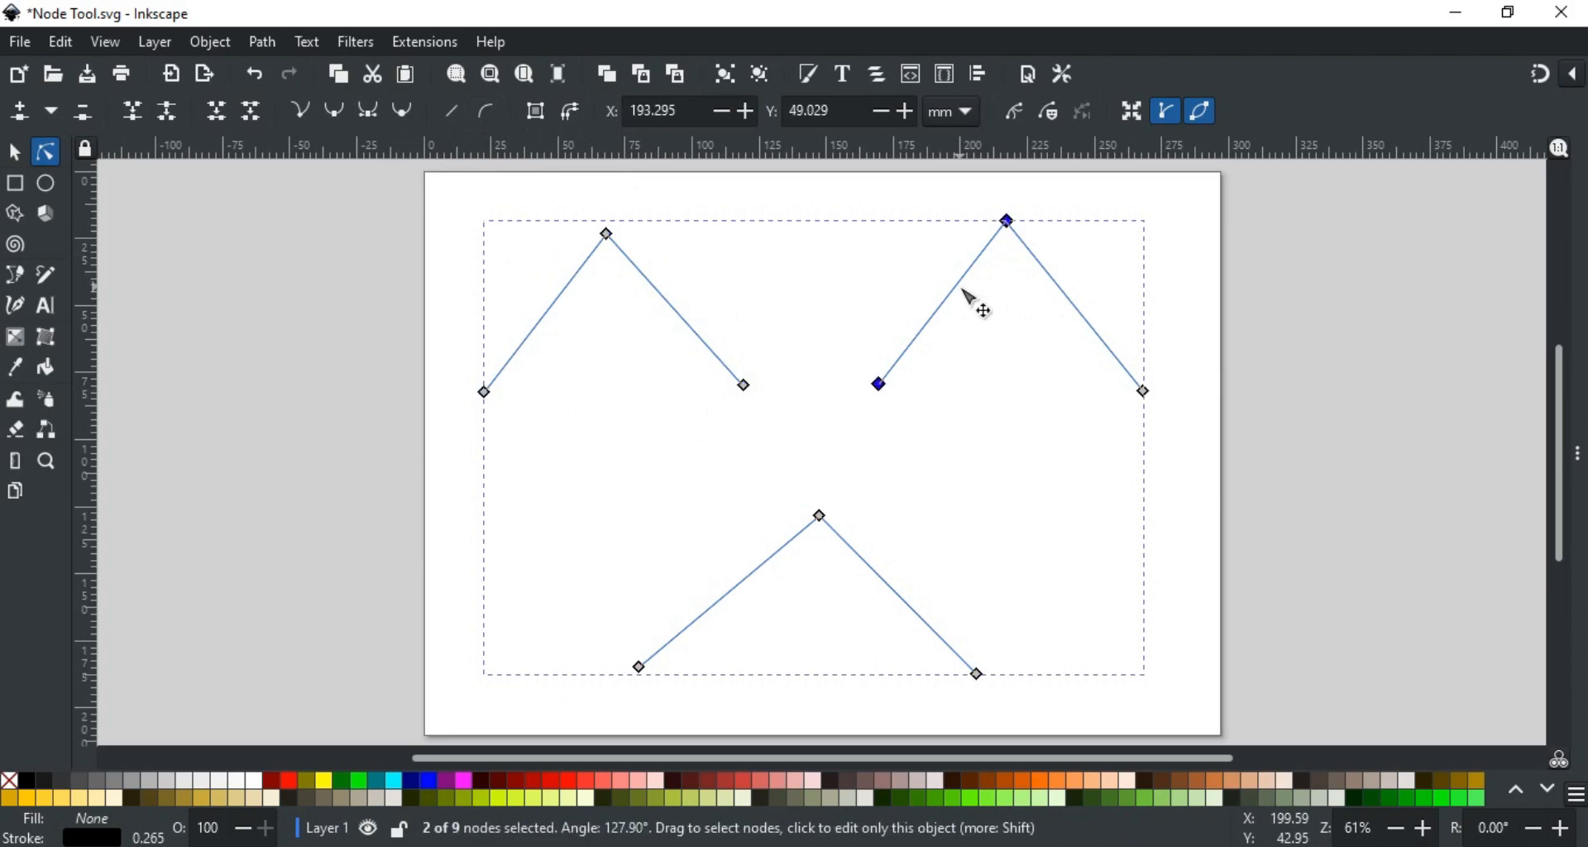
# Step: Bend the top-right peak's left side into an S-curve and curve the bottom peak's left side
pyautogui.click(485, 111)
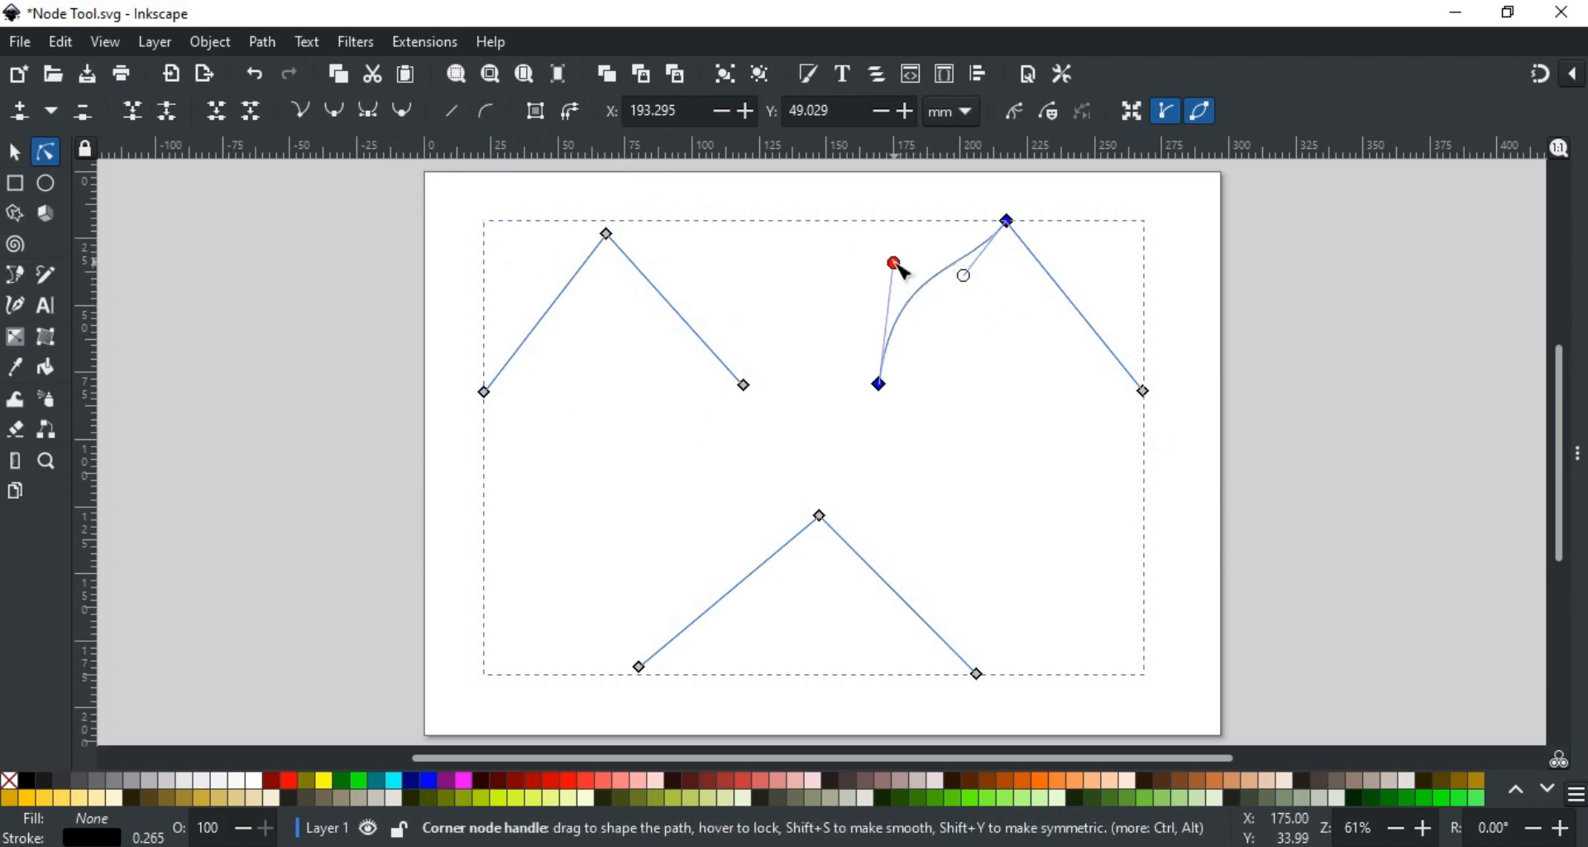
pyautogui.moveTo(893, 263); pyautogui.dragTo(1012, 339)
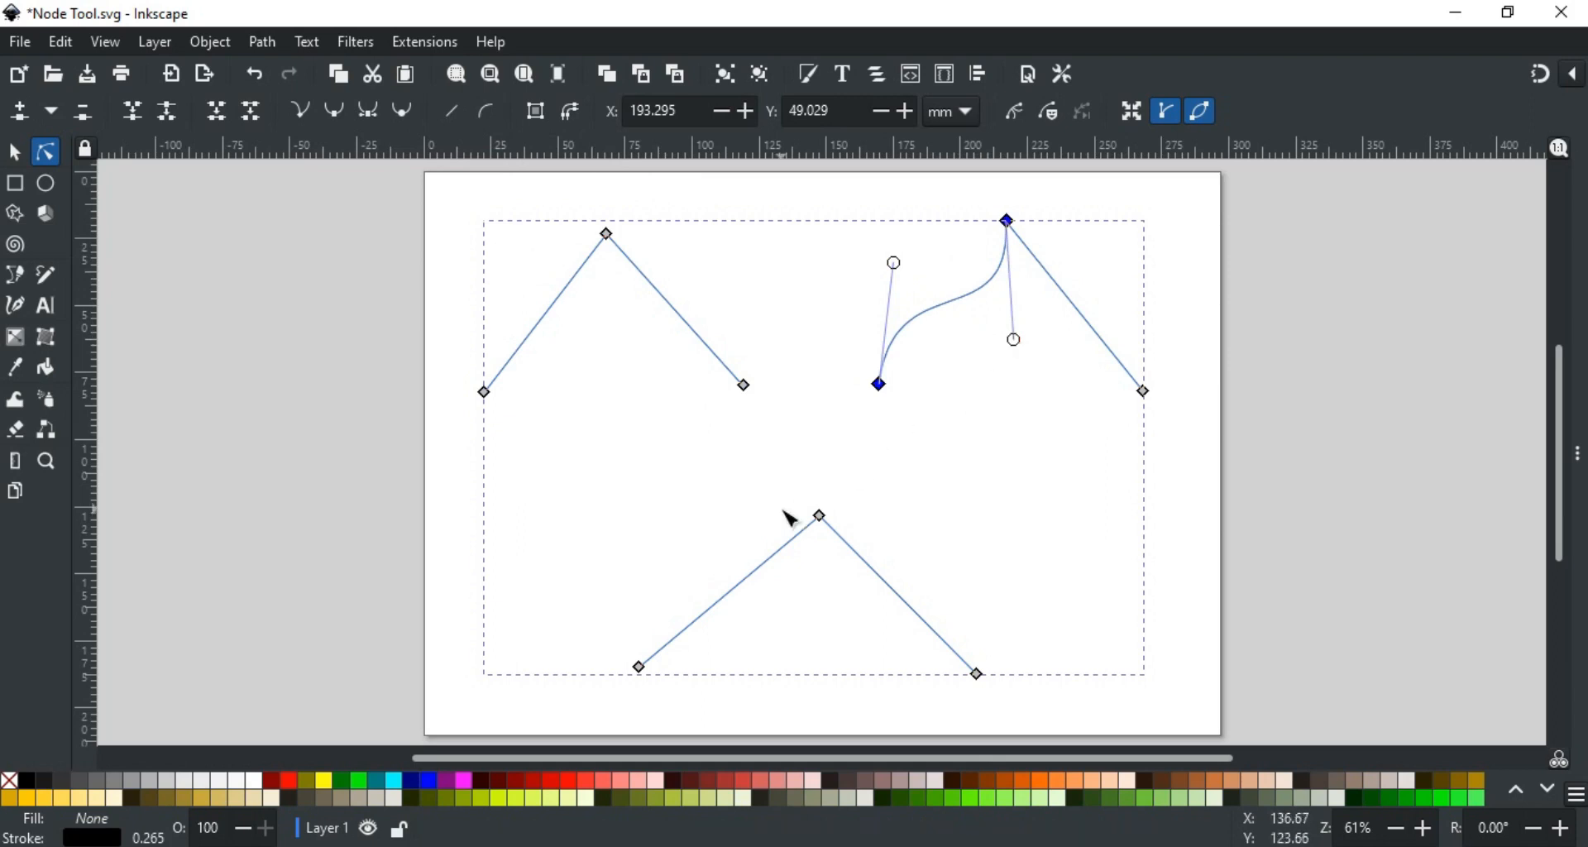
pyautogui.moveTo(747, 595)
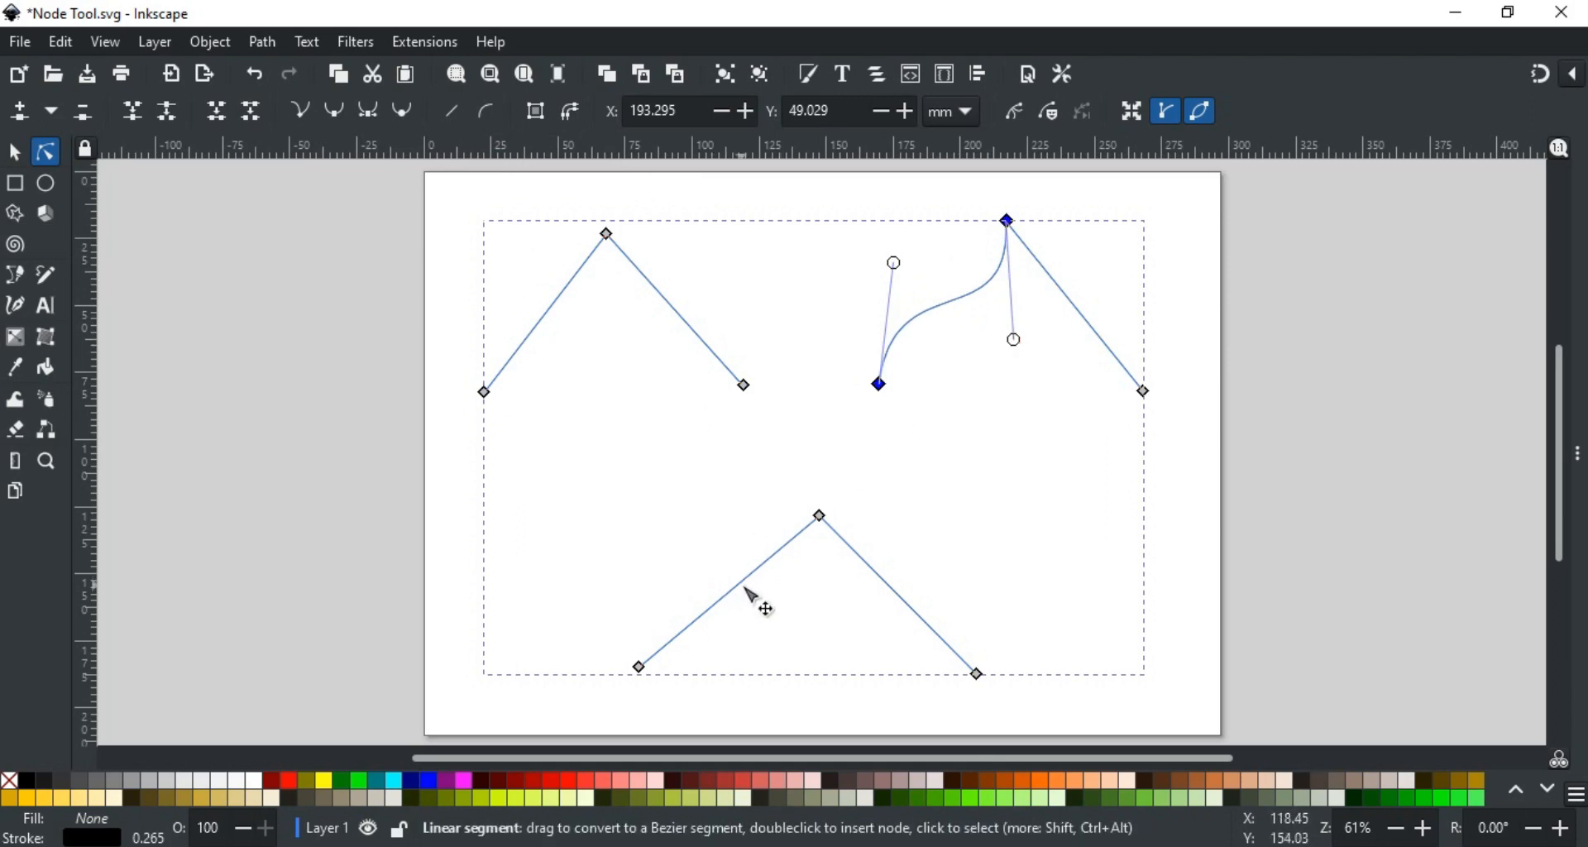
pyautogui.moveTo(714, 618)
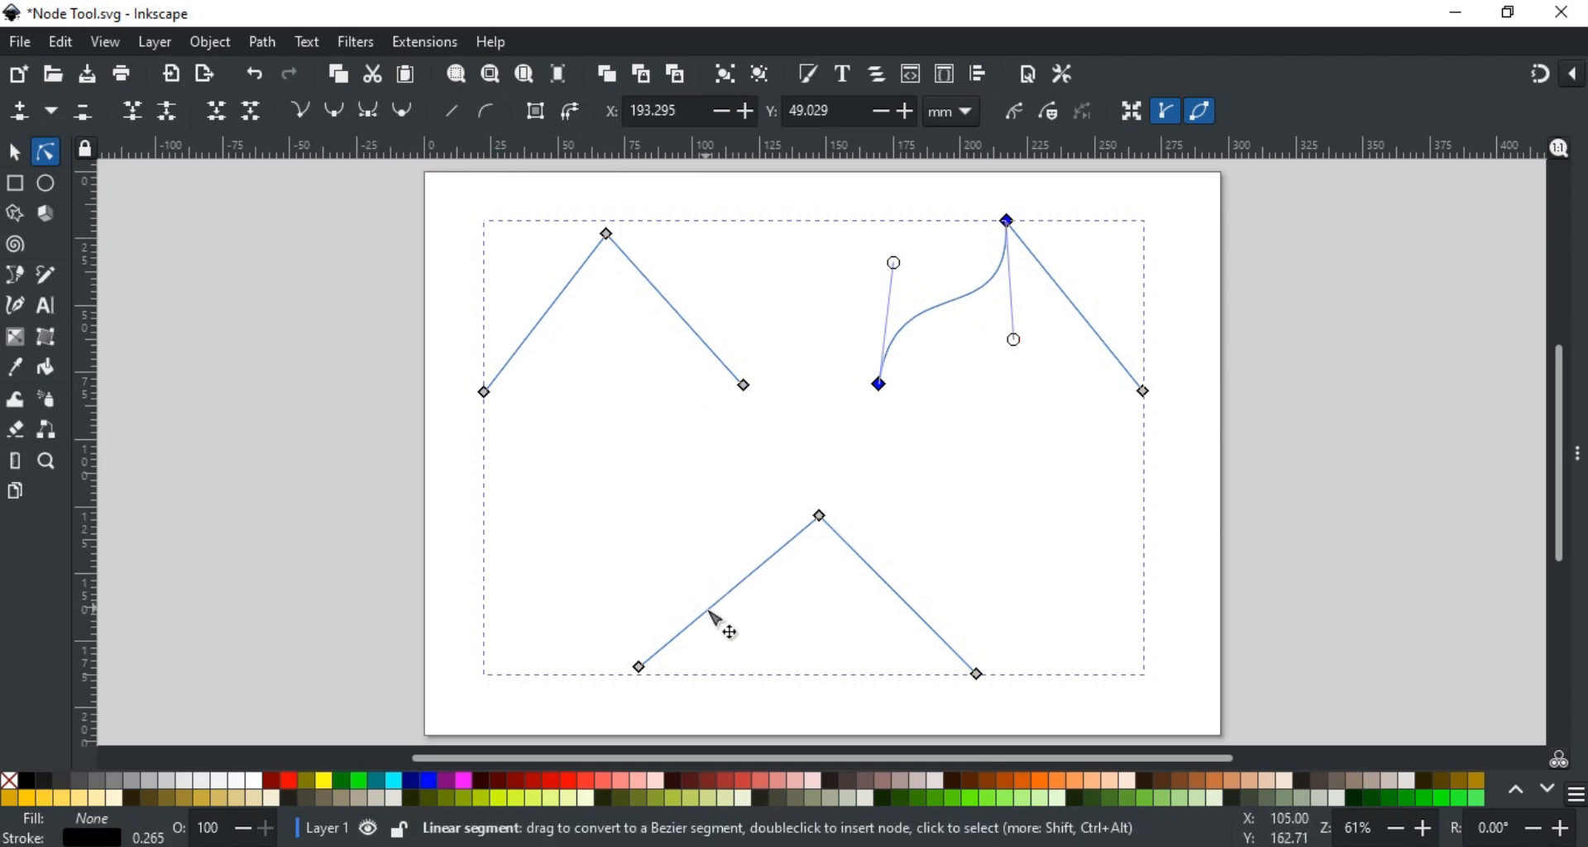
pyautogui.moveTo(714, 617); pyautogui.dragTo(699, 527)
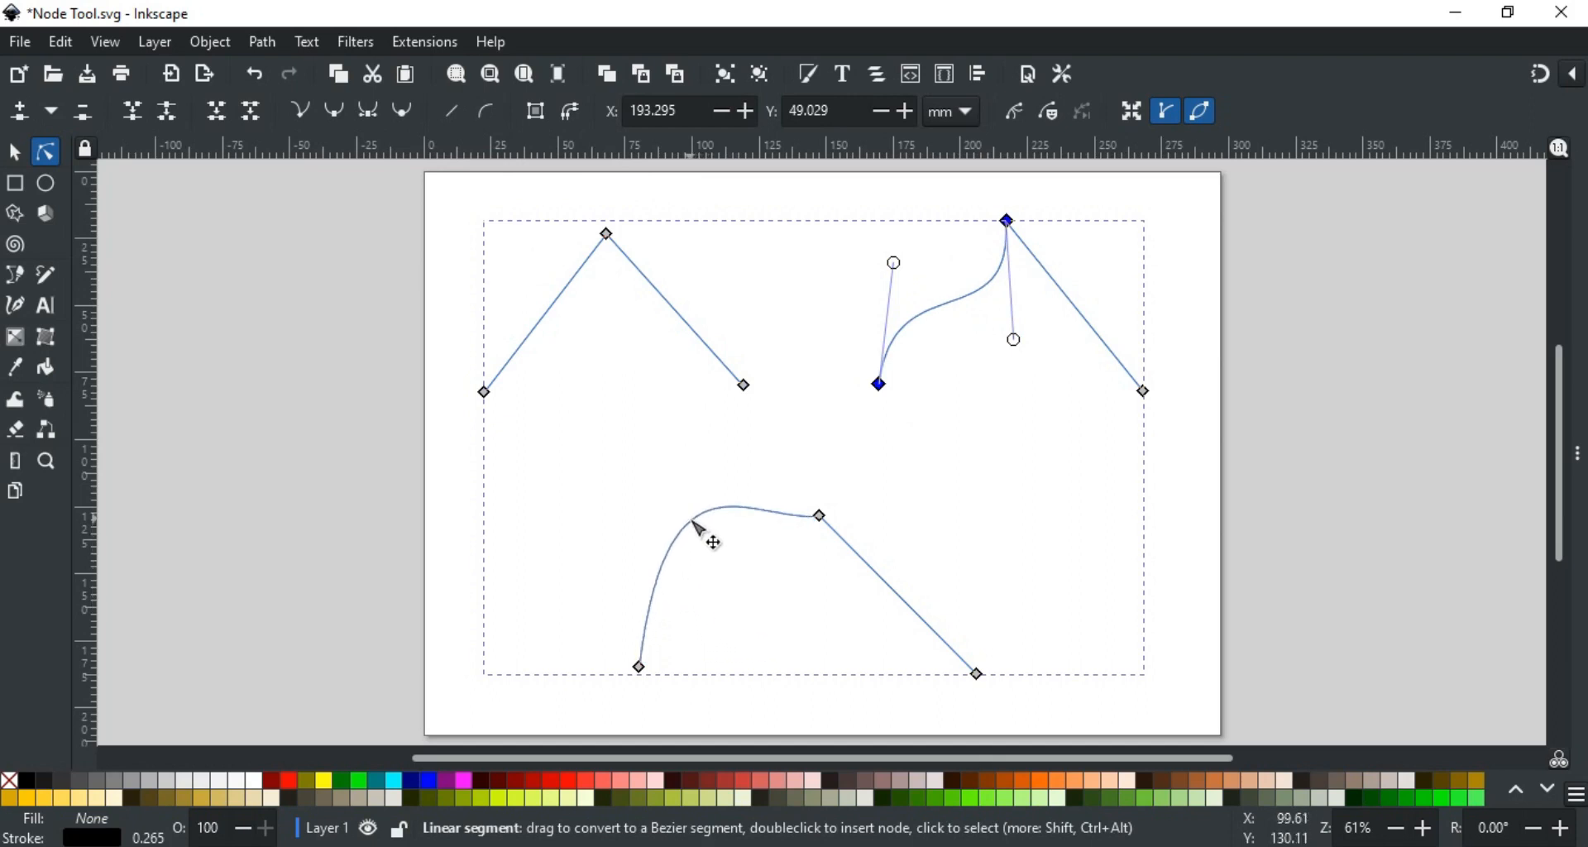
pyautogui.moveTo(892, 593)
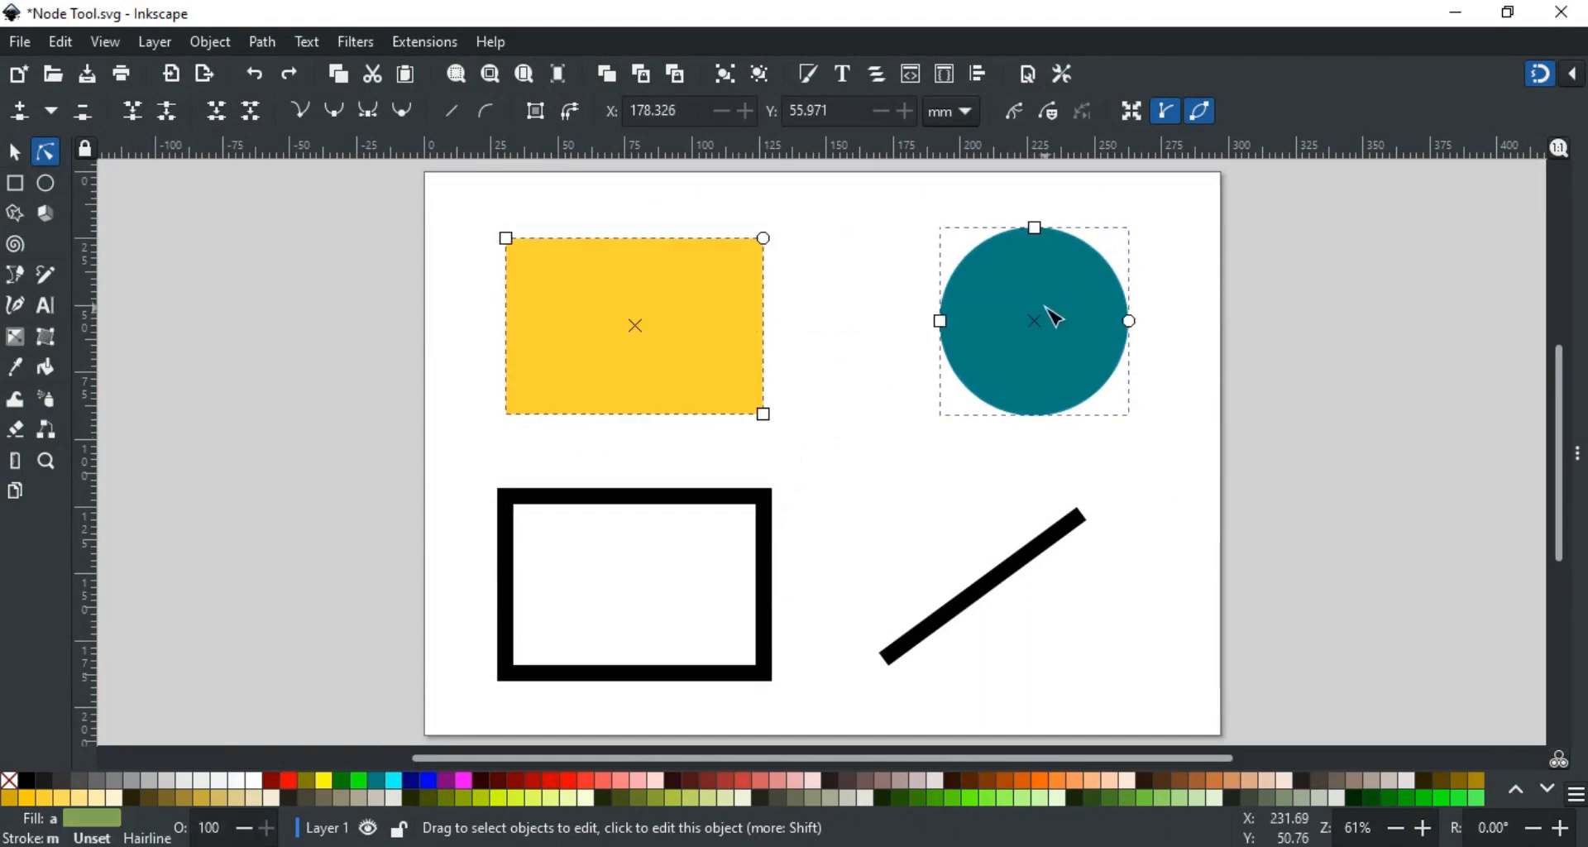
pyautogui.moveTo(950, 339)
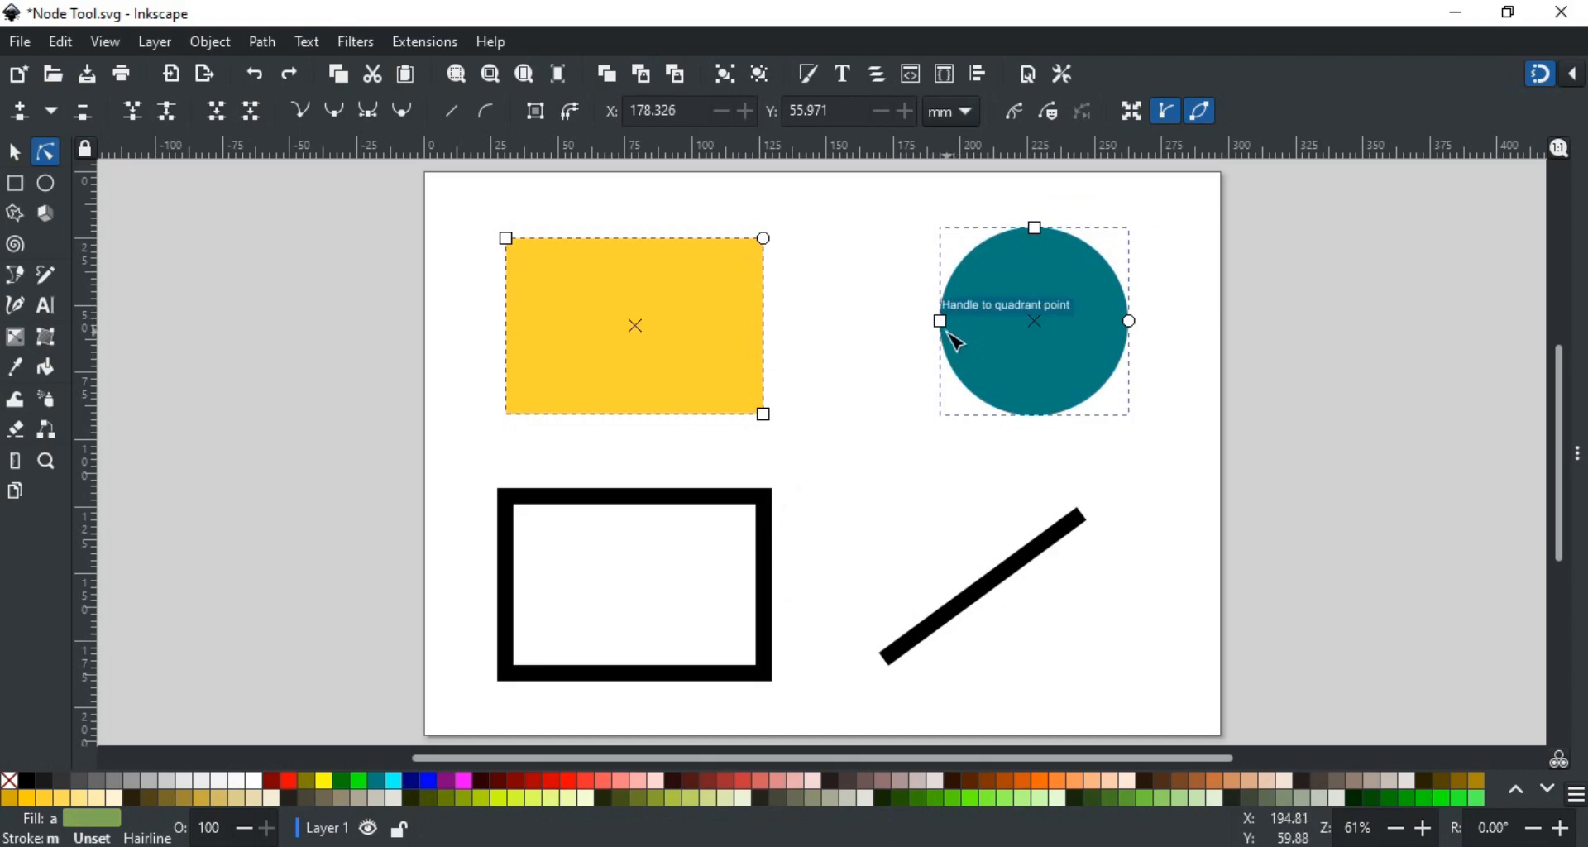
pyautogui.moveTo(754, 309)
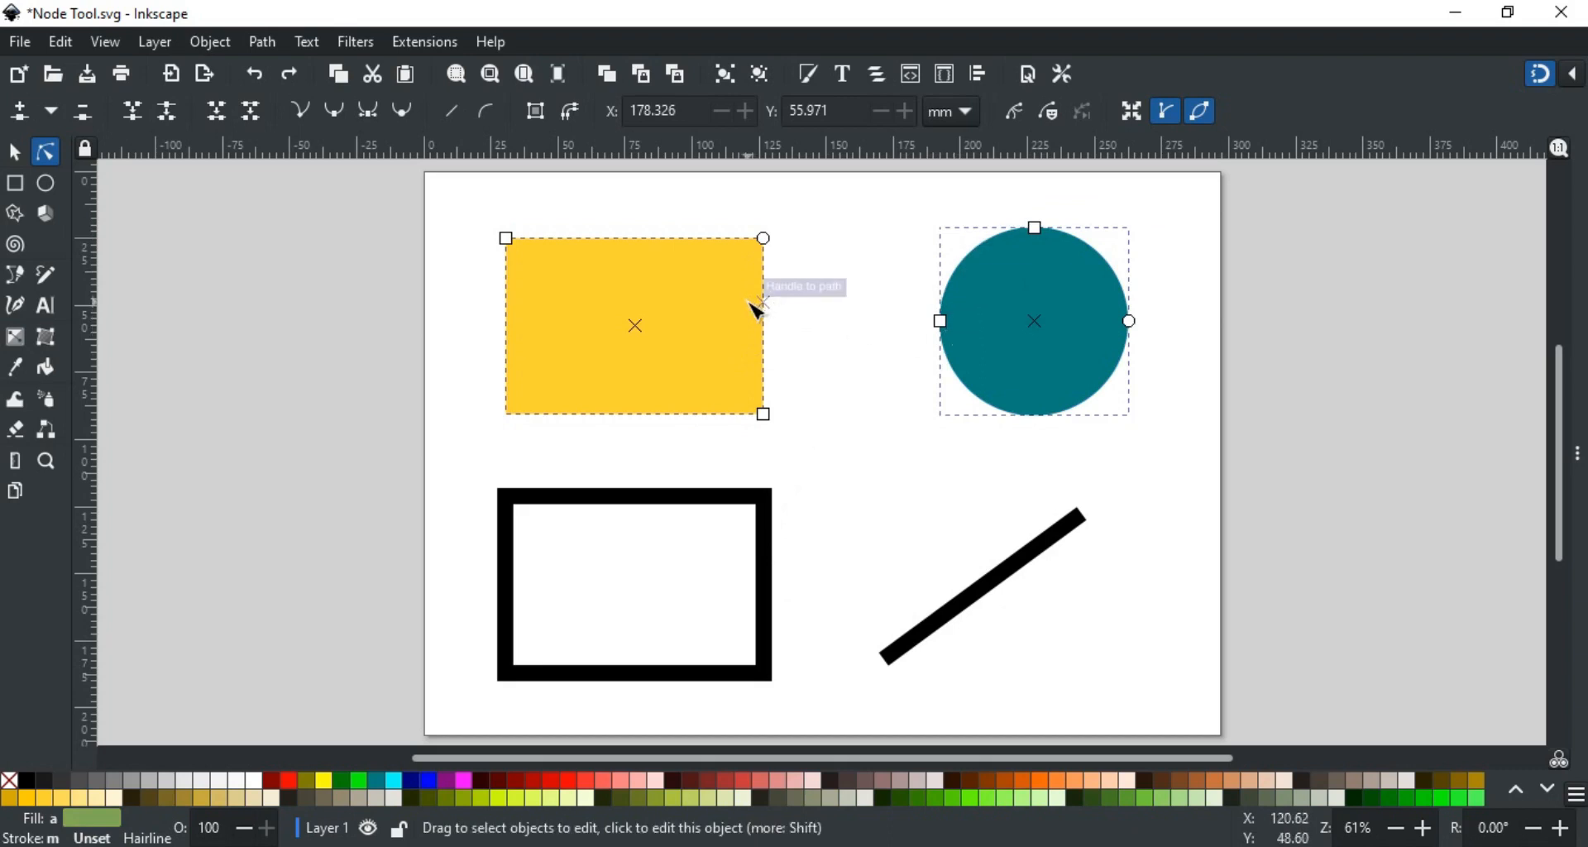
pyautogui.moveTo(727, 315)
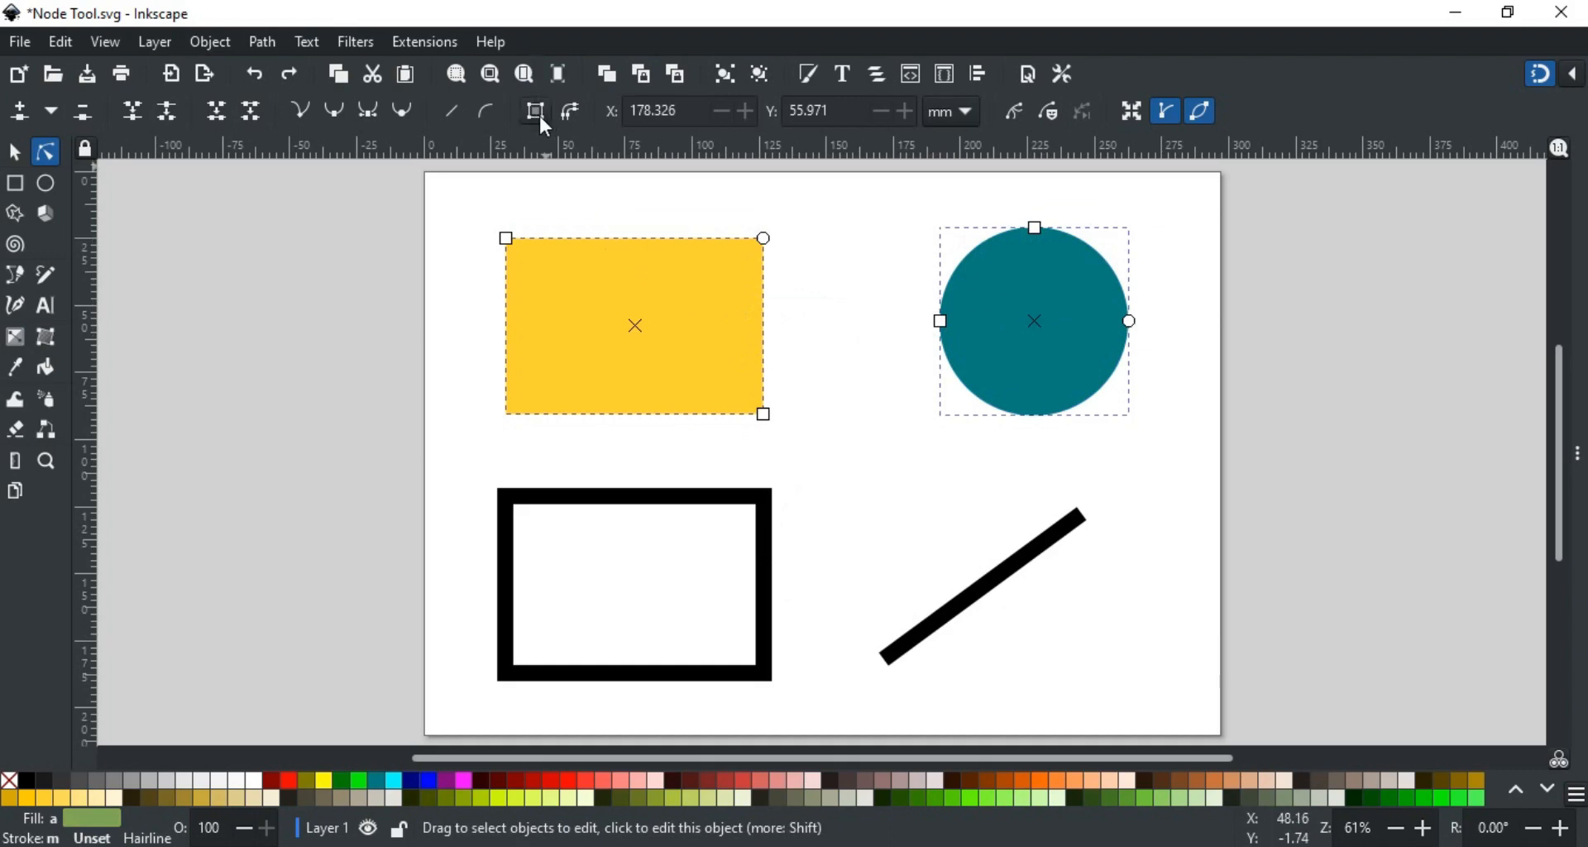
pyautogui.moveTo(535, 111)
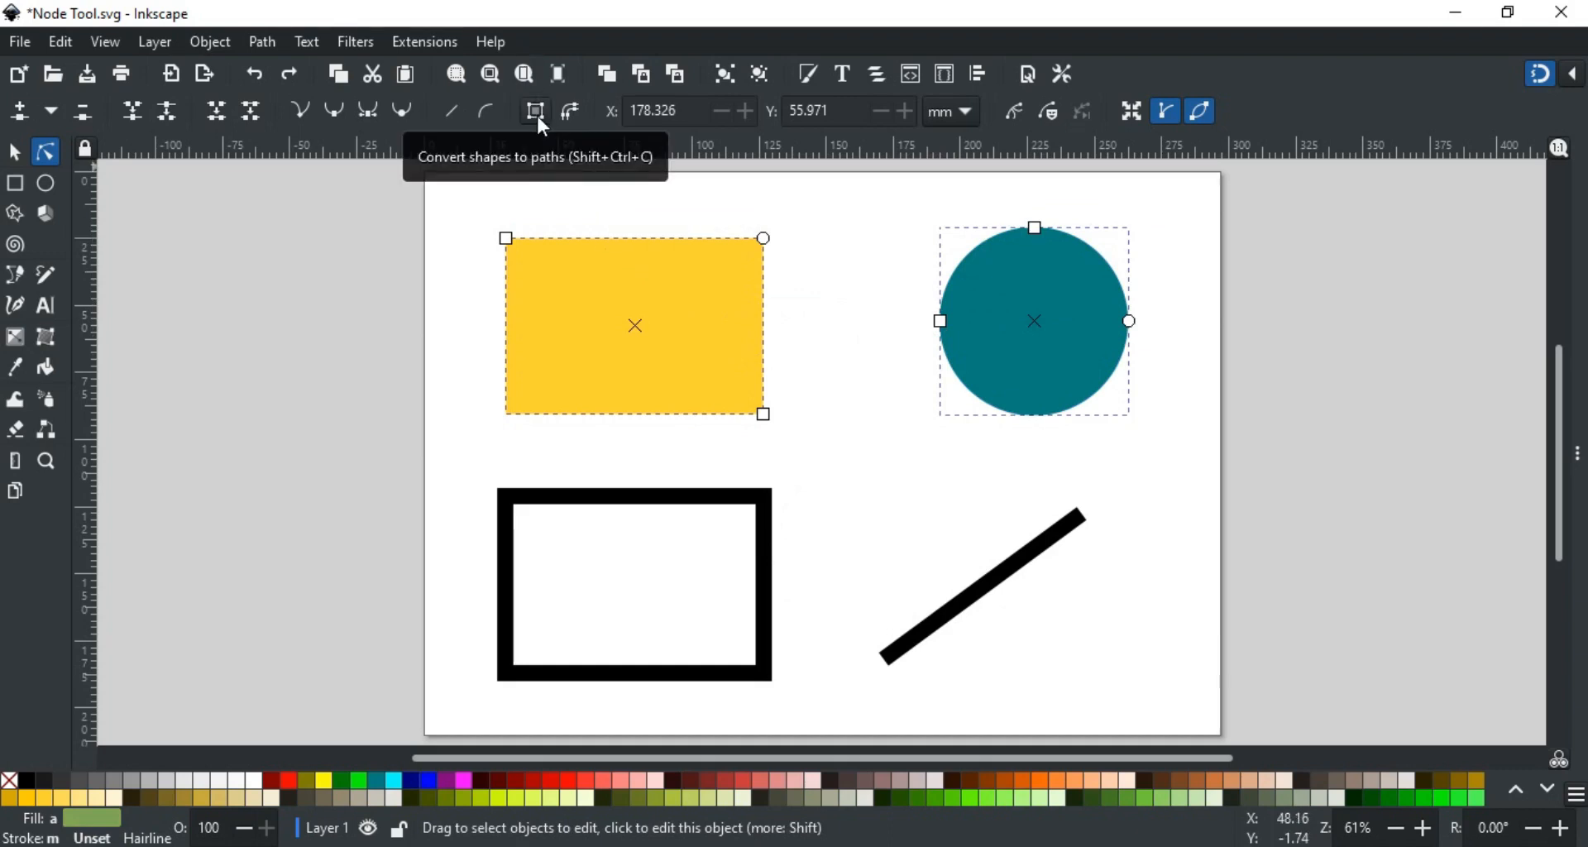
# Step: Convert the rectangle and circle to paths and pull the circle's left node inward
pyautogui.click(534, 111)
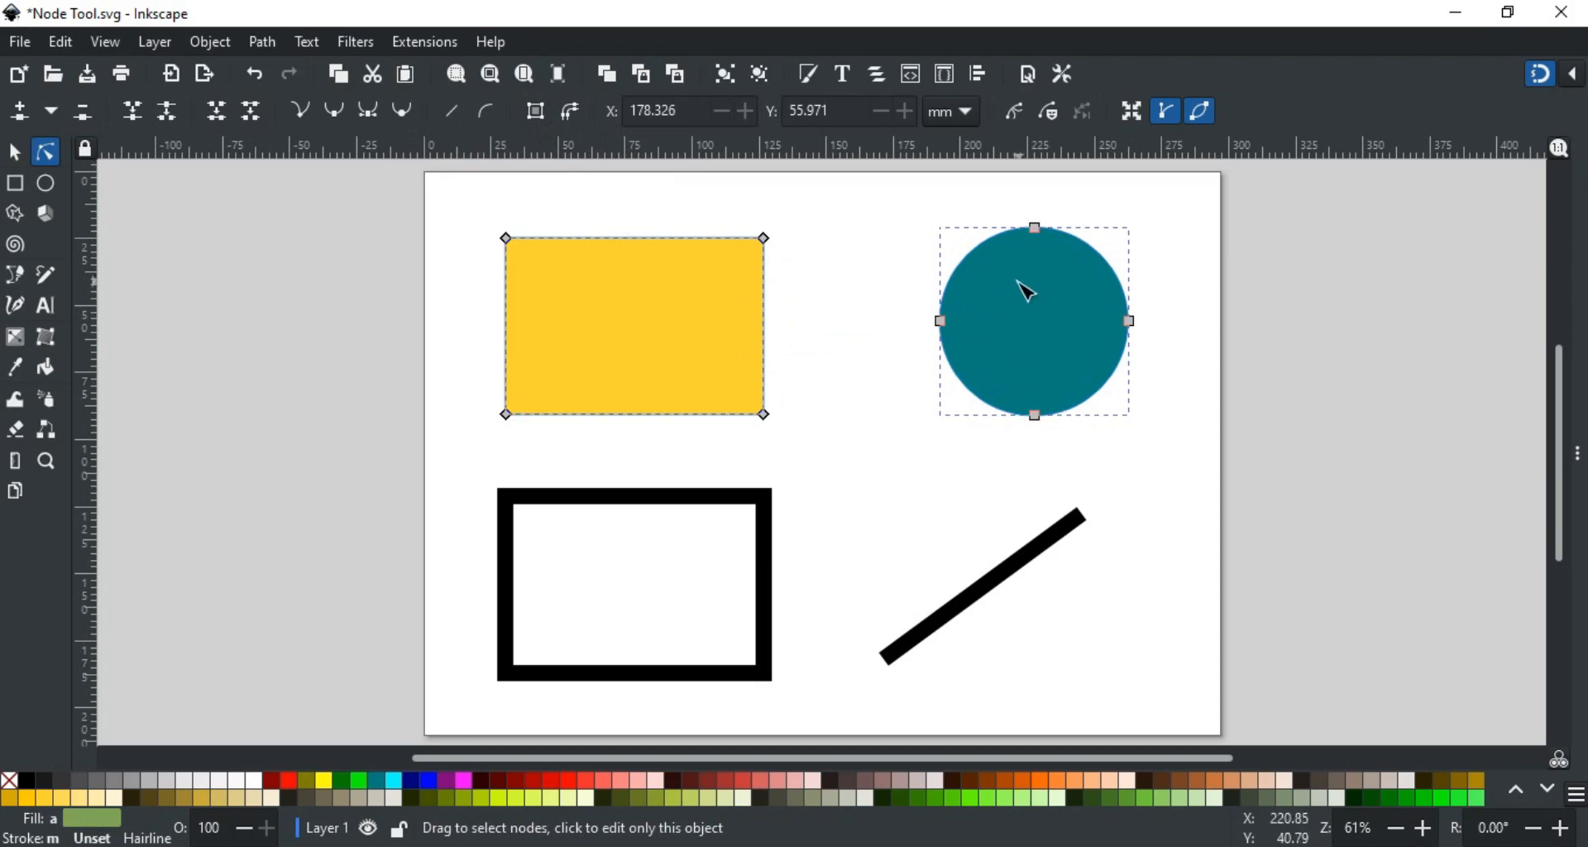
pyautogui.moveTo(763, 239)
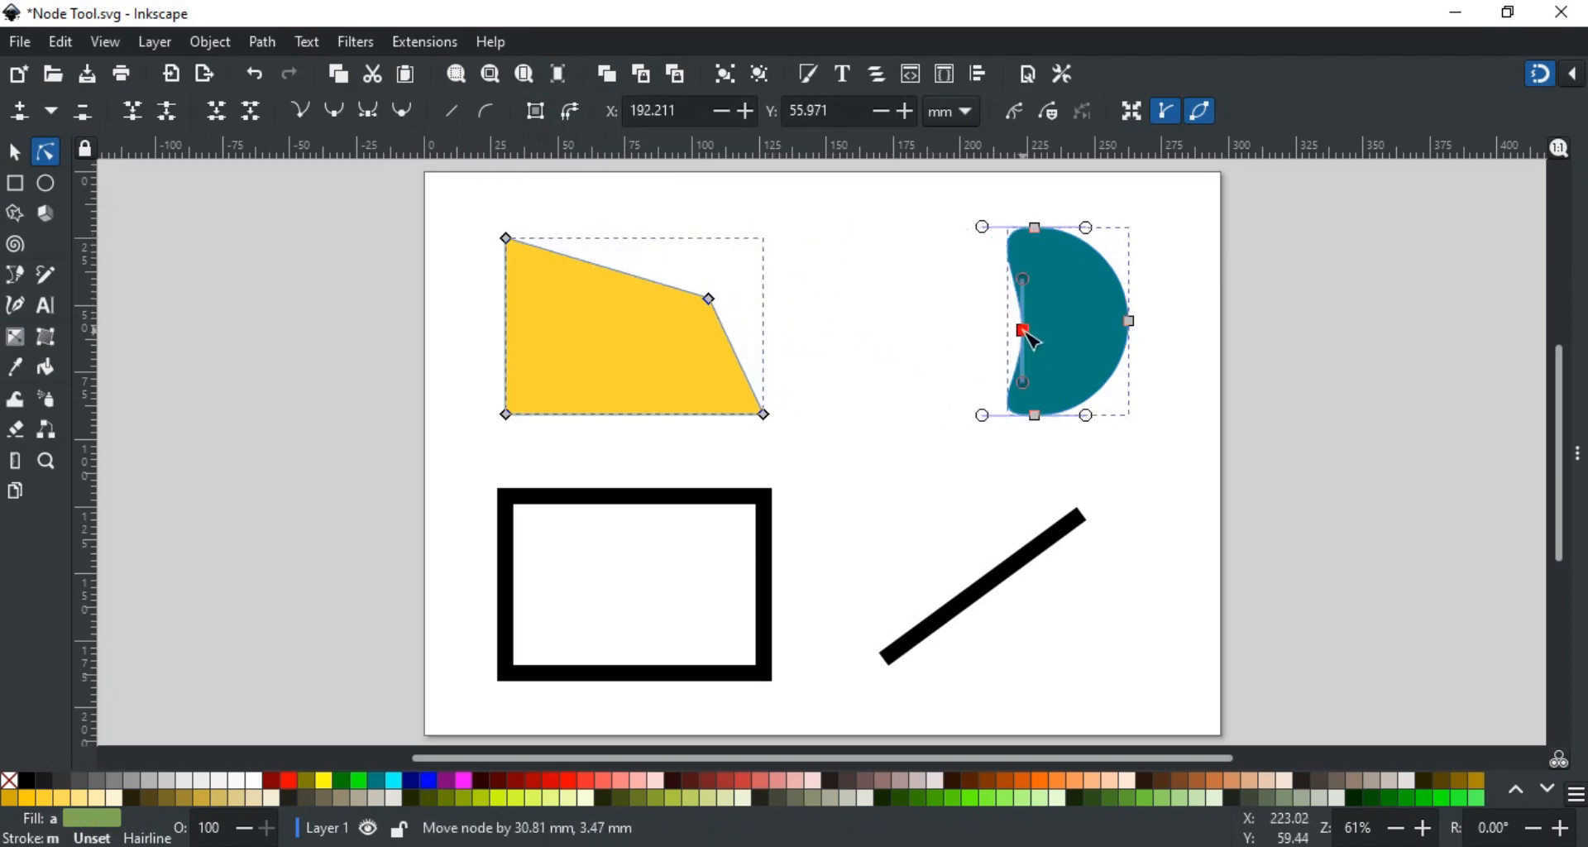
pyautogui.moveTo(1023, 334); pyautogui.dragTo(908, 337)
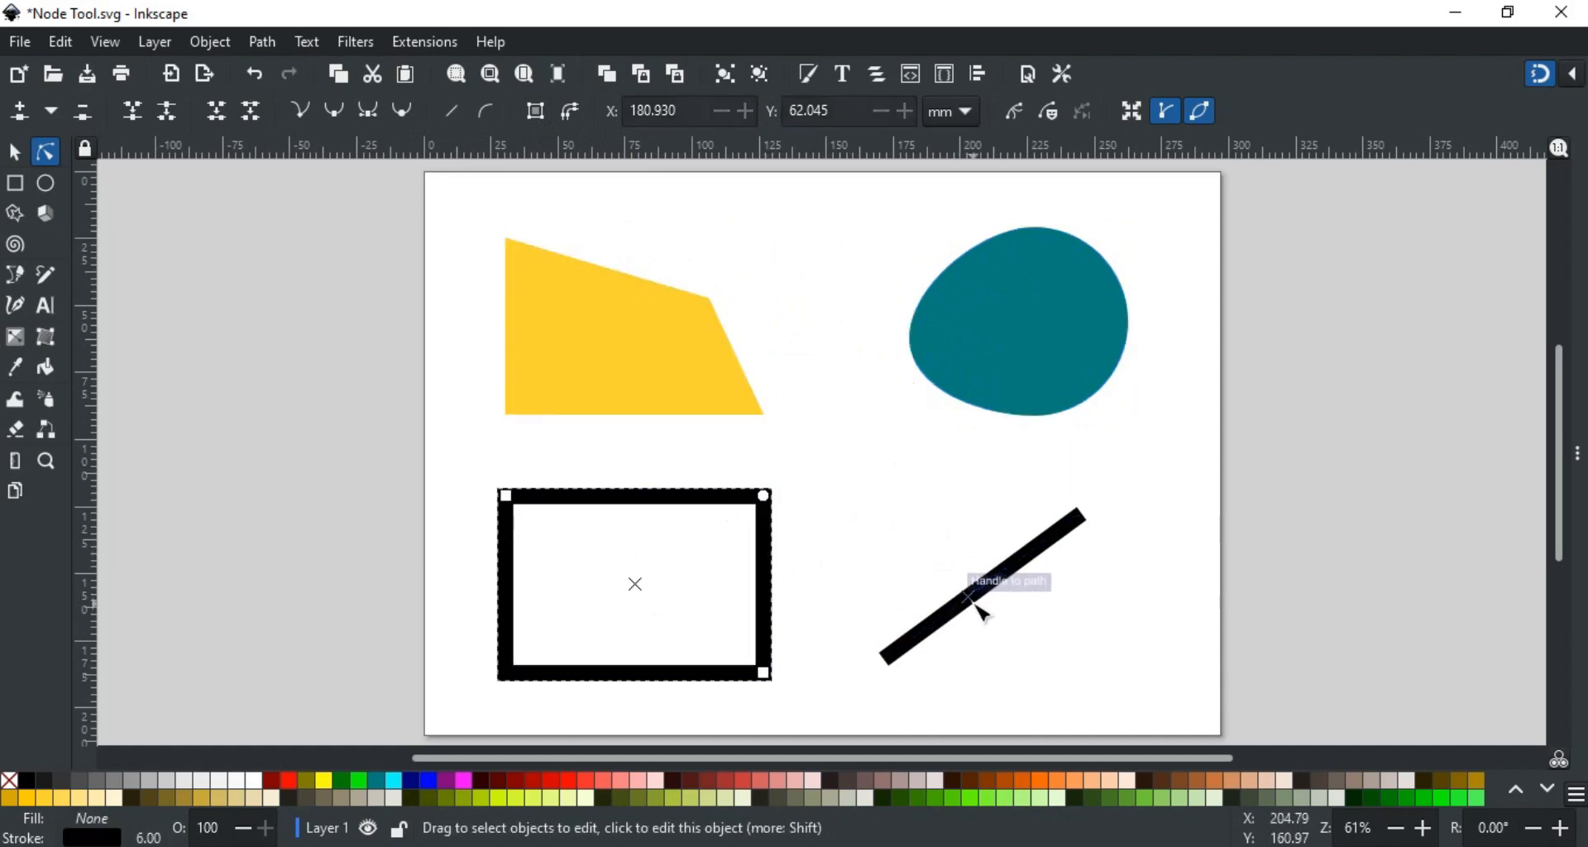
# Step: Add the diagonal line to the selection, then click near the bottom of the window
pyautogui.click(978, 602)
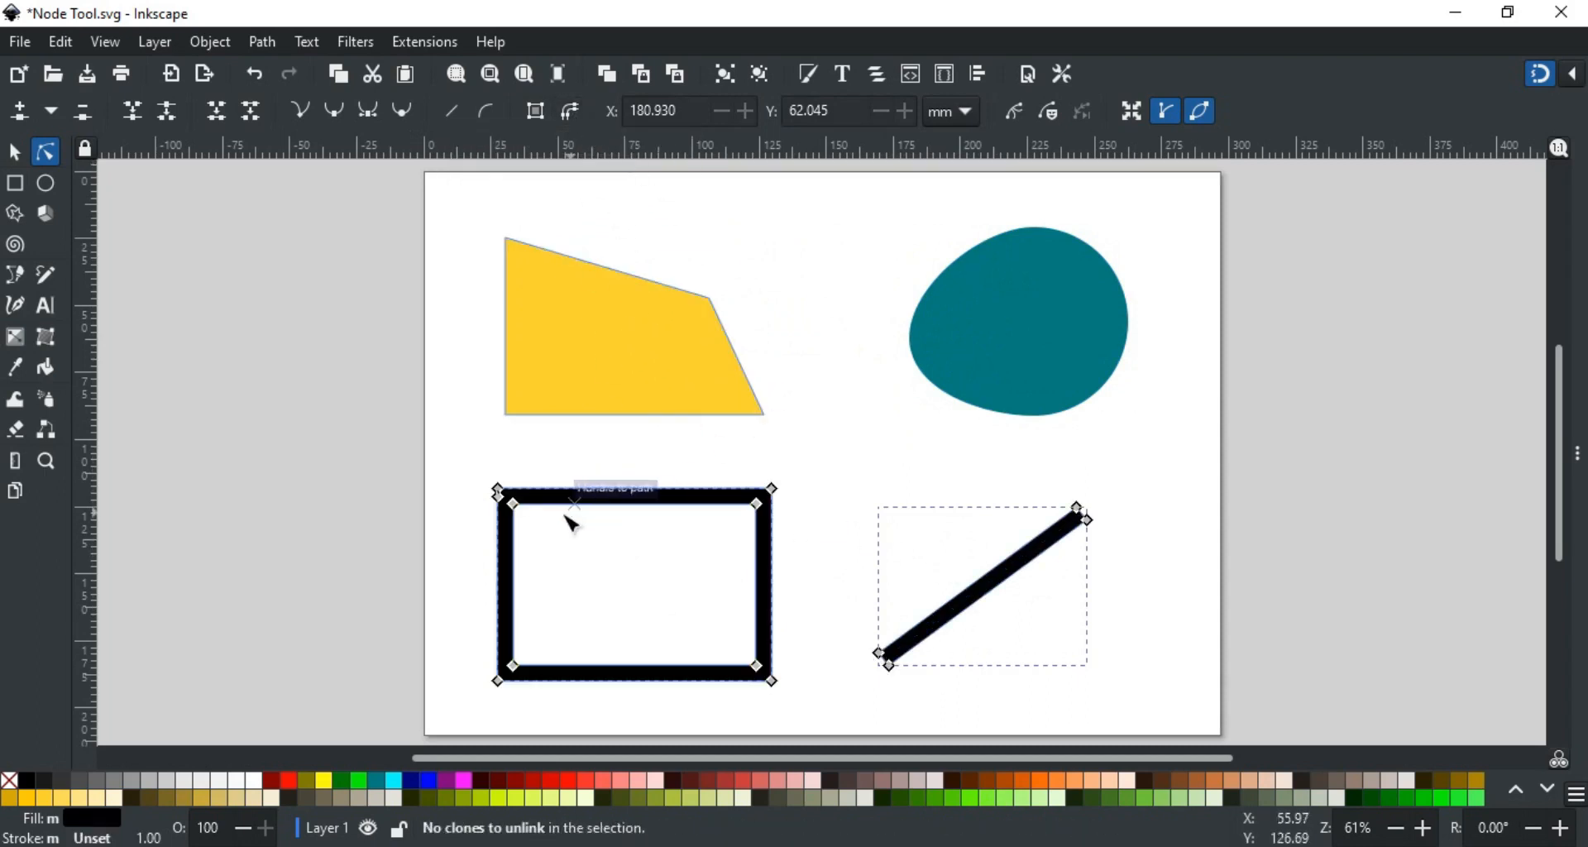
pyautogui.moveTo(994, 549)
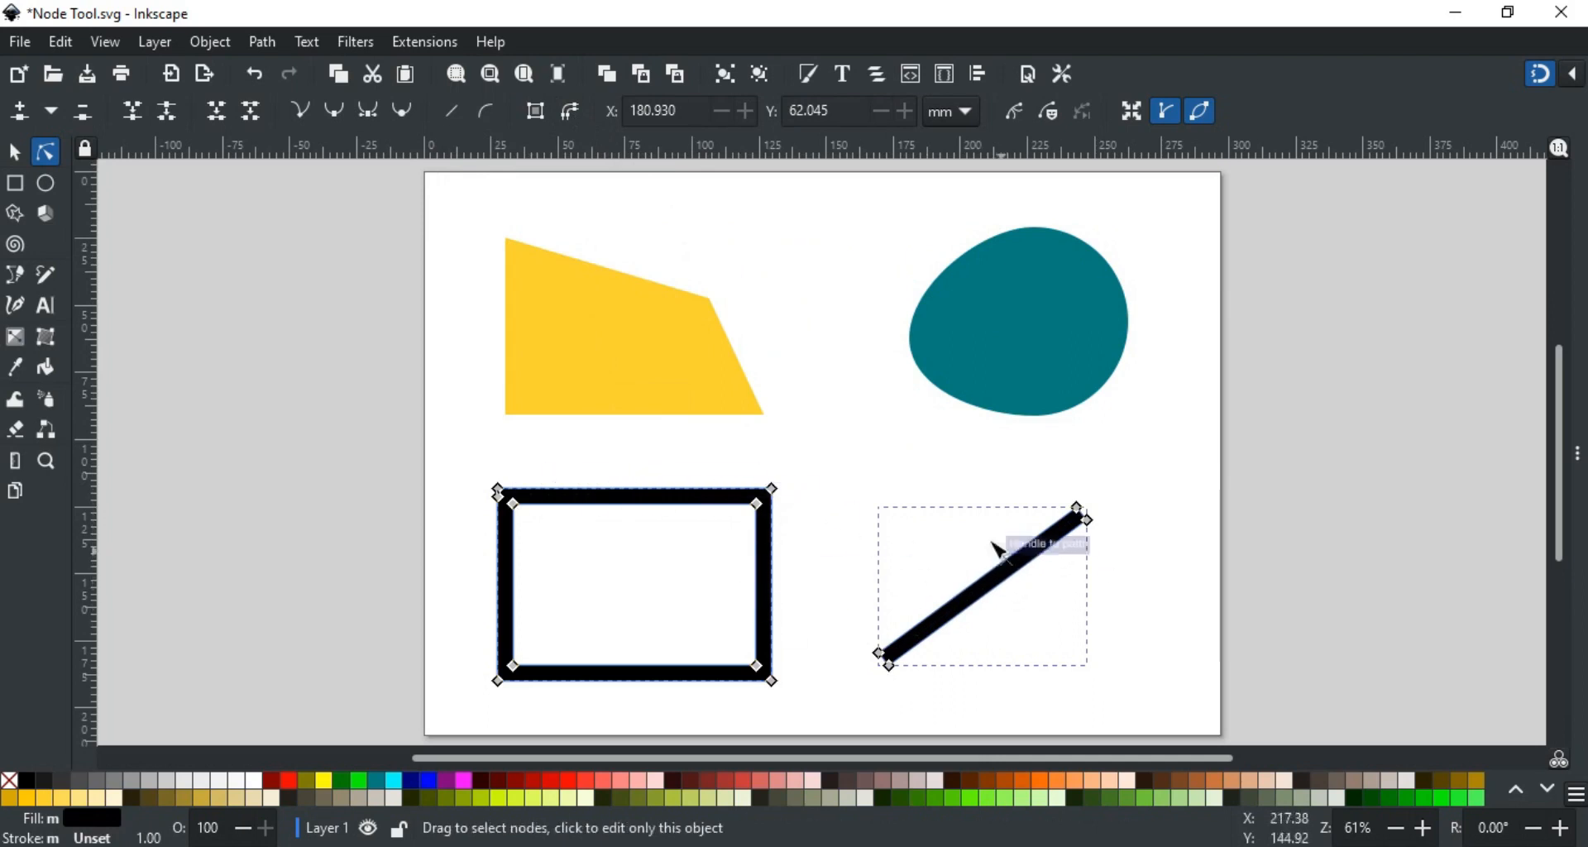
pyautogui.moveTo(820, 532)
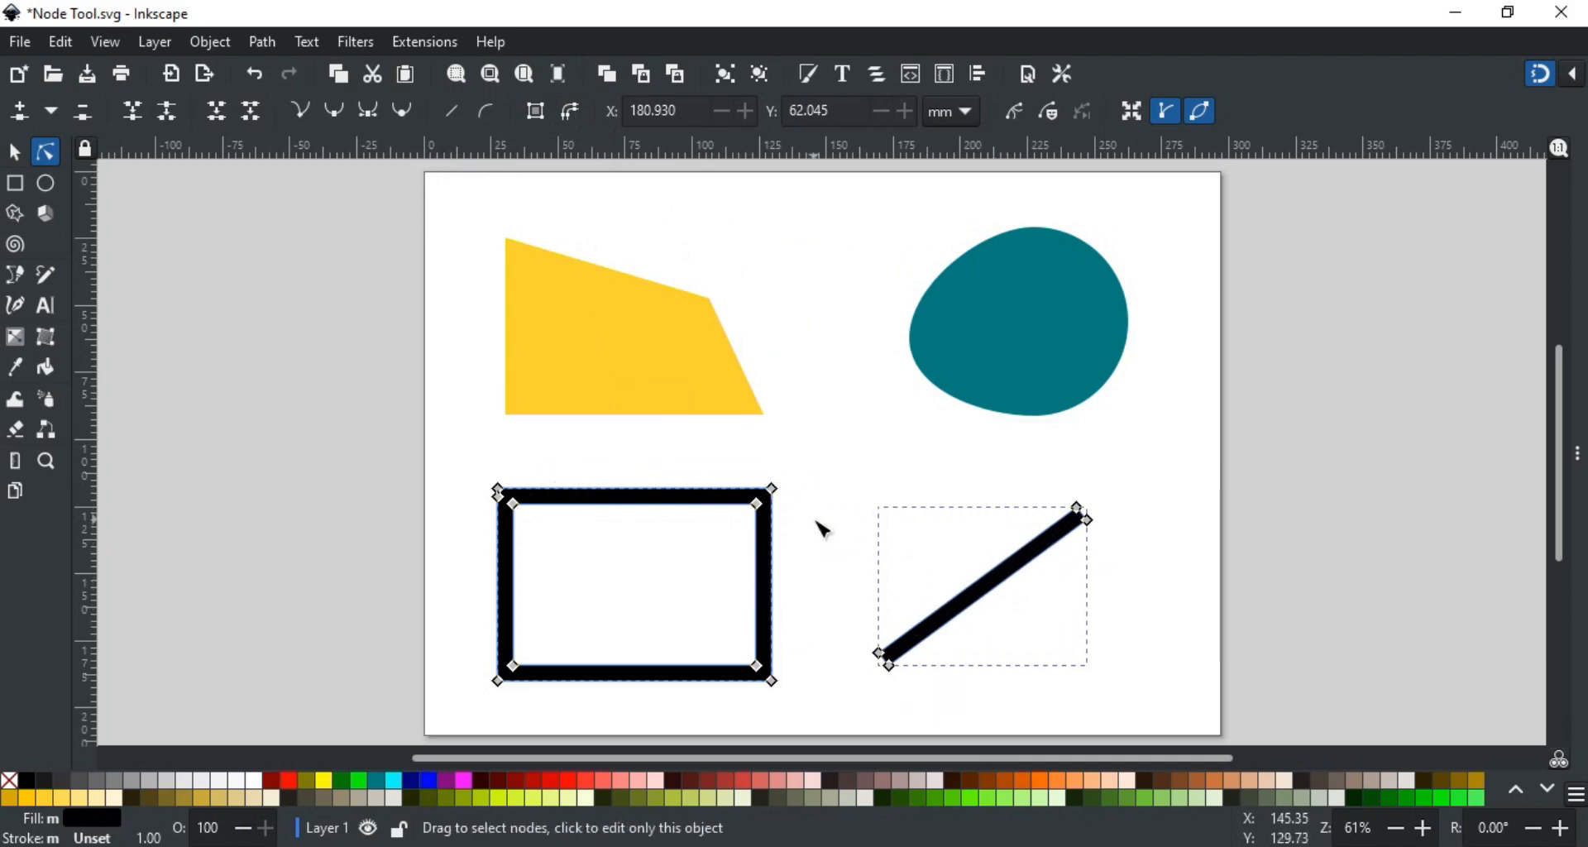
pyautogui.moveTo(824, 443)
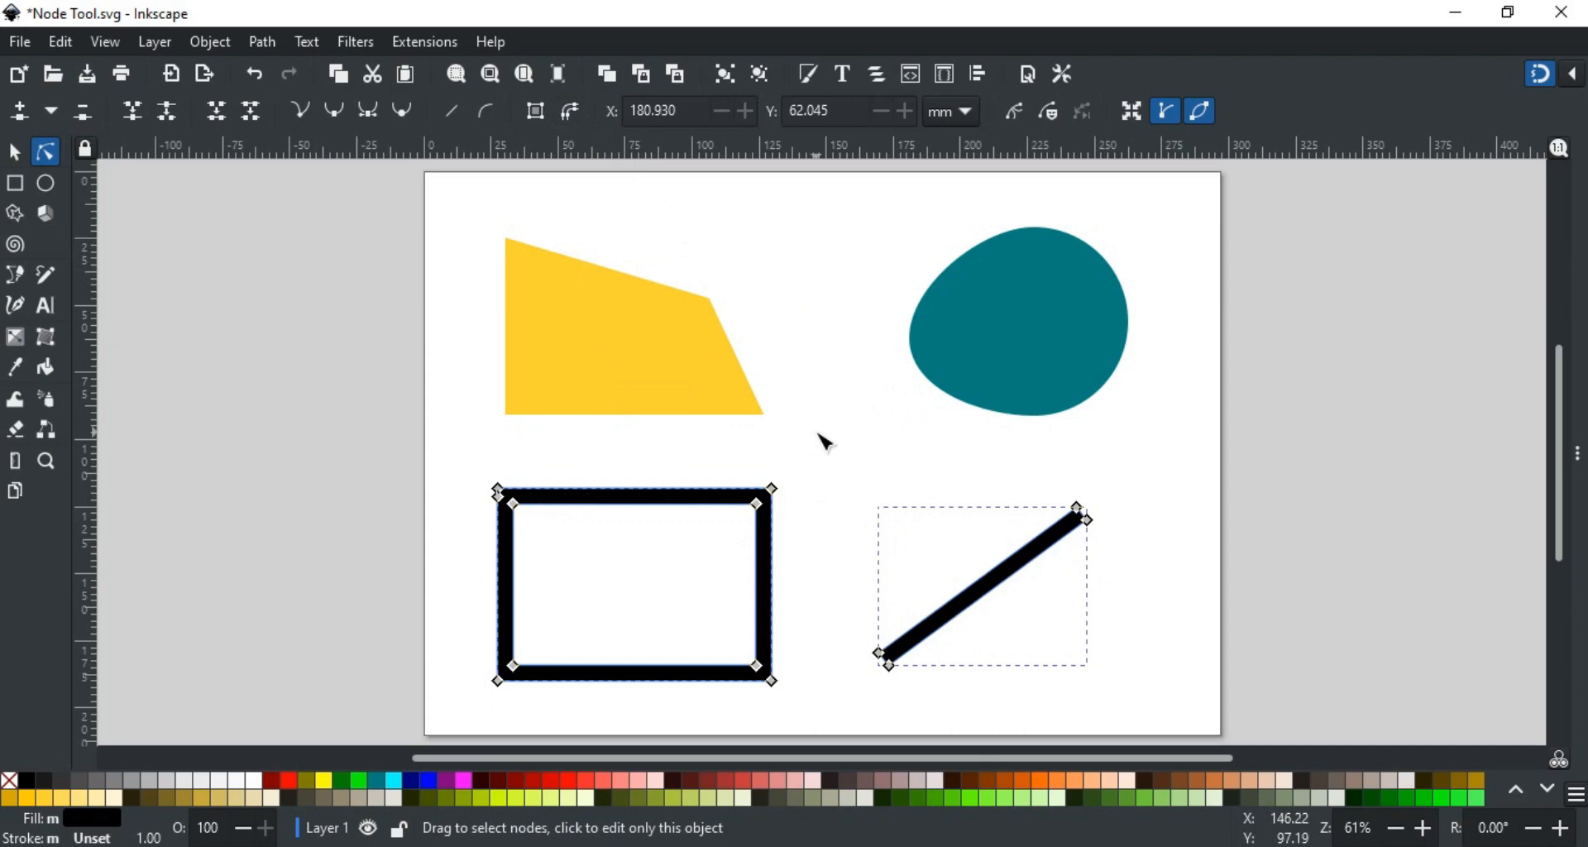
pyautogui.moveTo(704, 506)
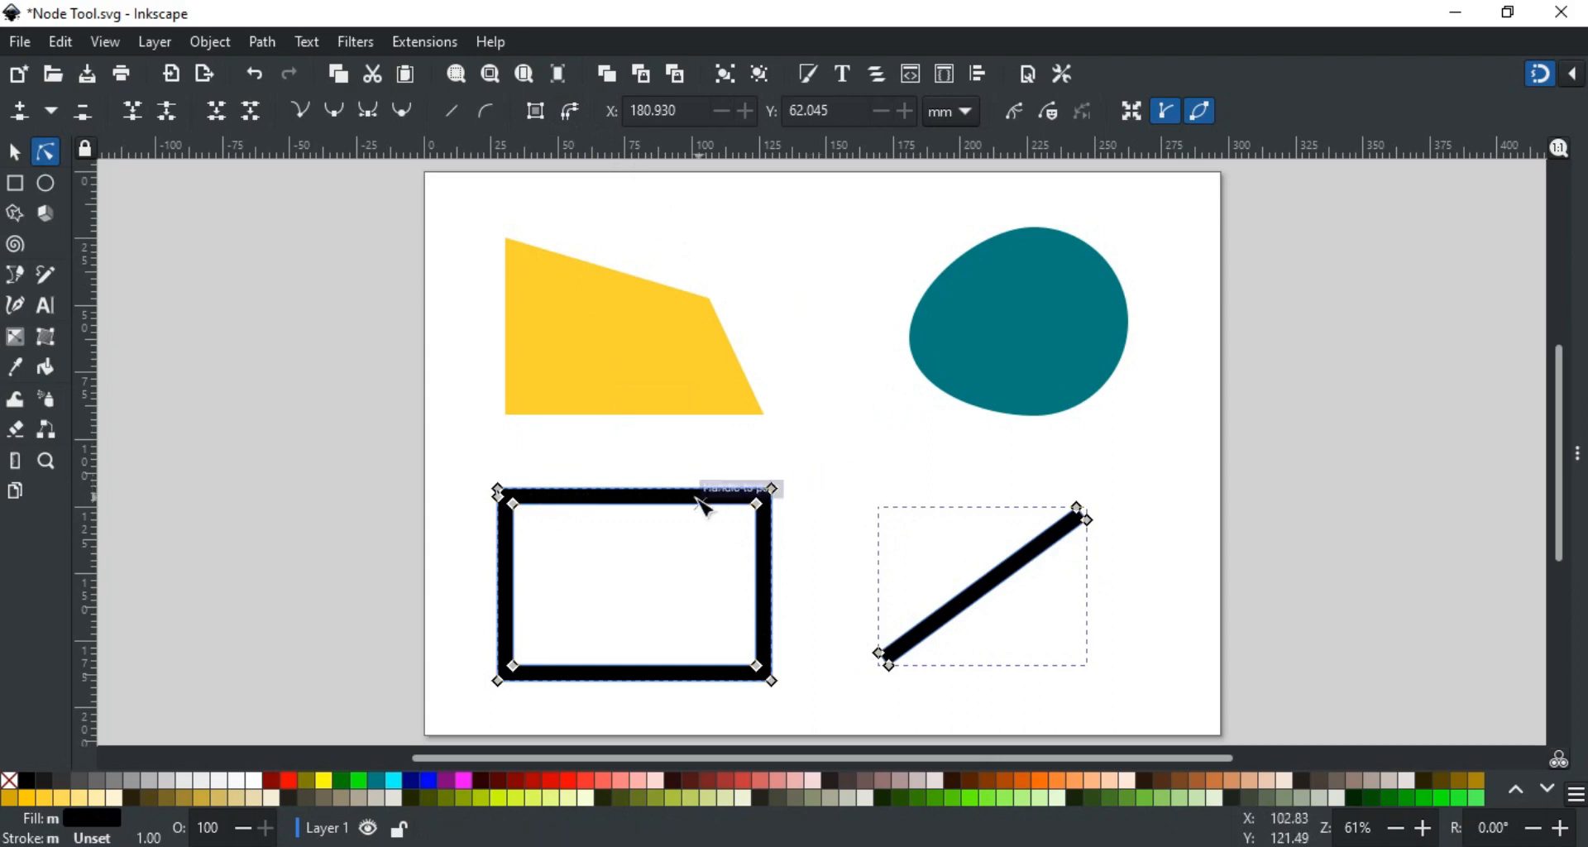
pyautogui.moveTo(739, 622)
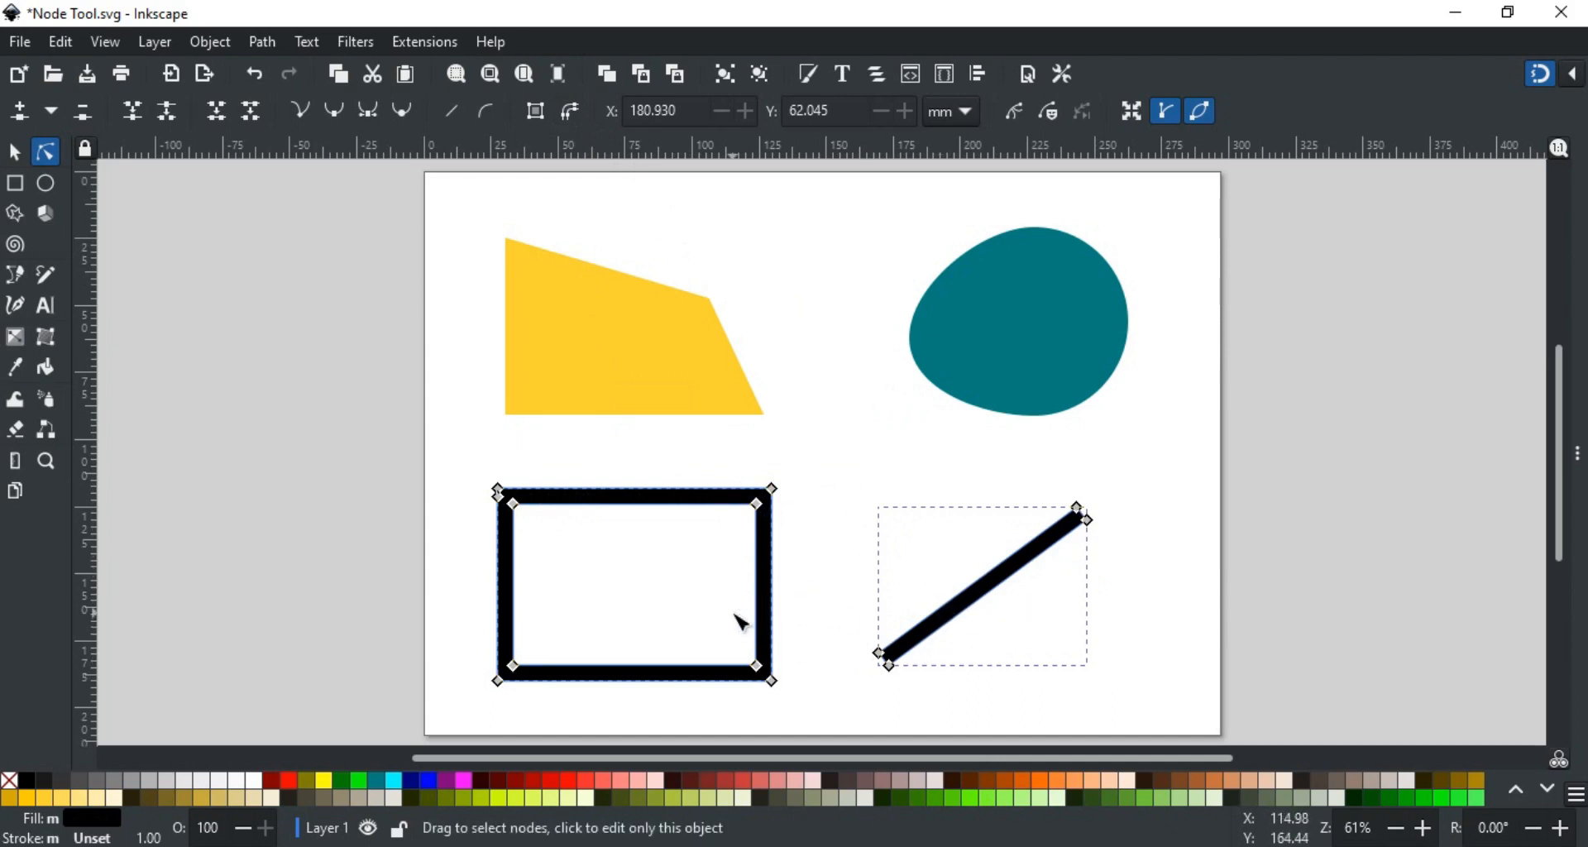
pyautogui.moveTo(110, 836)
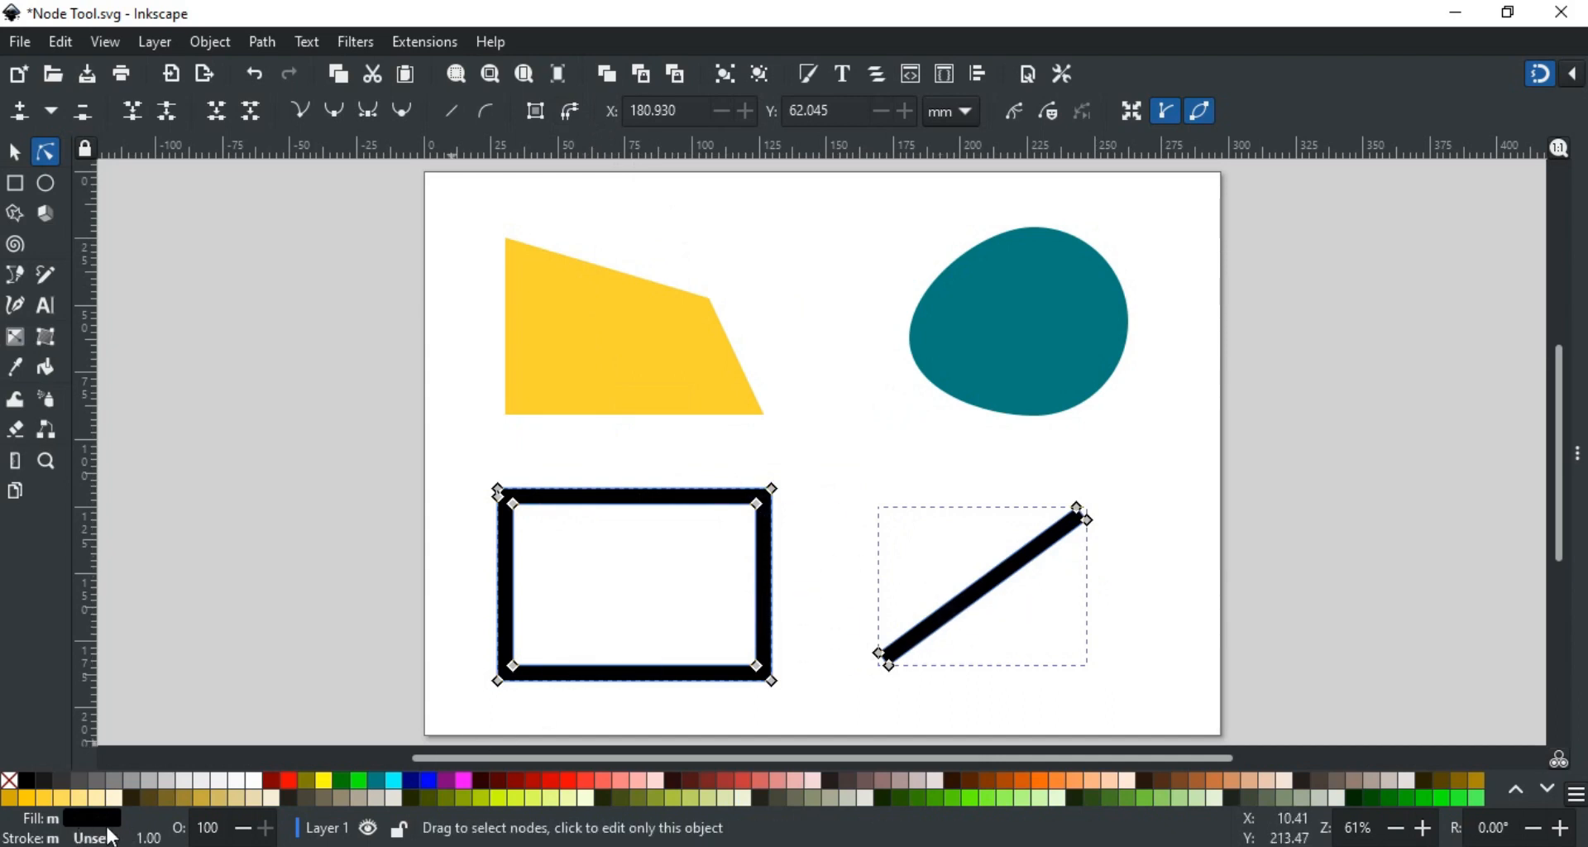
pyautogui.moveTo(412, 780)
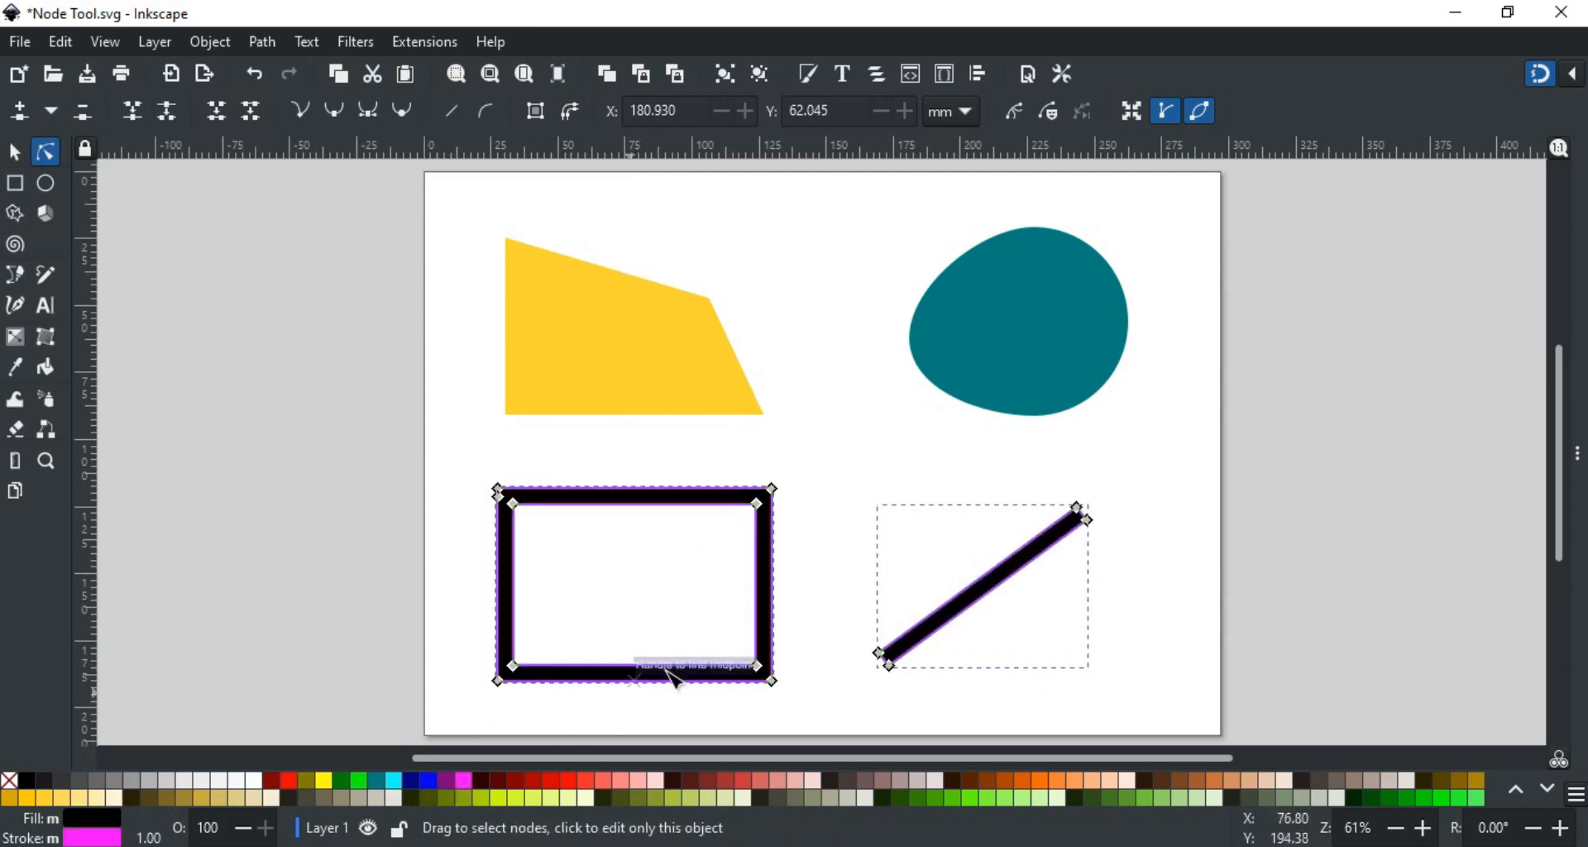
pyautogui.click(830, 625)
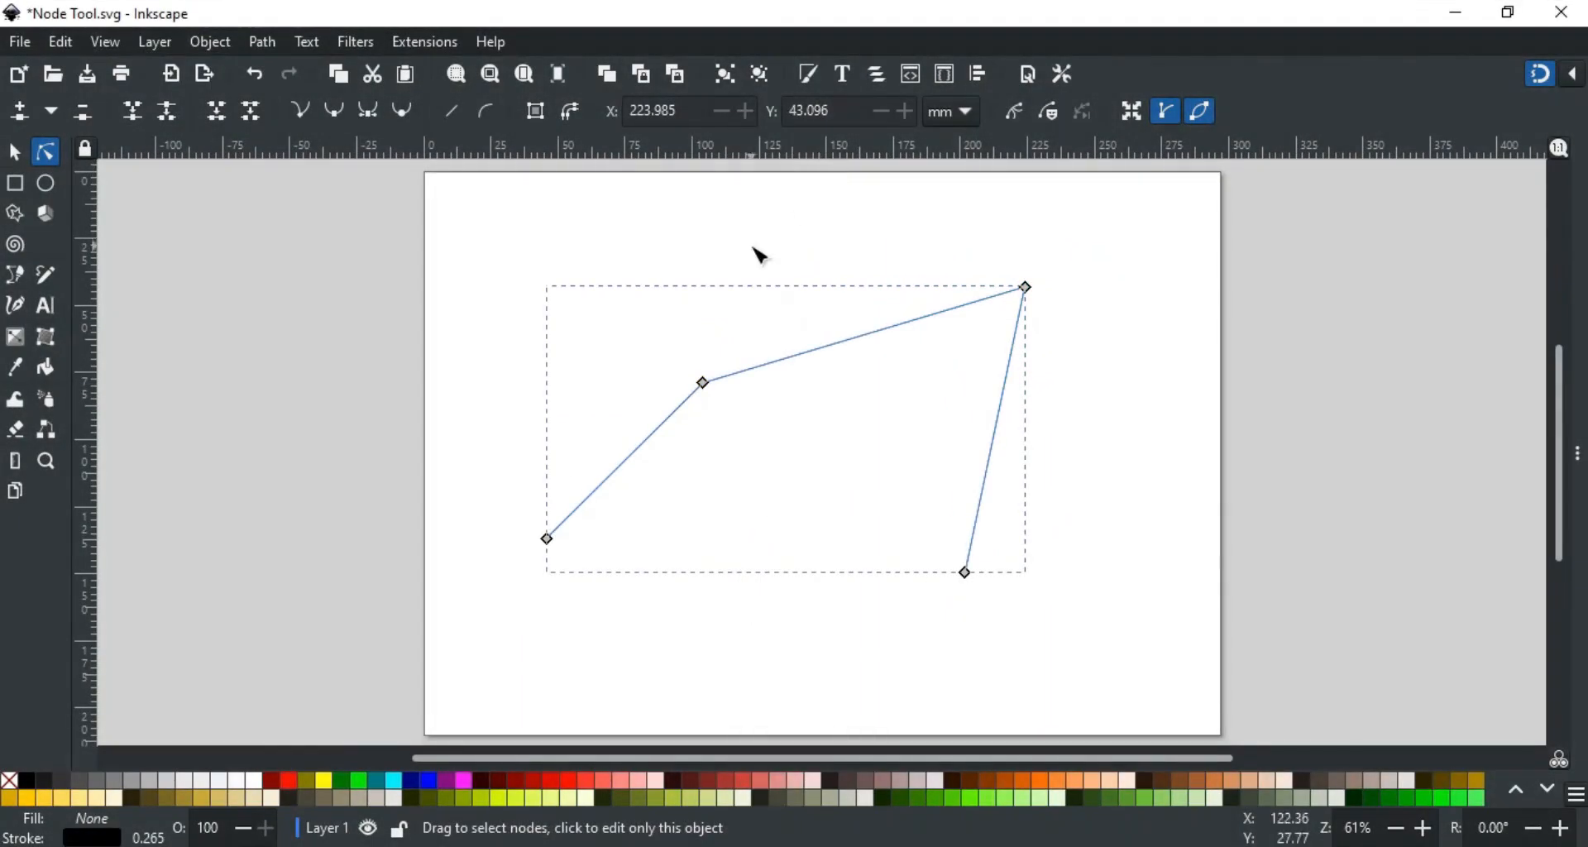
pyautogui.moveTo(760, 184)
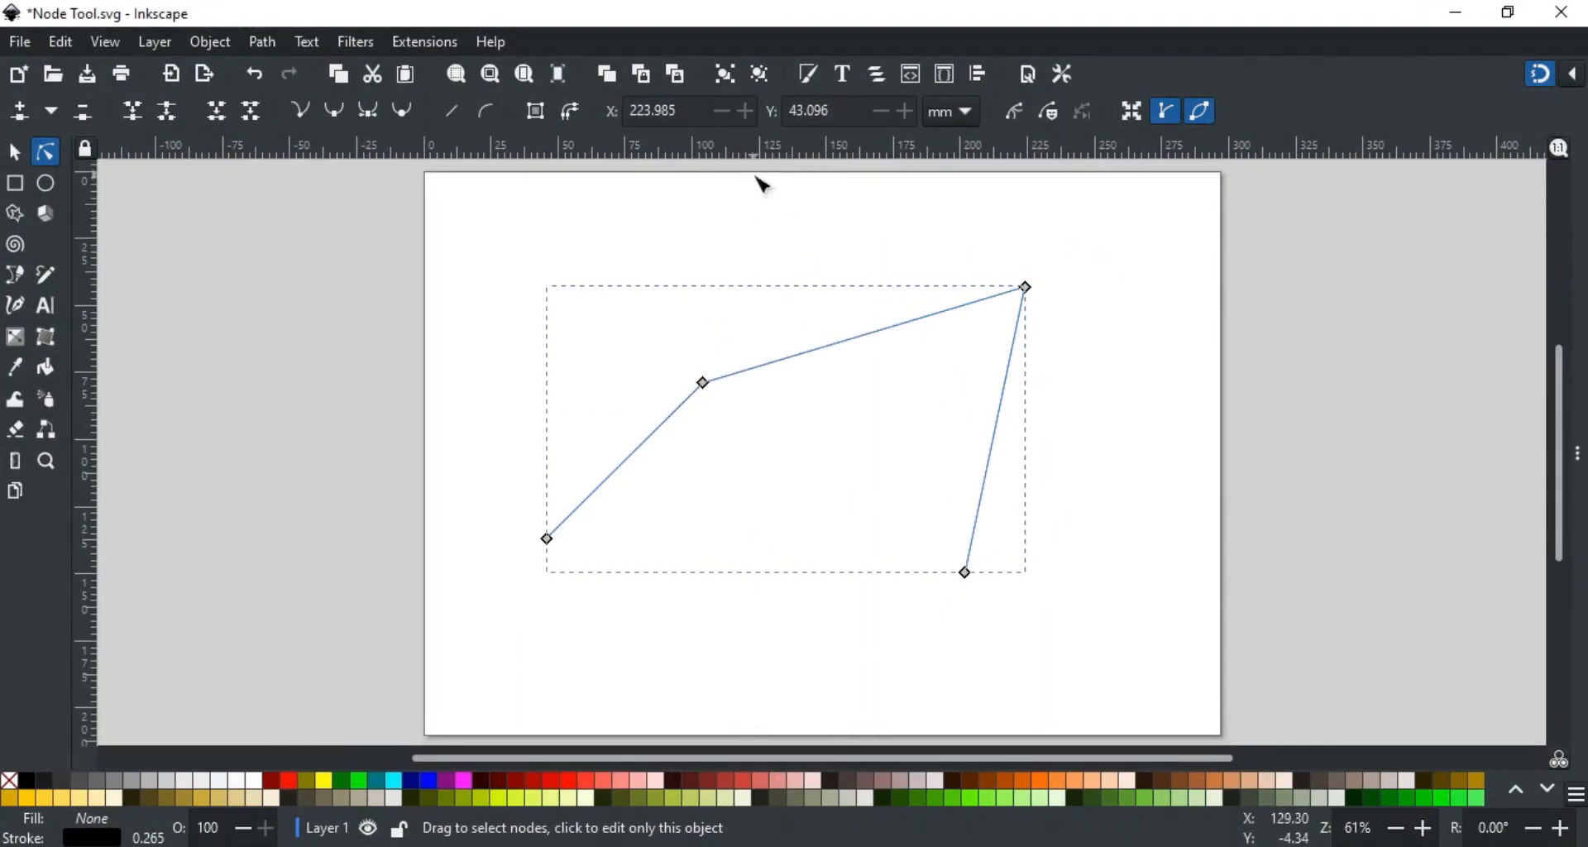
# Step: Drag the path's middle bend node up to the upper-left corner
pyautogui.click(702, 383)
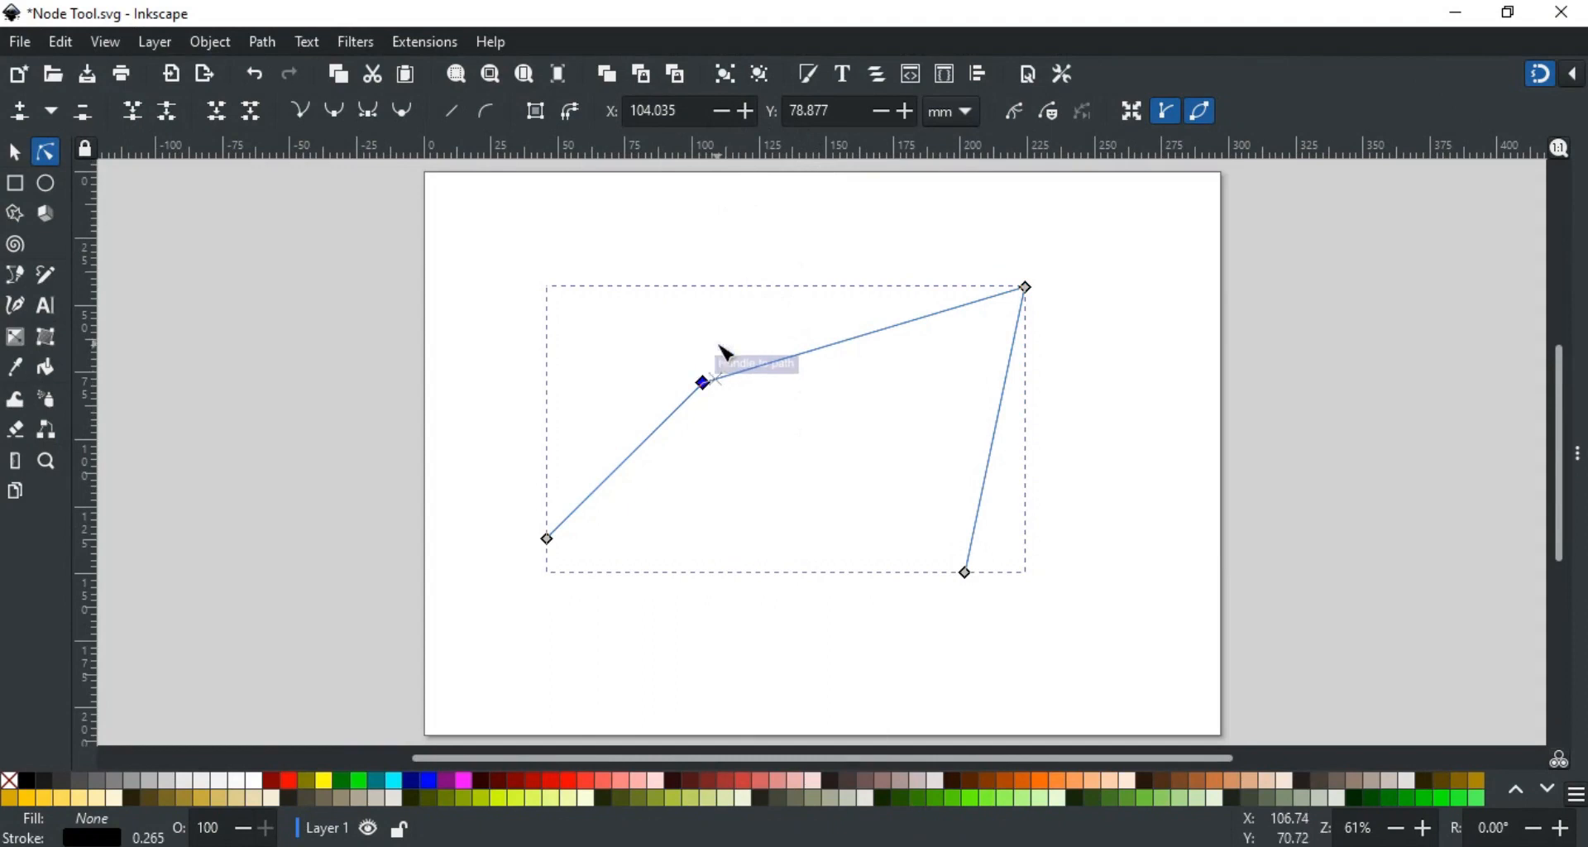
pyautogui.moveTo(761, 317)
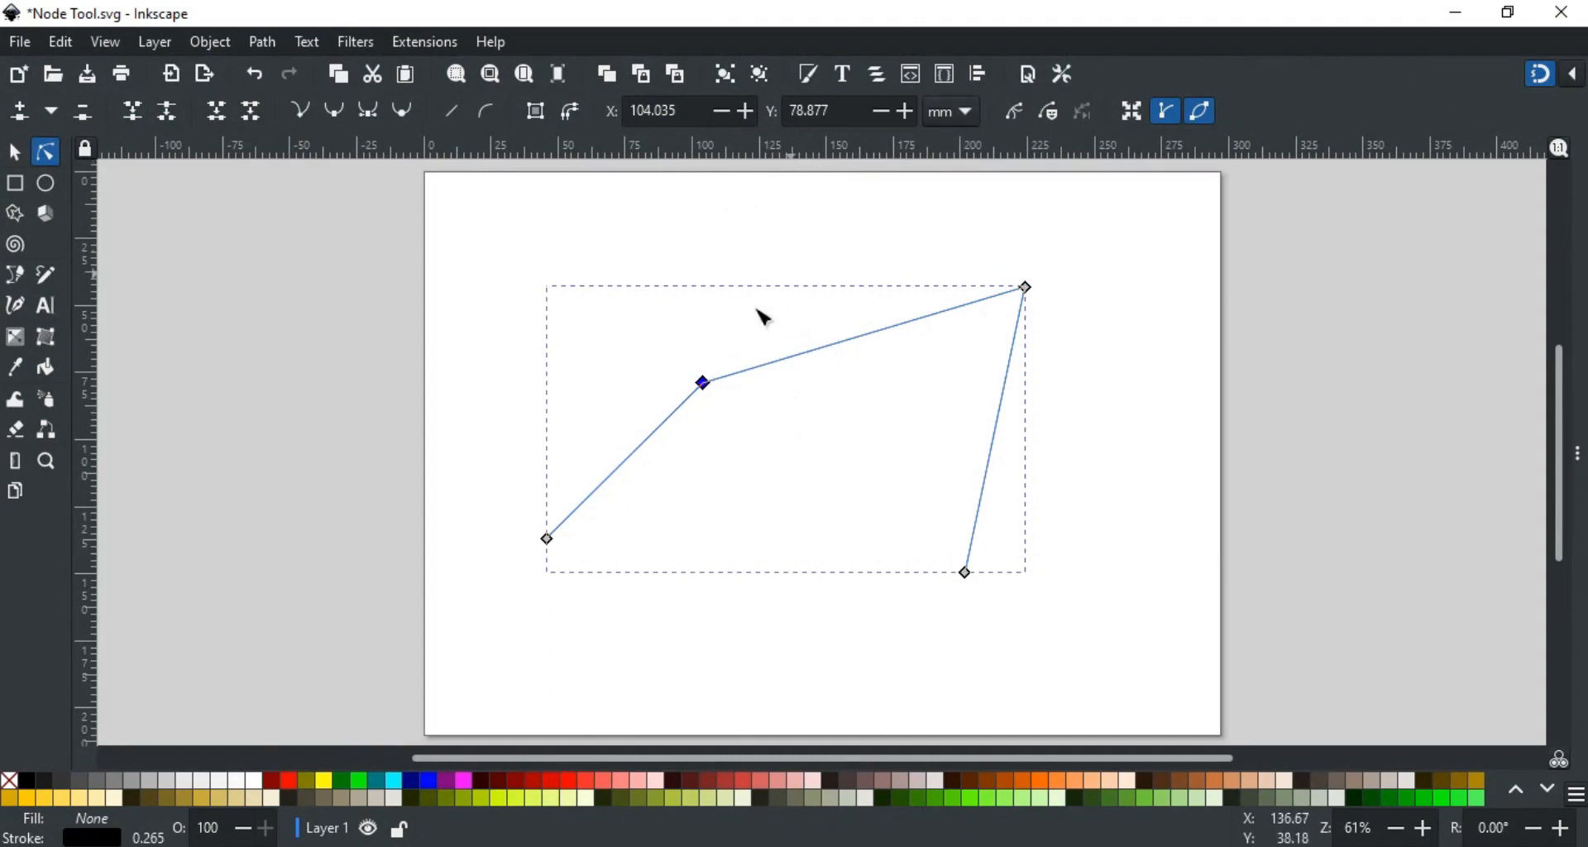
pyautogui.moveTo(702, 382); pyautogui.dragTo(481, 287)
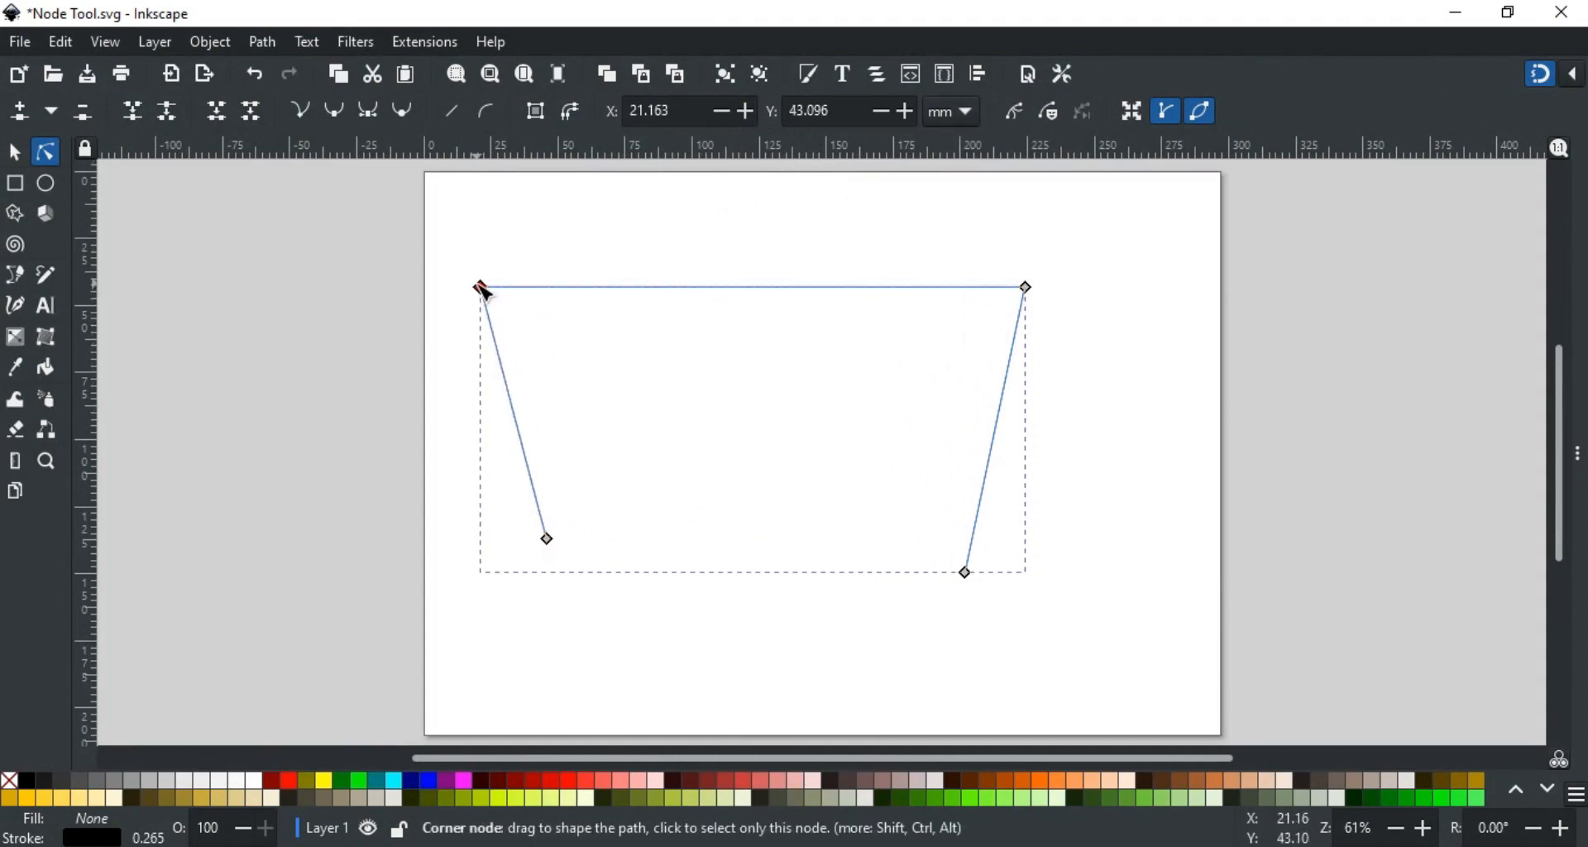
pyautogui.click(479, 287)
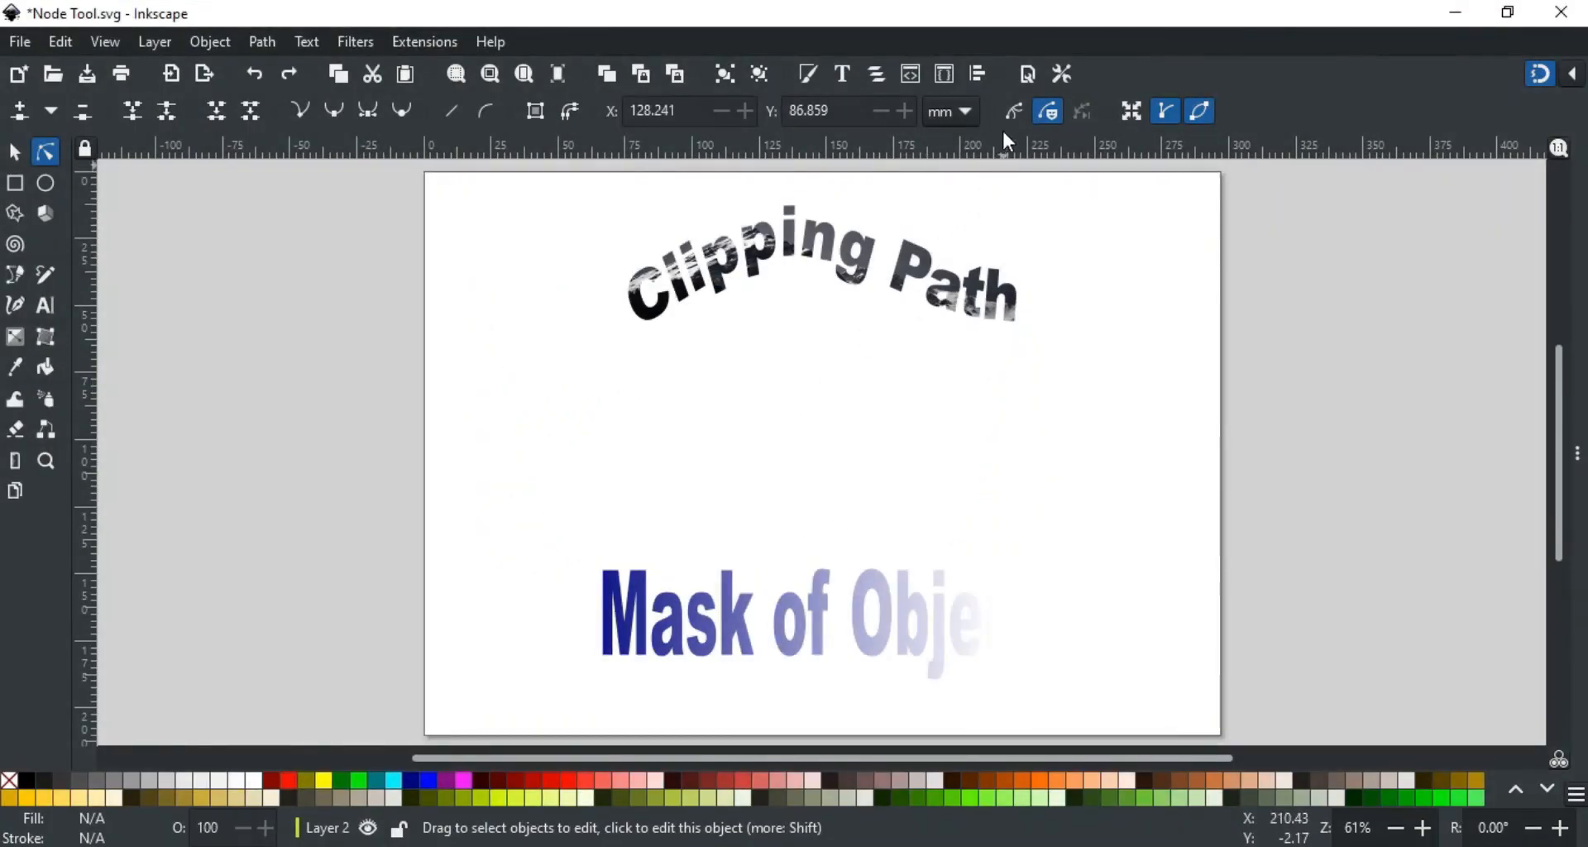
pyautogui.moveTo(1048, 112)
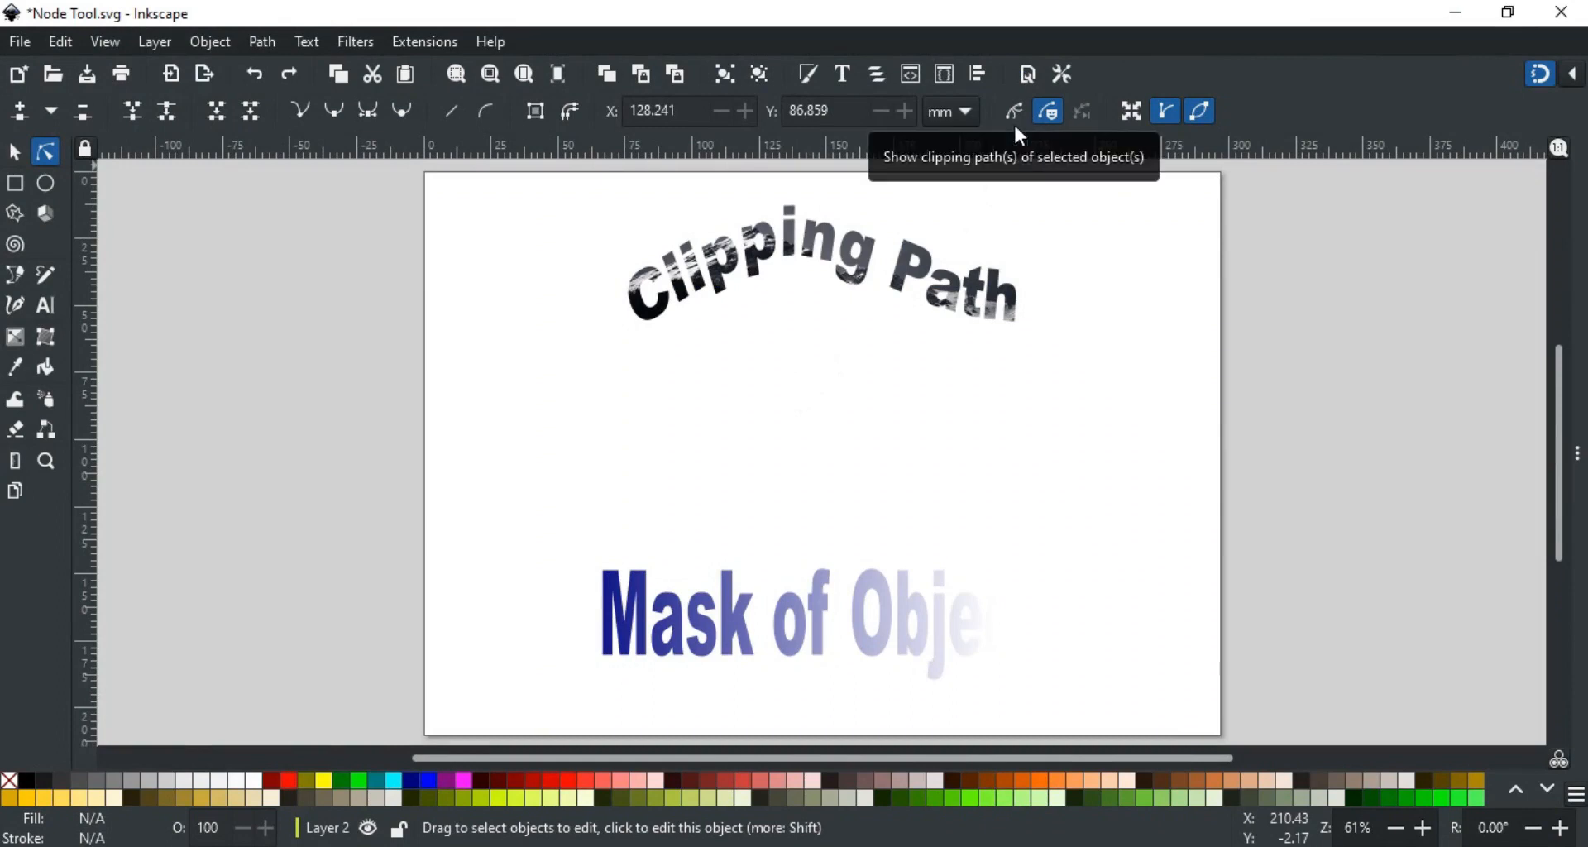
pyautogui.moveTo(1049, 111)
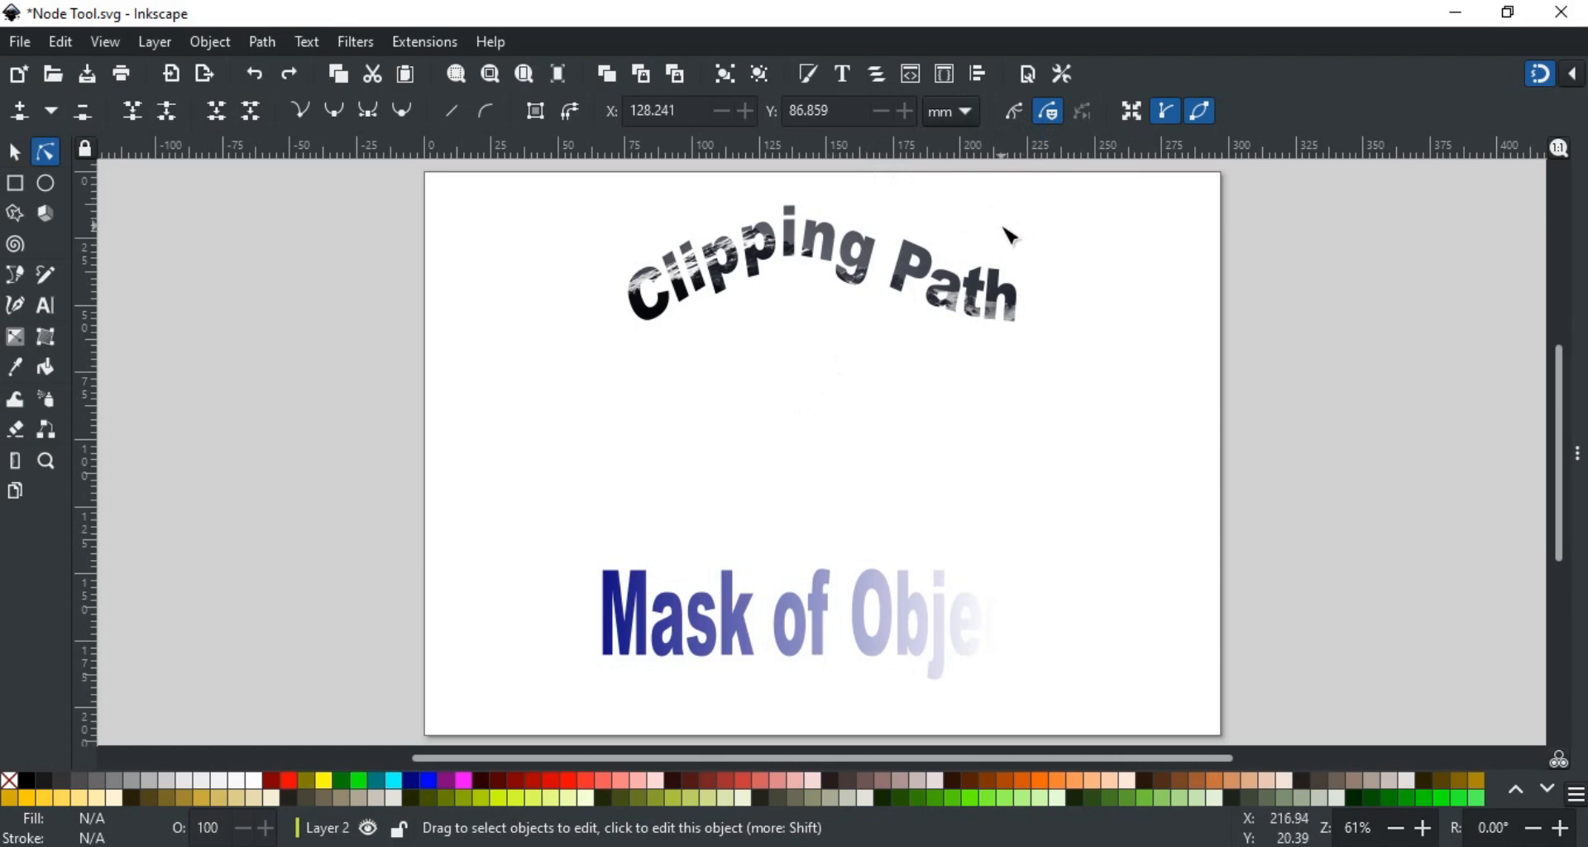
pyautogui.moveTo(851, 280)
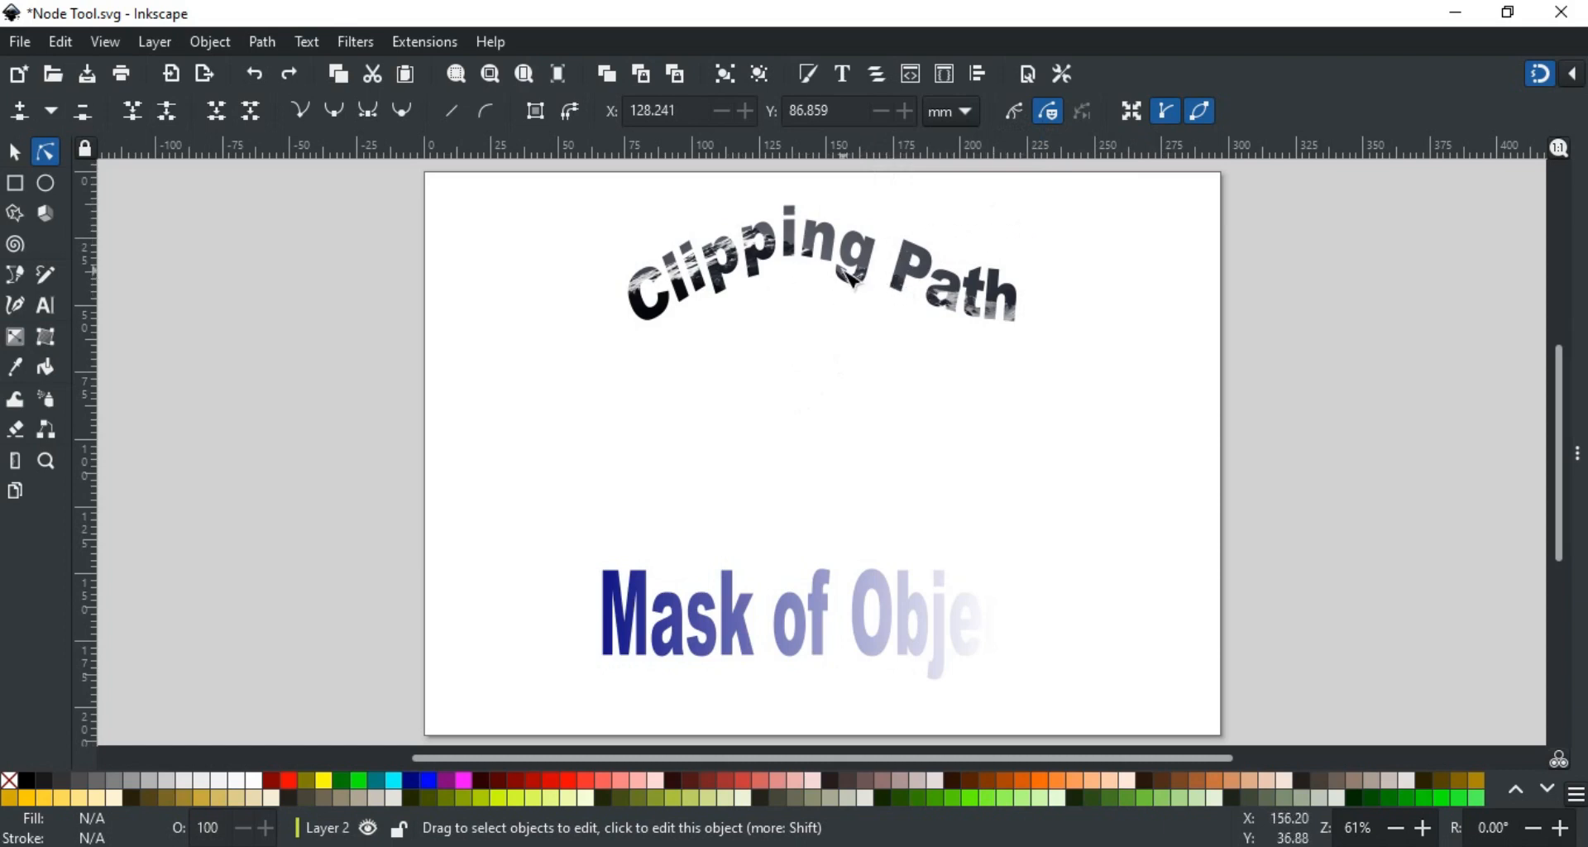
# Step: Select the Clipping Path and Mask of Object texts and show their clip and mask outlines
pyautogui.click(856, 279)
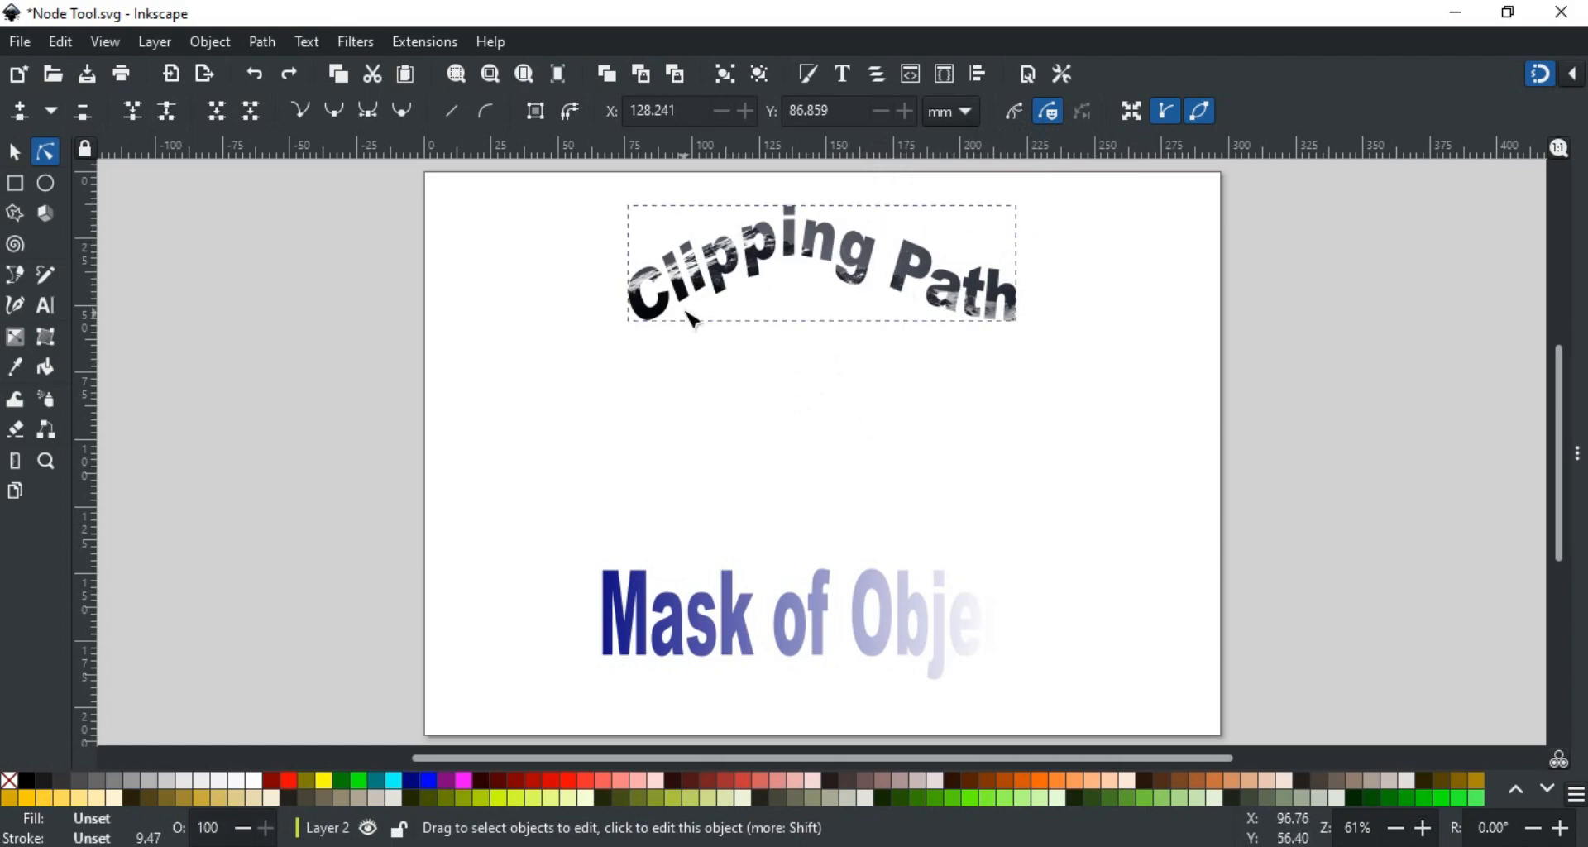
pyautogui.click(1011, 111)
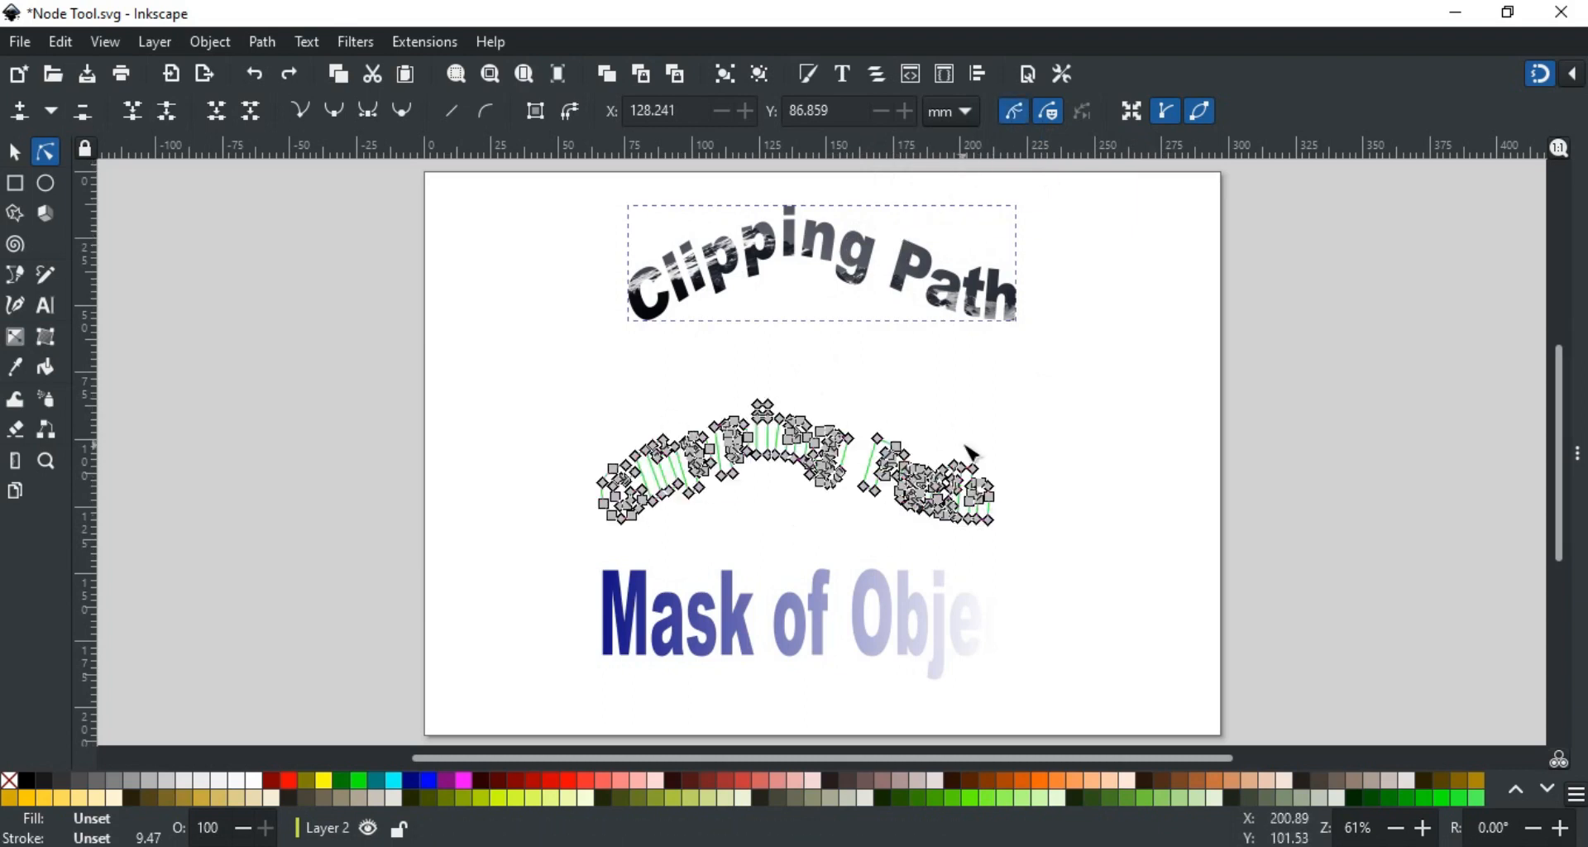
pyautogui.click(800, 616)
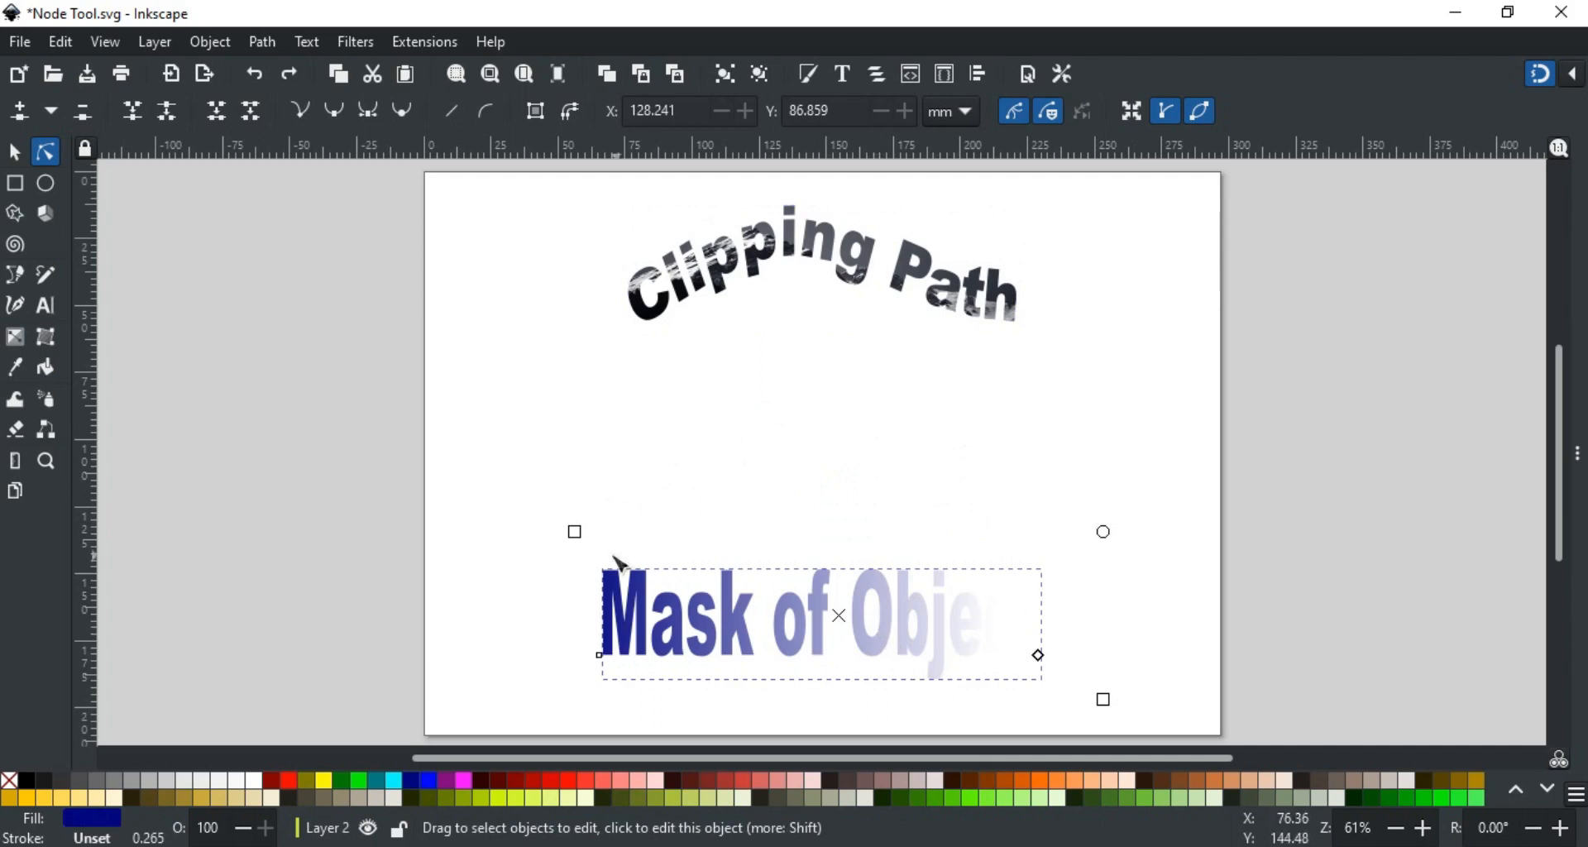
pyautogui.moveTo(1104, 715)
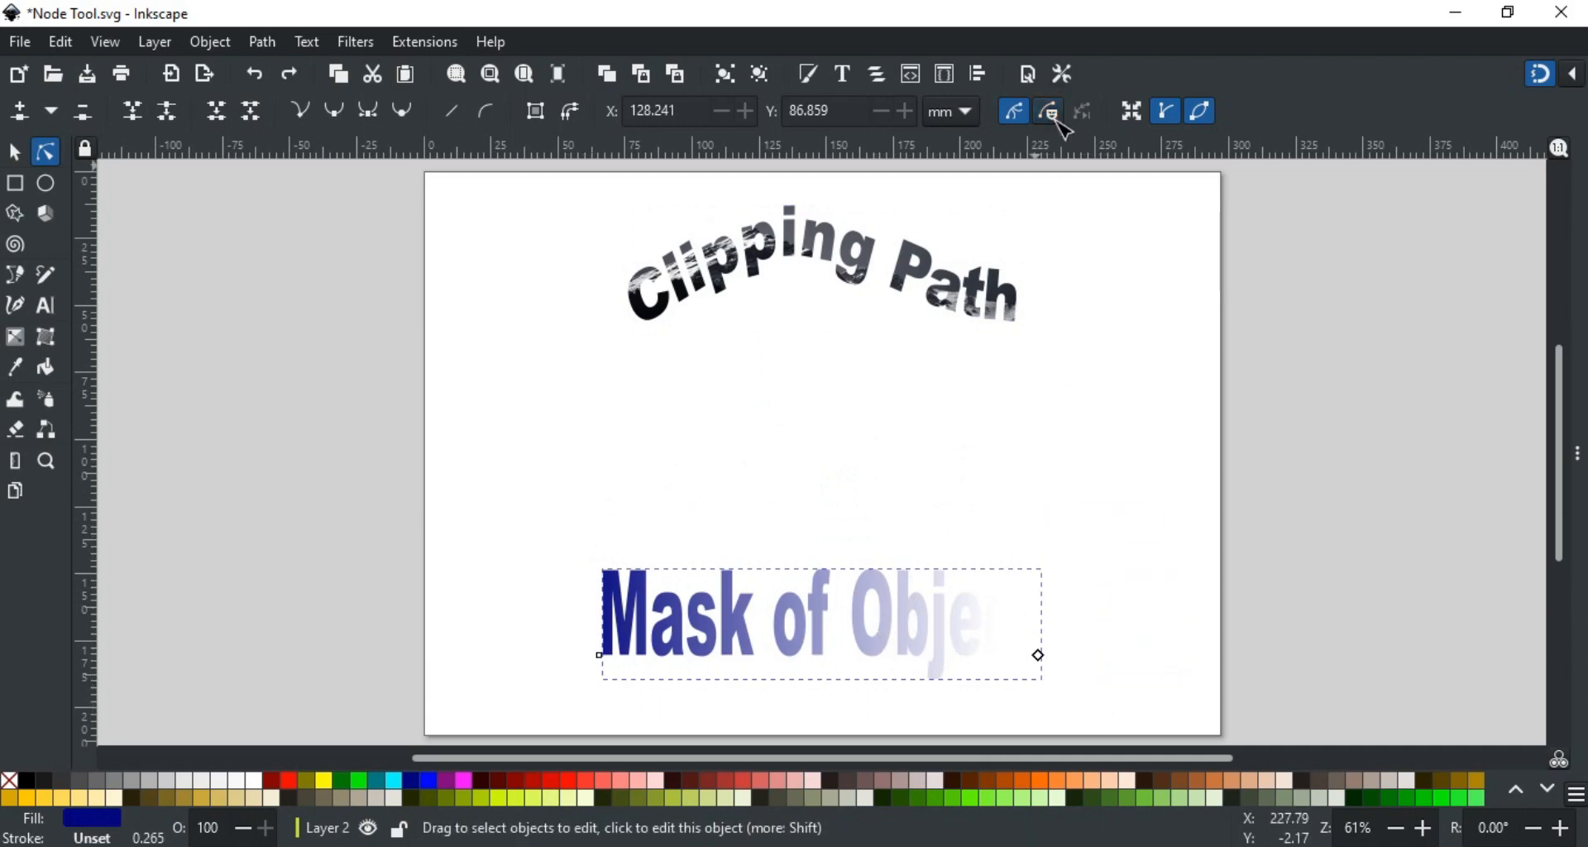
pyautogui.click(1110, 497)
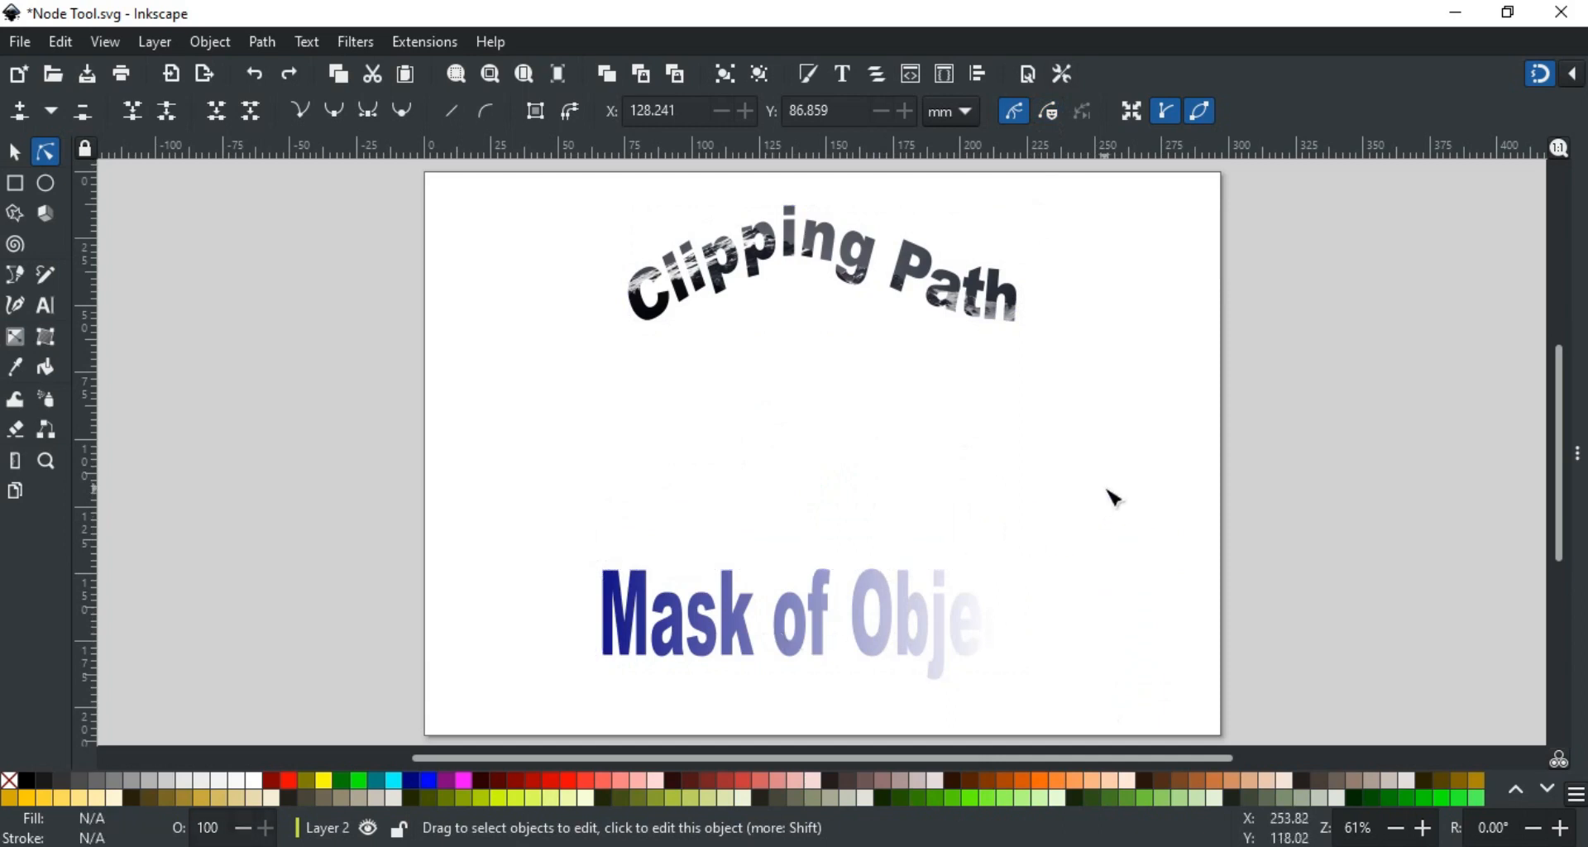
pyautogui.moveTo(932, 273)
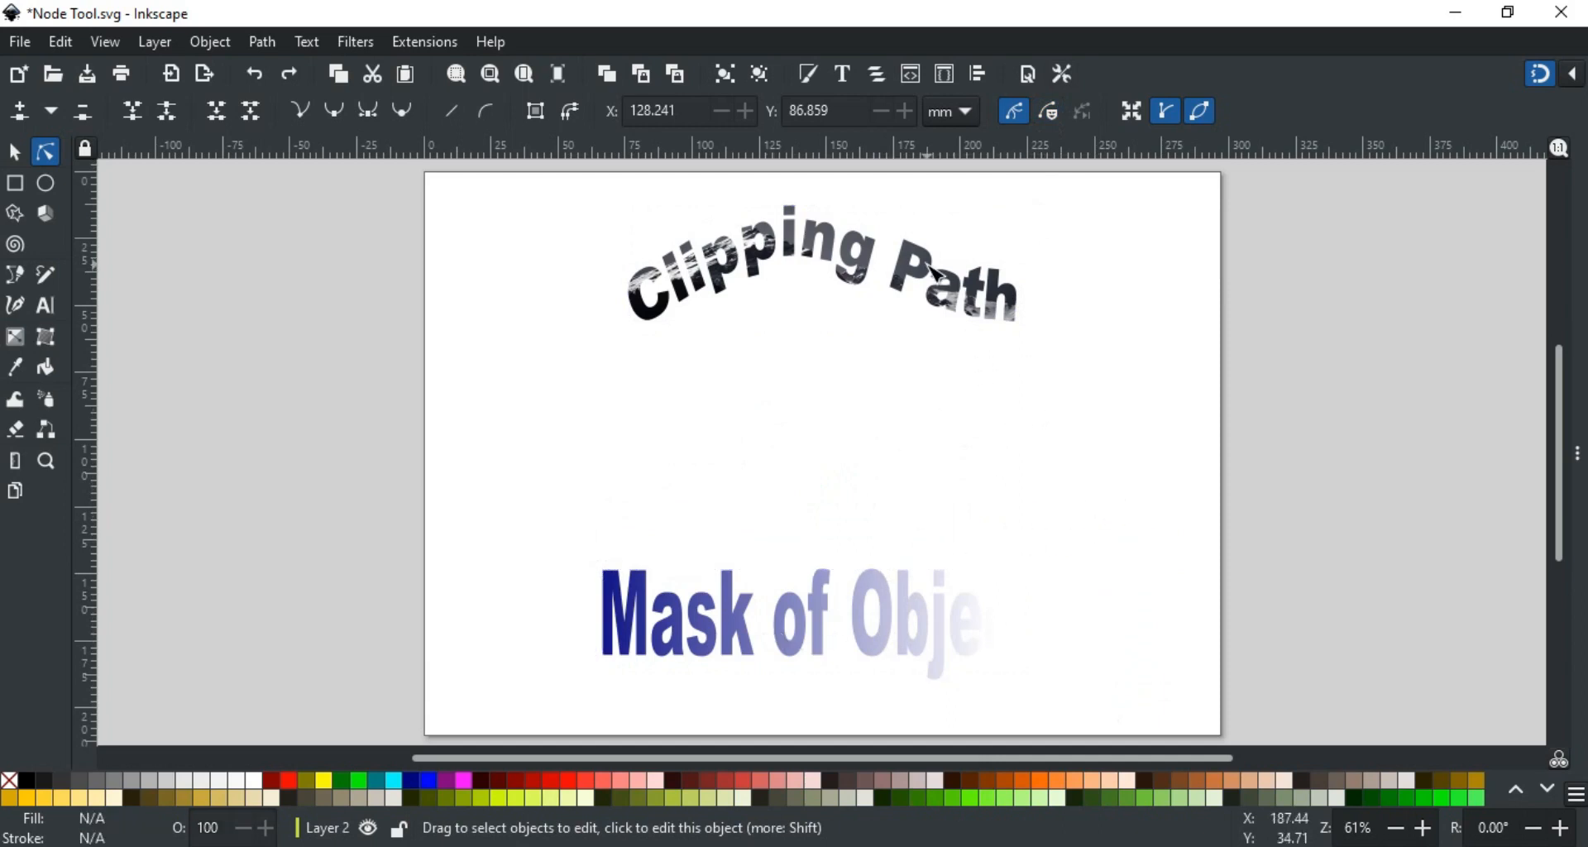
pyautogui.click(926, 274)
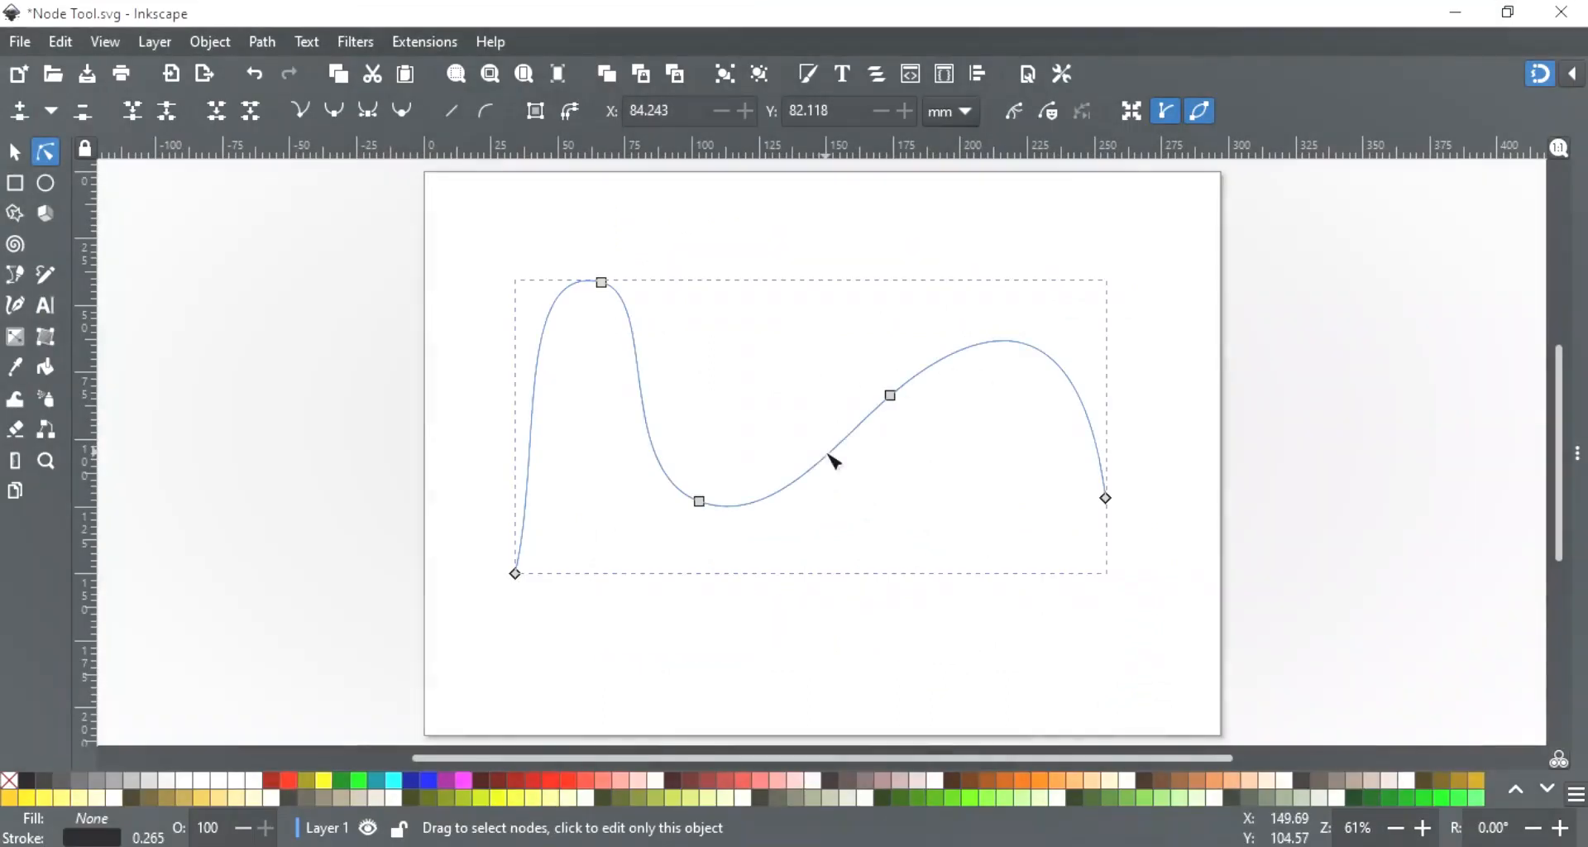
pyautogui.moveTo(638, 332)
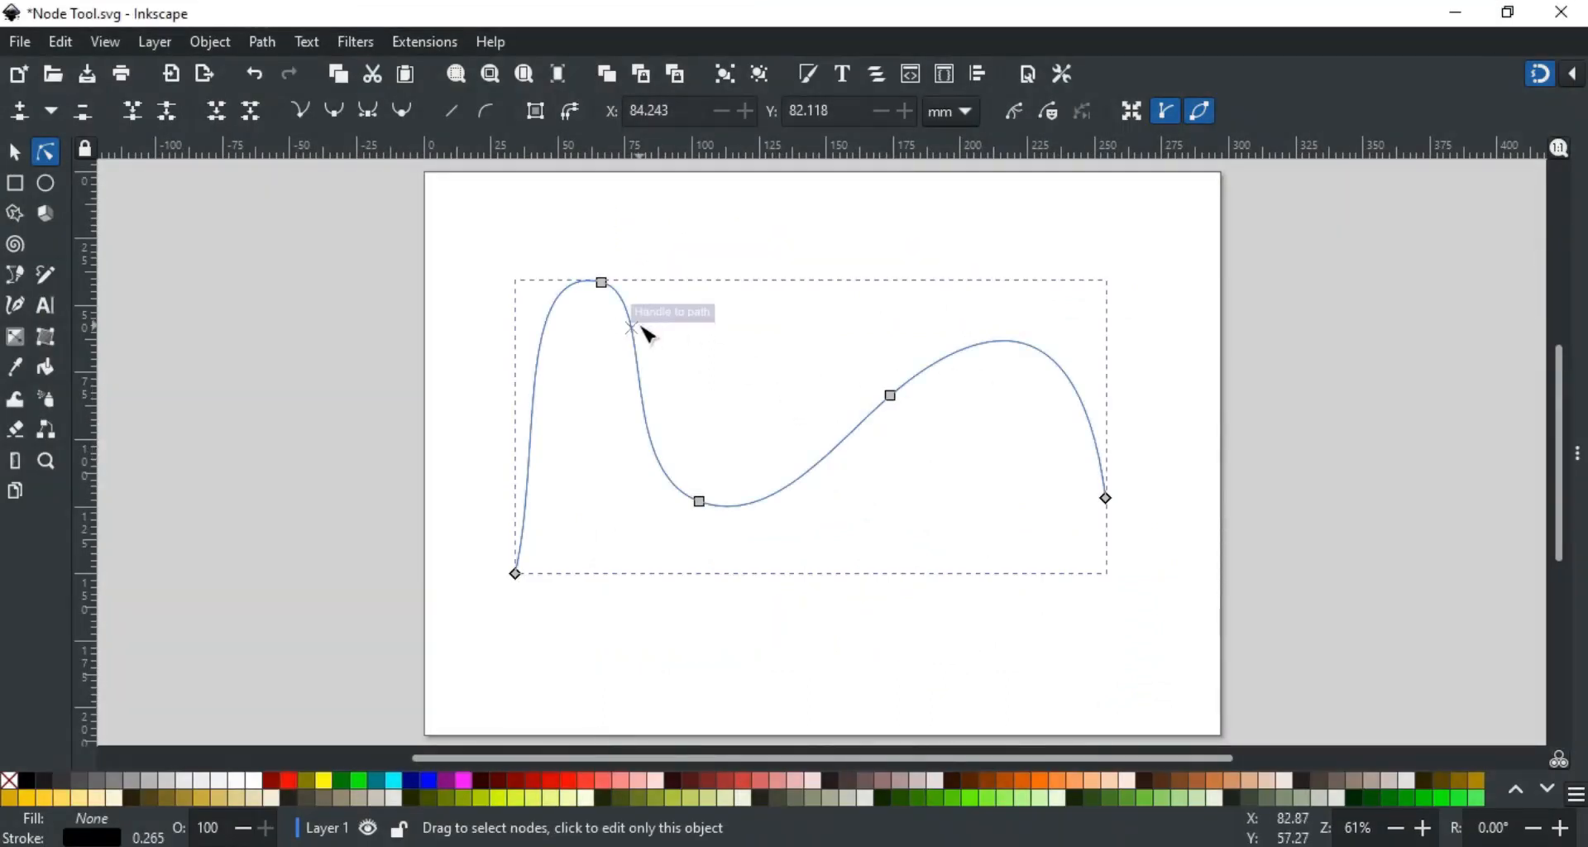
pyautogui.click(15, 150)
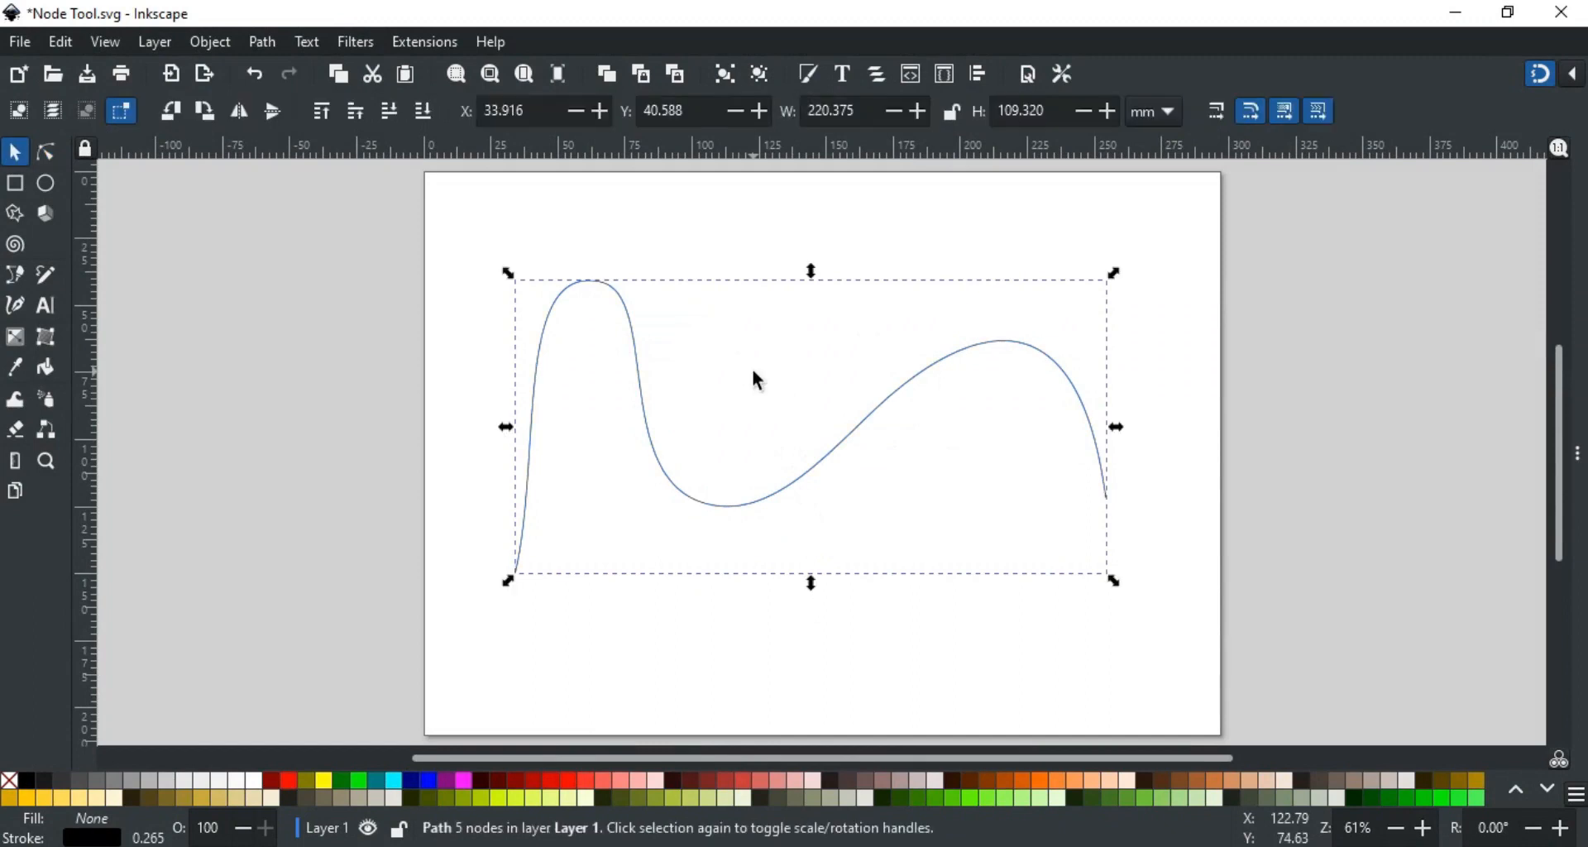
pyautogui.moveTo(770, 408)
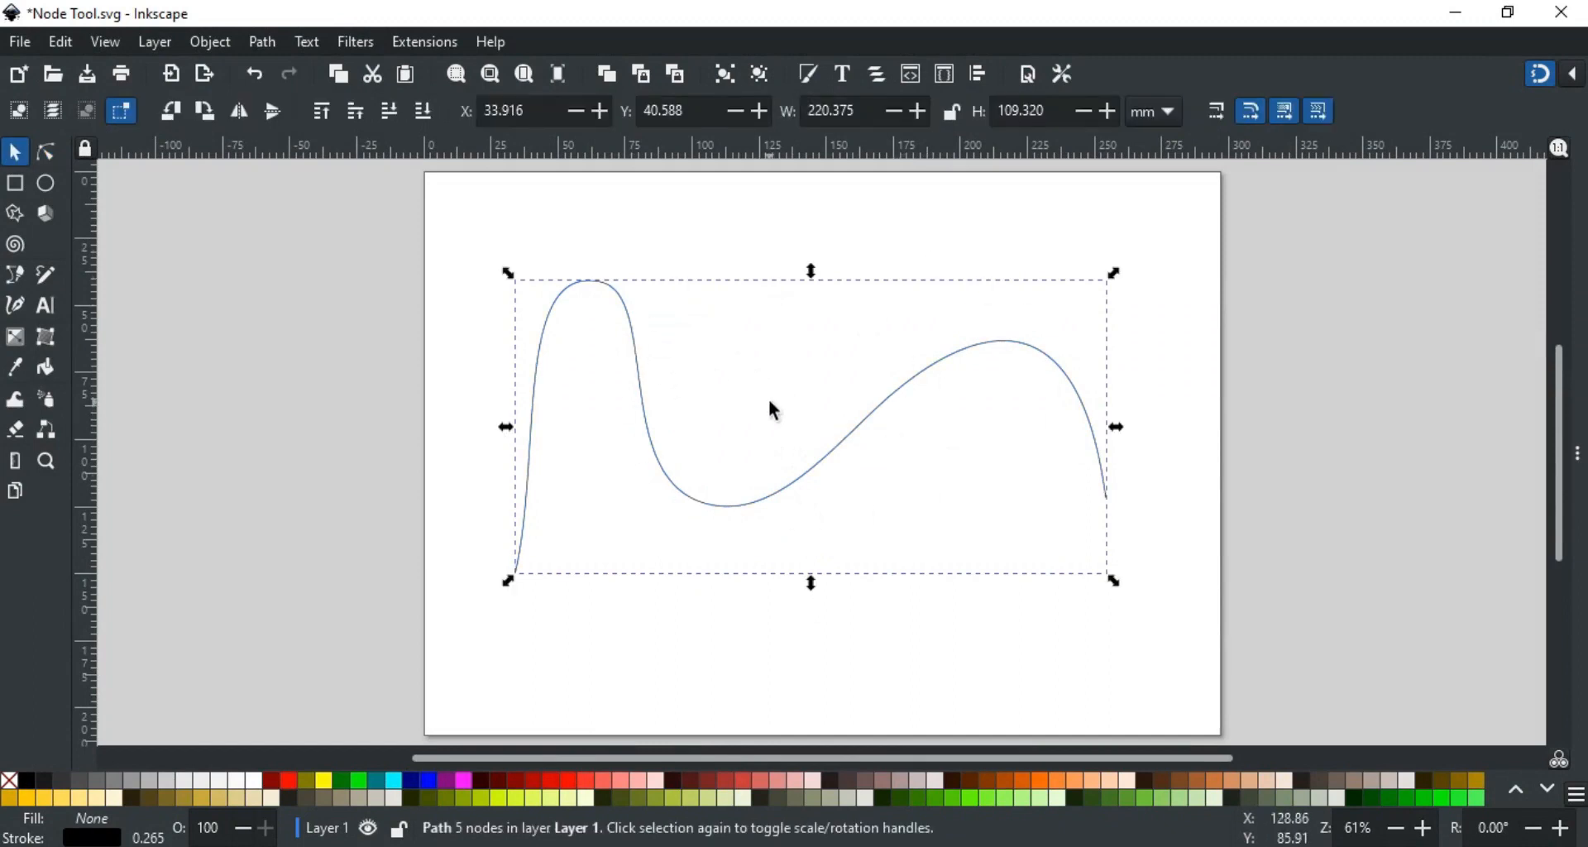
pyautogui.click(45, 152)
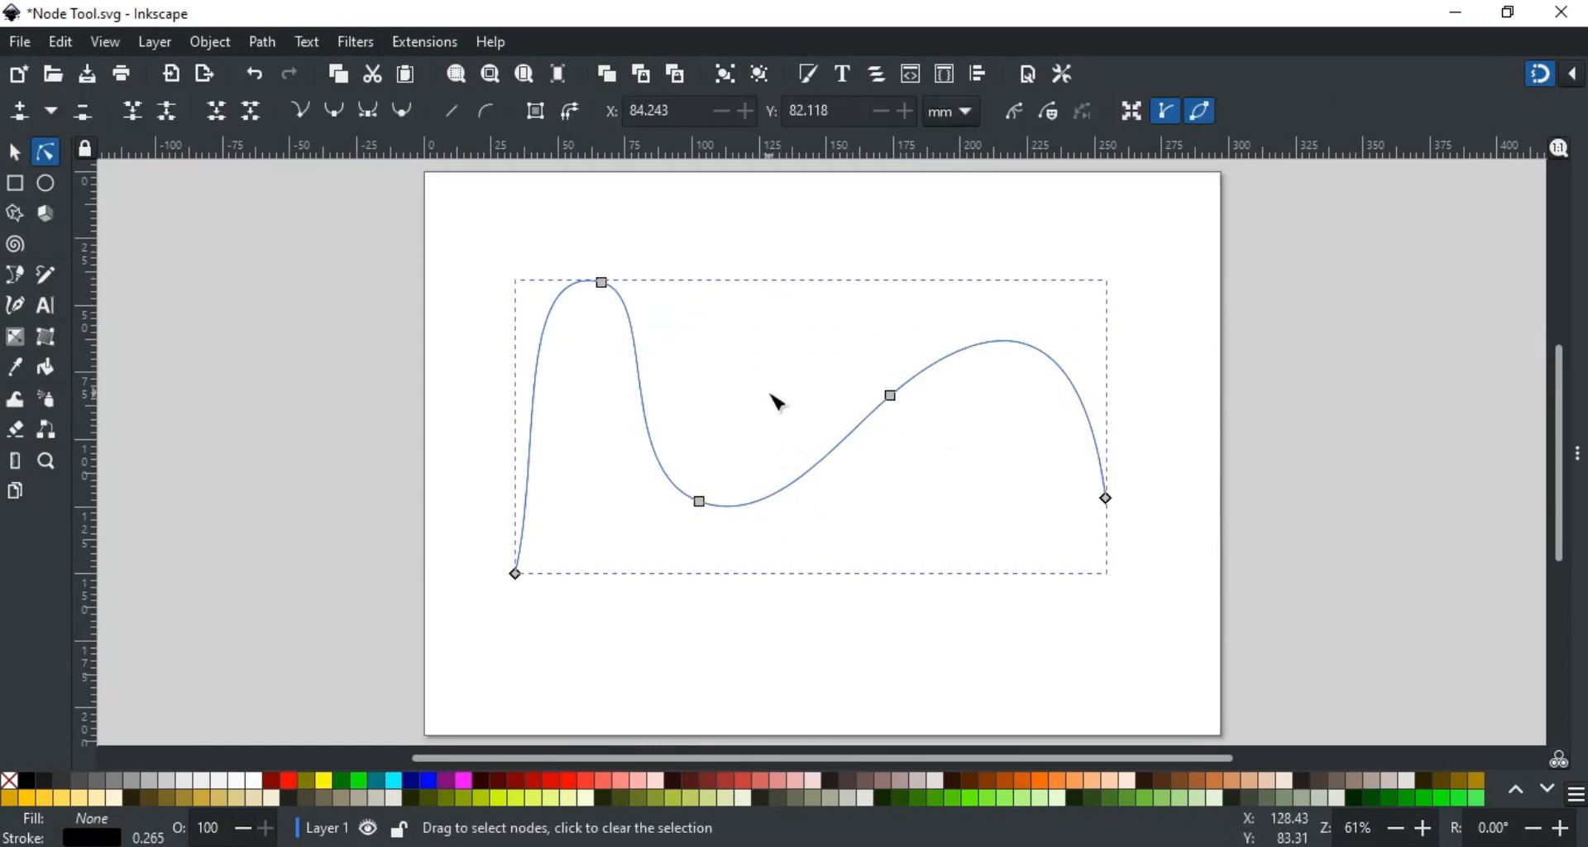
pyautogui.moveTo(754, 411)
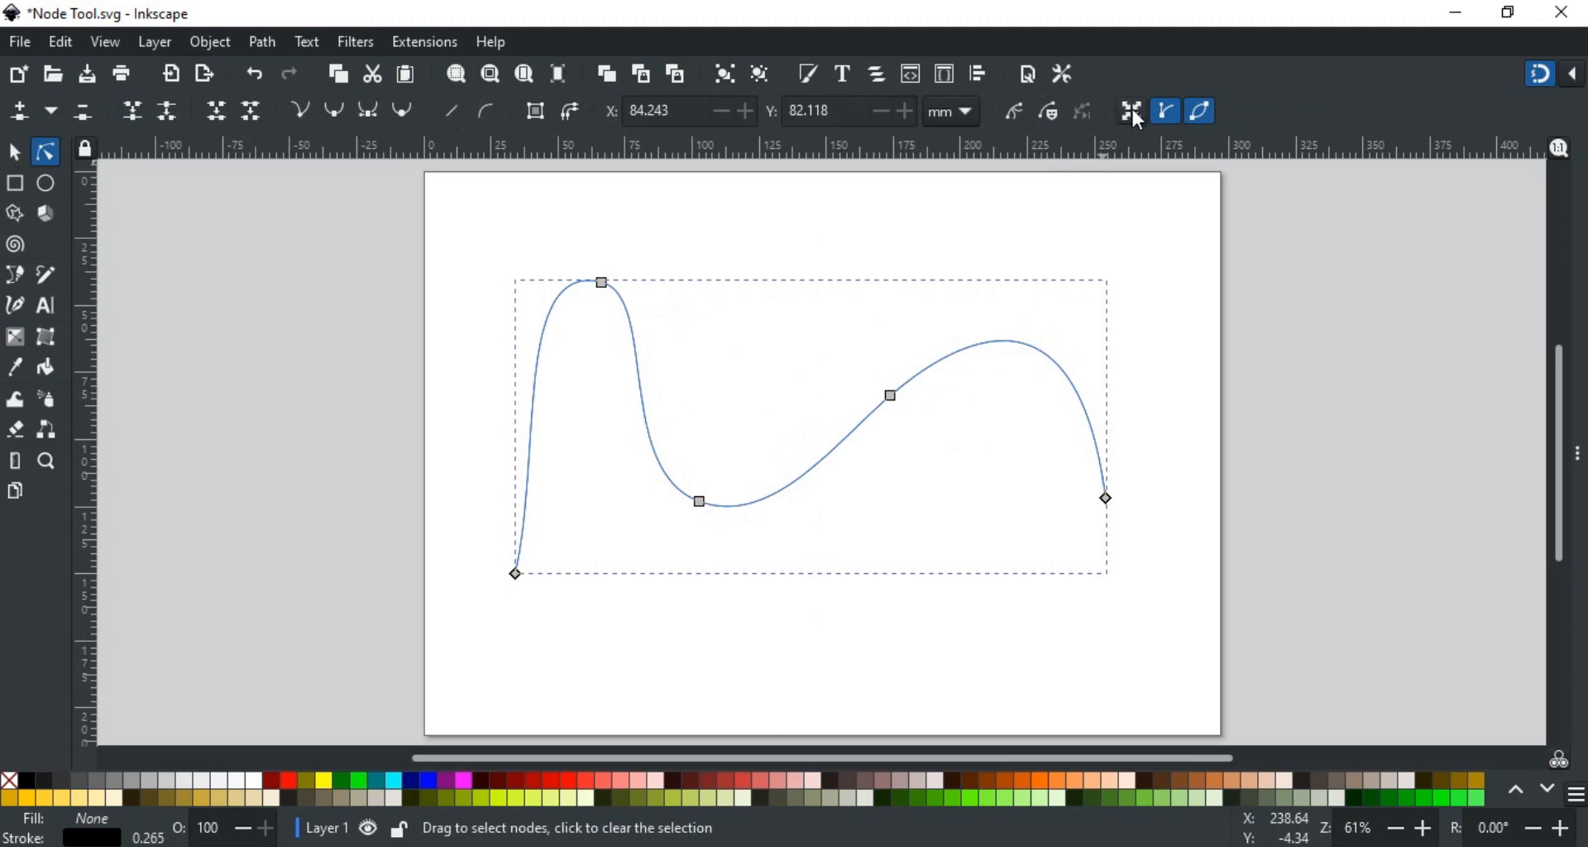
pyautogui.moveTo(727, 366)
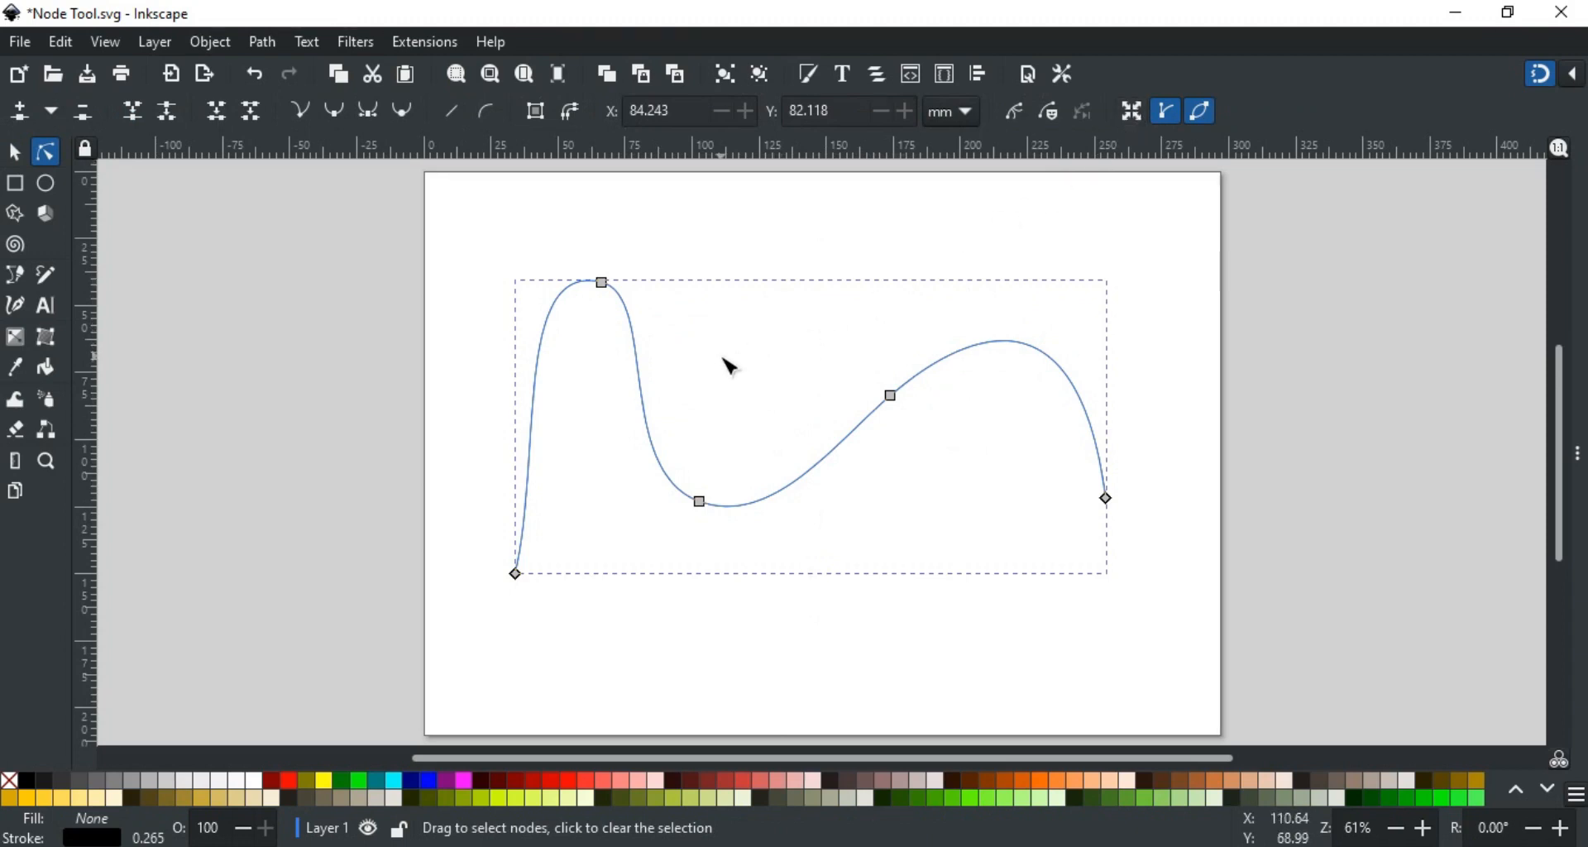
pyautogui.moveTo(613, 299)
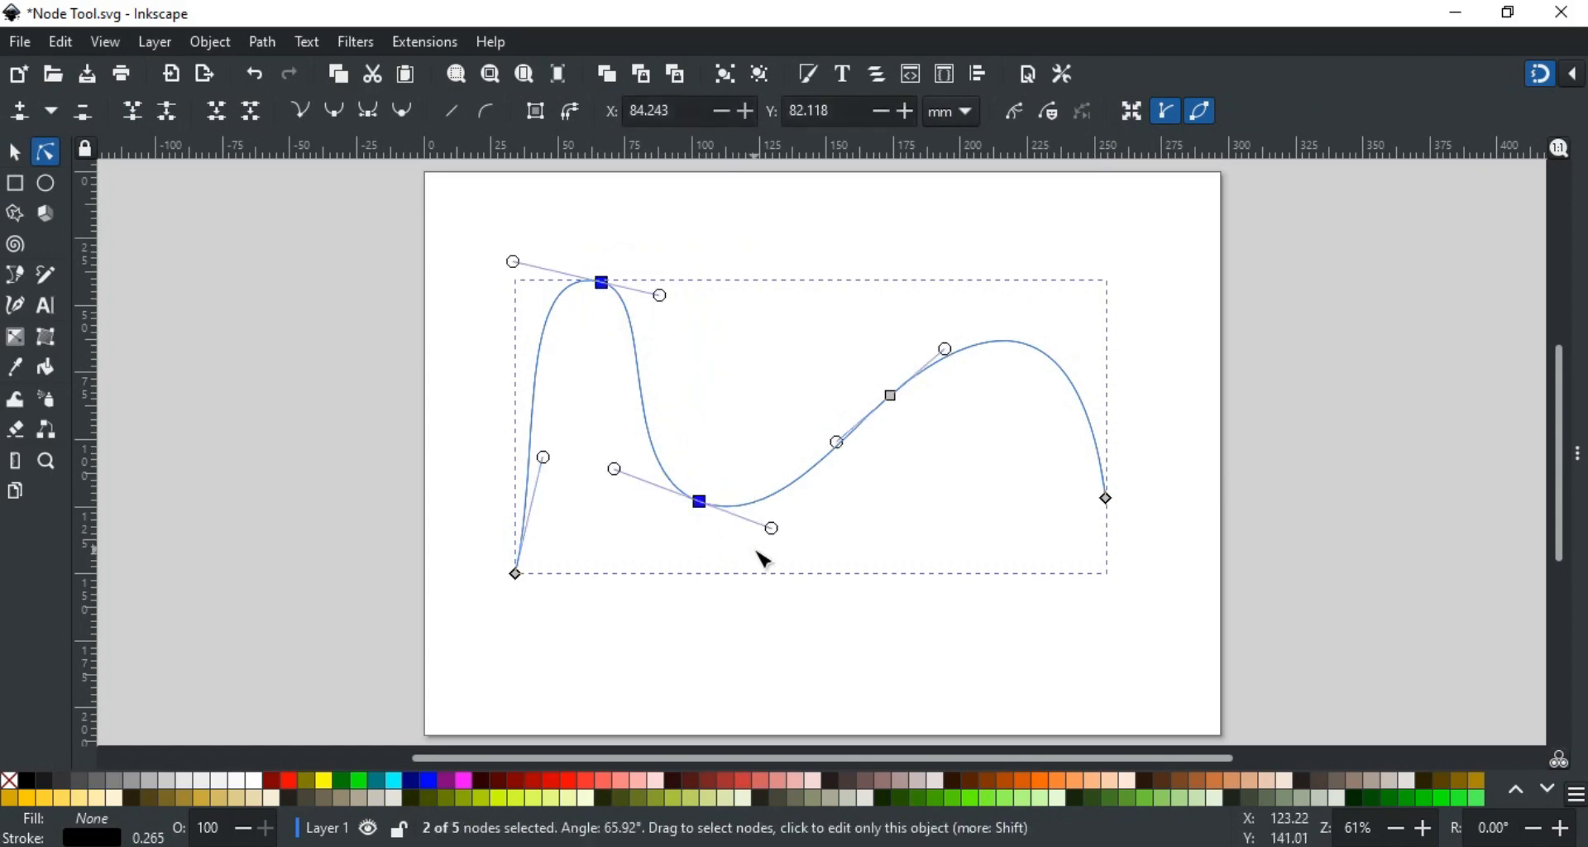
pyautogui.click(1131, 112)
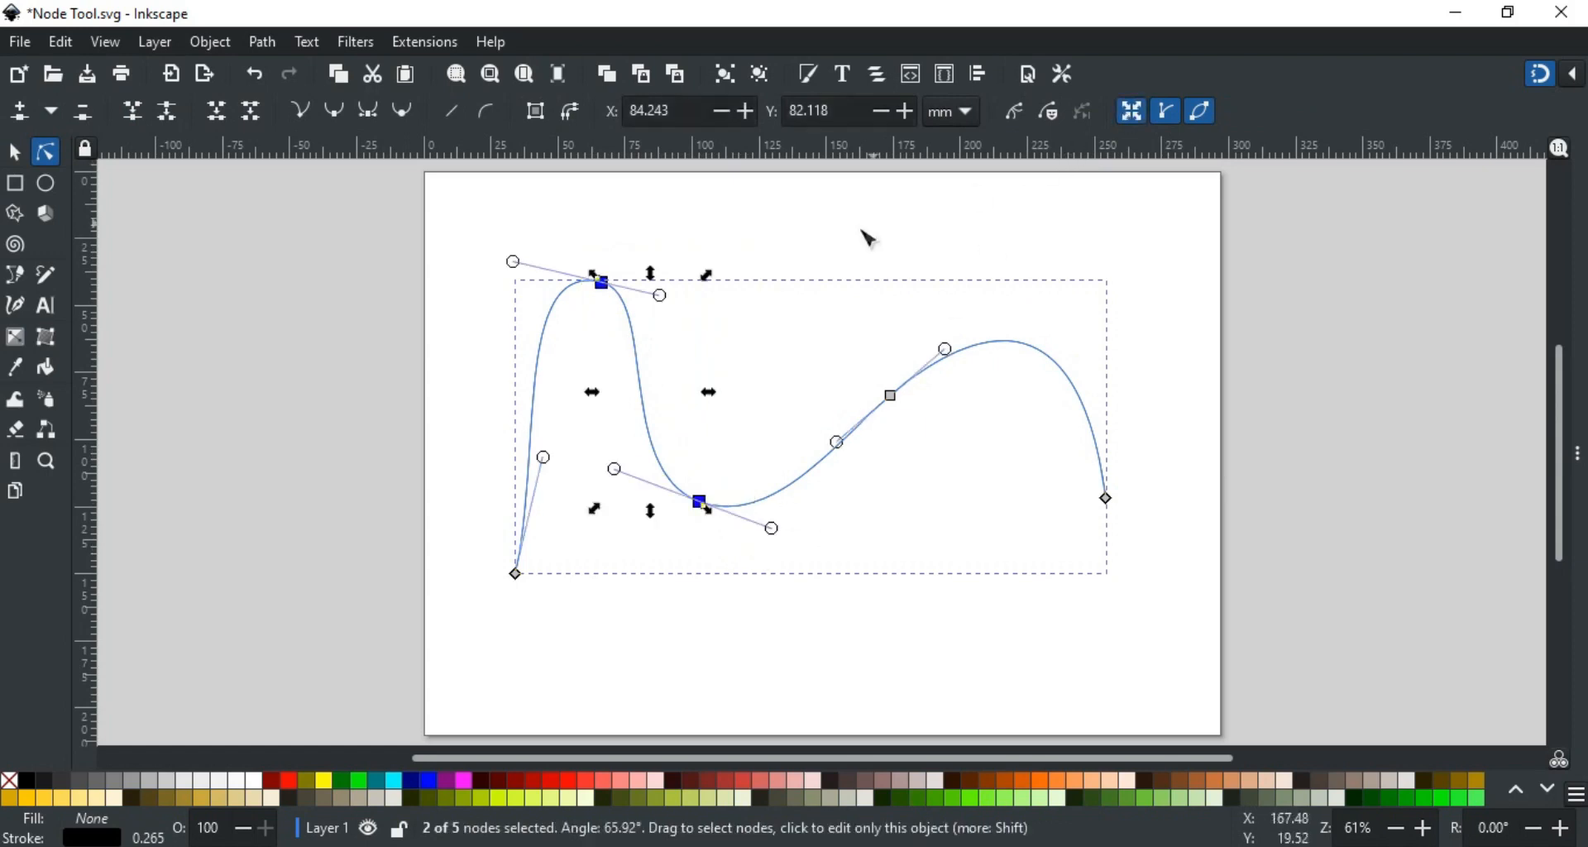
pyautogui.moveTo(739, 441)
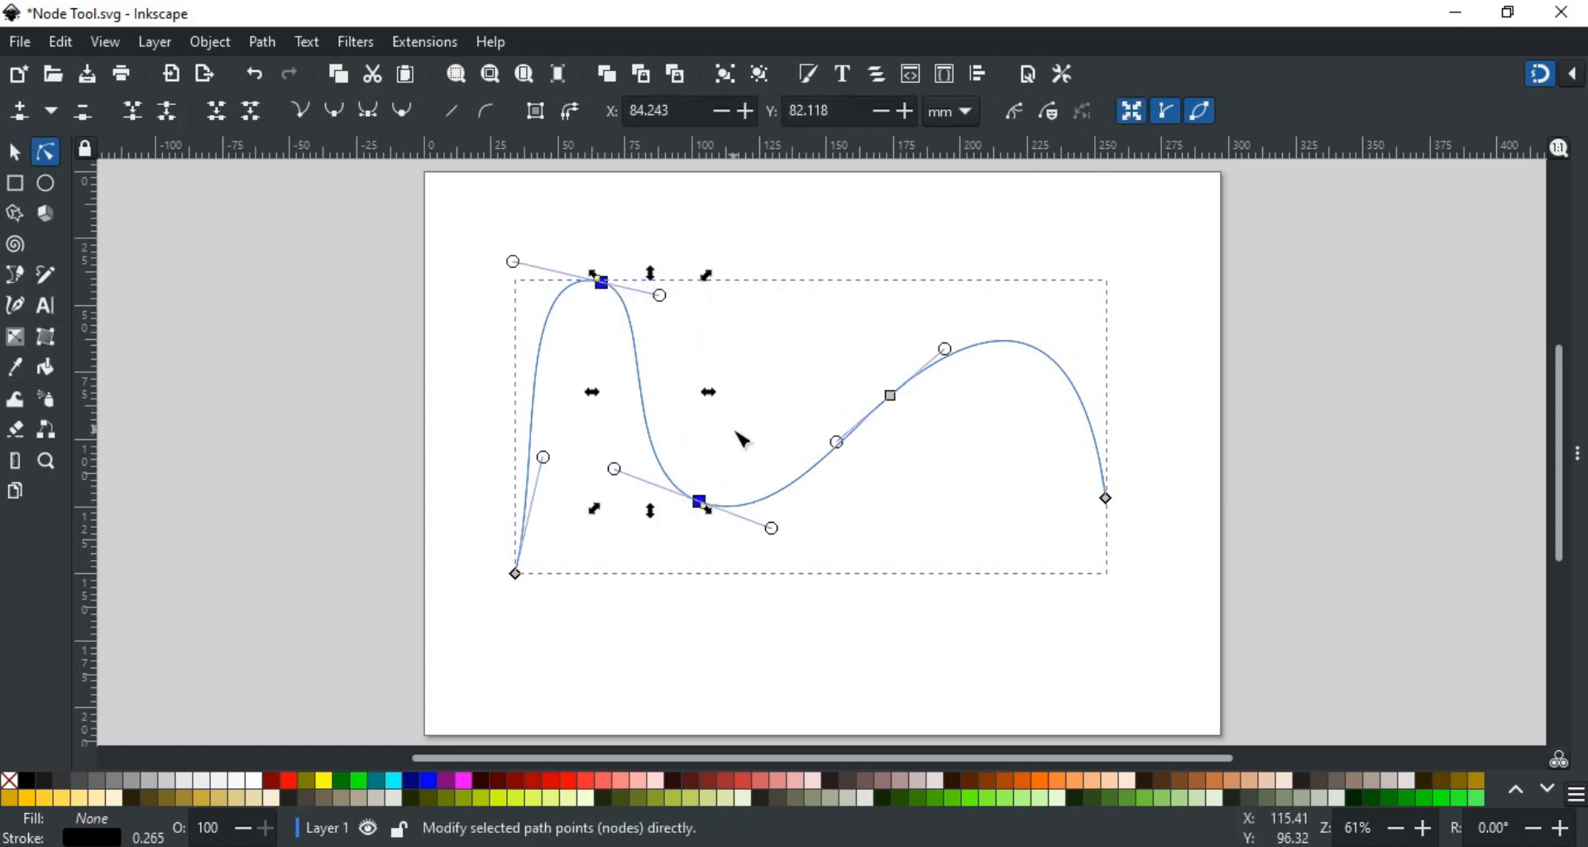
pyautogui.moveTo(738, 453)
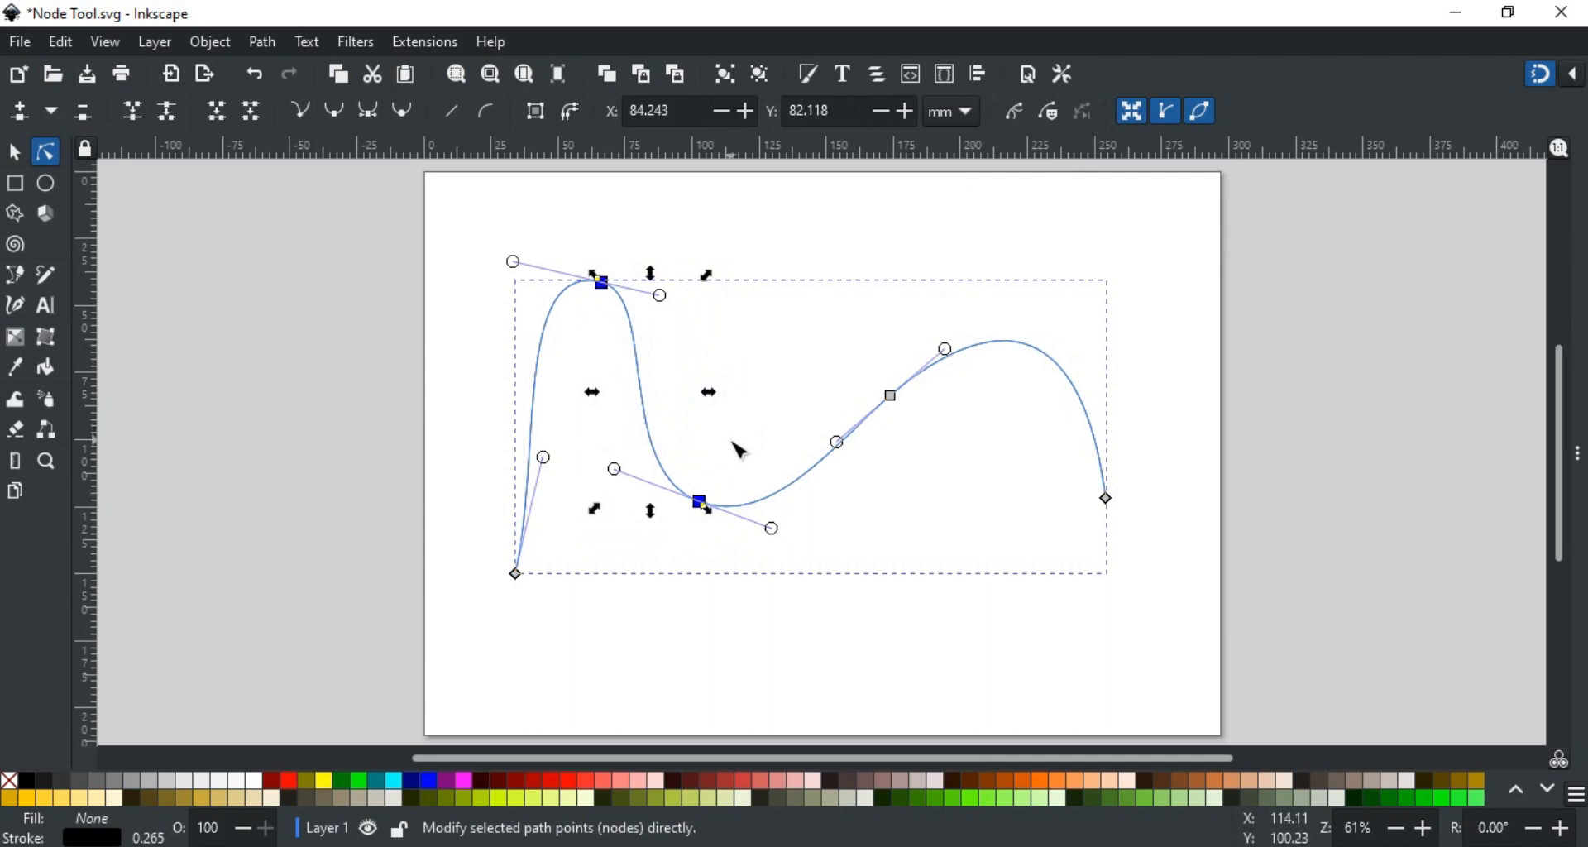
pyautogui.moveTo(726, 467)
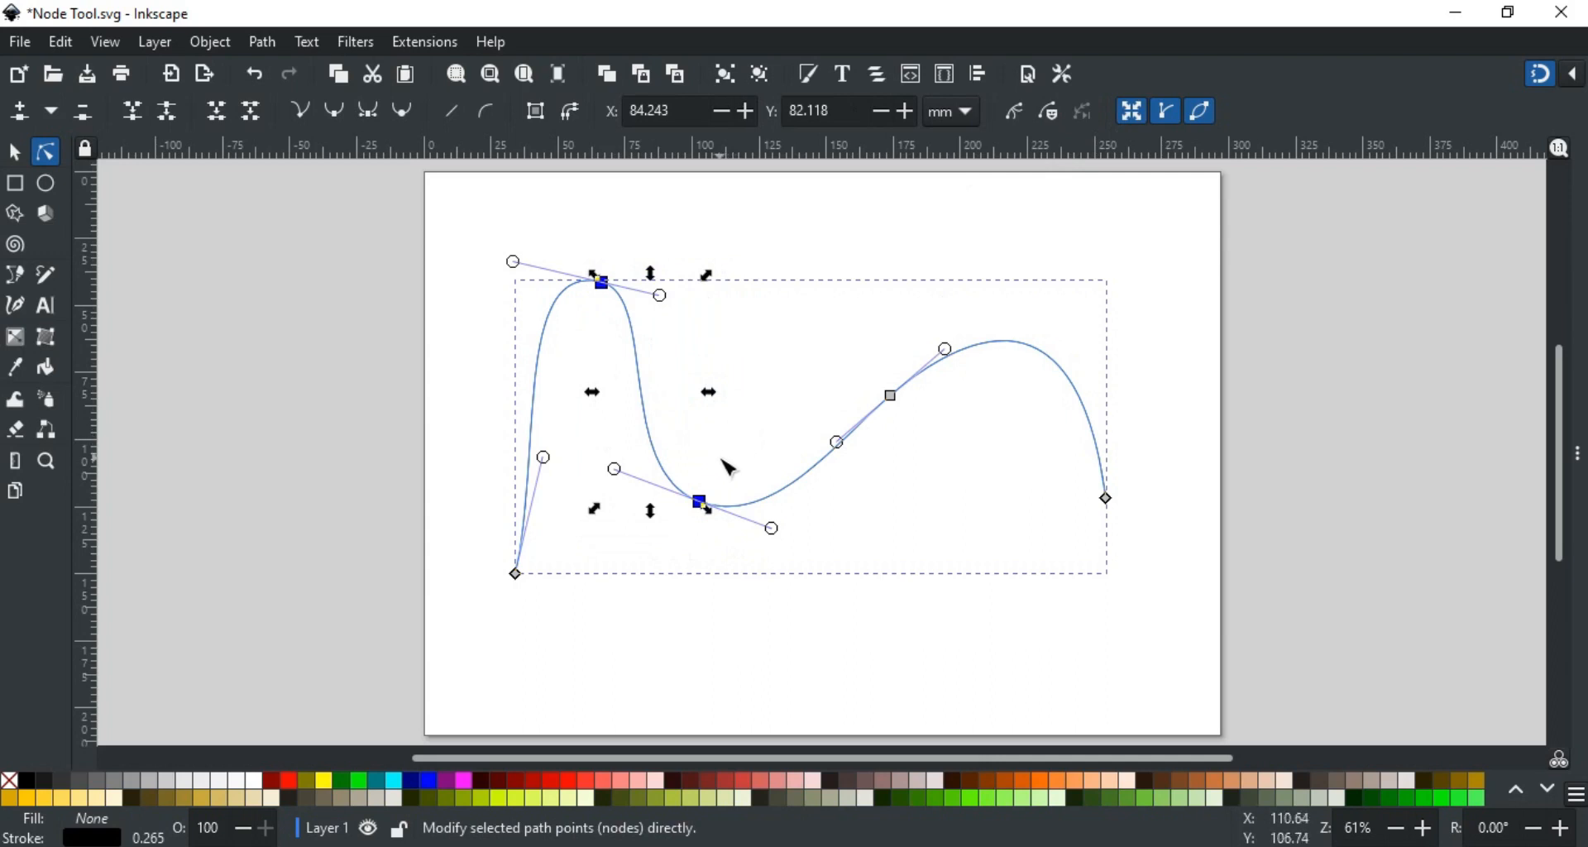
pyautogui.moveTo(698, 504)
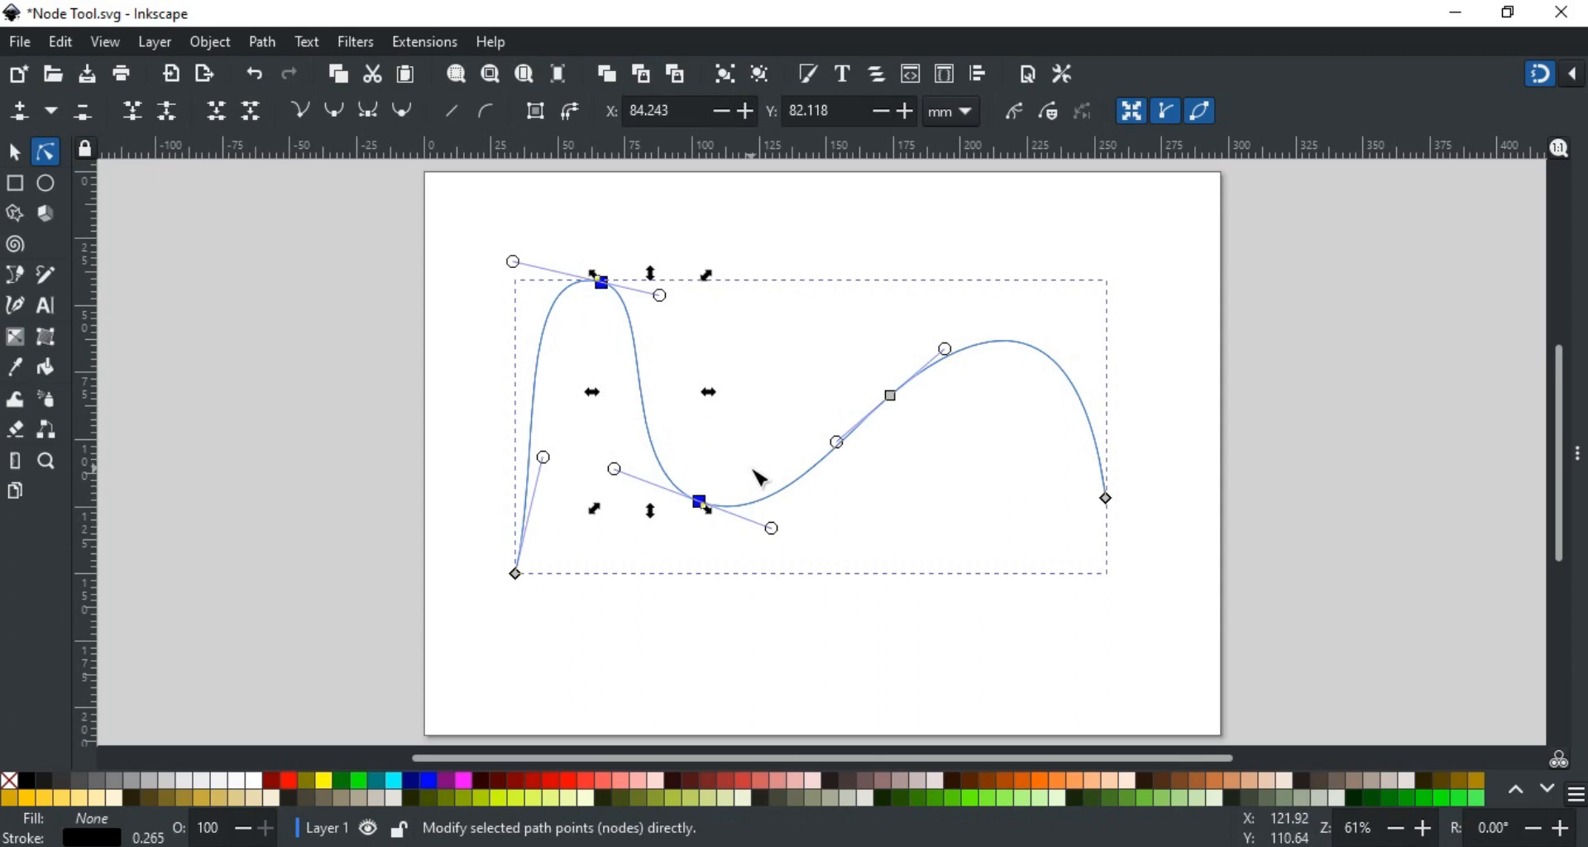
pyautogui.click(793, 408)
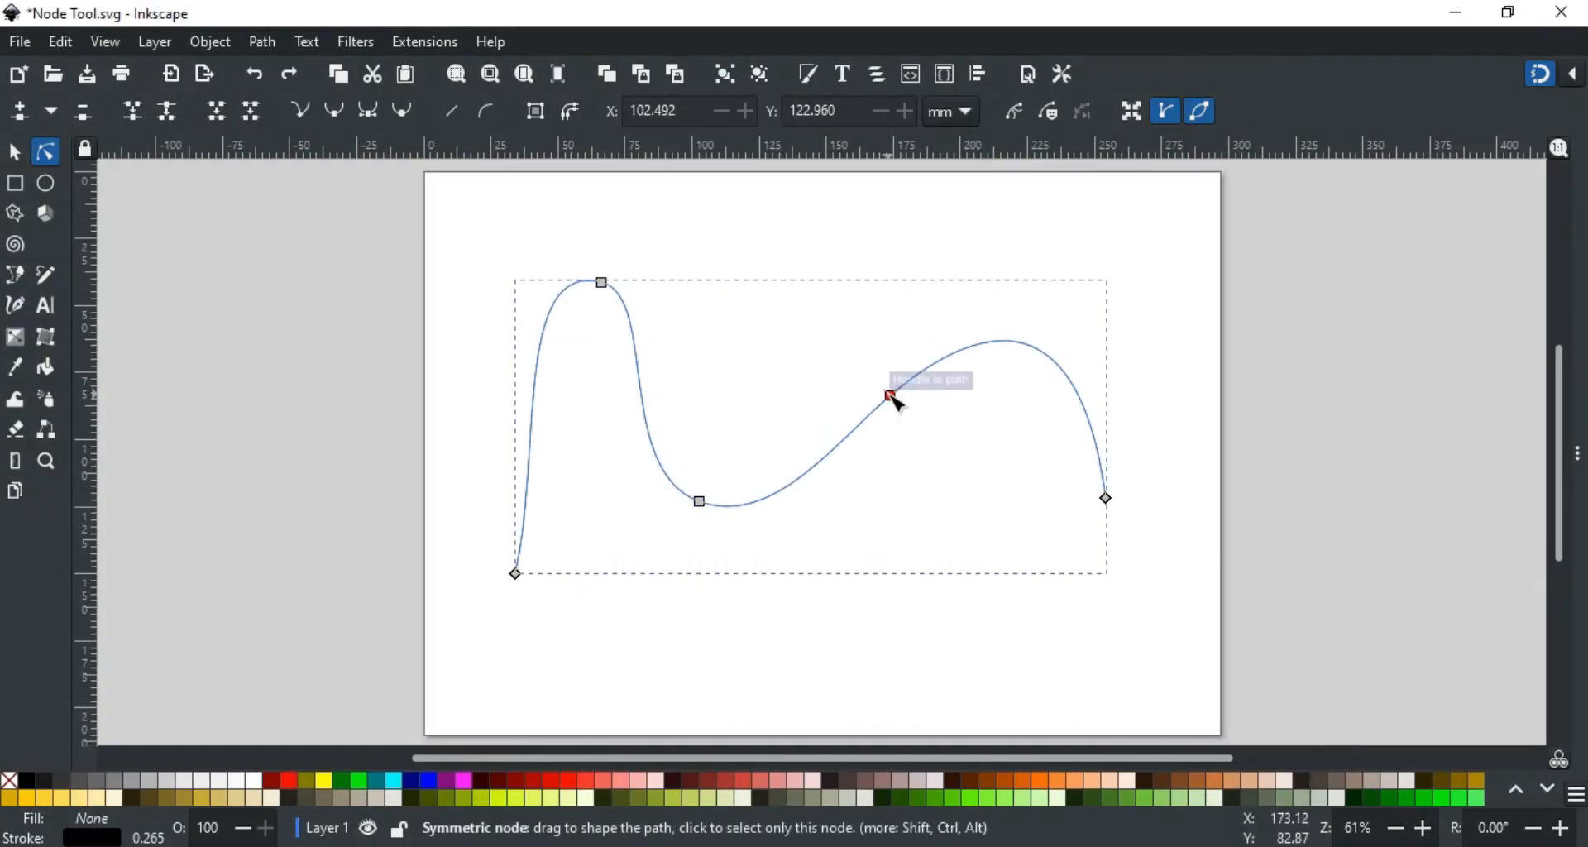
# Step: Select the node on the wave's rising slope and hide its Bézier handles
pyautogui.click(889, 395)
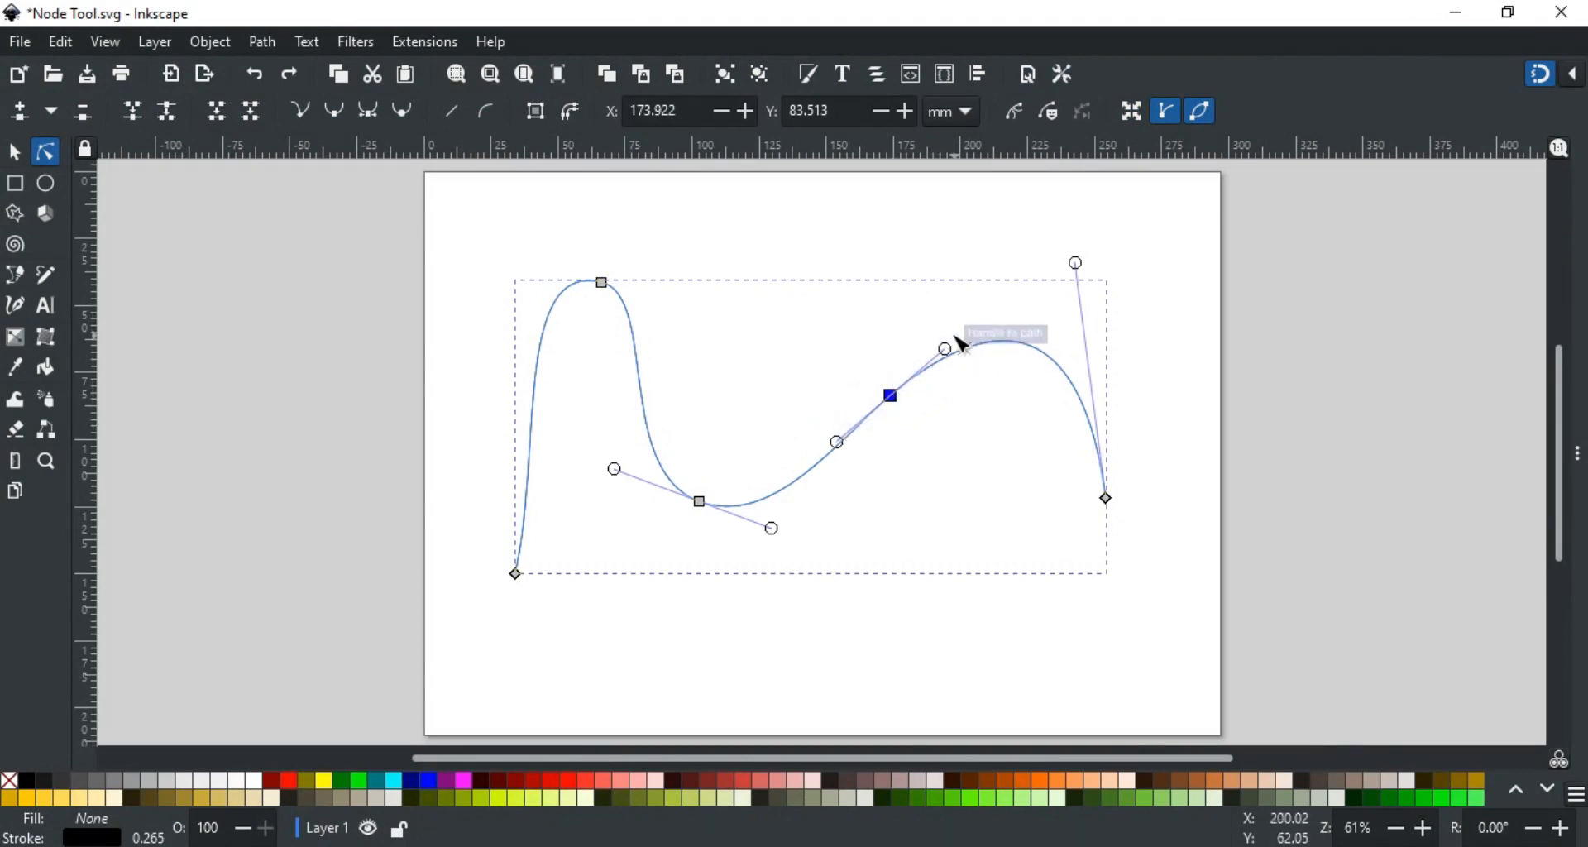
pyautogui.moveTo(942, 339)
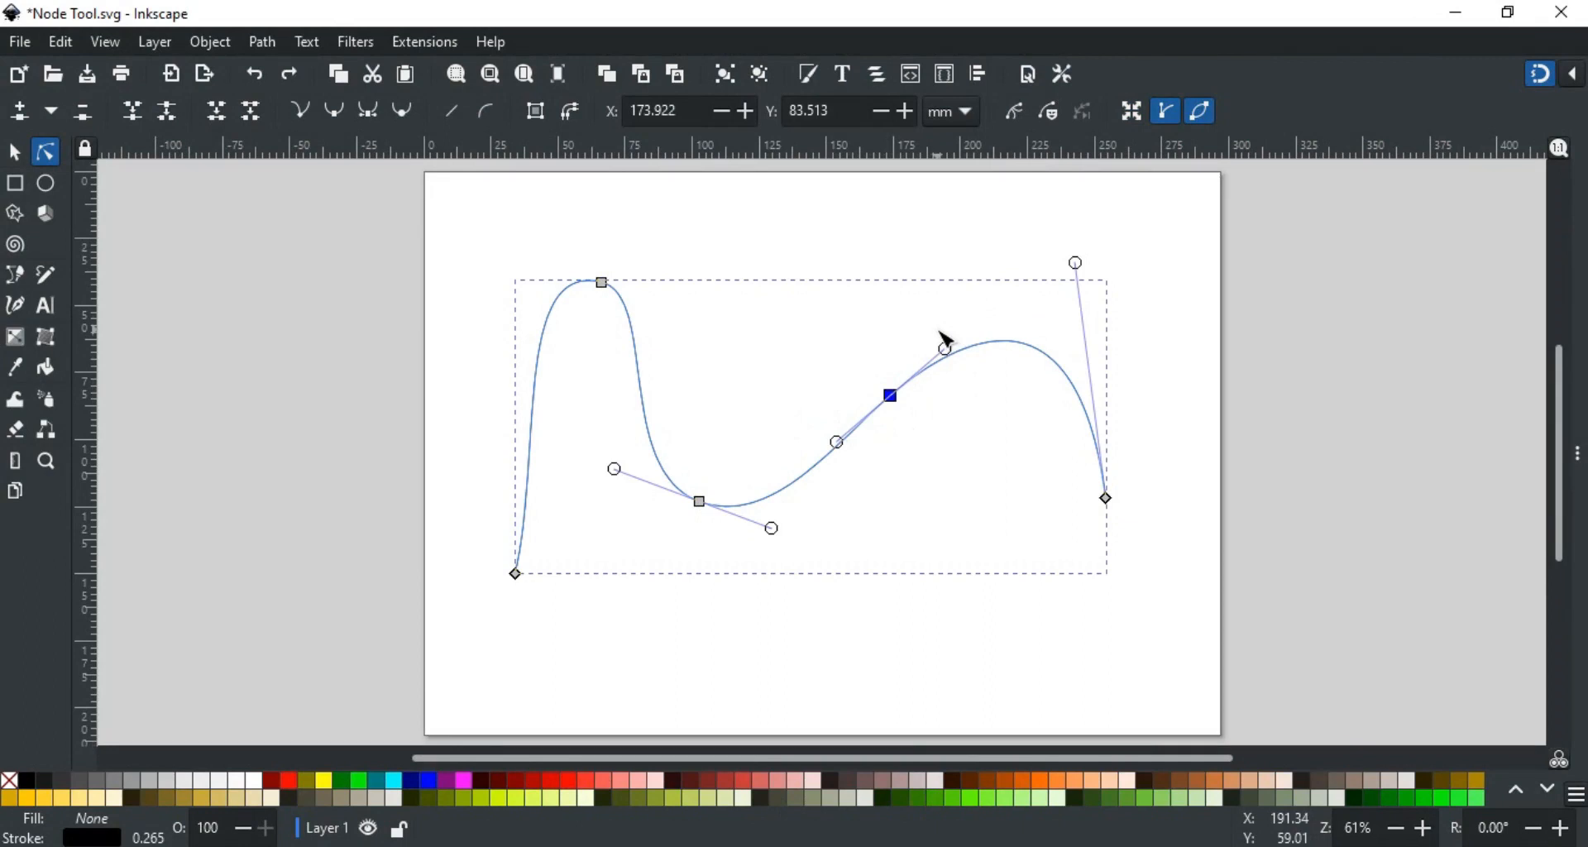
pyautogui.moveTo(1155, 162)
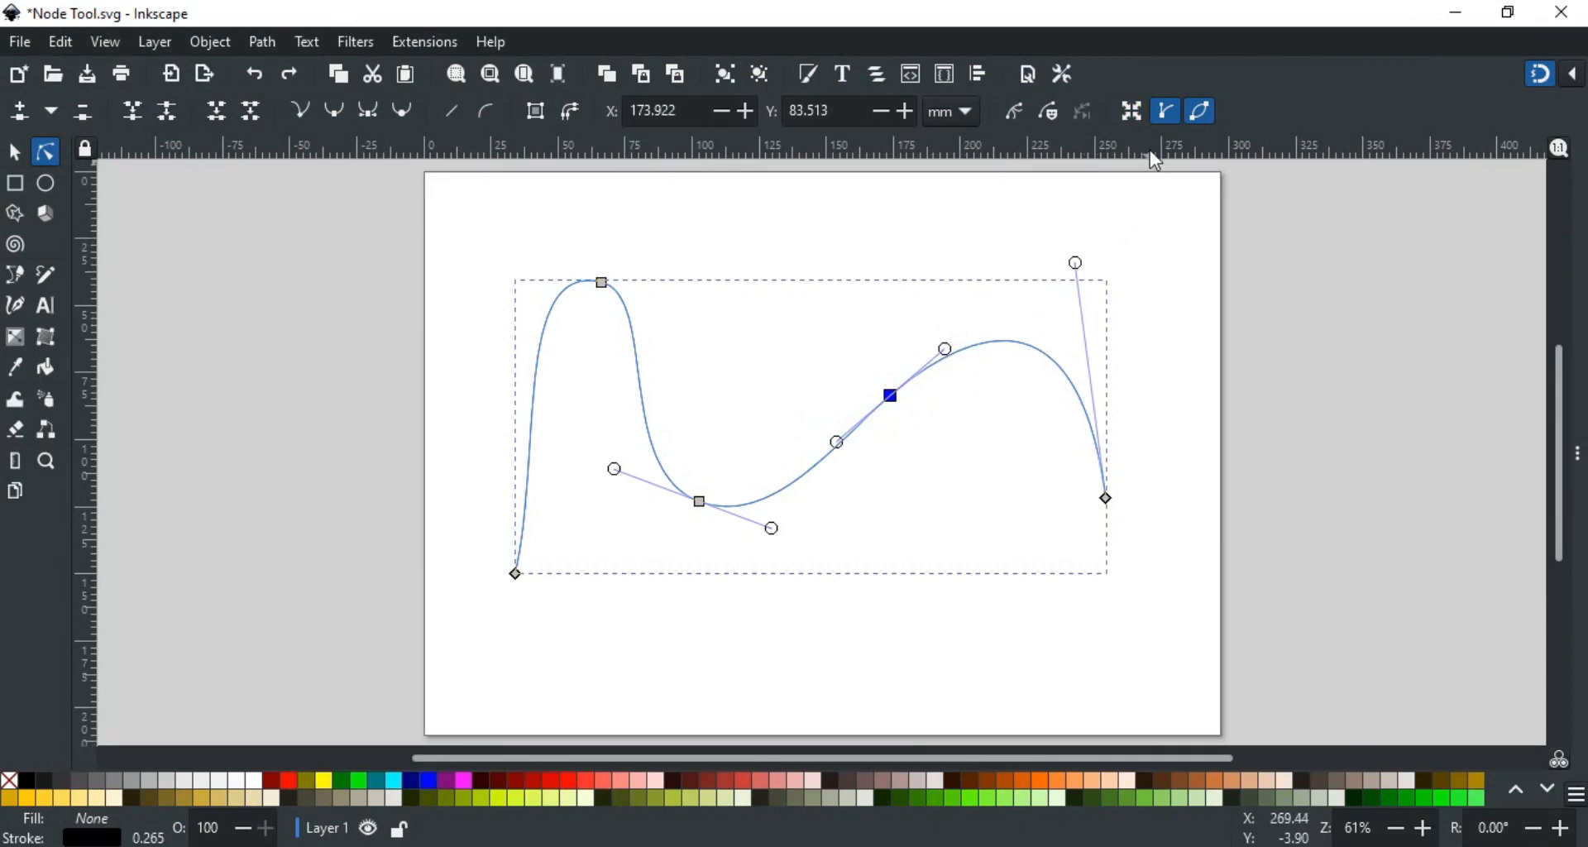
pyautogui.click(1164, 112)
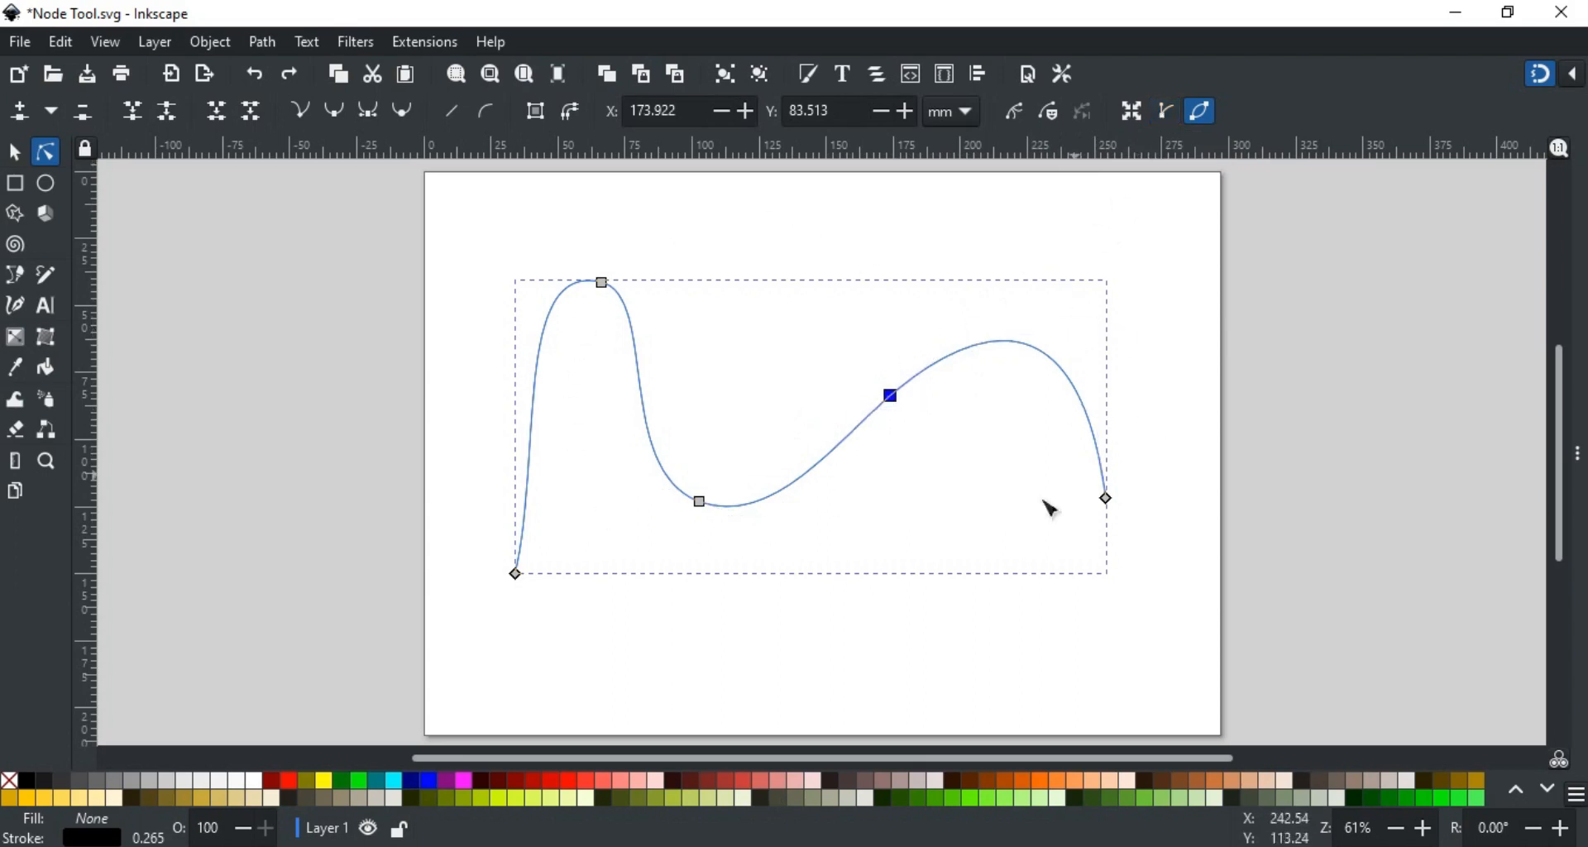
pyautogui.moveTo(919, 523)
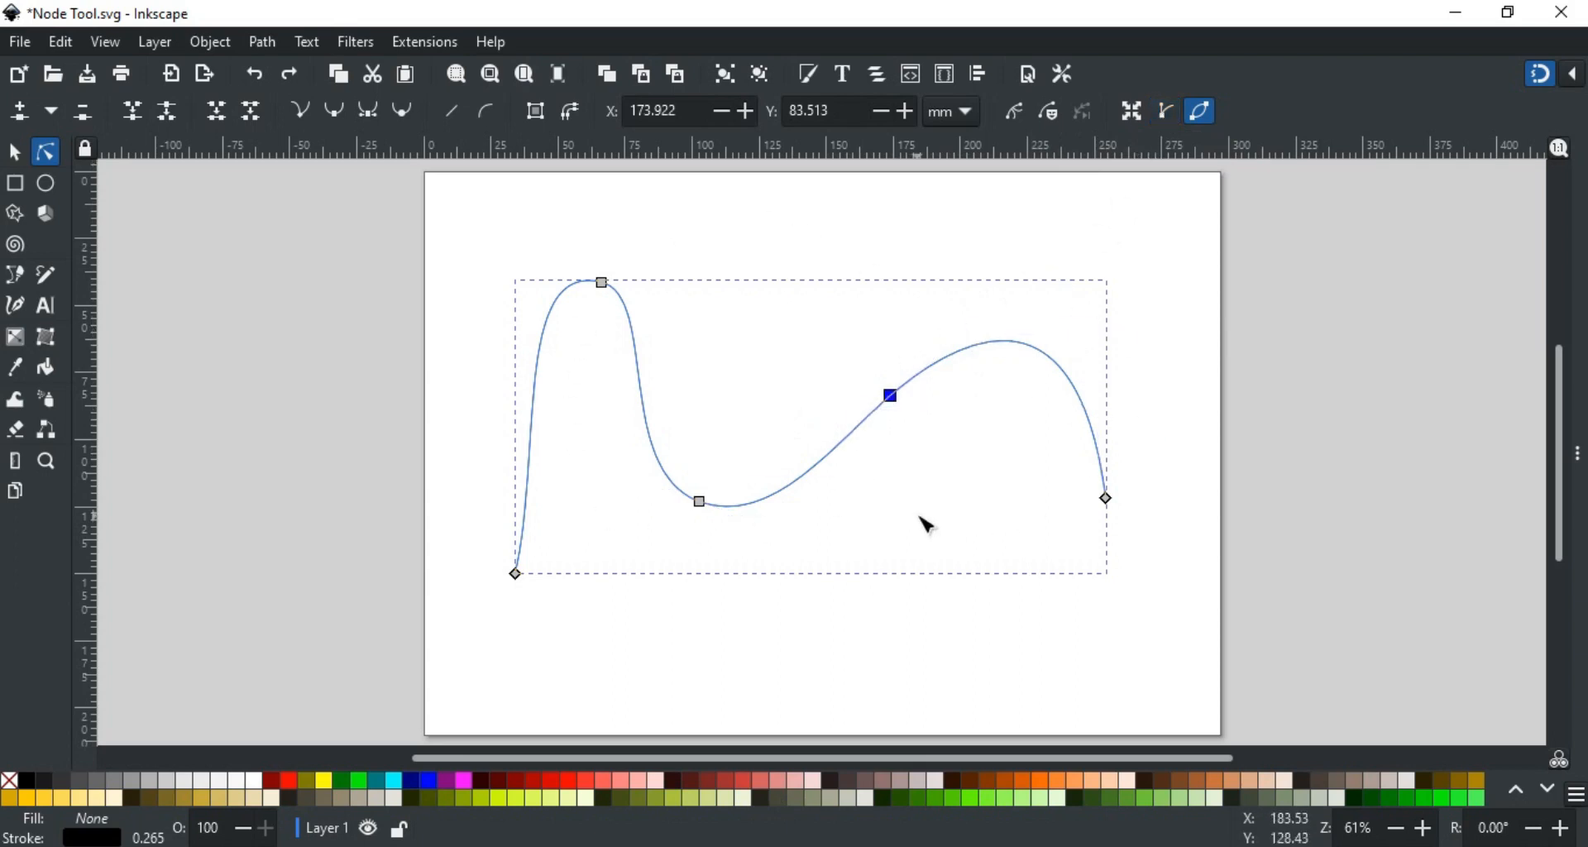
pyautogui.moveTo(1200, 111)
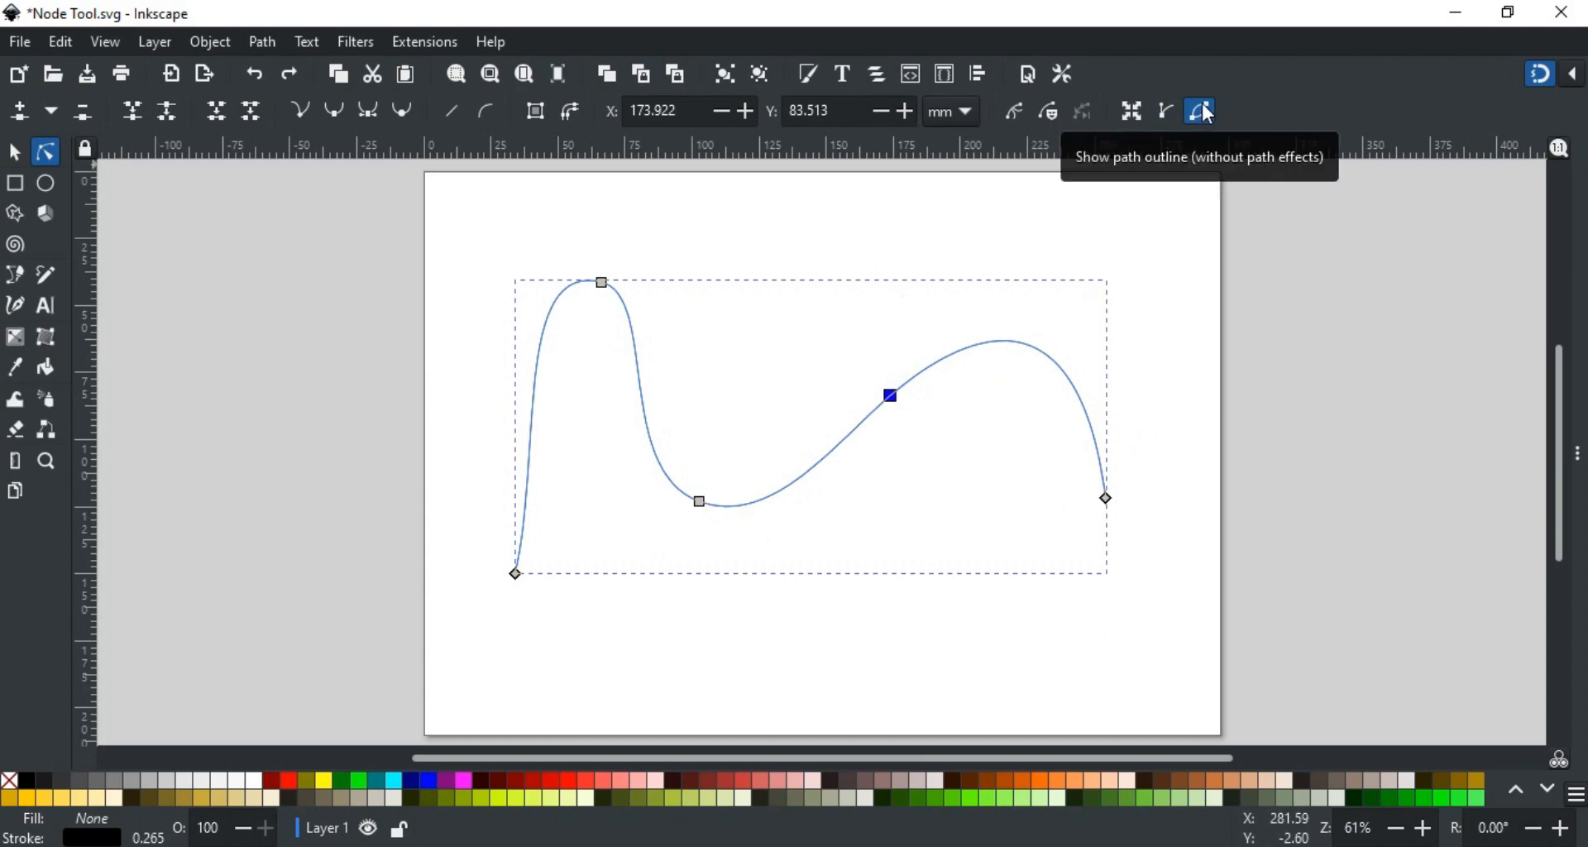
pyautogui.moveTo(1131, 201)
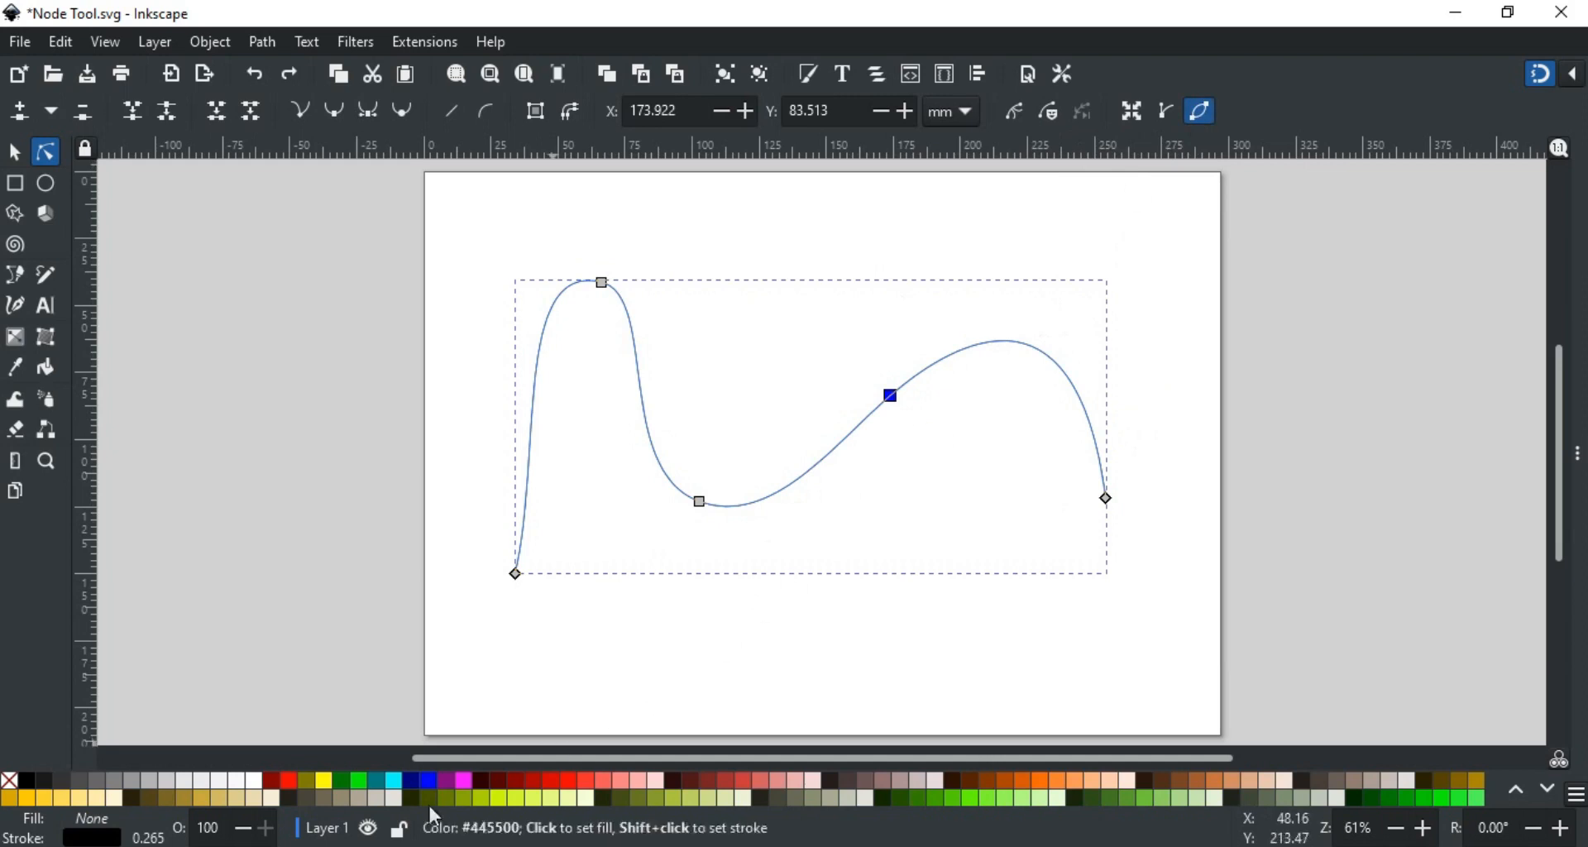
pyautogui.moveTo(325, 828)
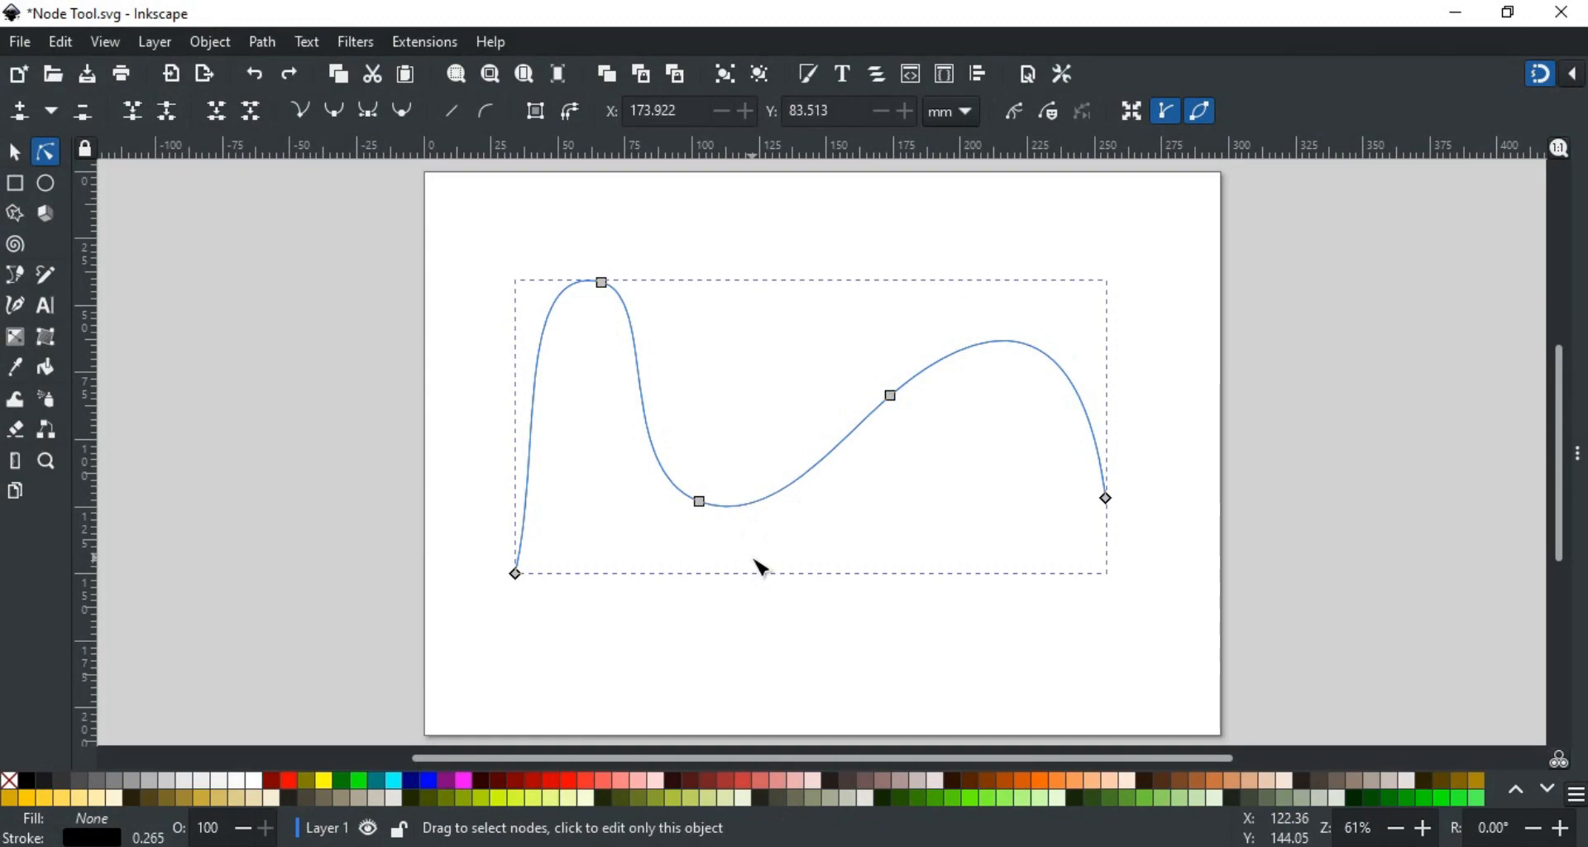
pyautogui.moveTo(800, 486)
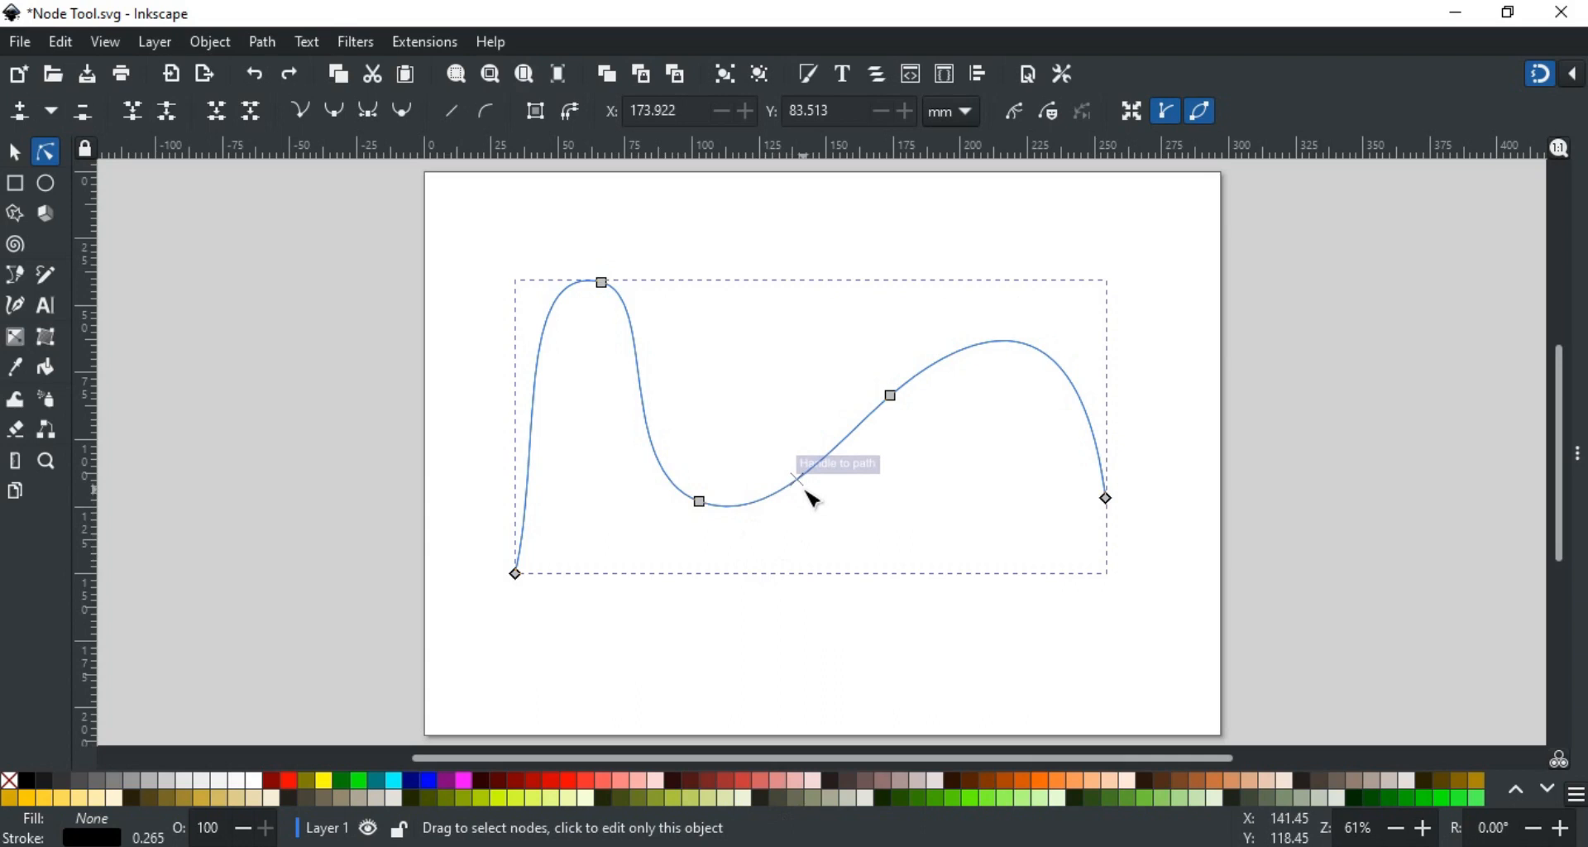
pyautogui.moveTo(879, 479)
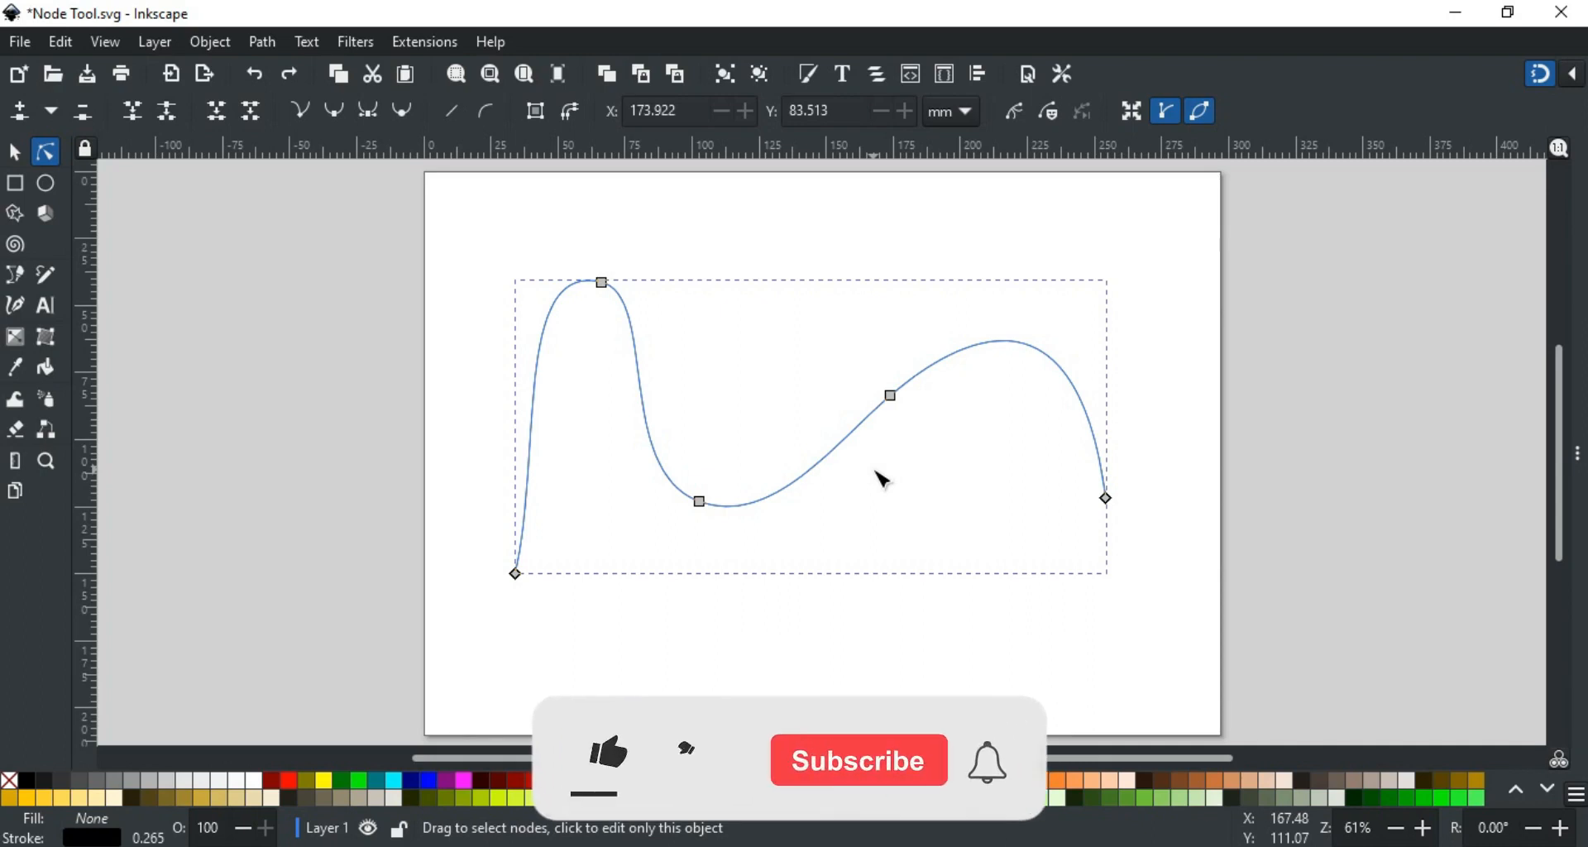
pyautogui.click(605, 755)
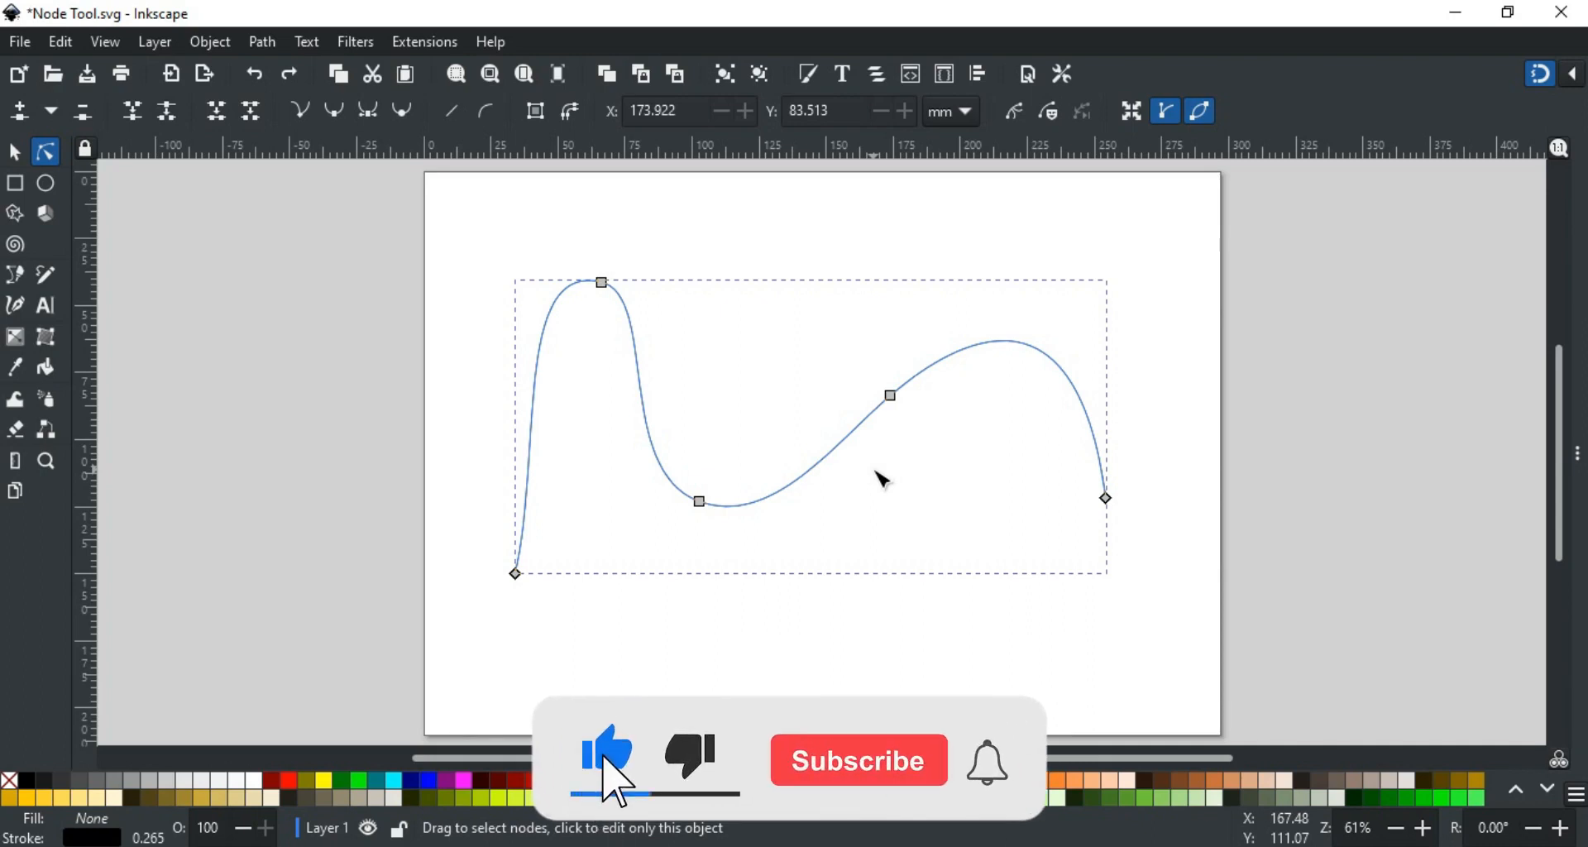
pyautogui.click(856, 760)
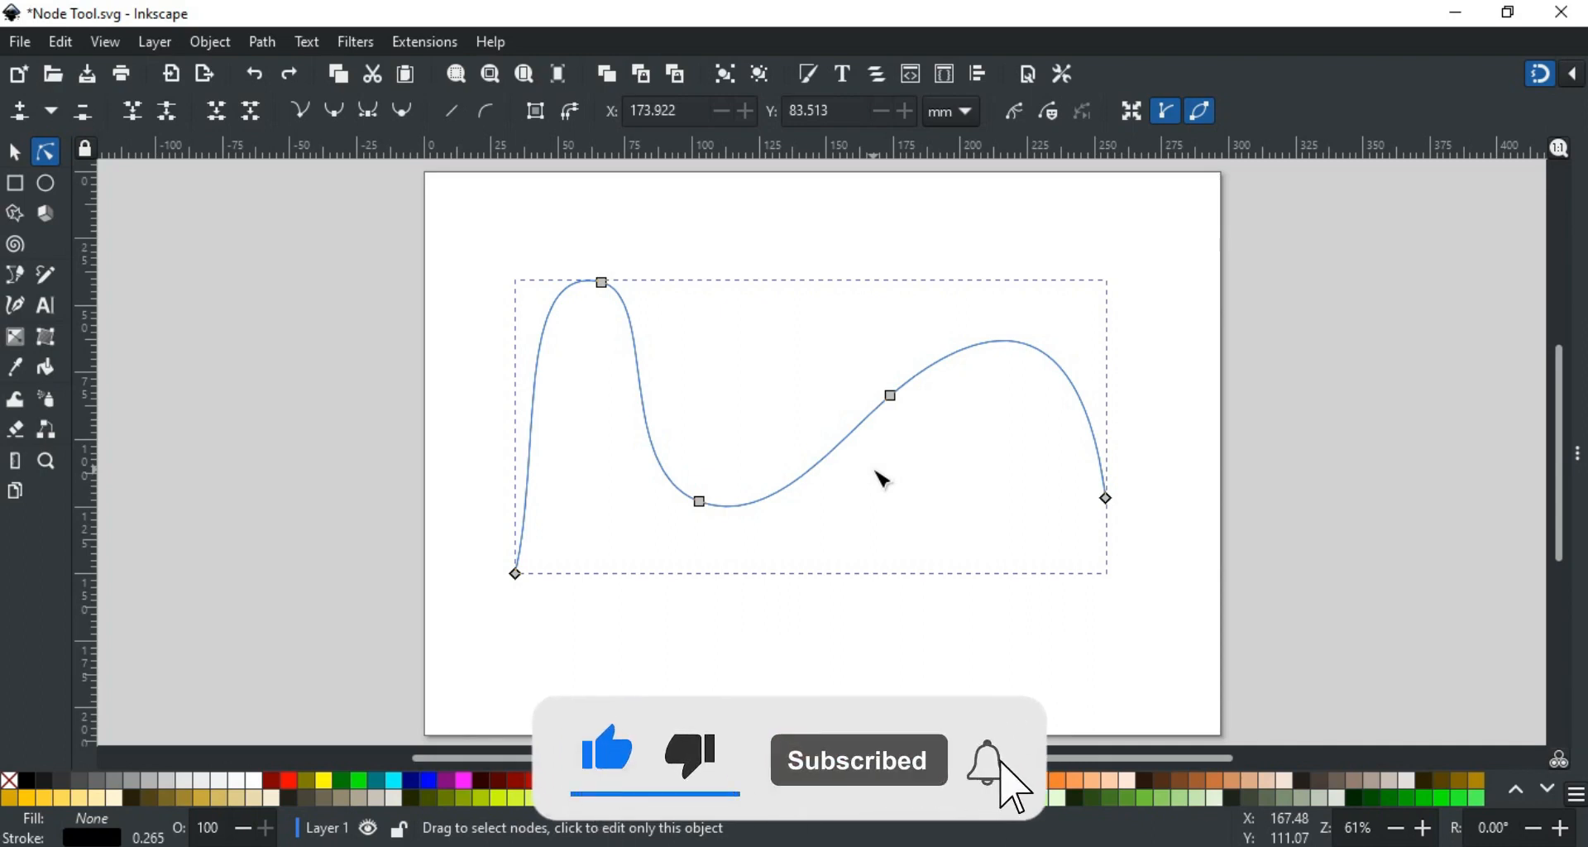